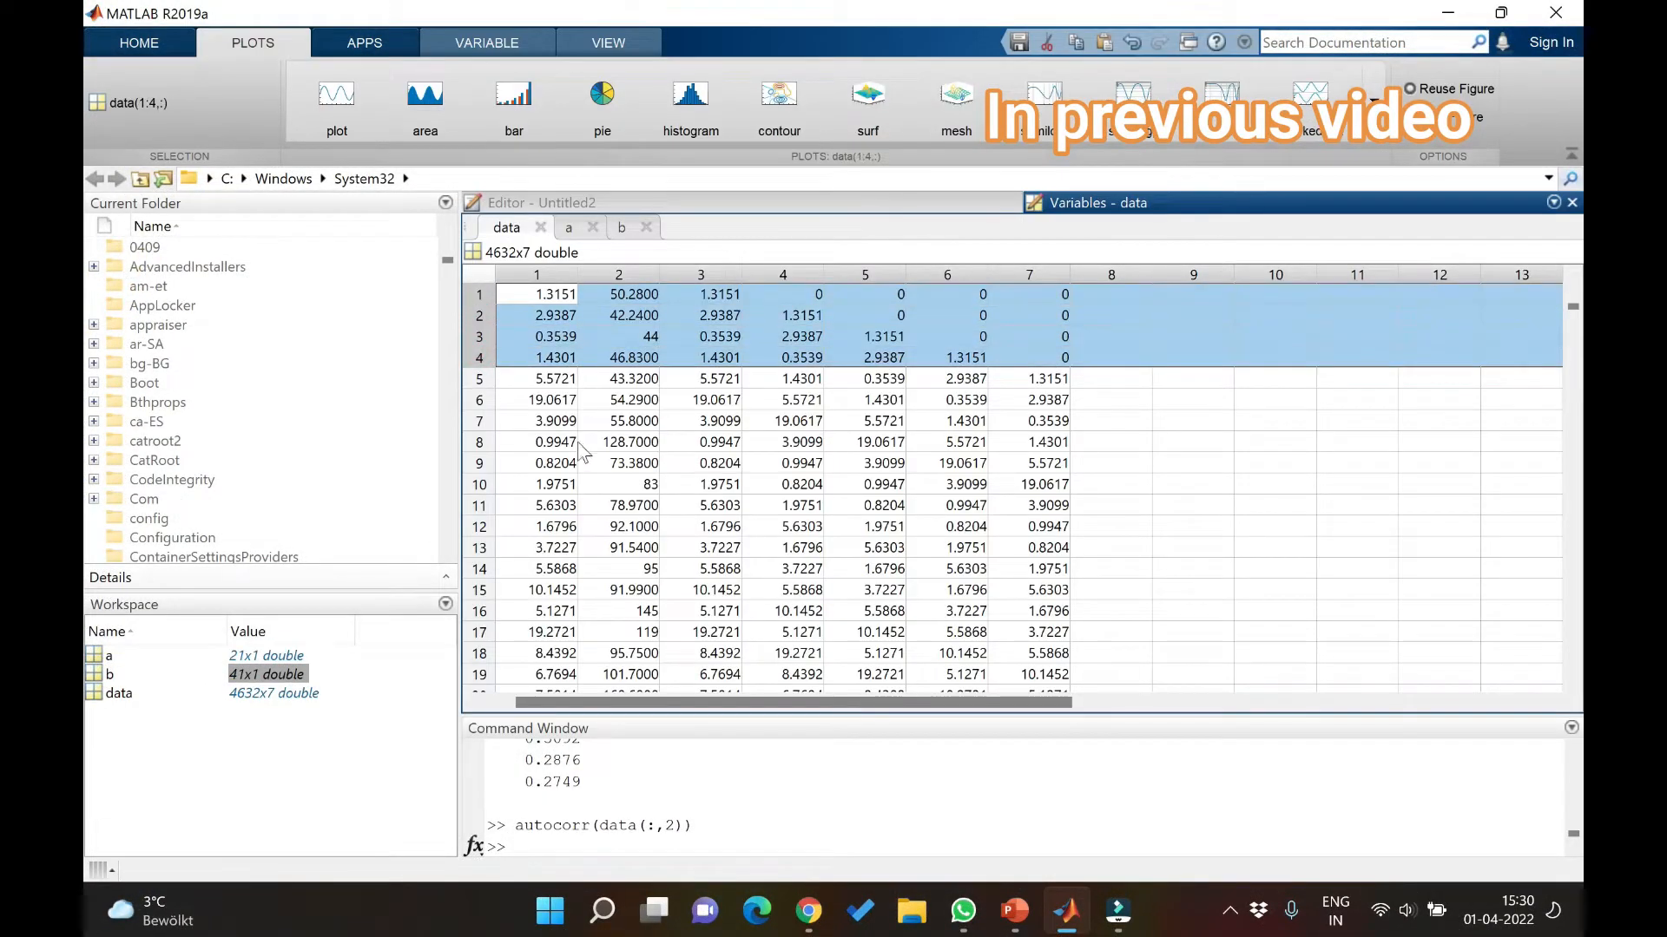
mouse_move(563, 388)
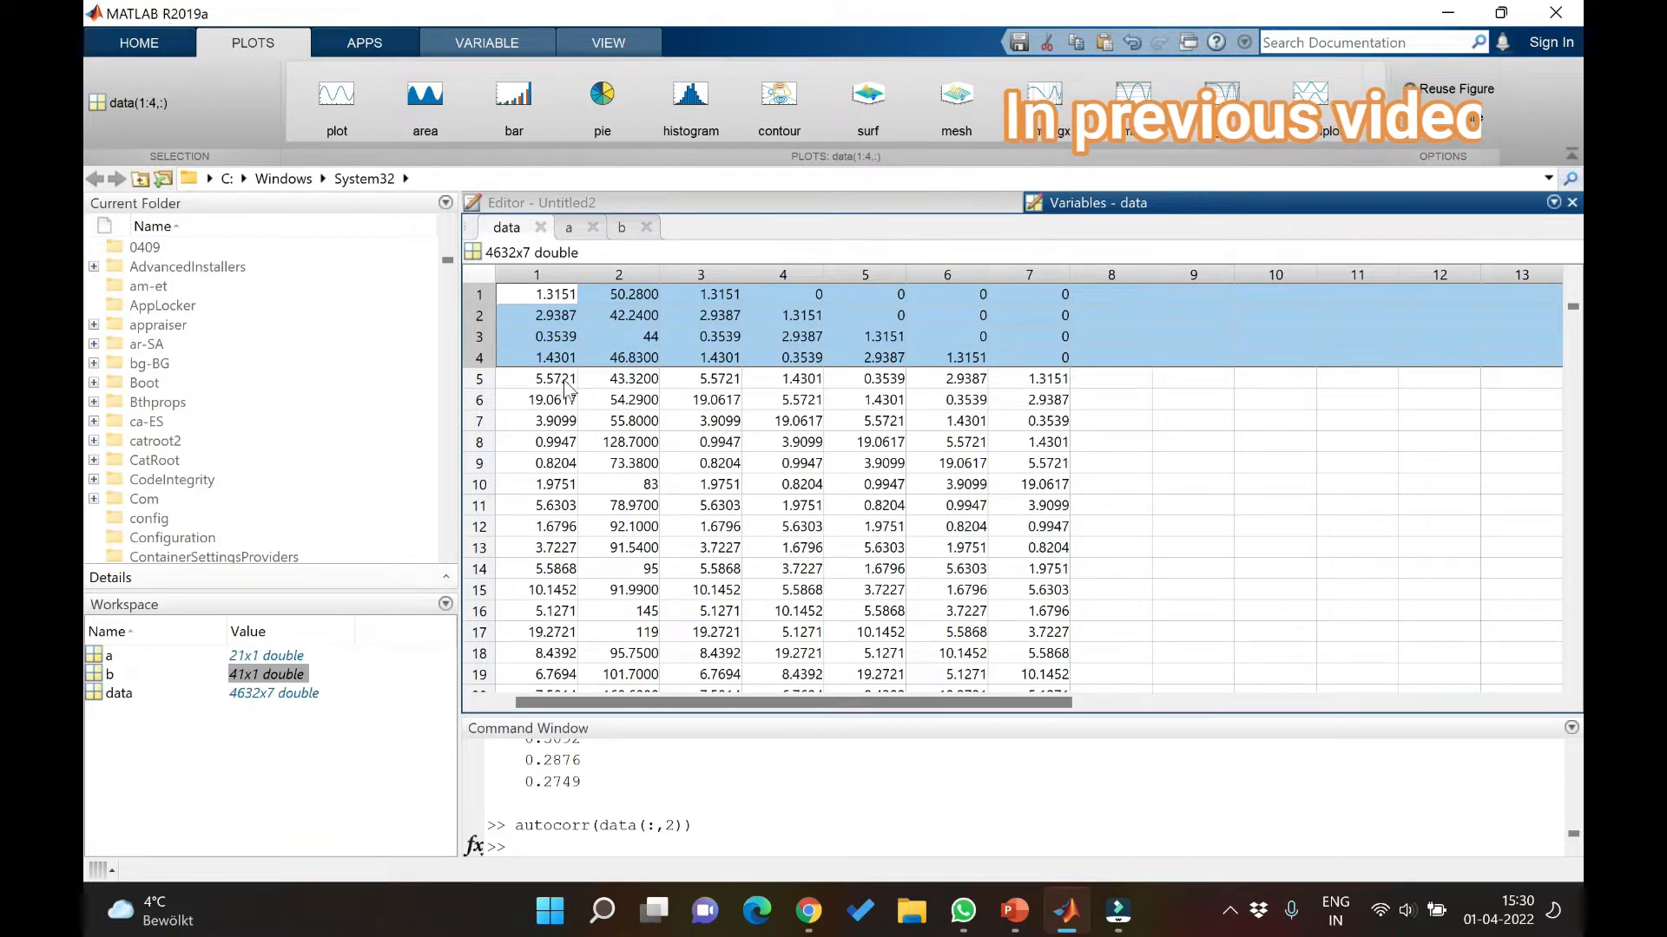
- Inspect the first values of column 3 in the data variable to see the shift
left_click(479, 379)
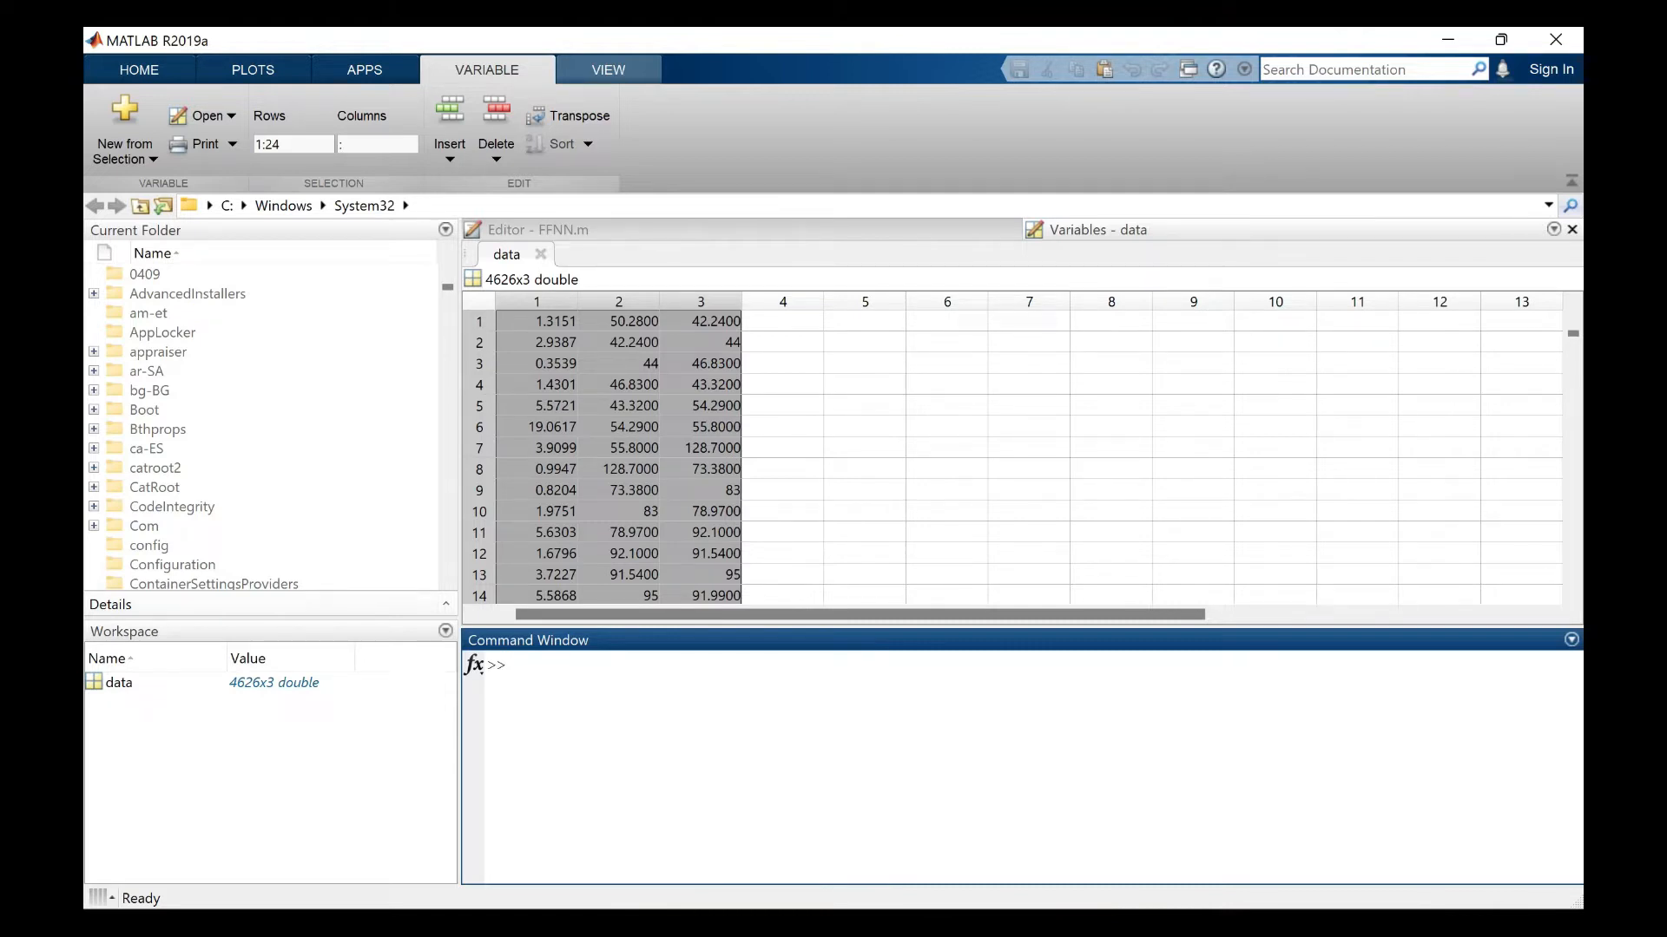
left_click(701, 364)
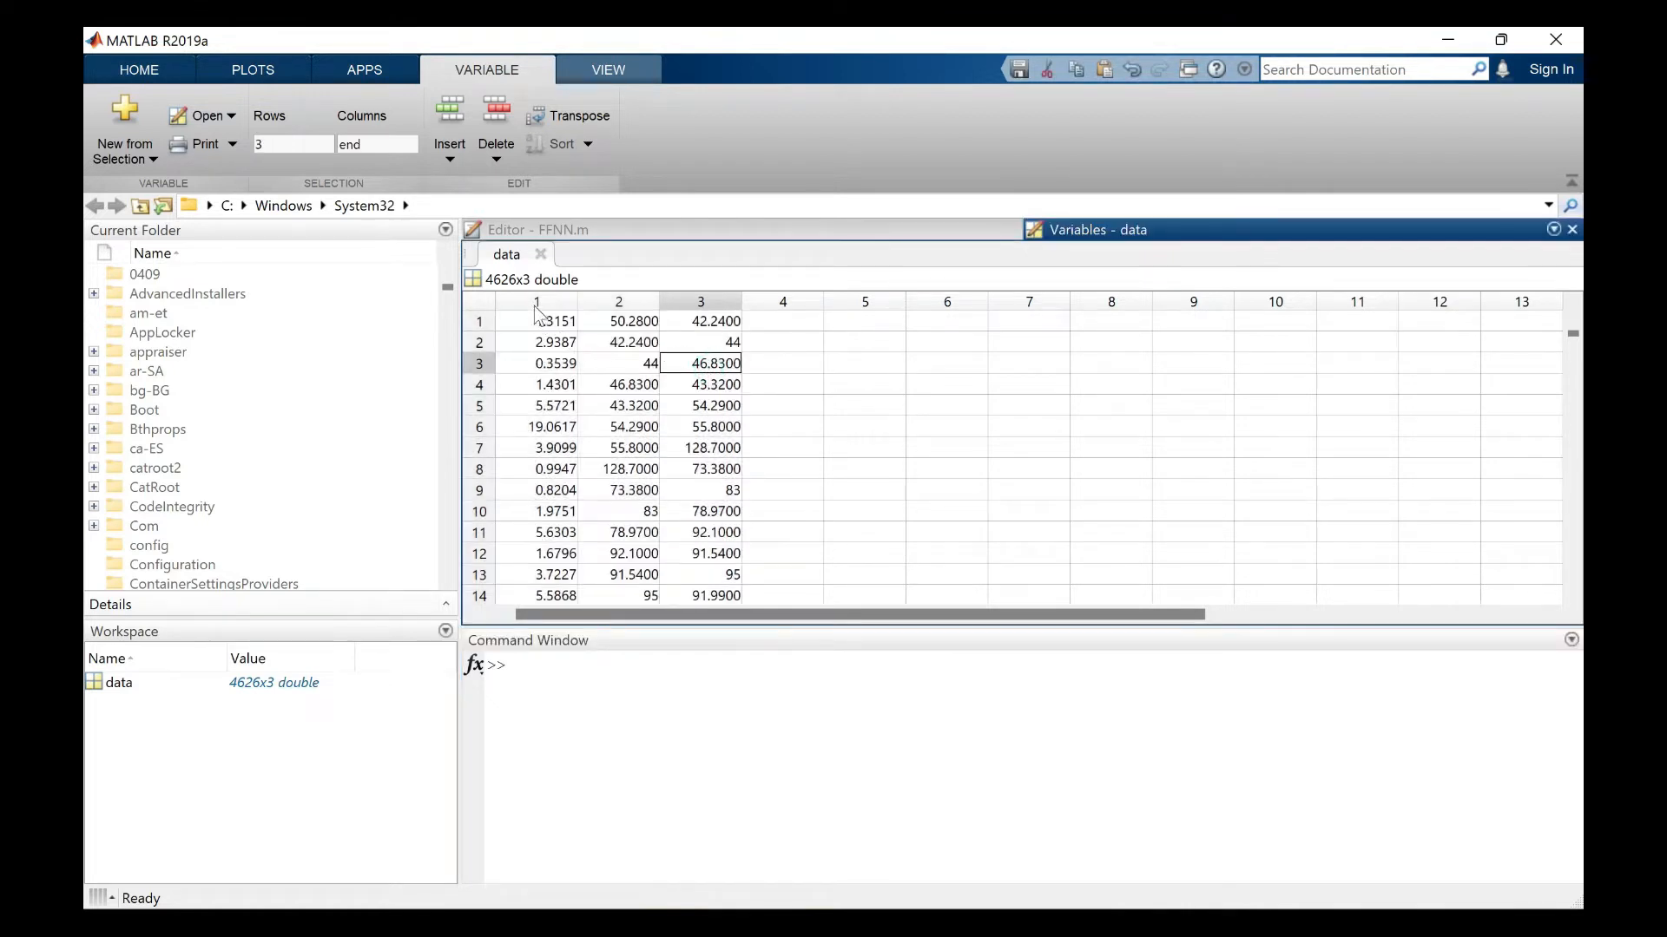
left_click(535, 301)
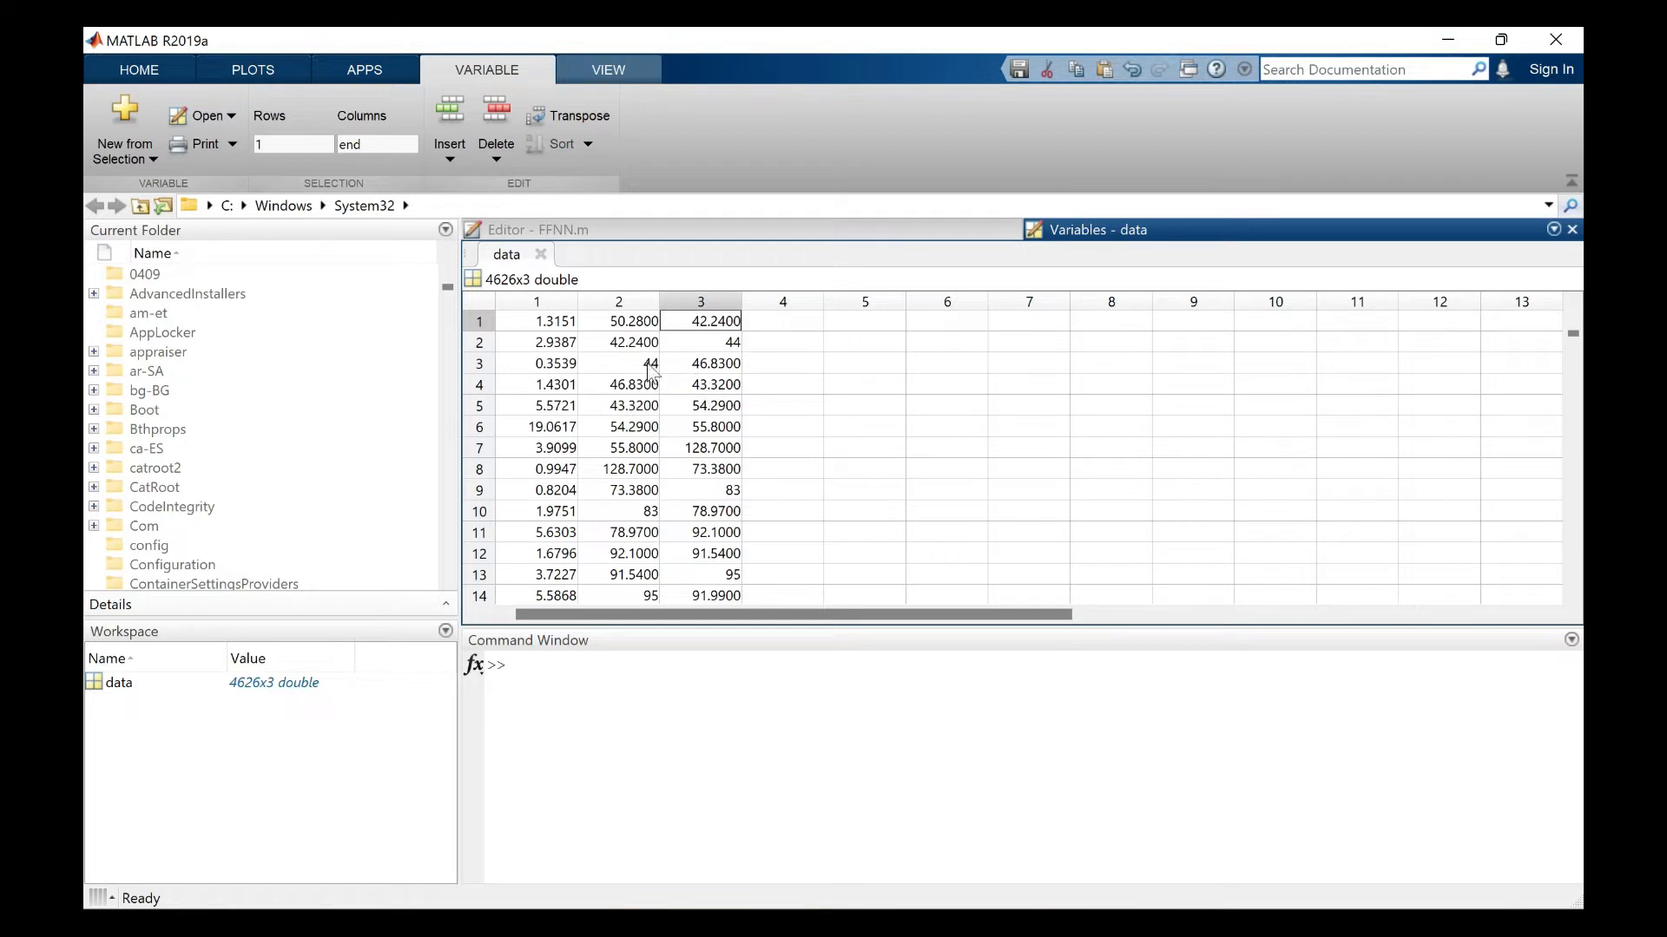
left_click(536, 302)
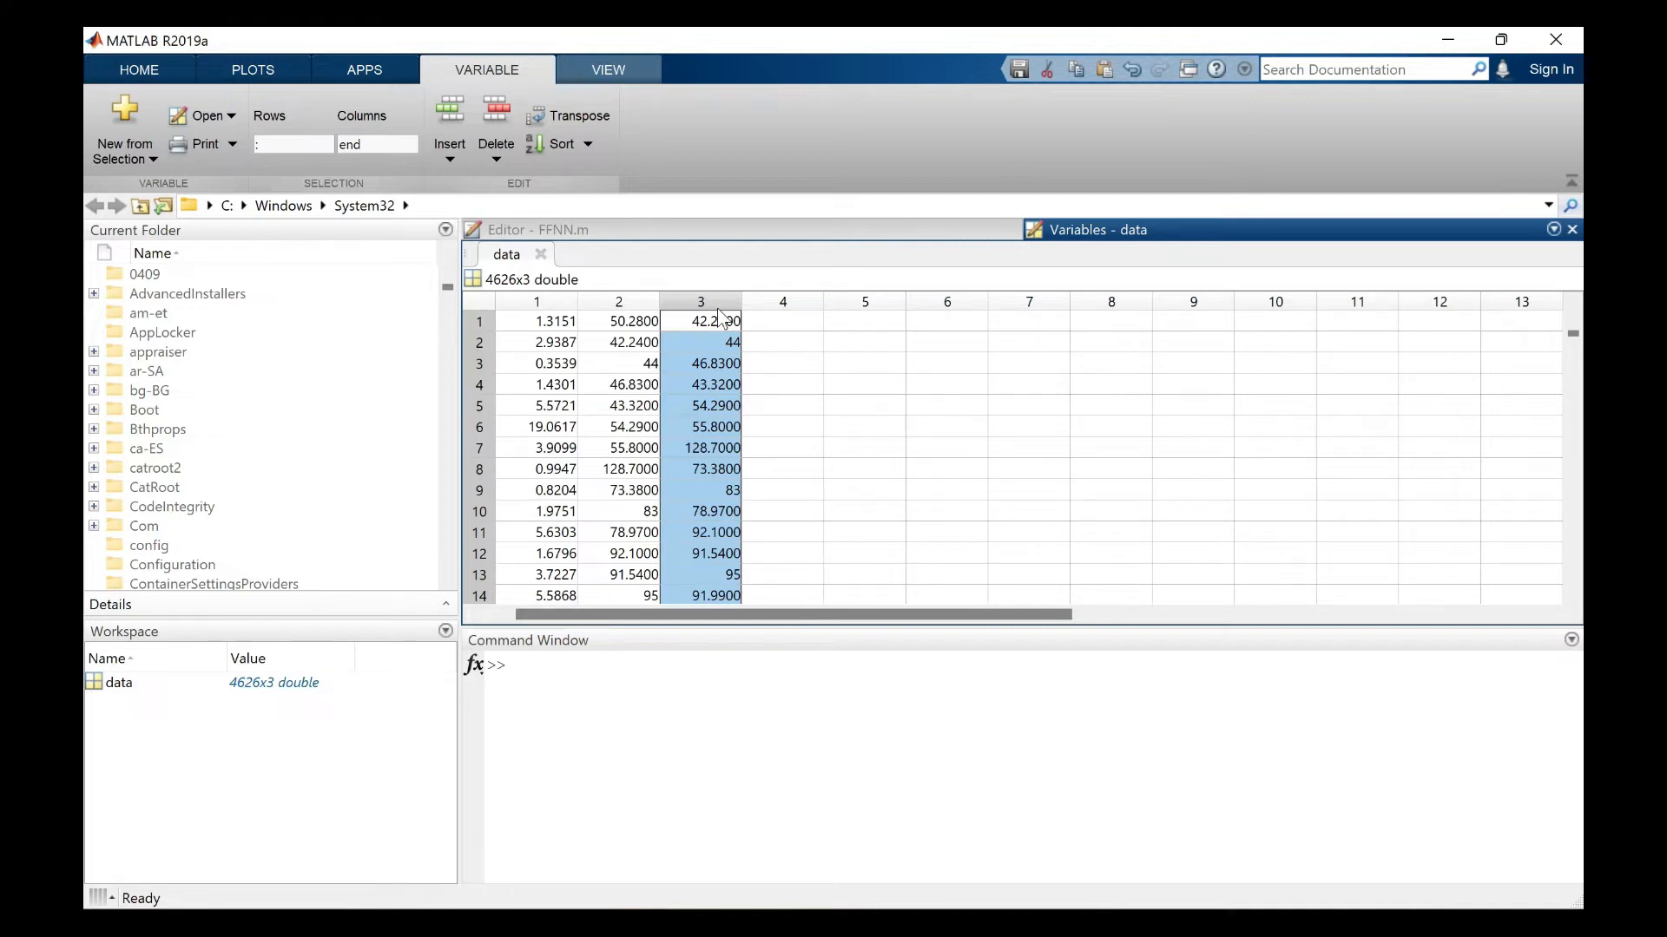
mouse_move(608, 321)
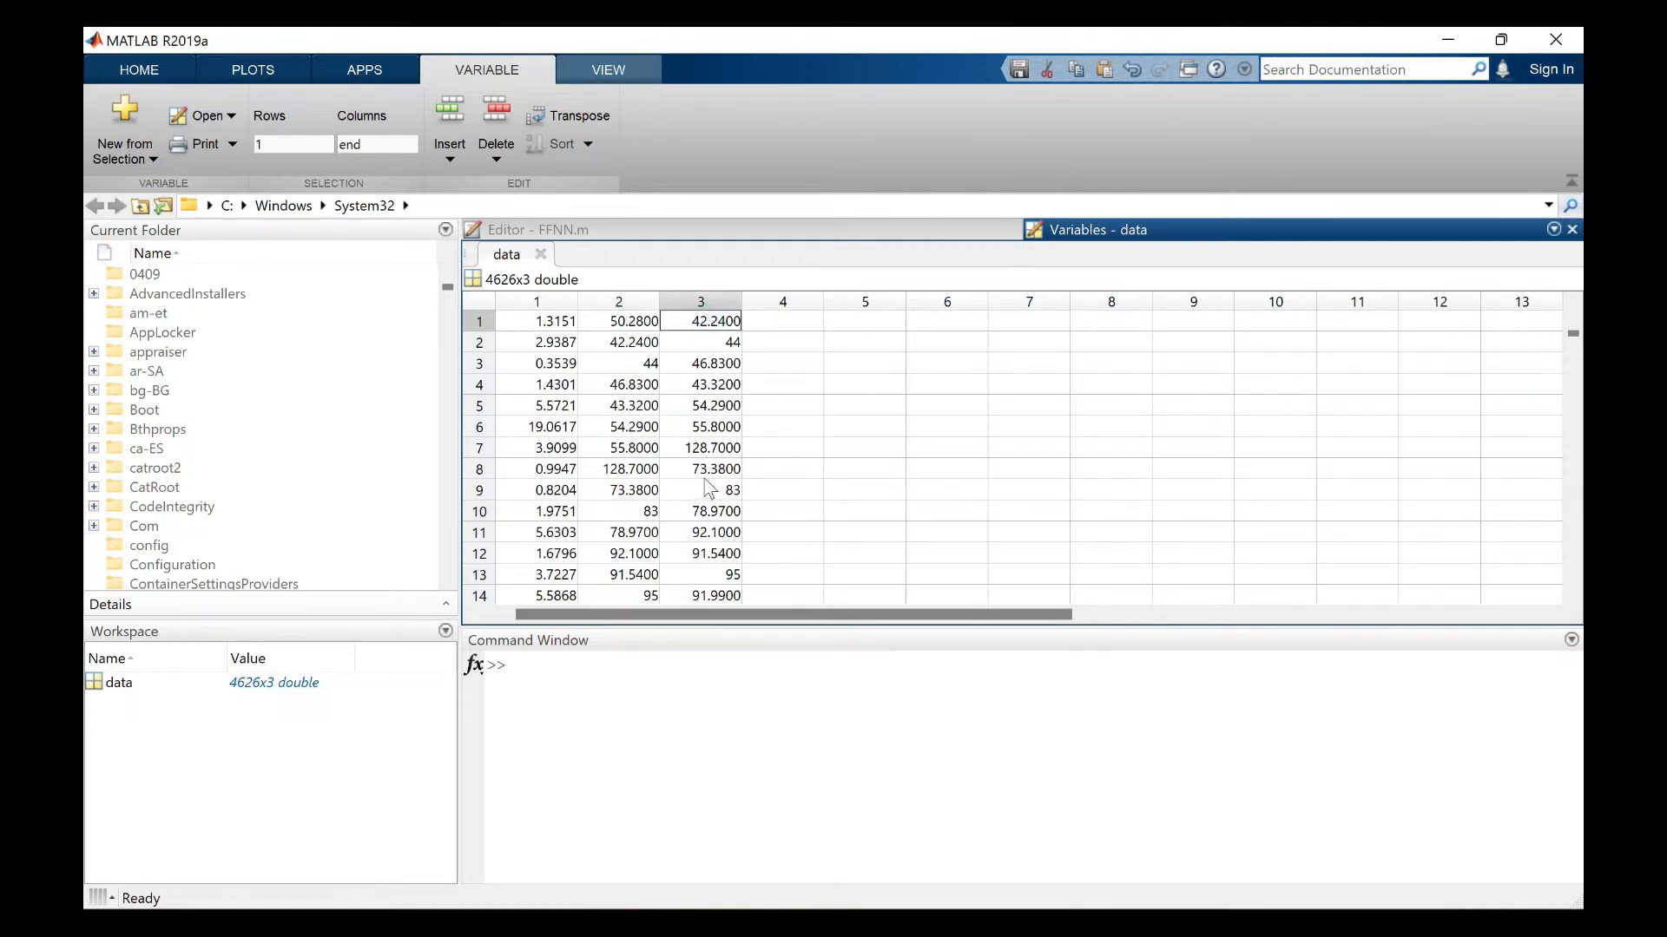
mouse_move(659, 384)
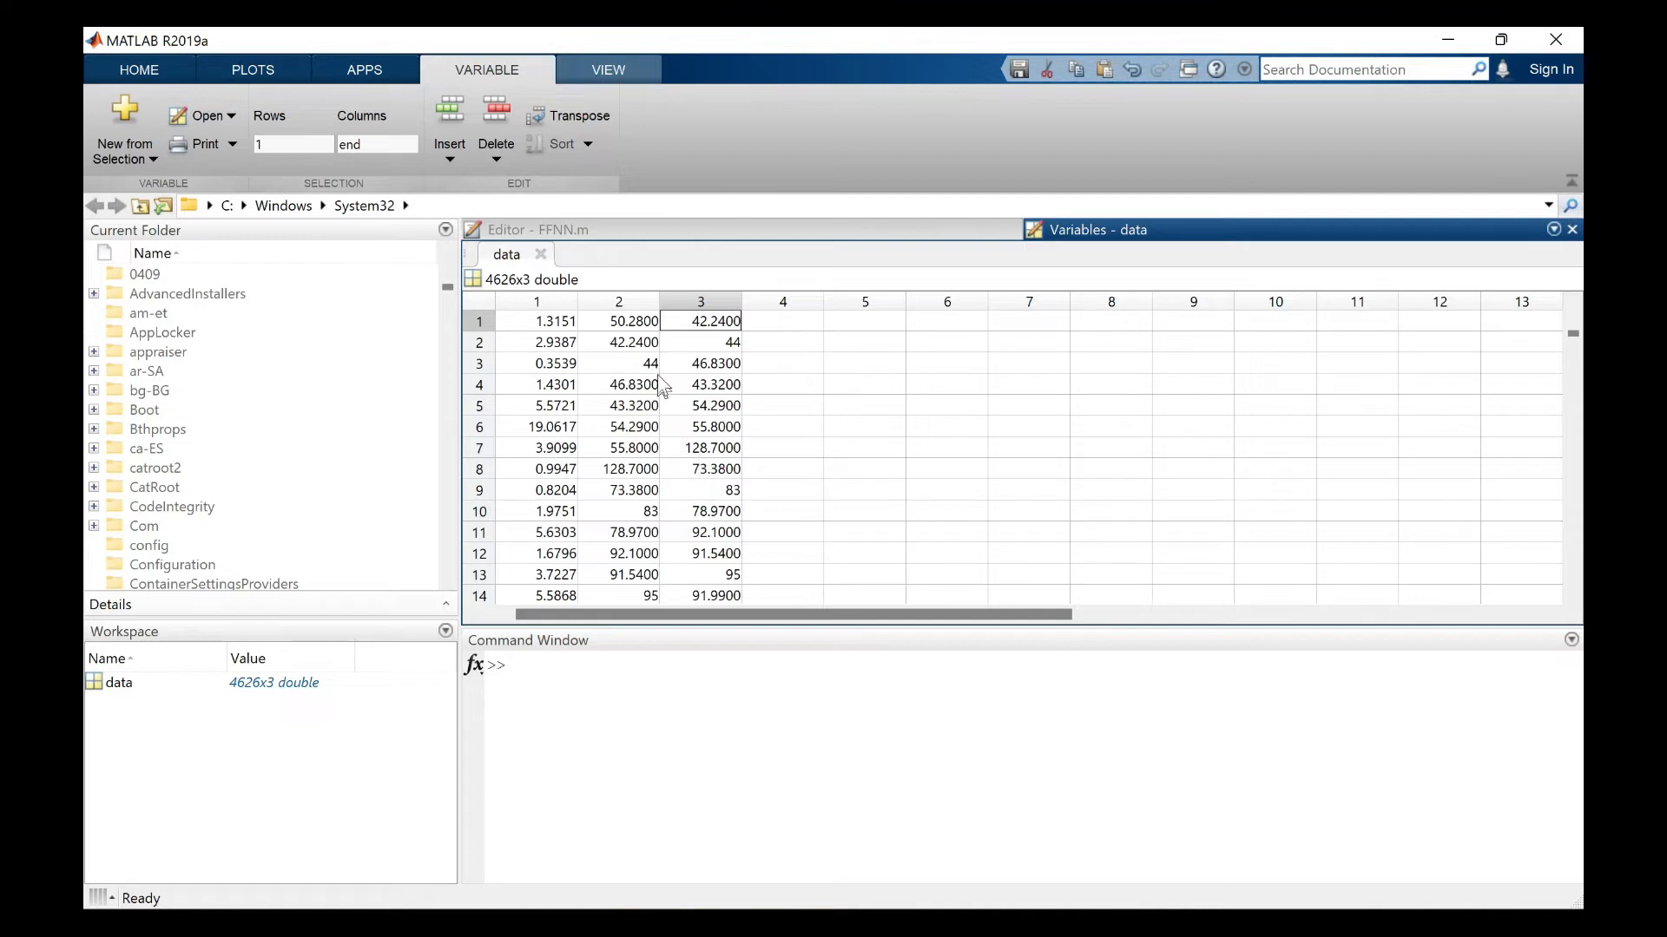
mouse_move(819, 446)
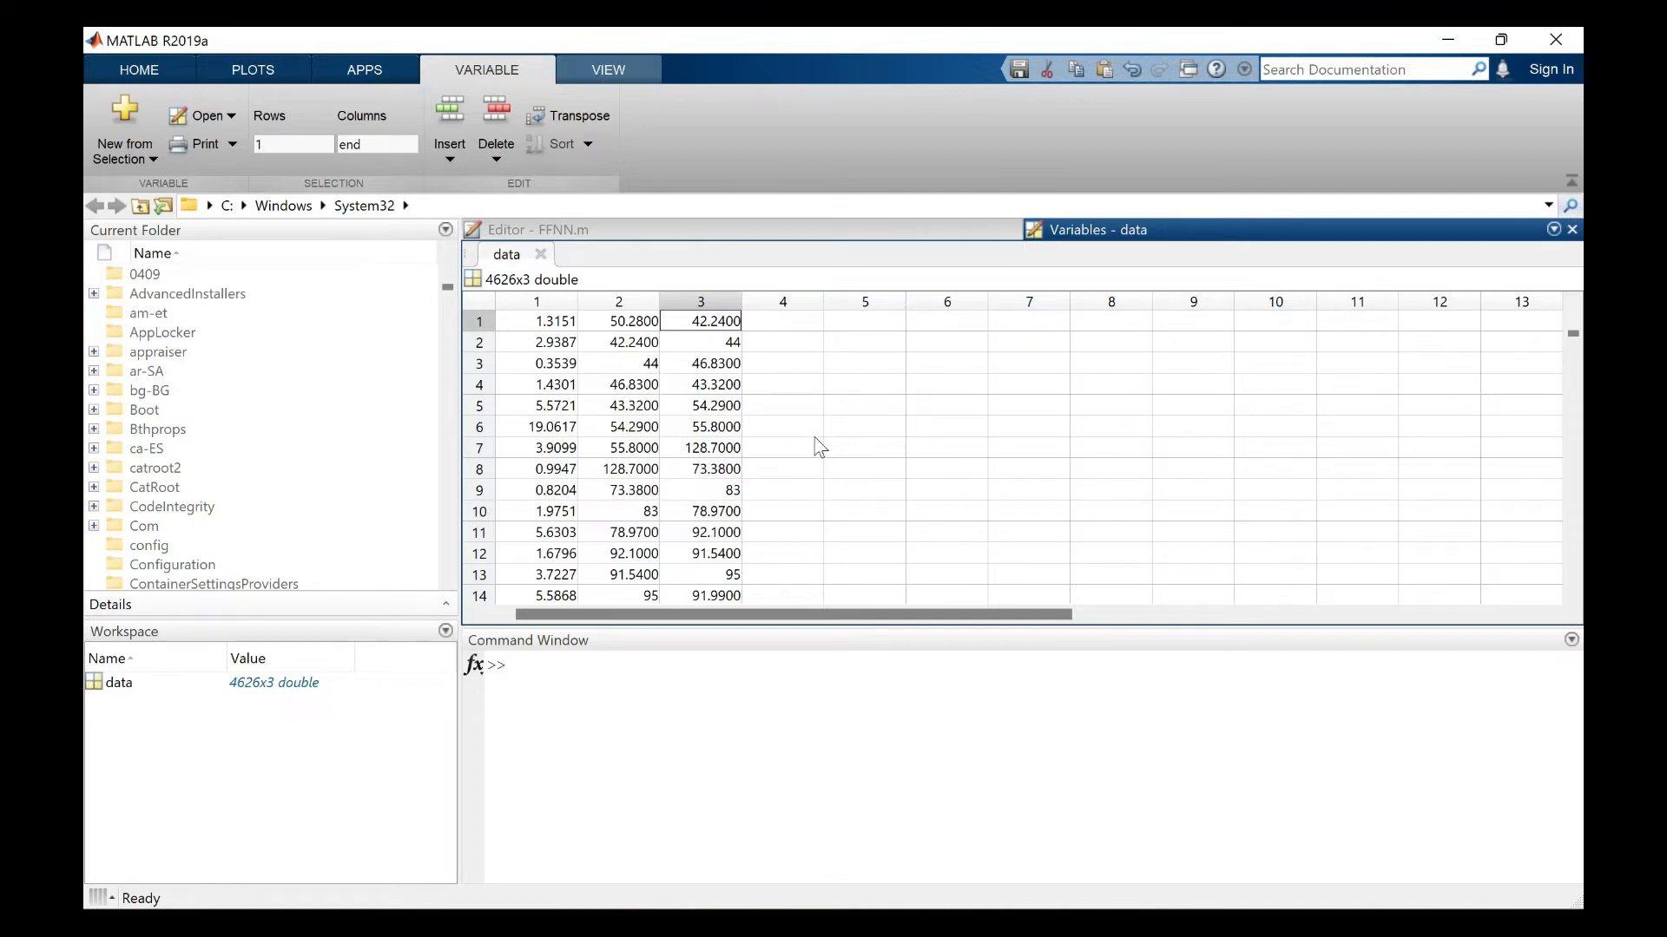
mouse_move(581, 325)
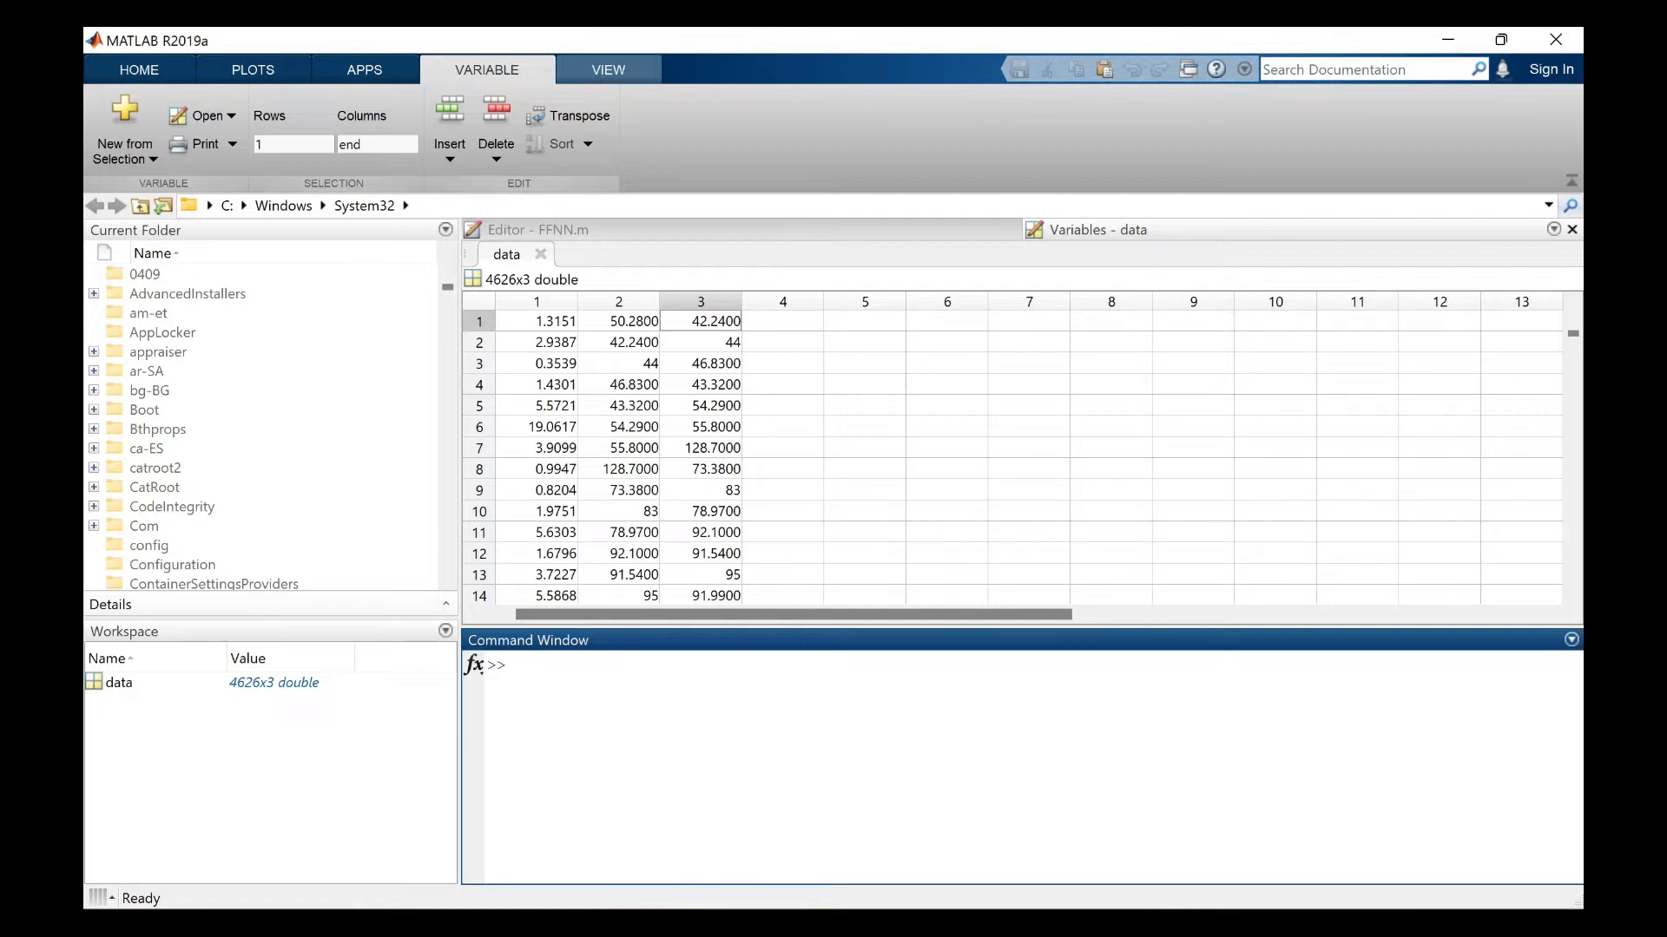
- Run autocorr(data(:,2)) to plot the sample autocorrelation of column 2
type("a")
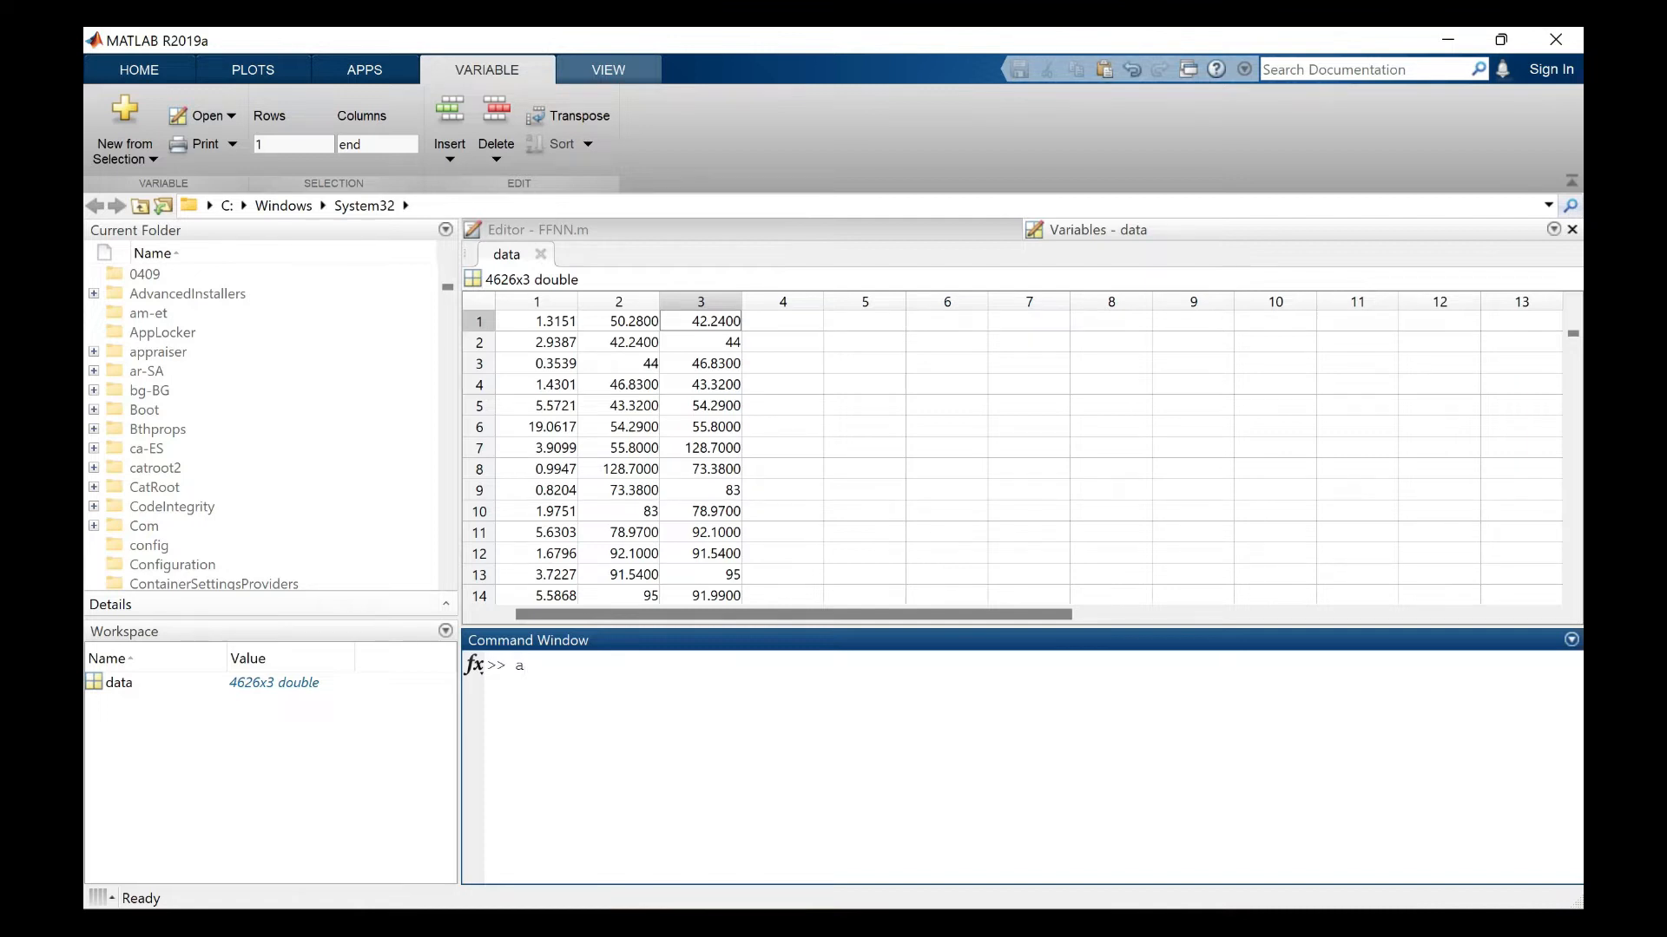
type("u")
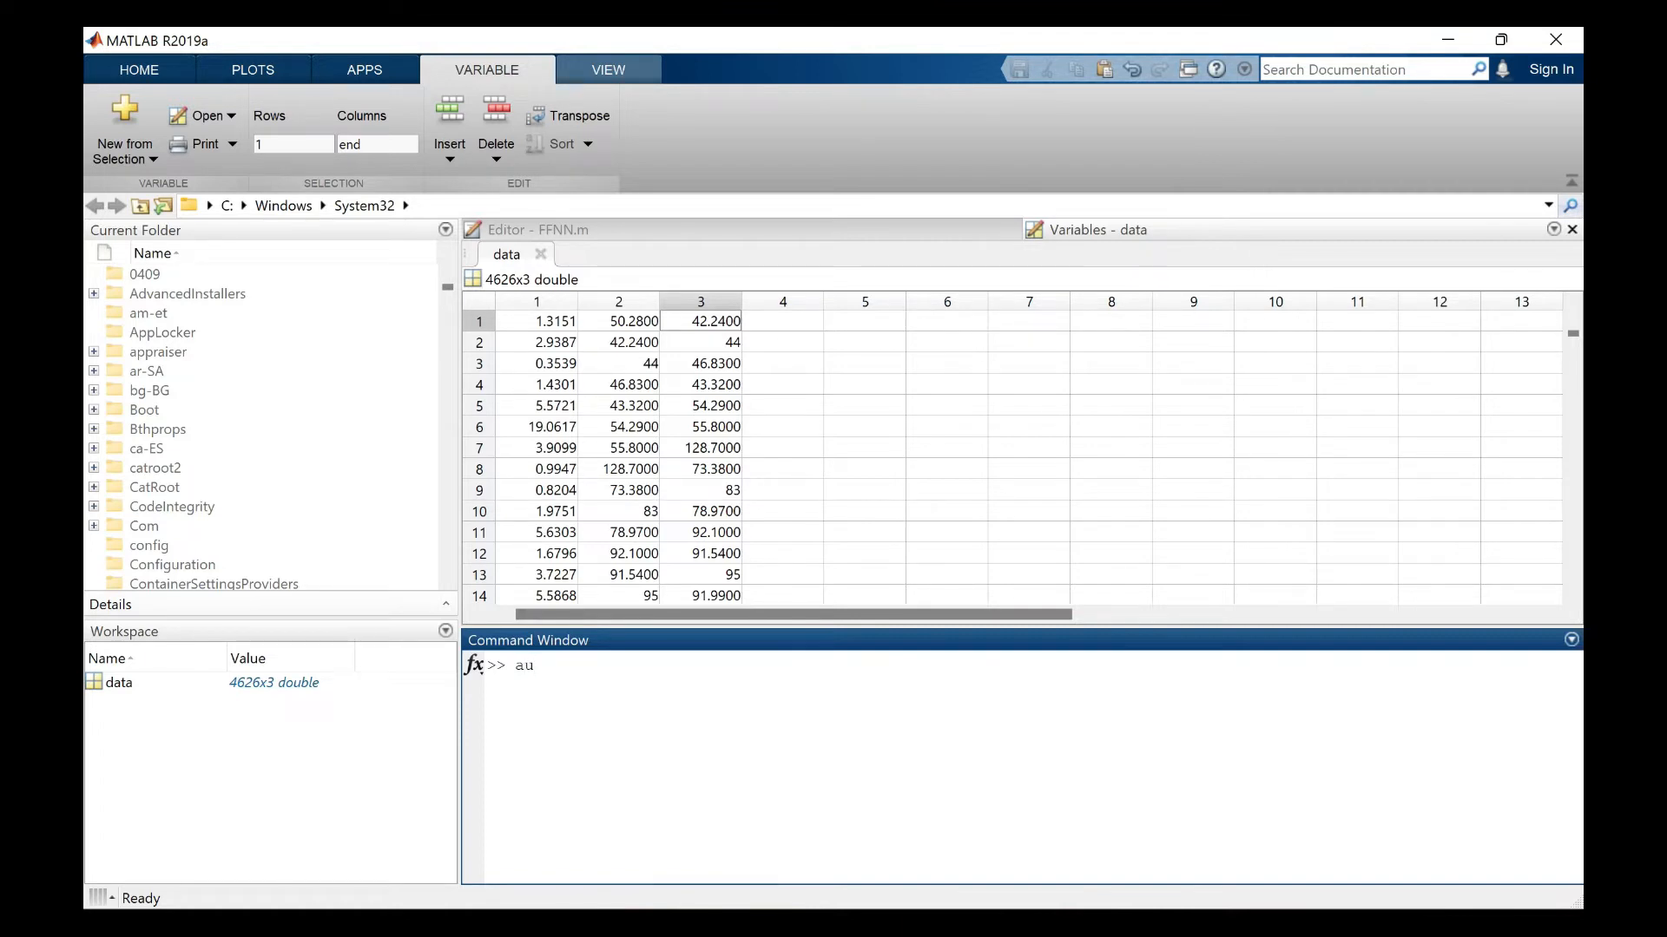
type("tocor")
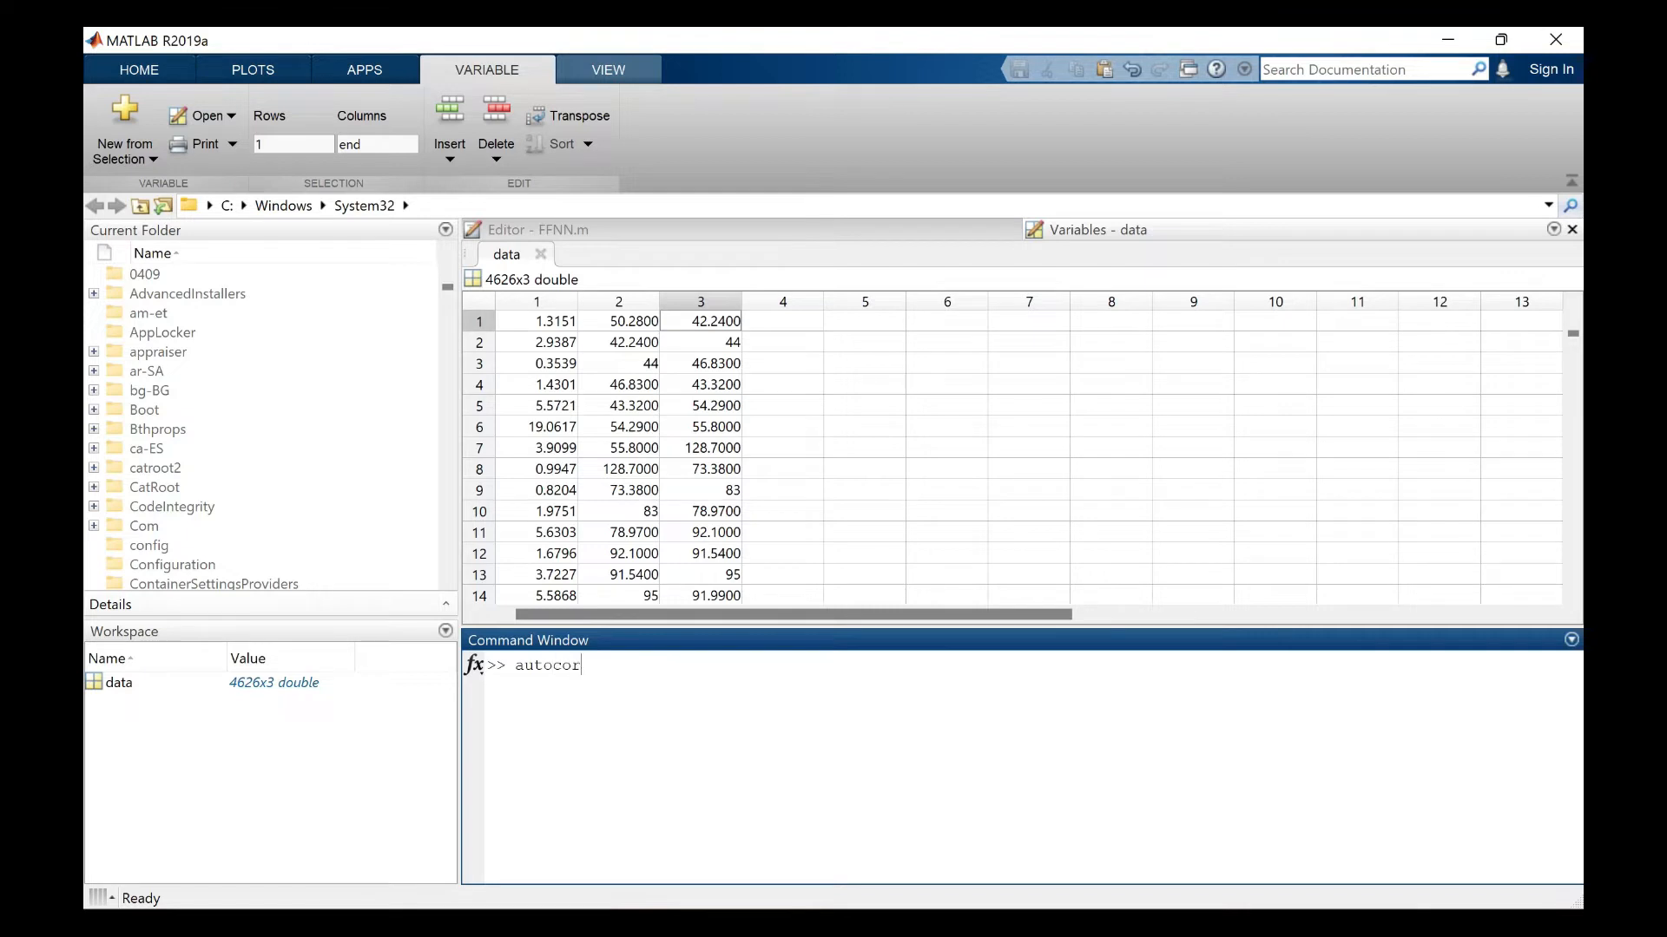
type("r")
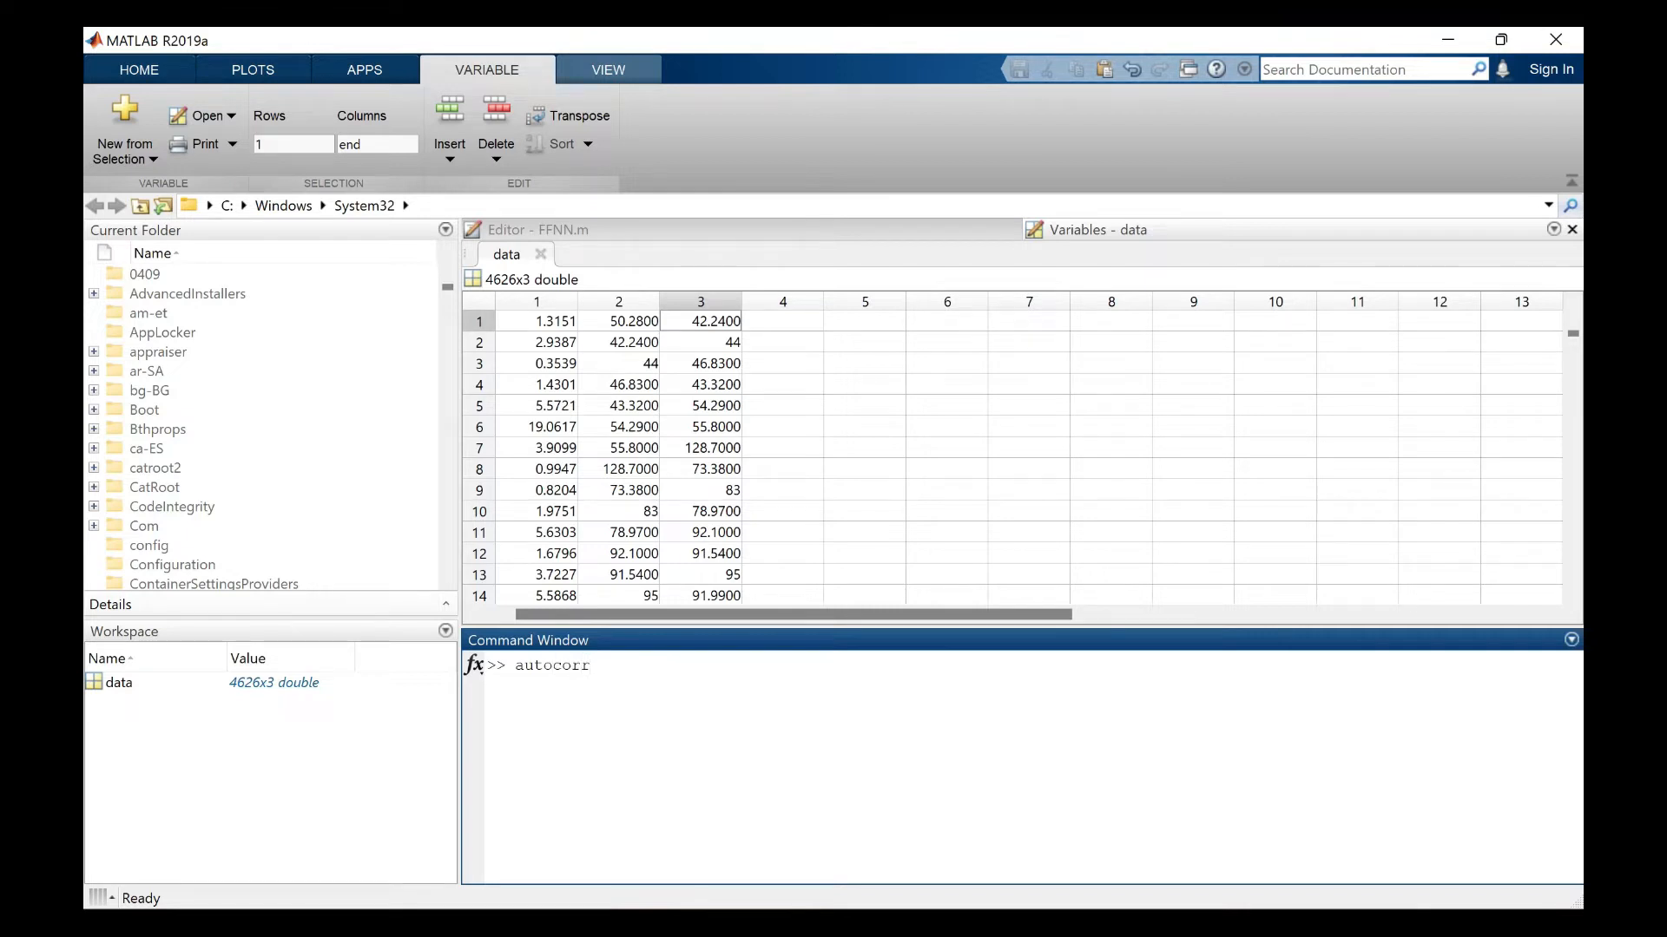
type("(")
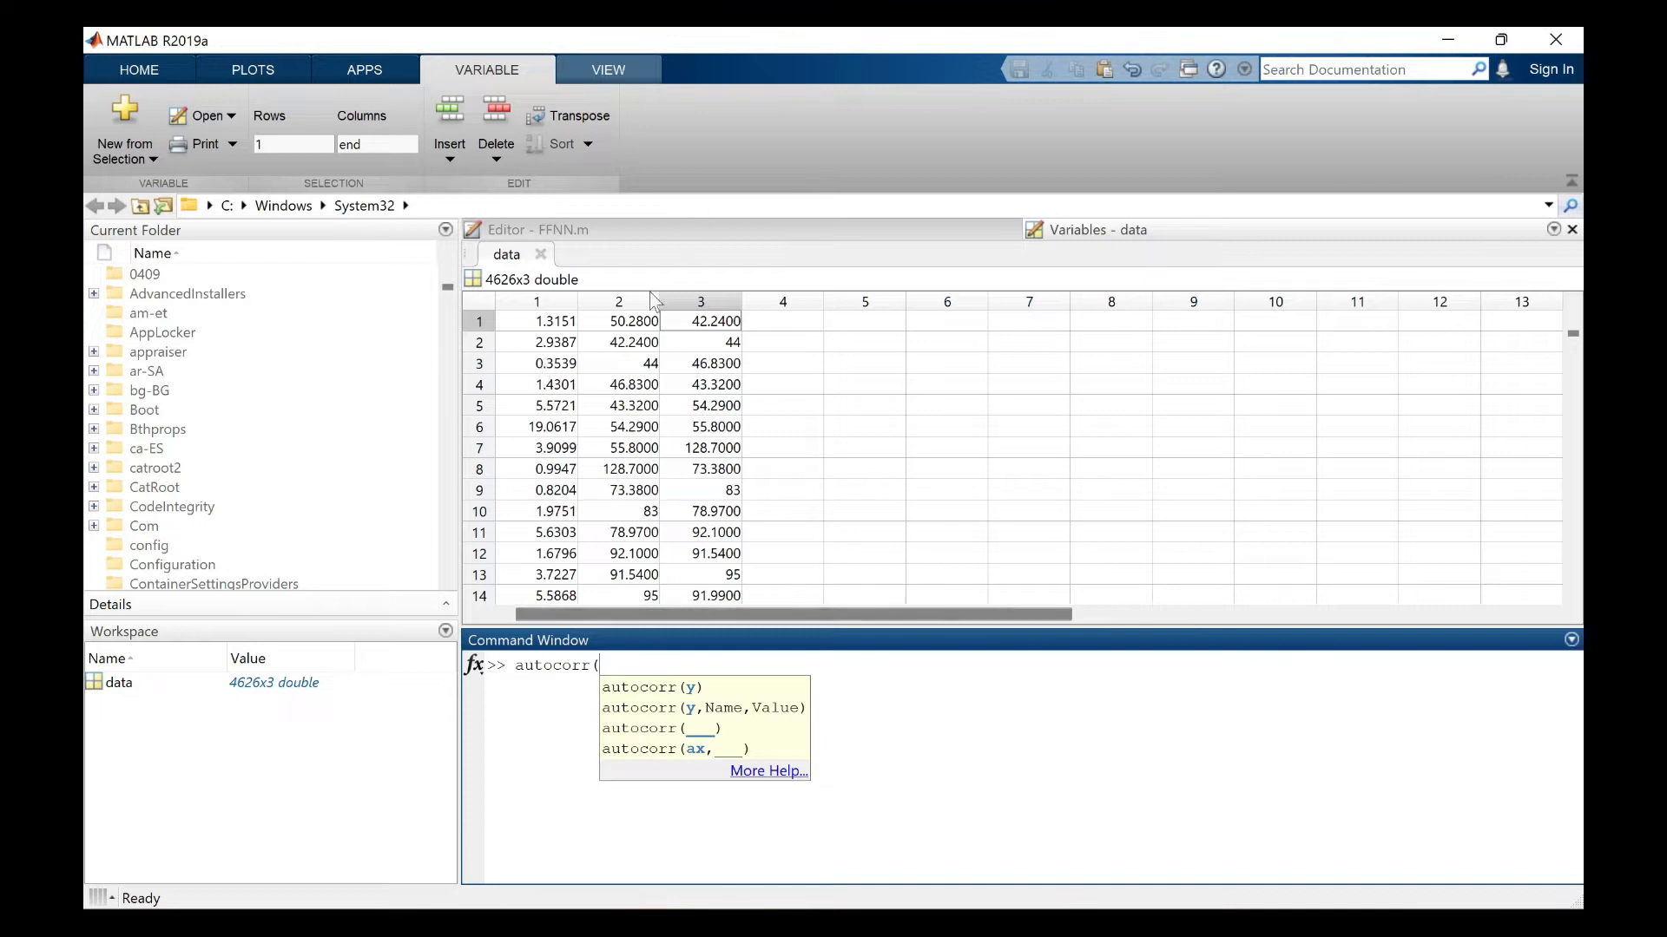
left_click(617, 302)
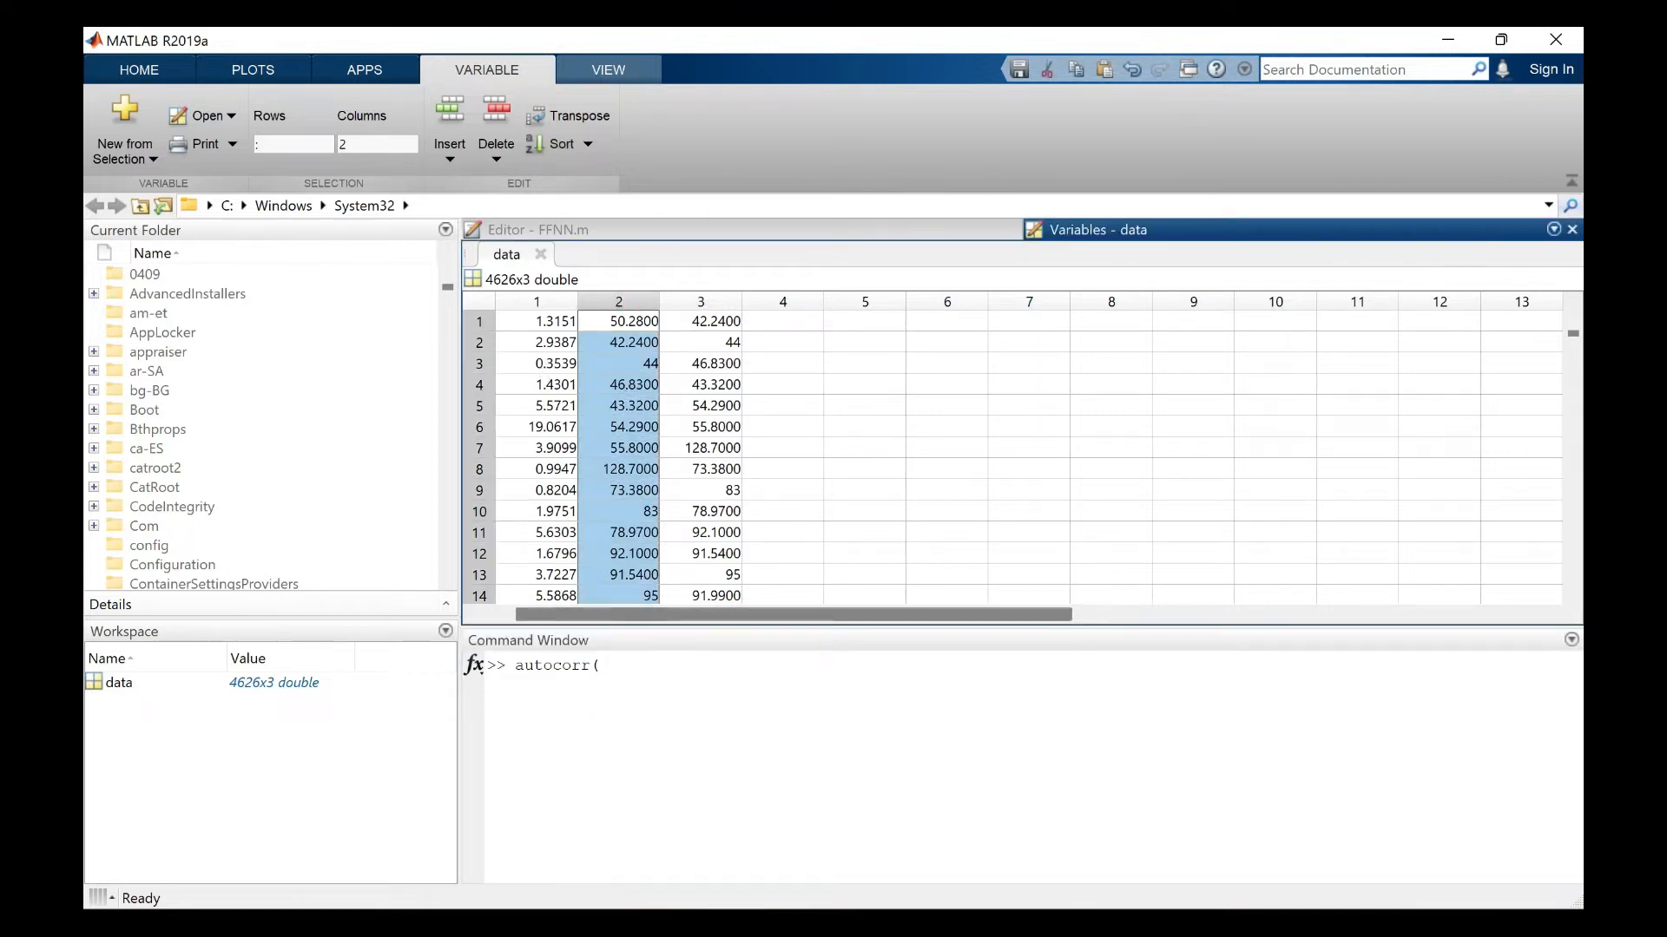
type("data(")
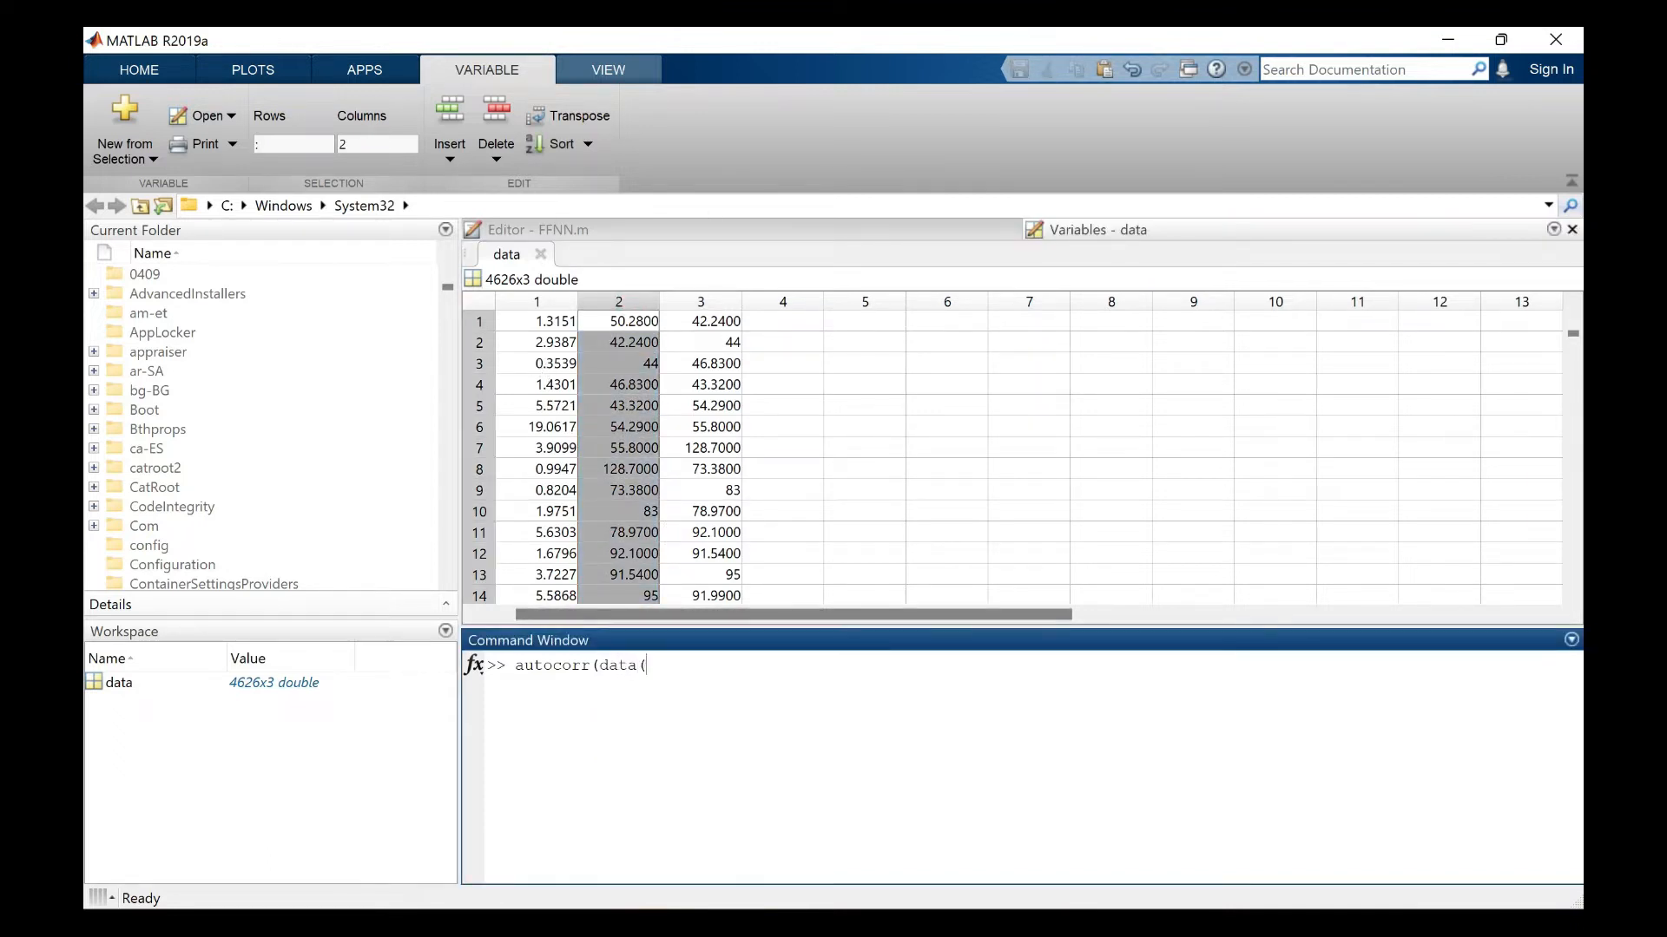
type(":,2)")
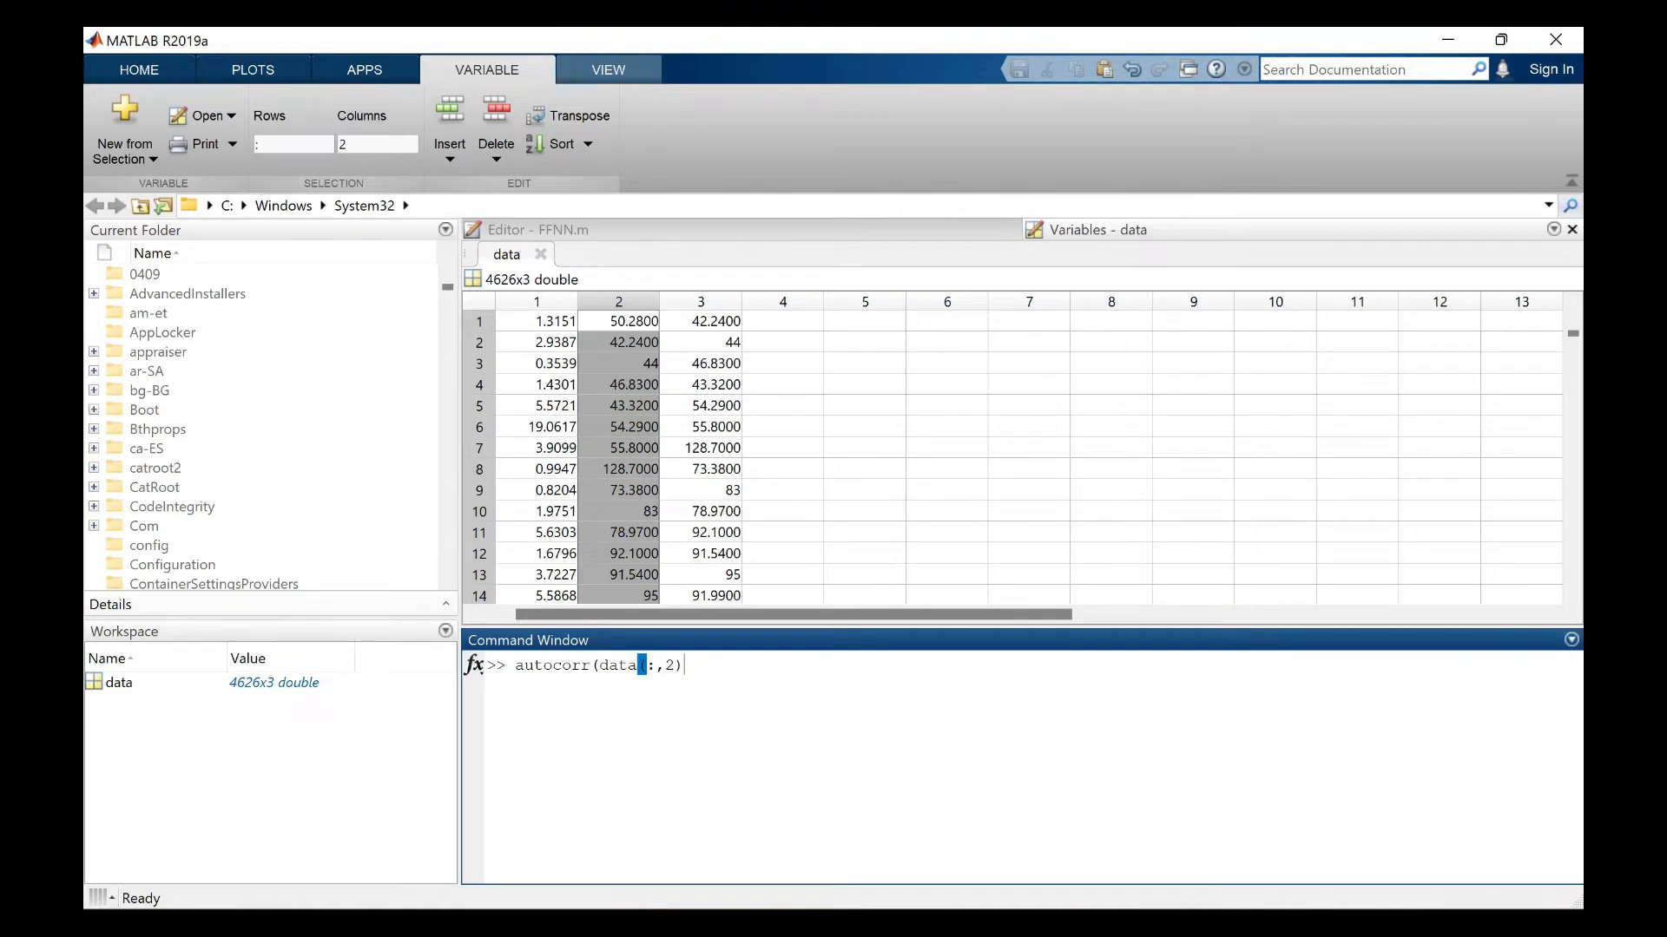
key("Return")
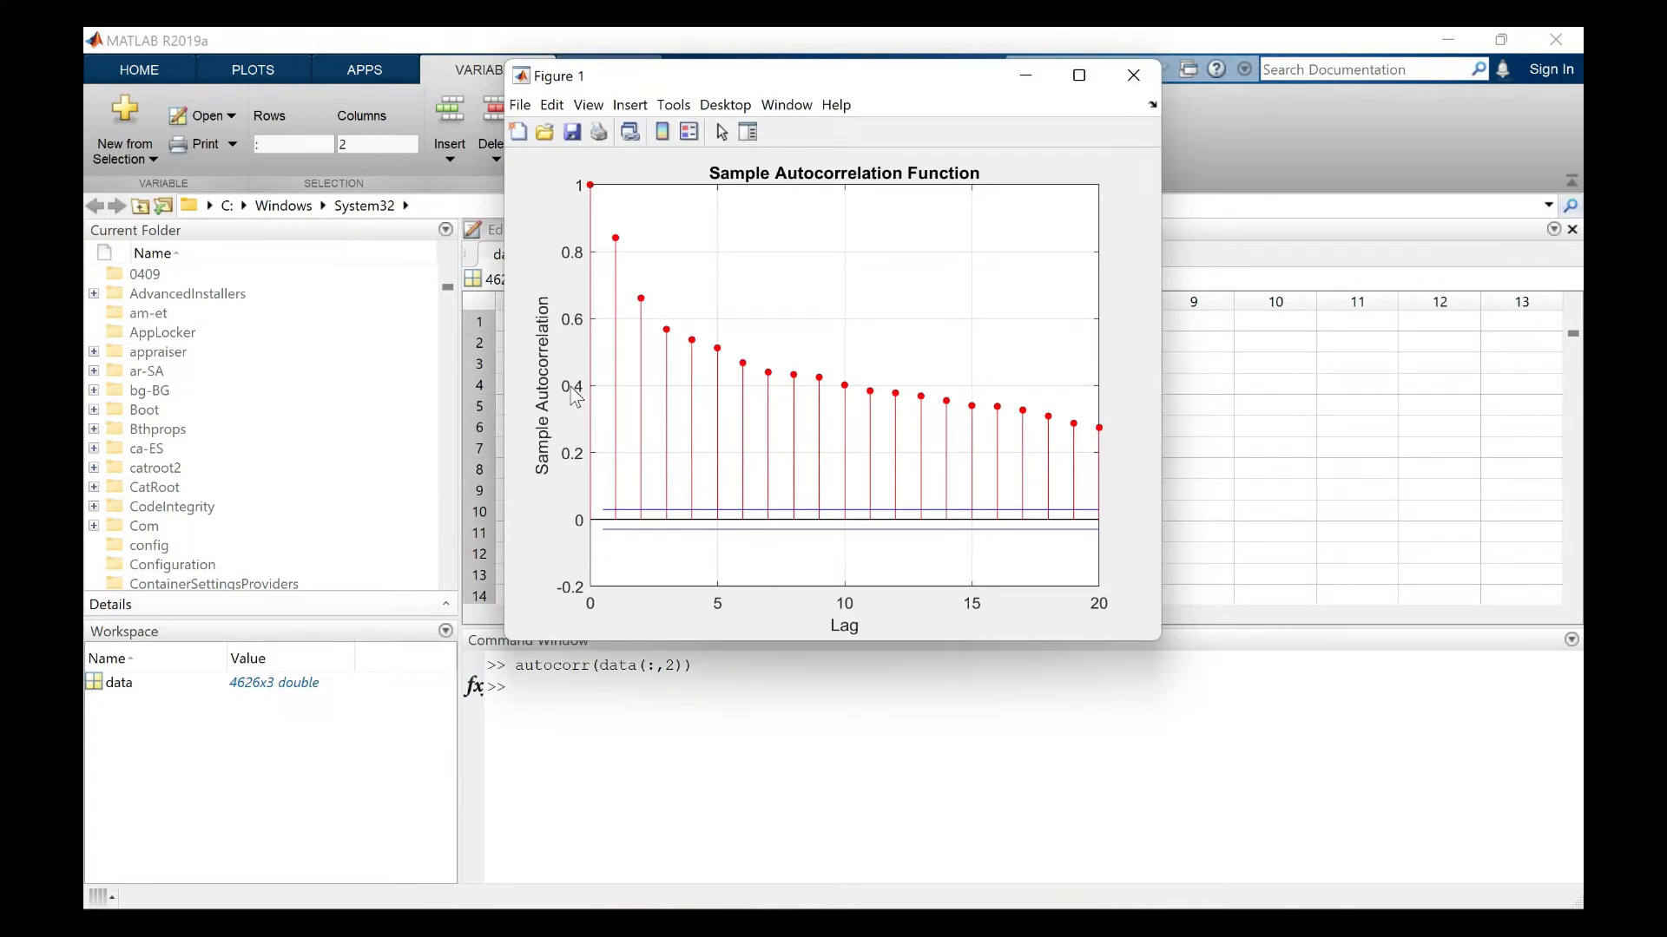
mouse_move(767, 383)
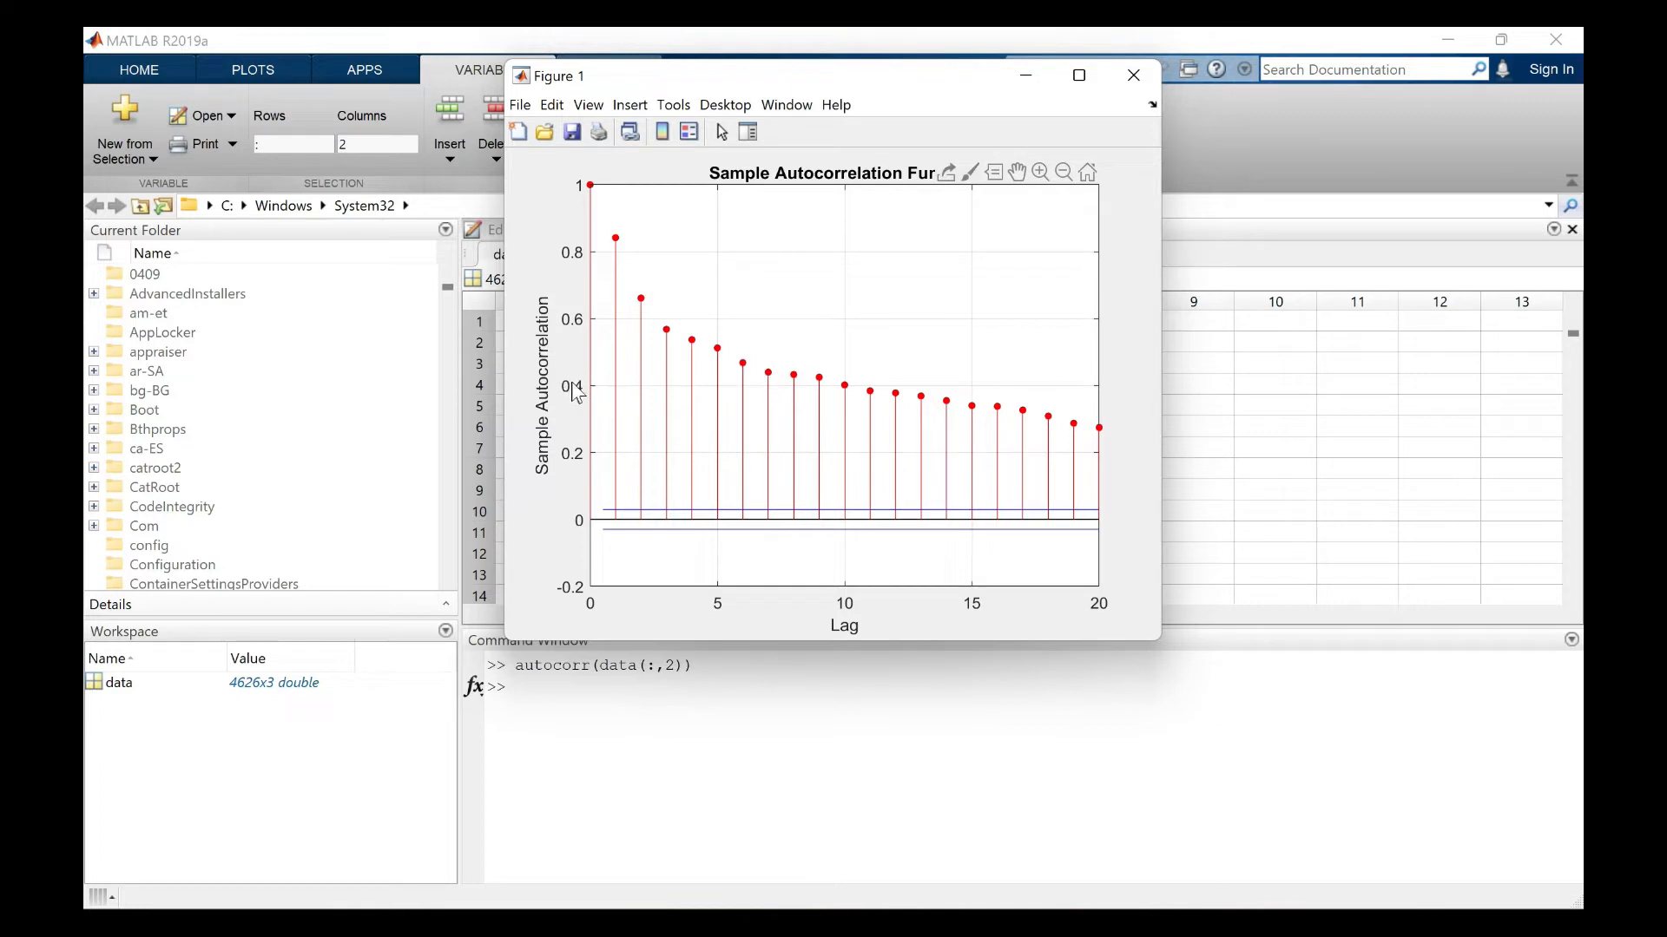
mouse_move(763, 377)
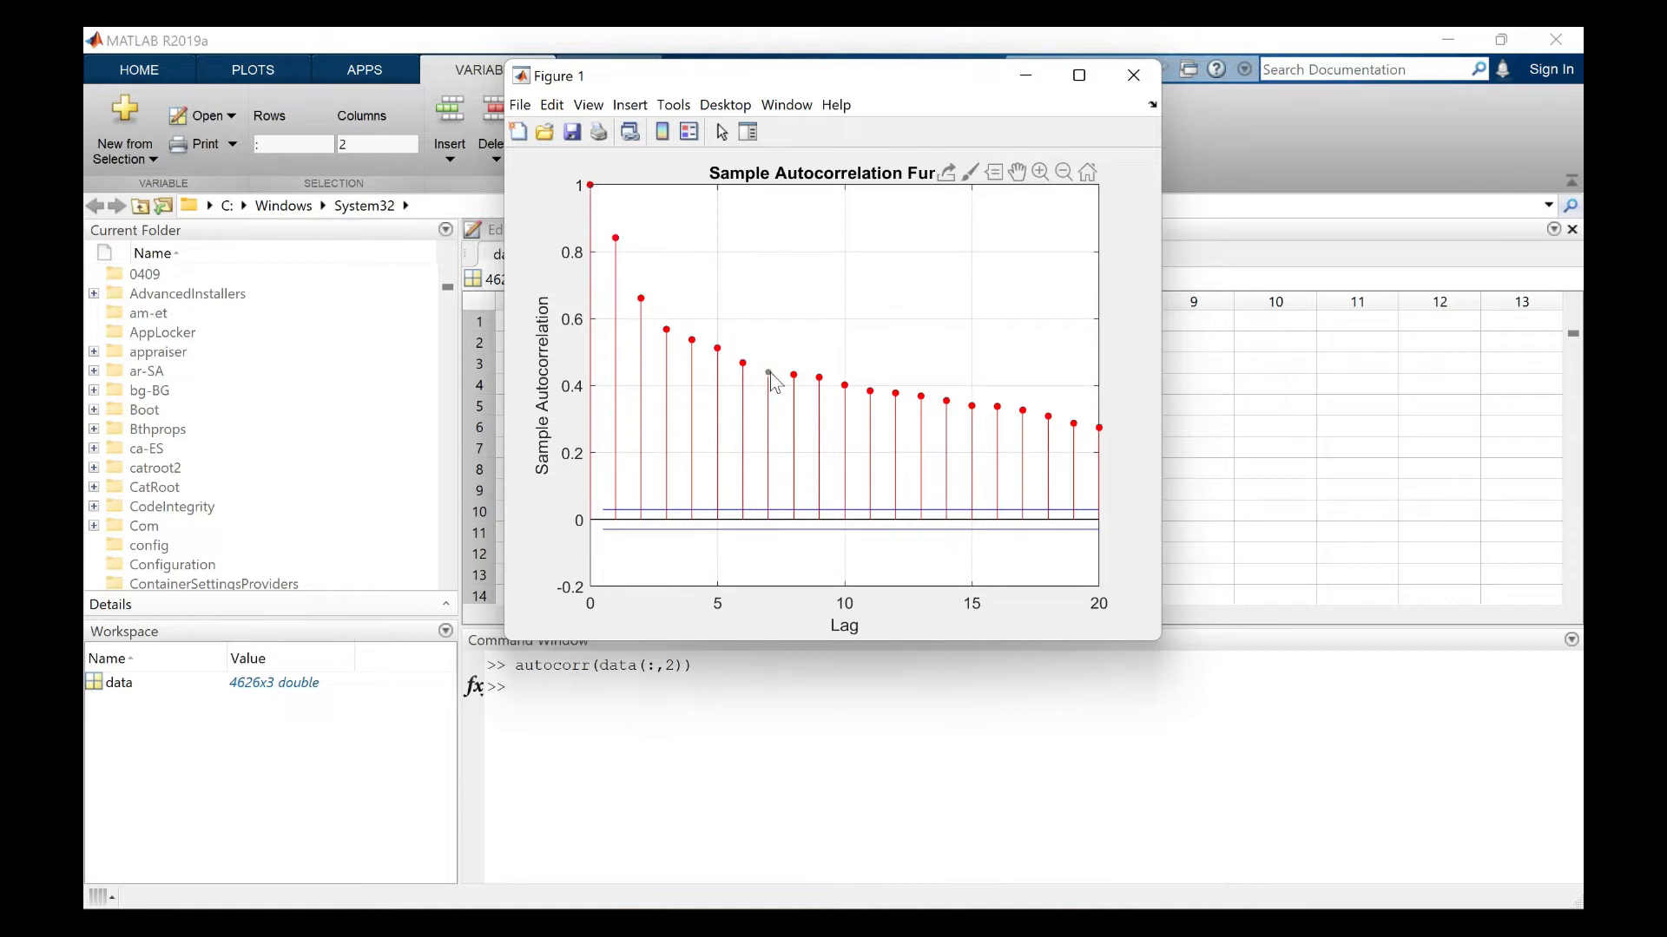
mouse_move(822, 383)
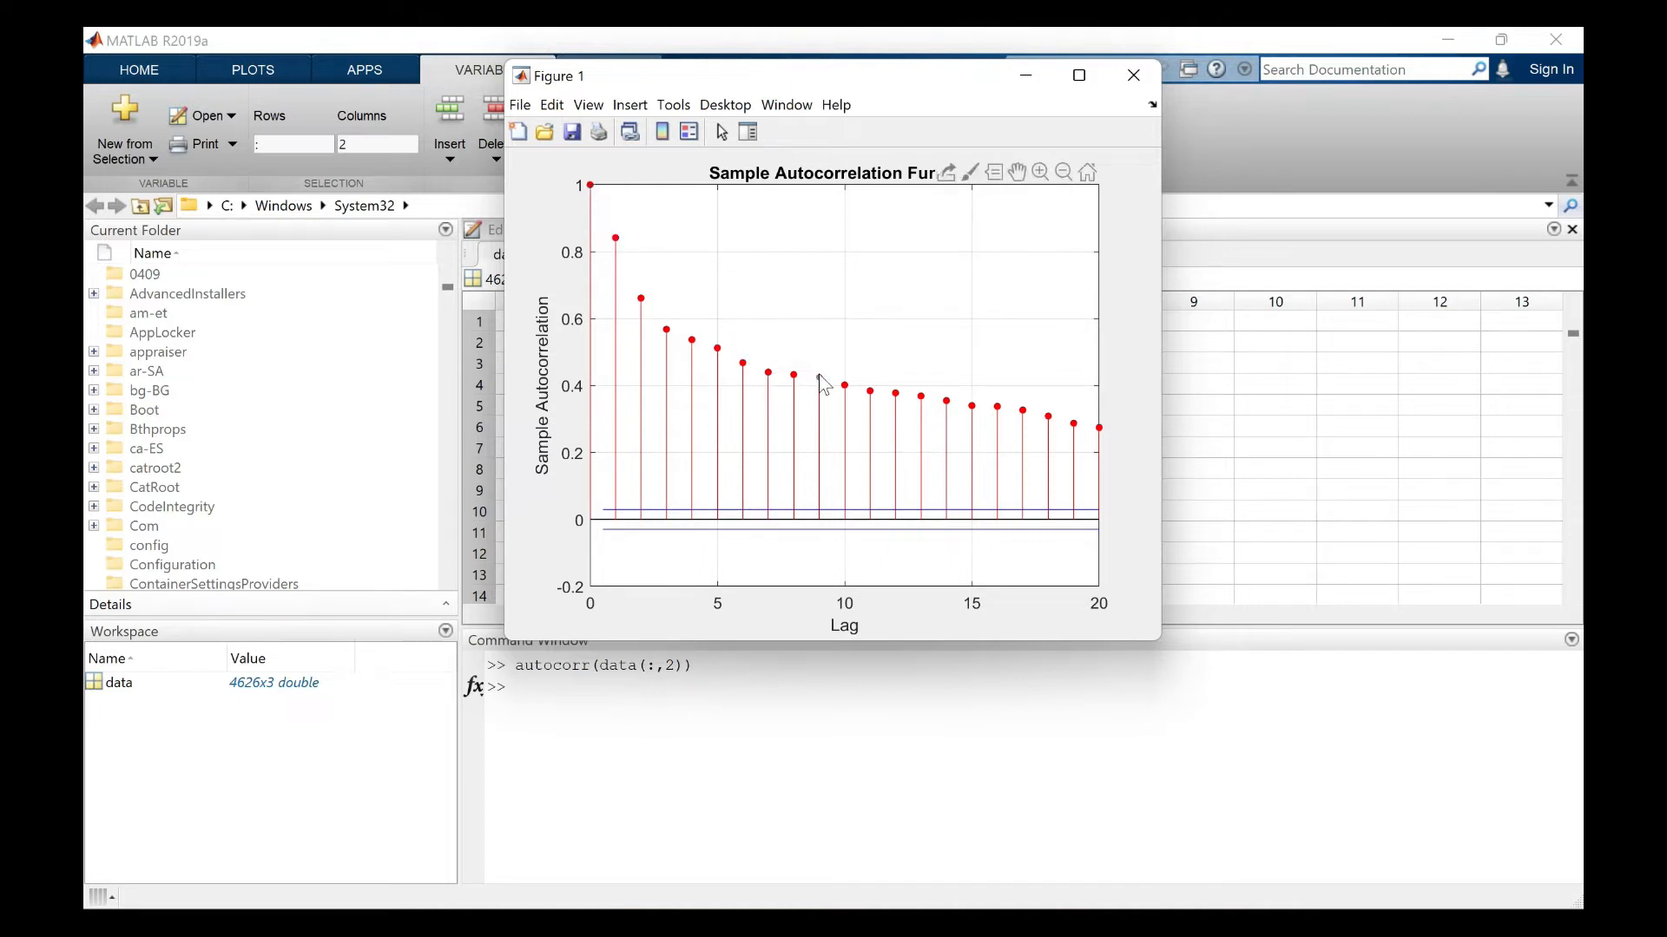
- Read the autocorrelation values at lags 9 and 10, then close Figure 1
left_click(819, 383)
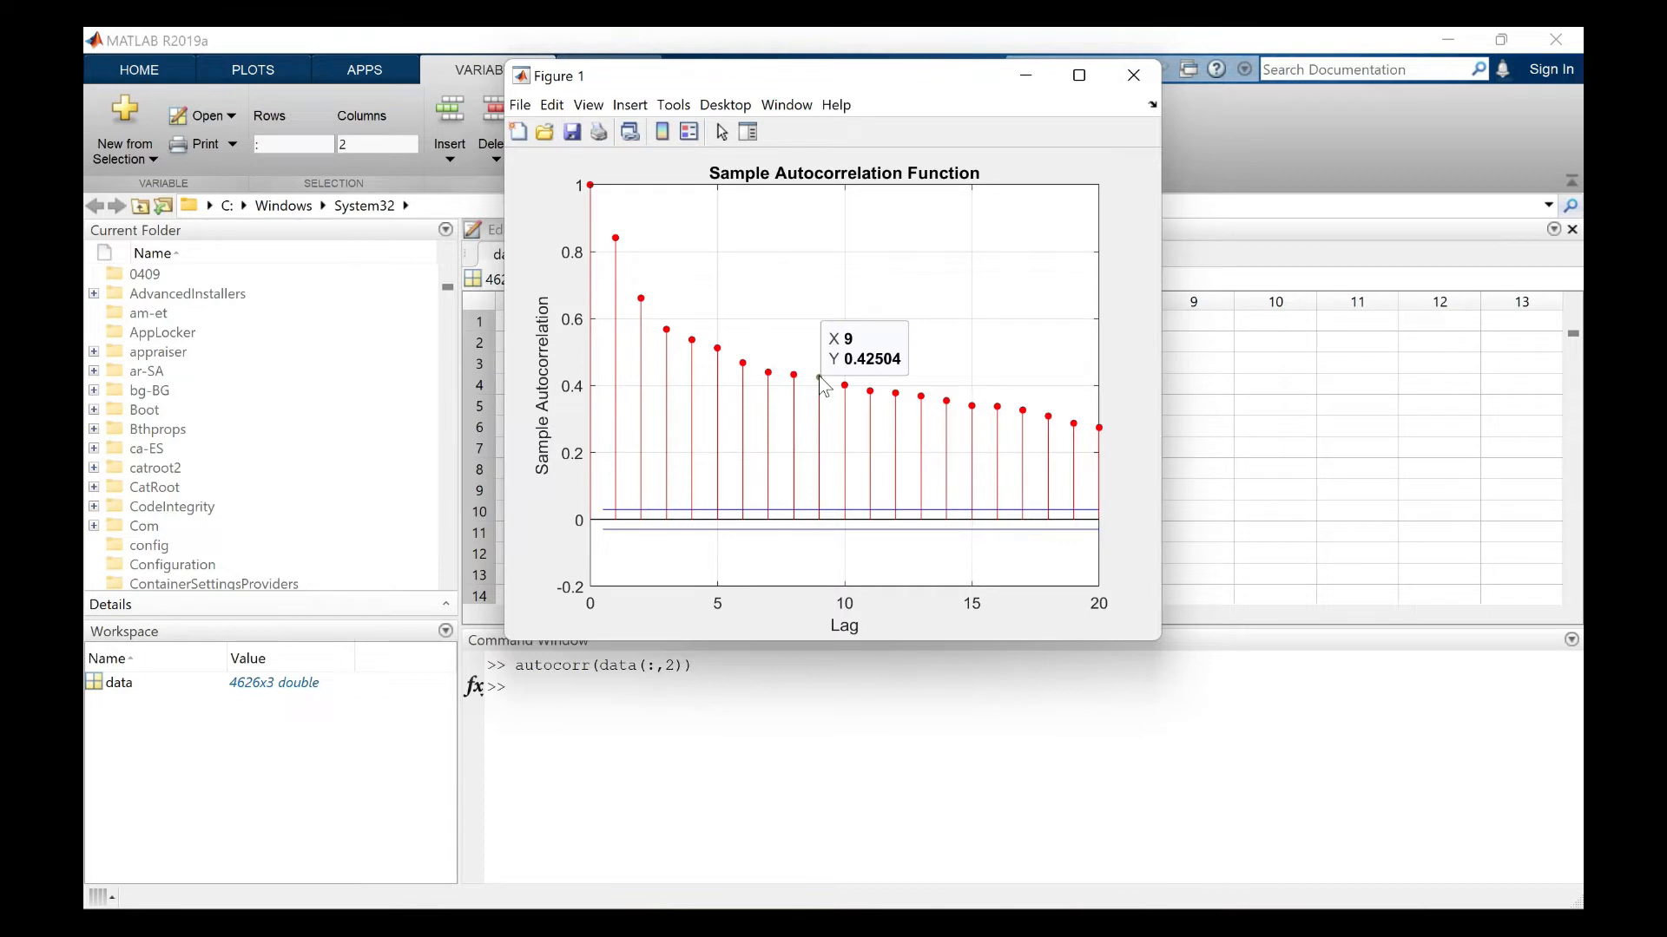
mouse_move(851, 395)
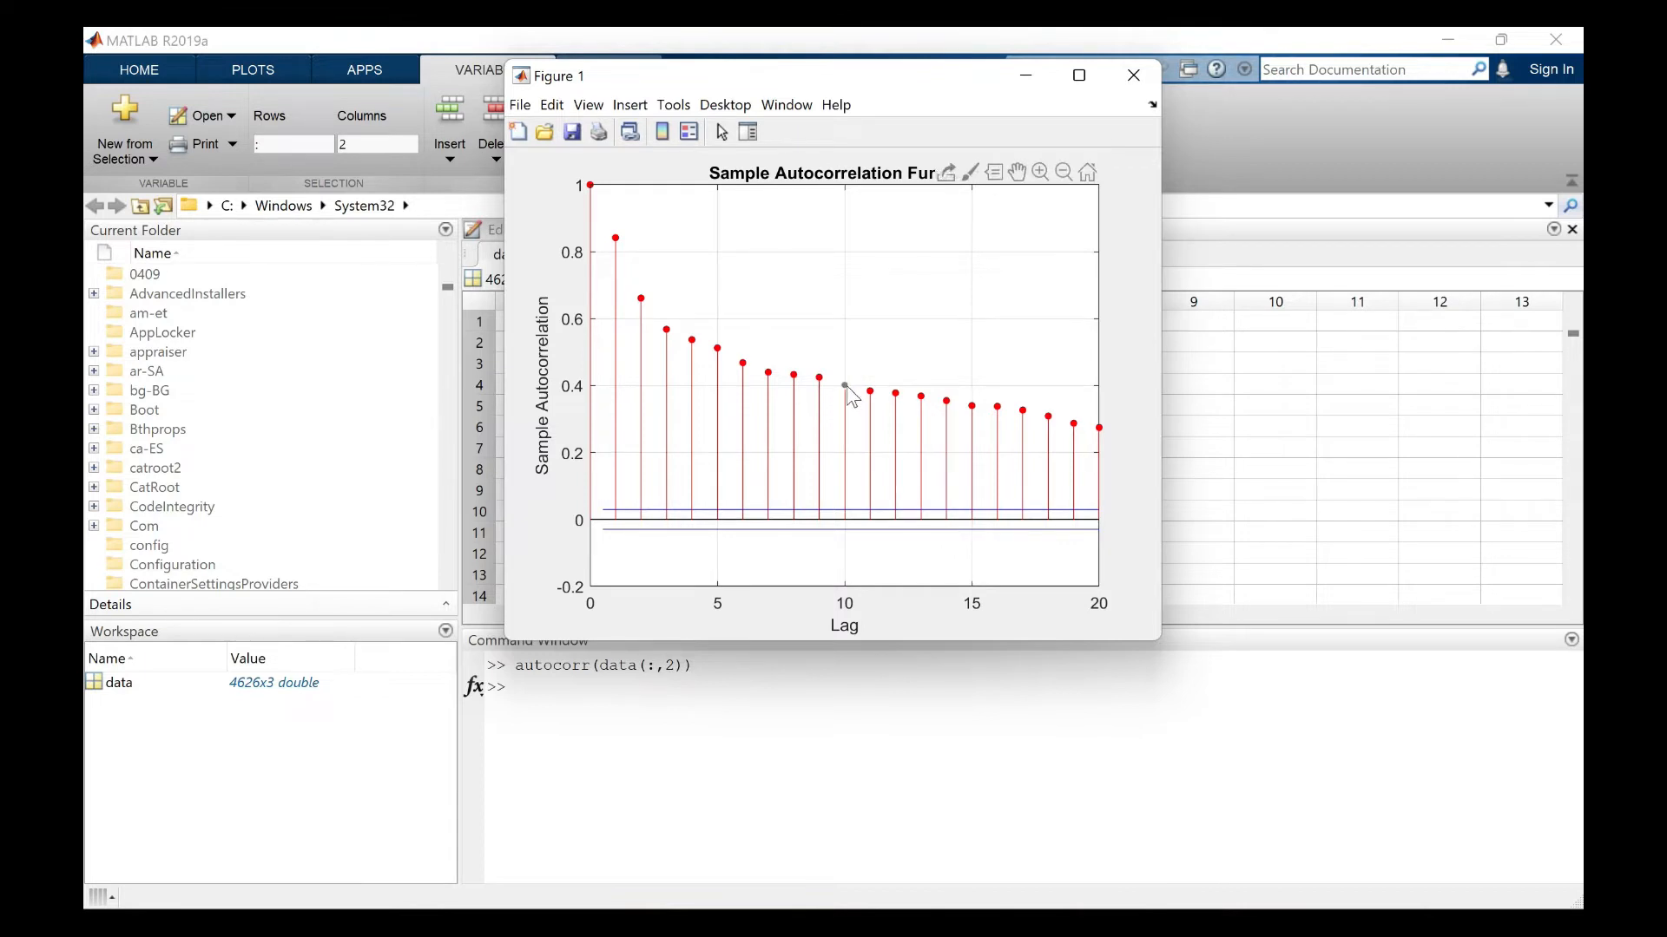
left_click(843, 385)
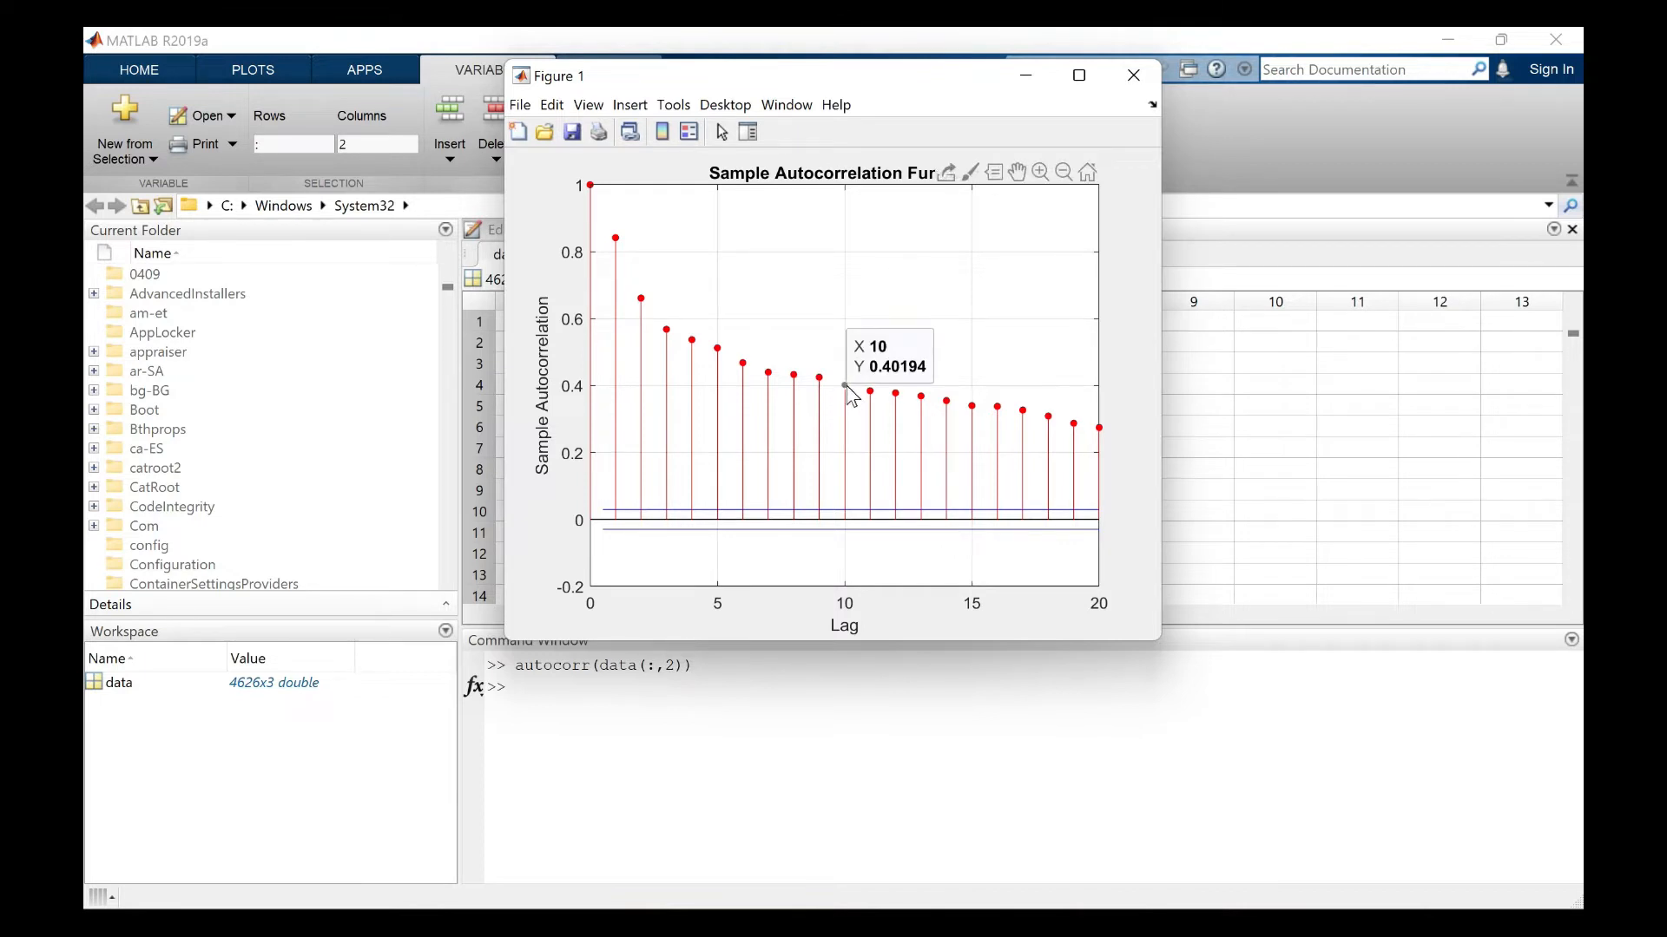
mouse_move(718, 351)
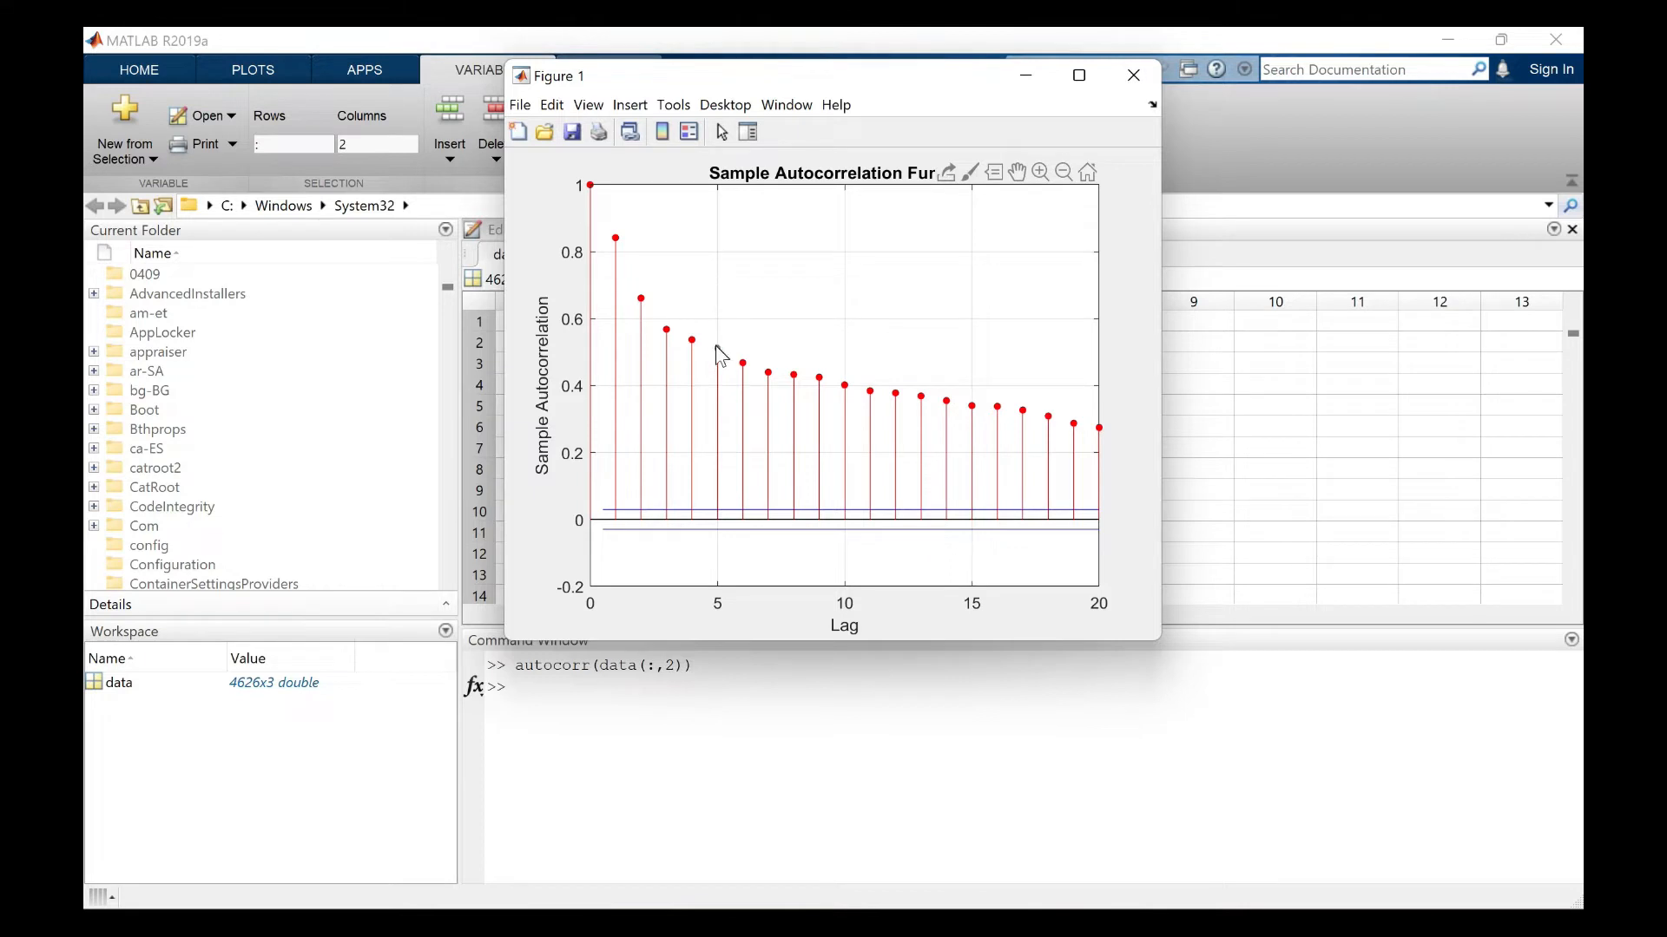
left_click(718, 365)
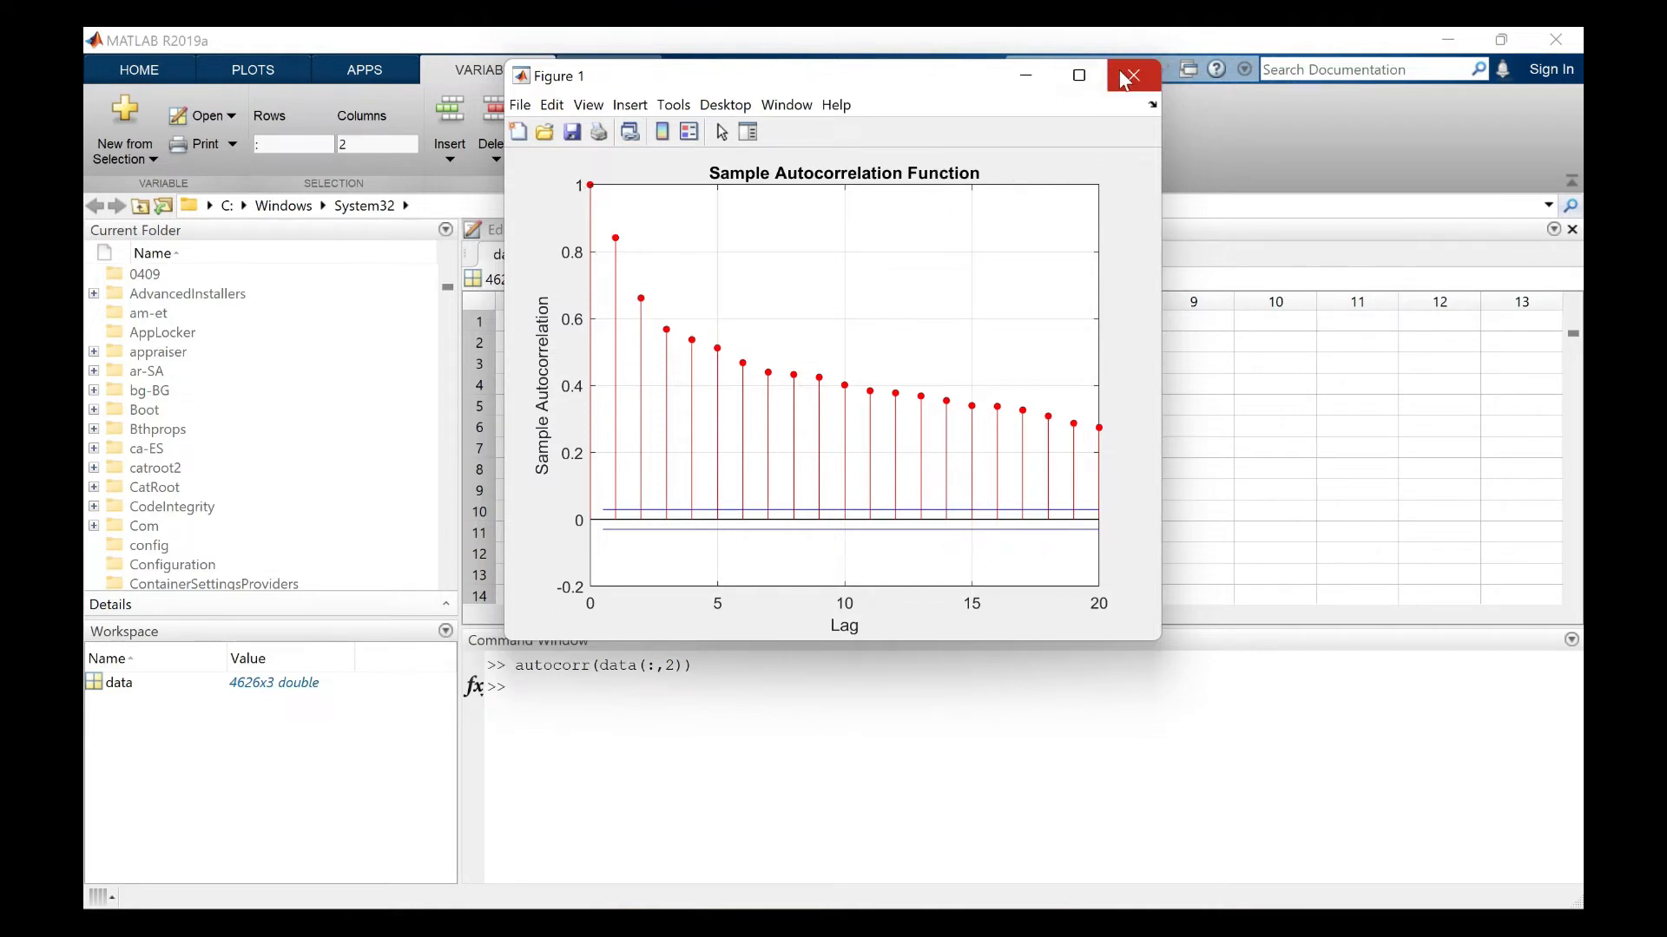
left_click(1131, 75)
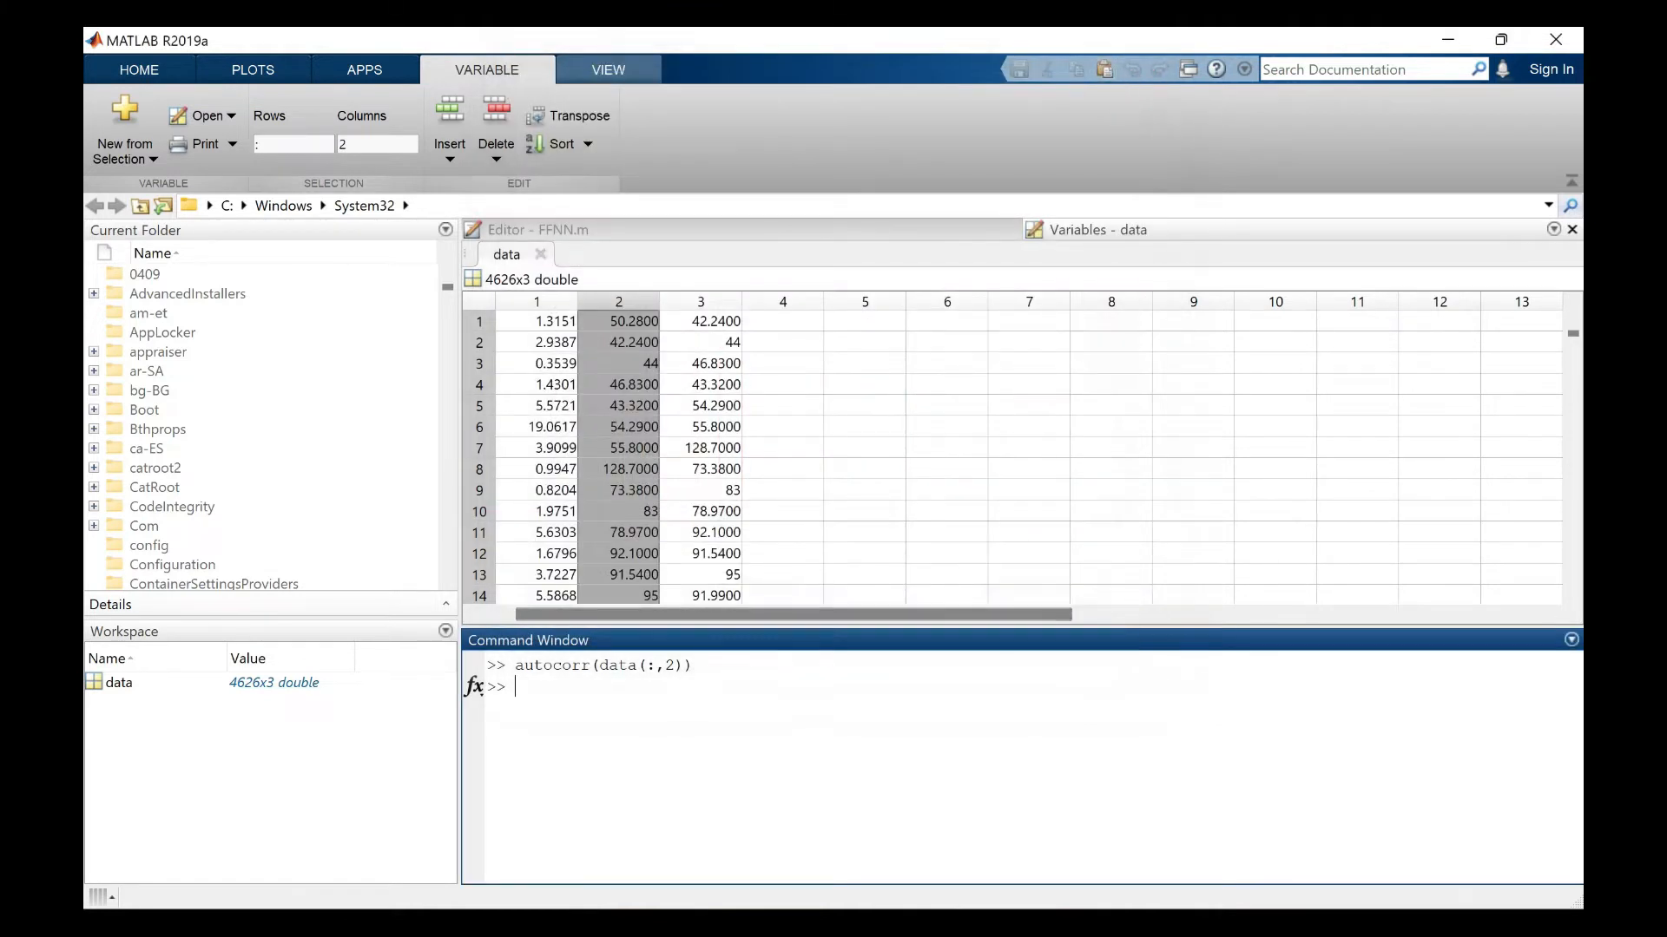
- Run crosscorr(data(:,1),data(:,2)) to plot cross-correlation over lags -20 to 20
type("corr")
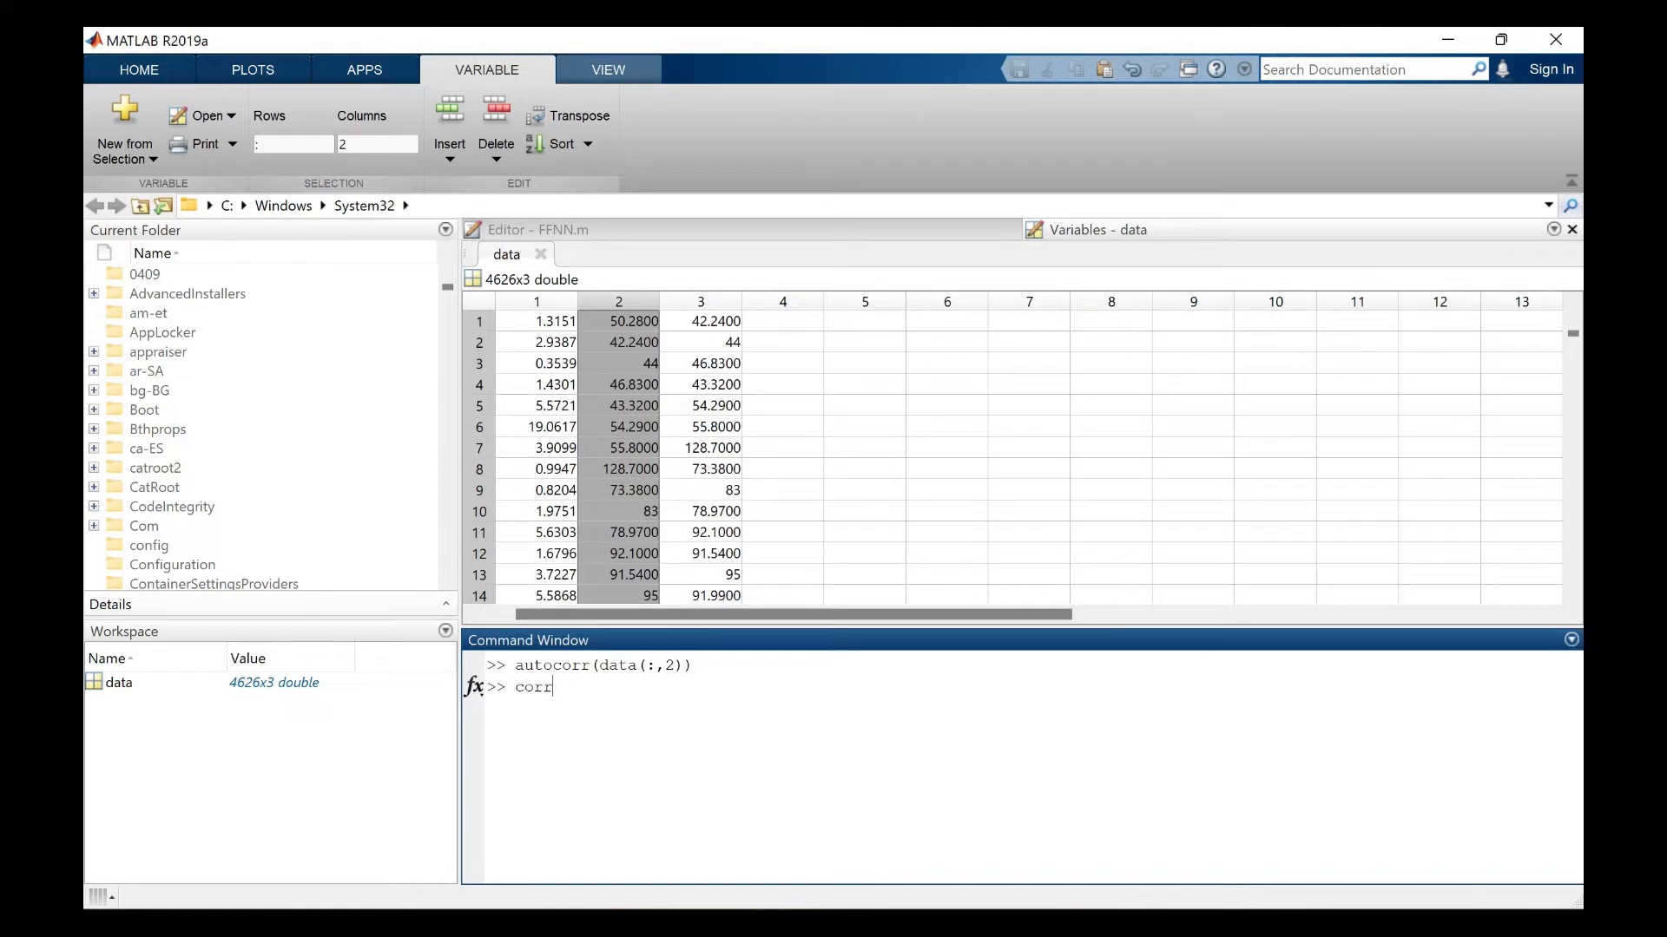
key("BackSpace")
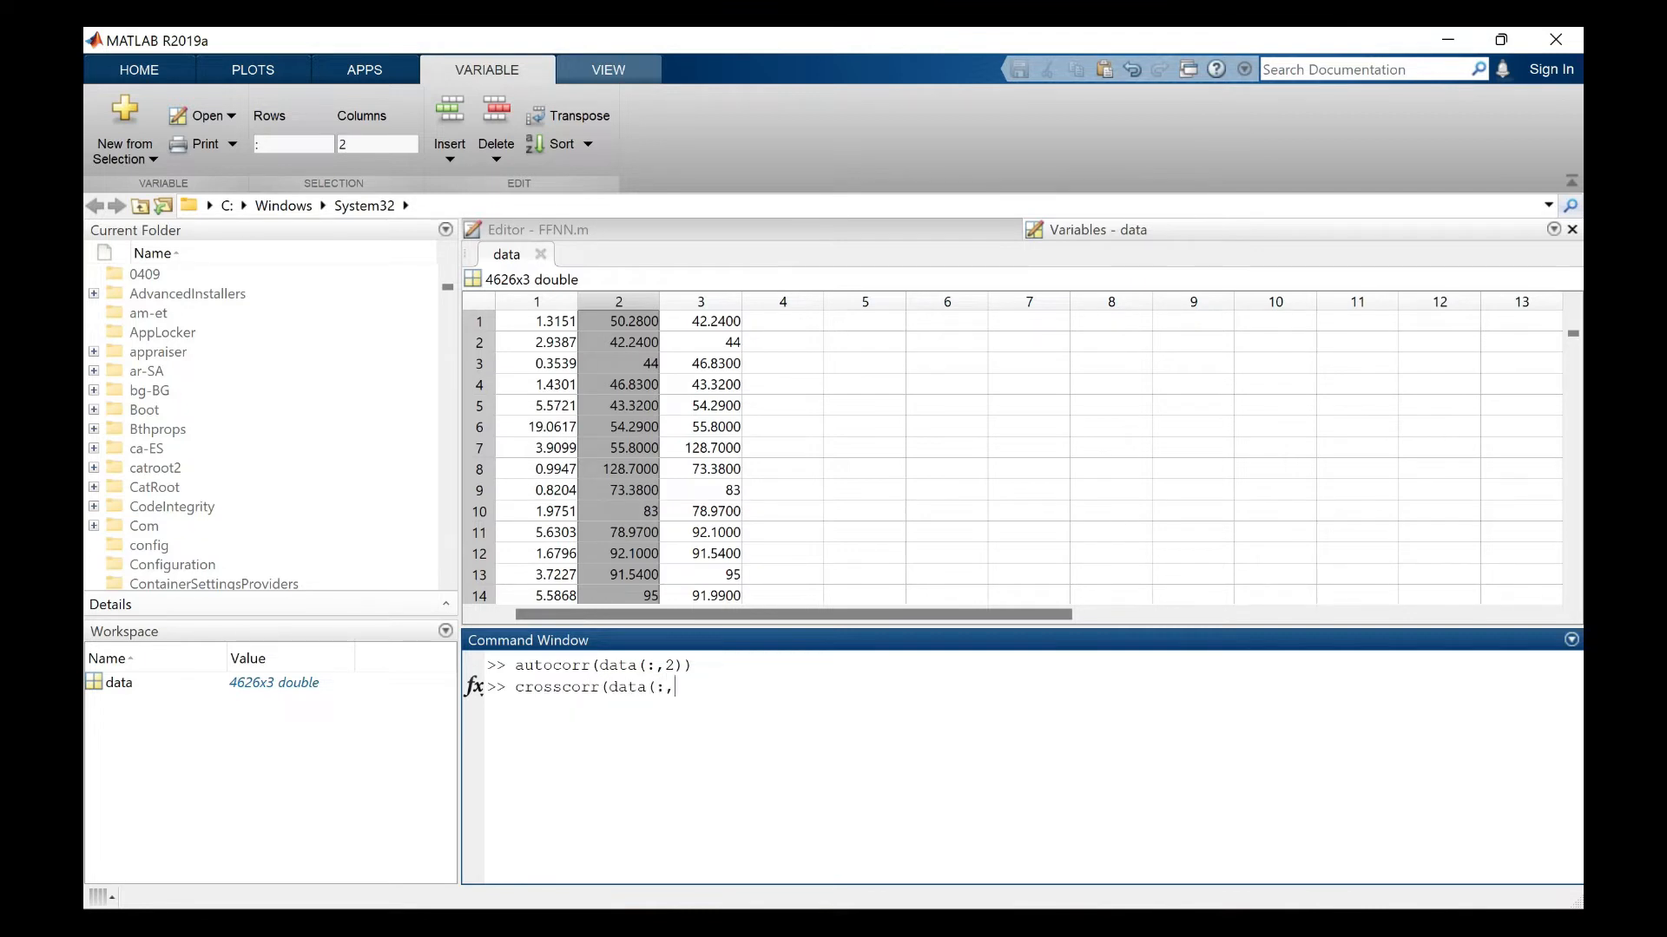
type("1),d")
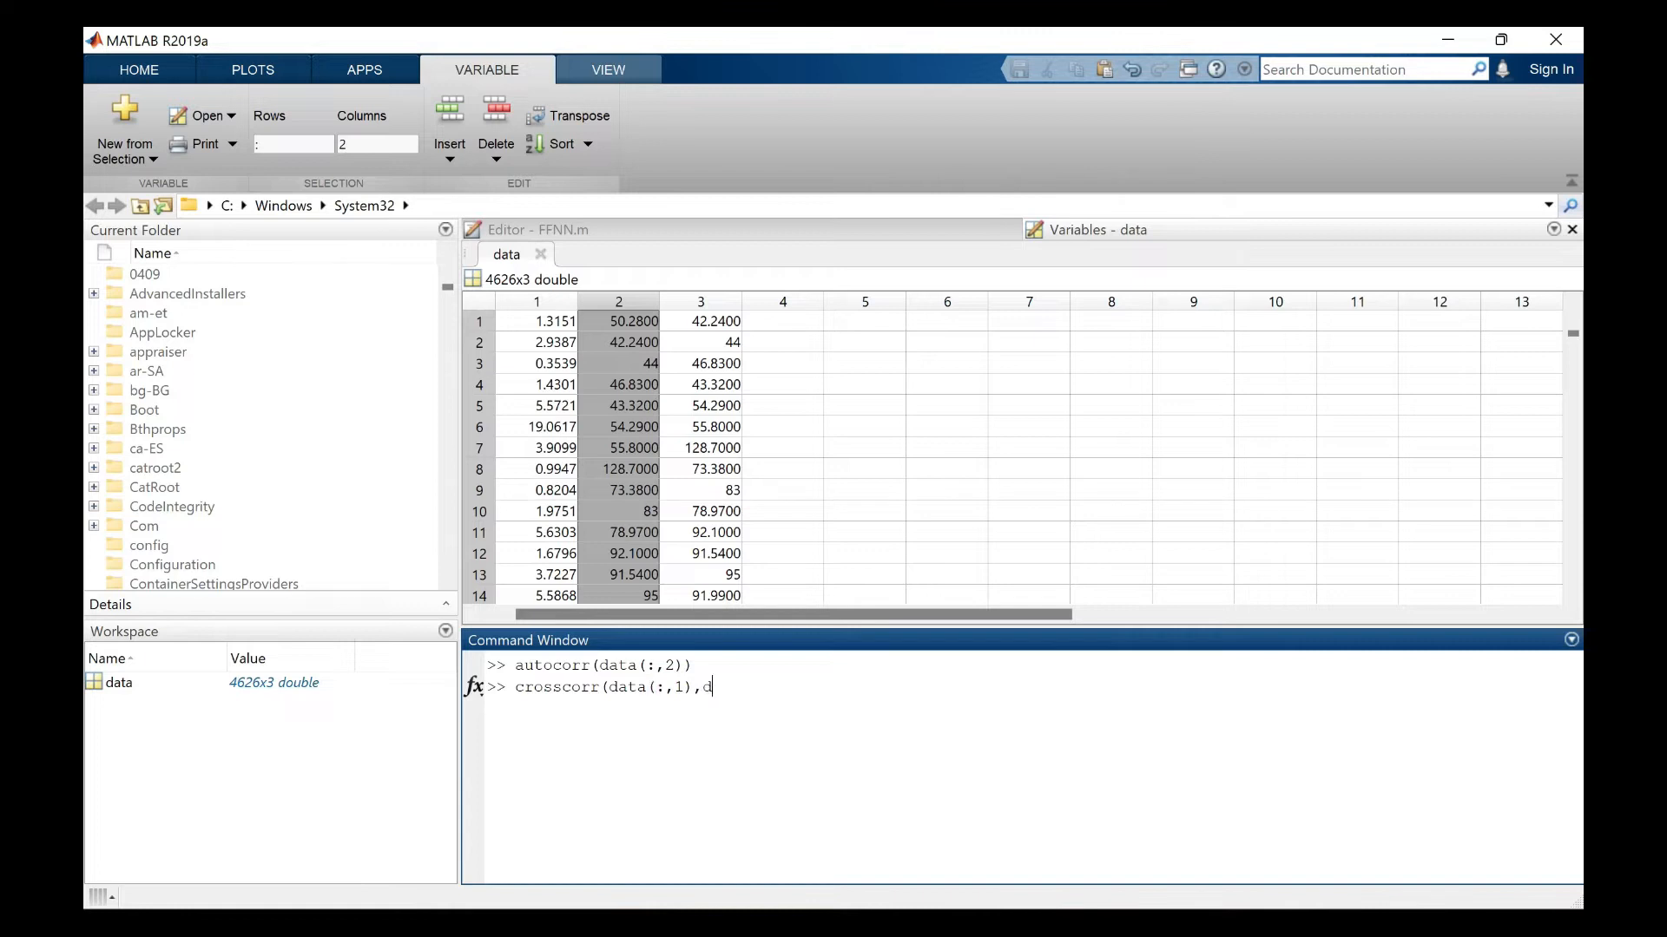
type("ata(:")
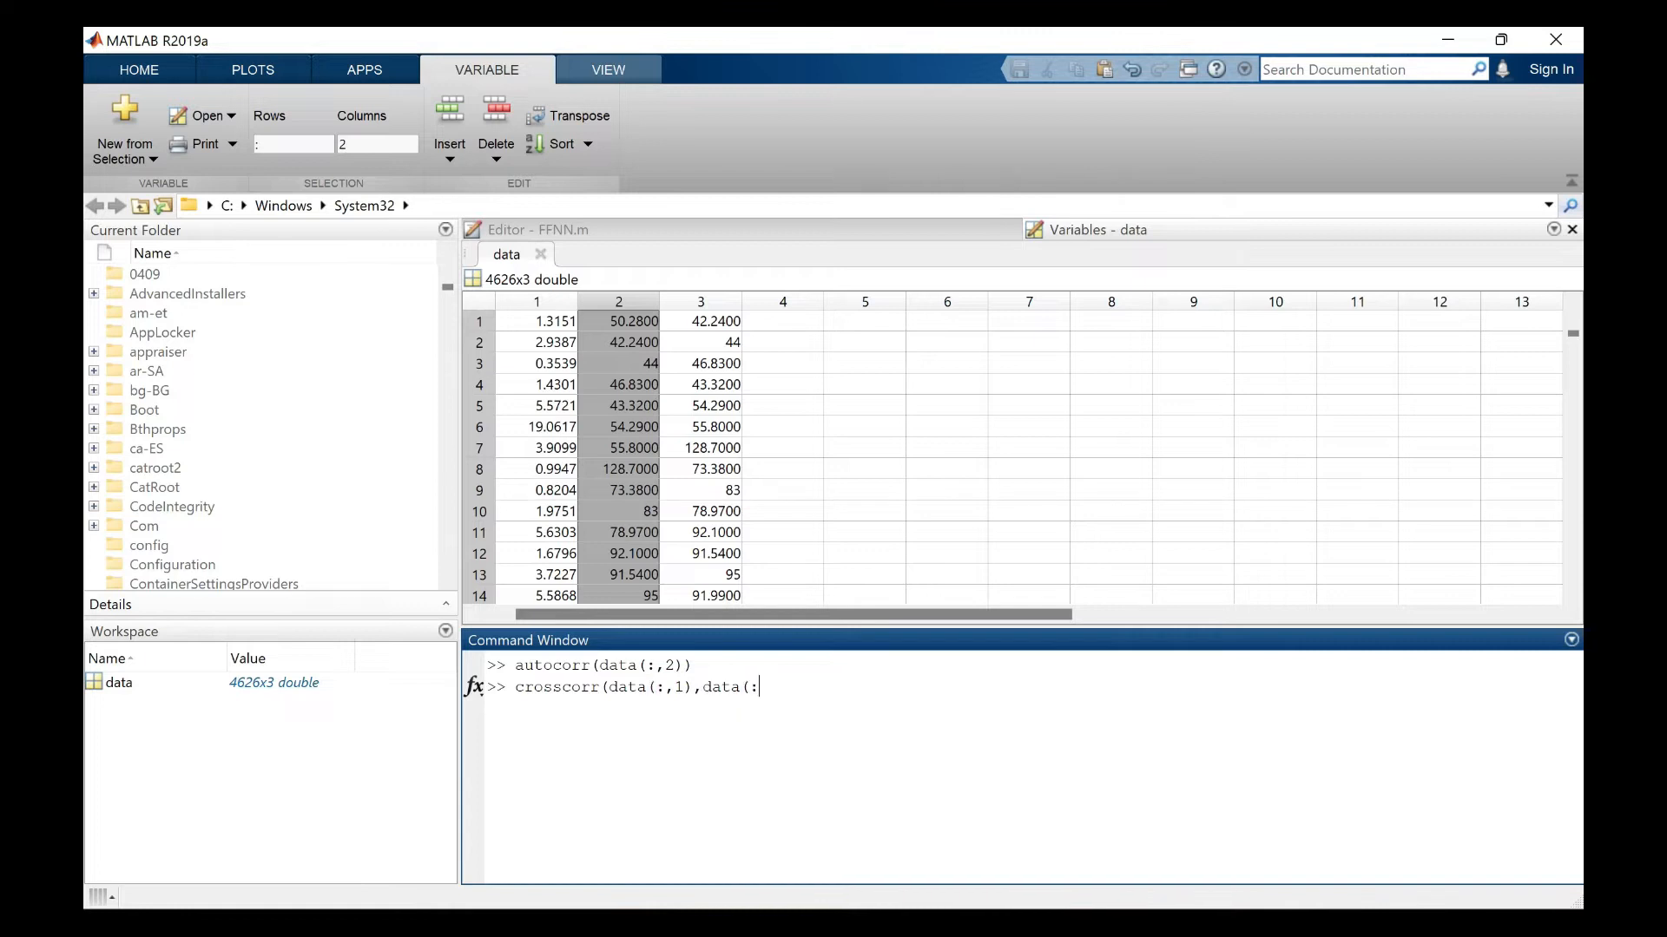
type("2))")
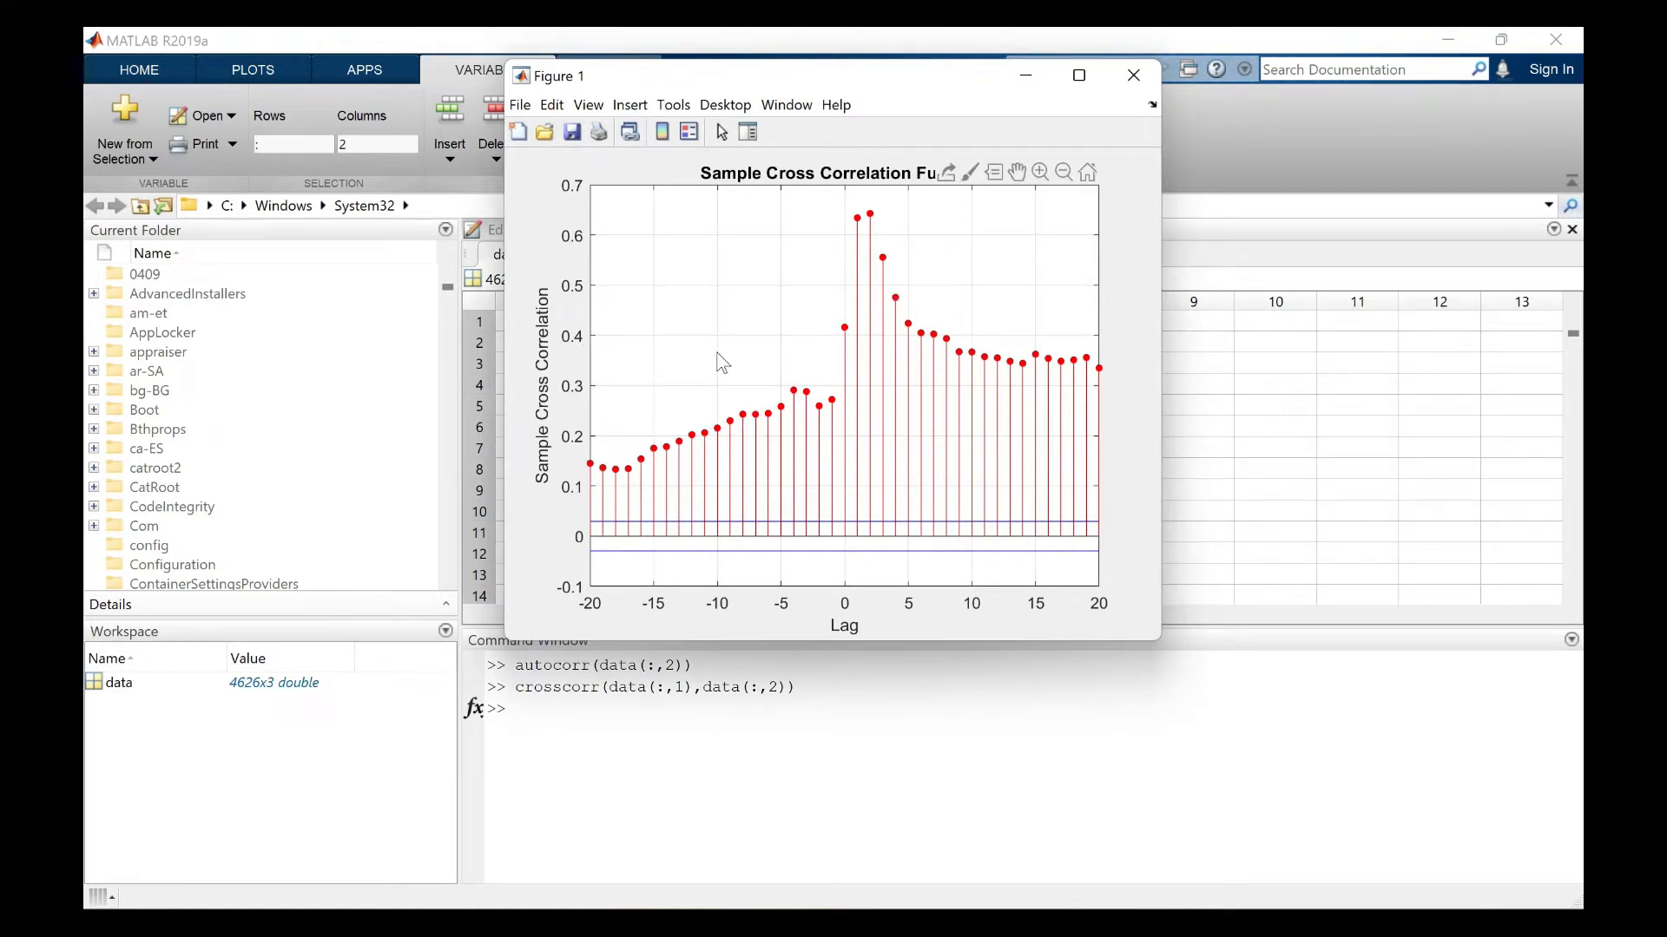
left_click(920, 336)
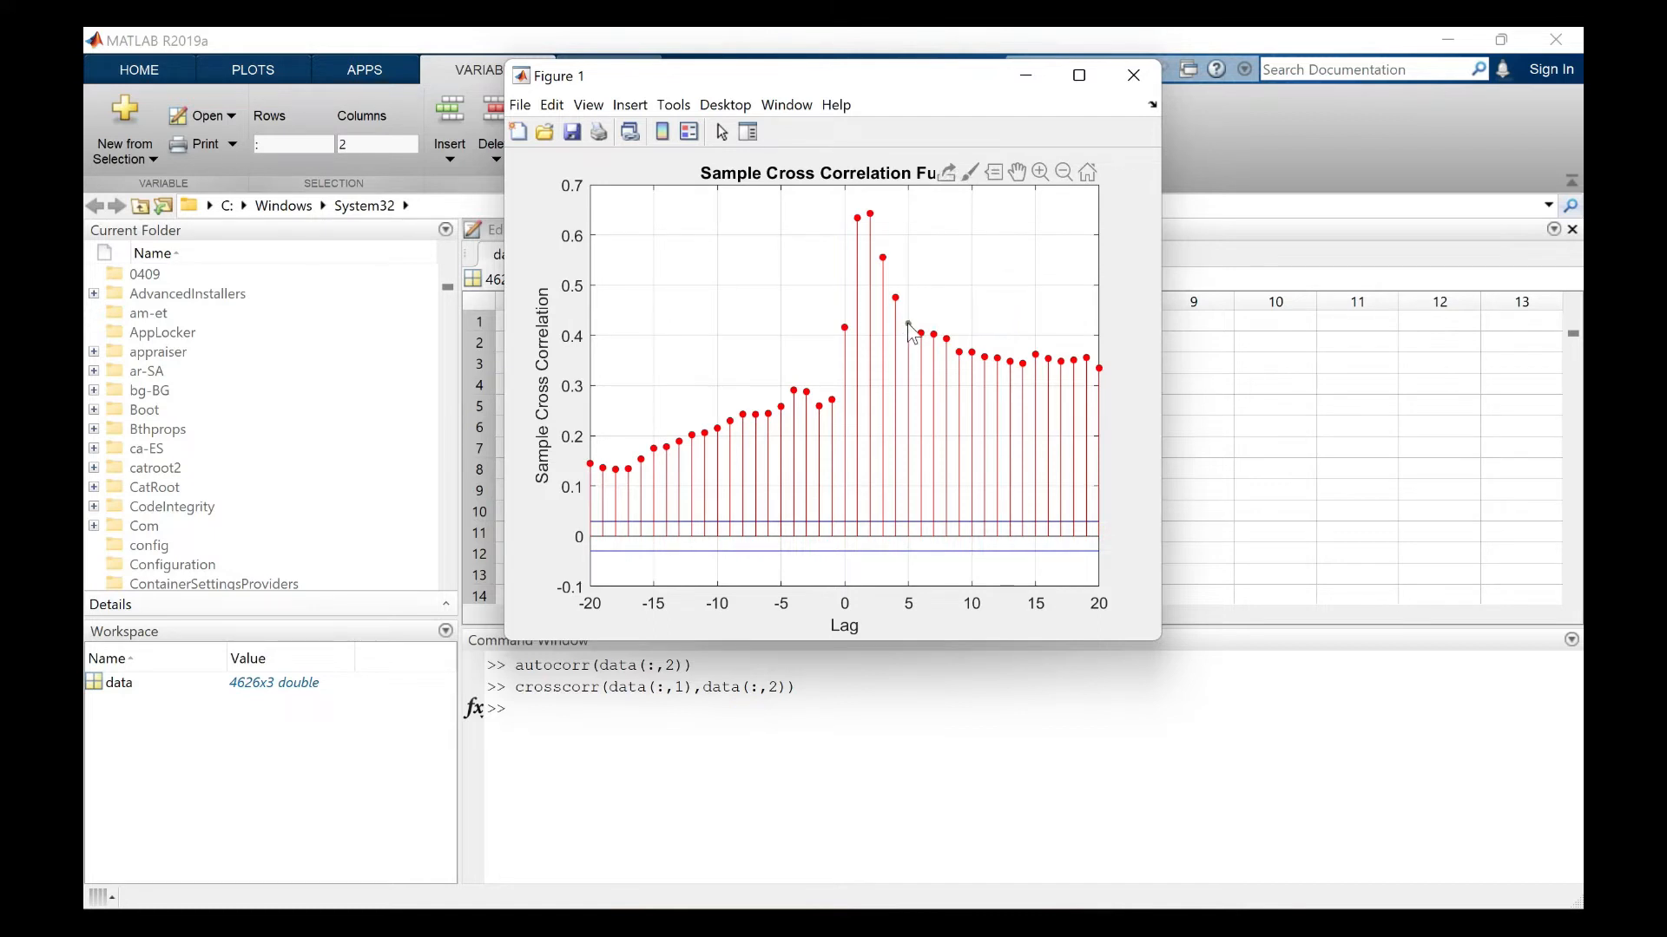
left_click(911, 331)
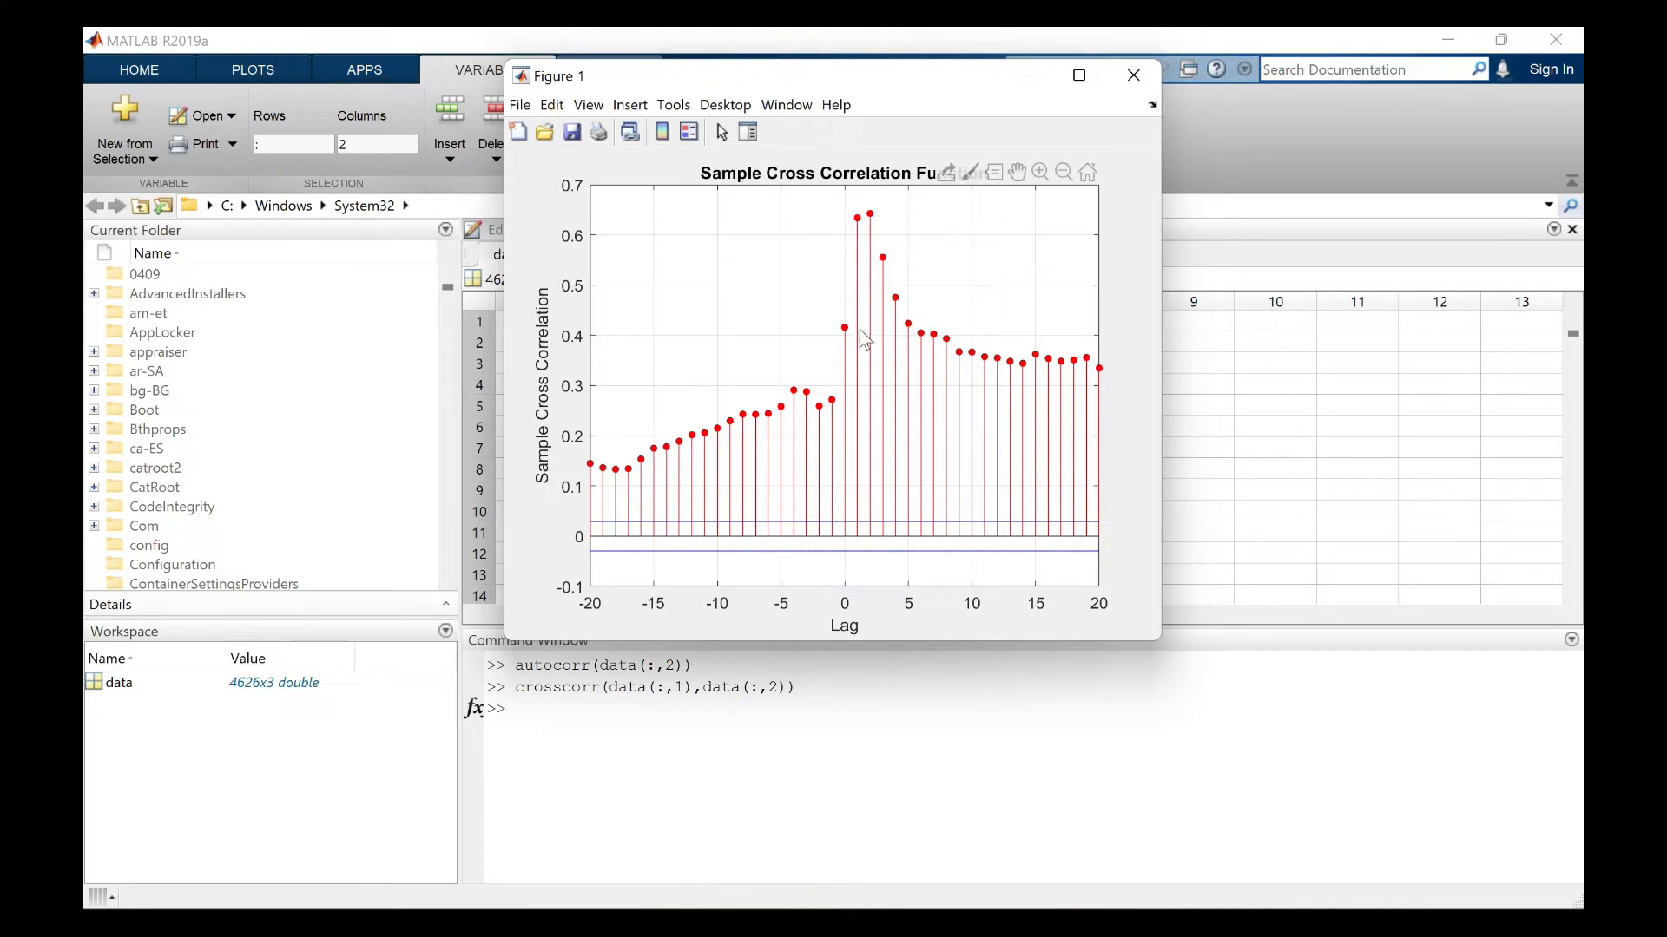
mouse_move(912, 335)
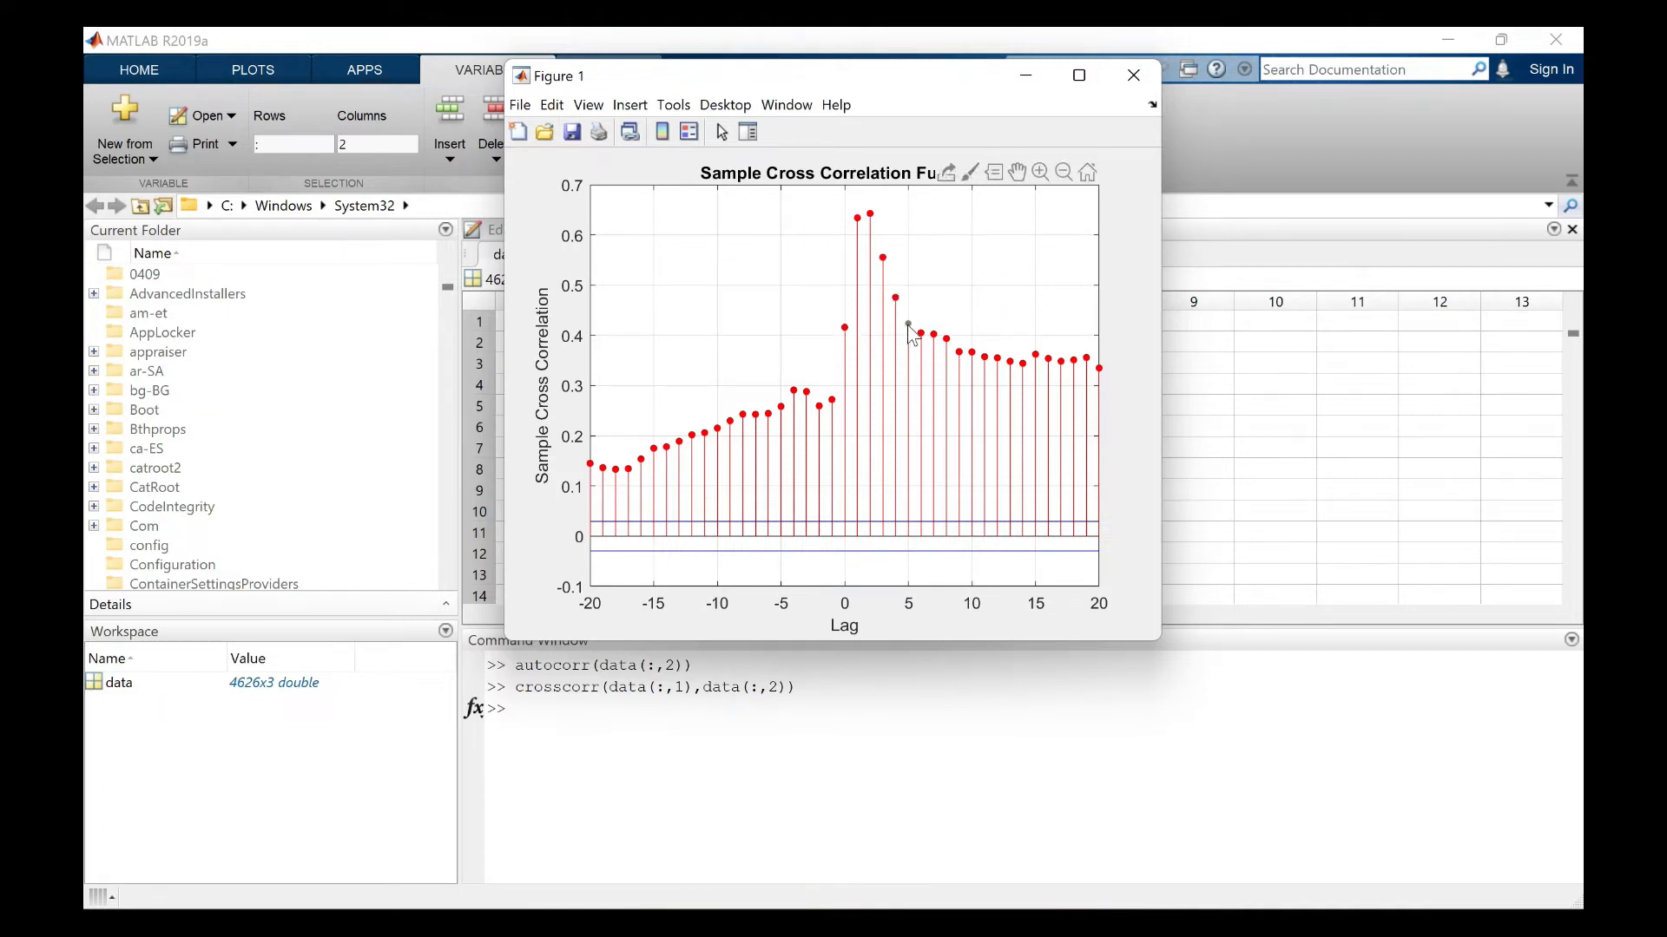
left_click(908, 323)
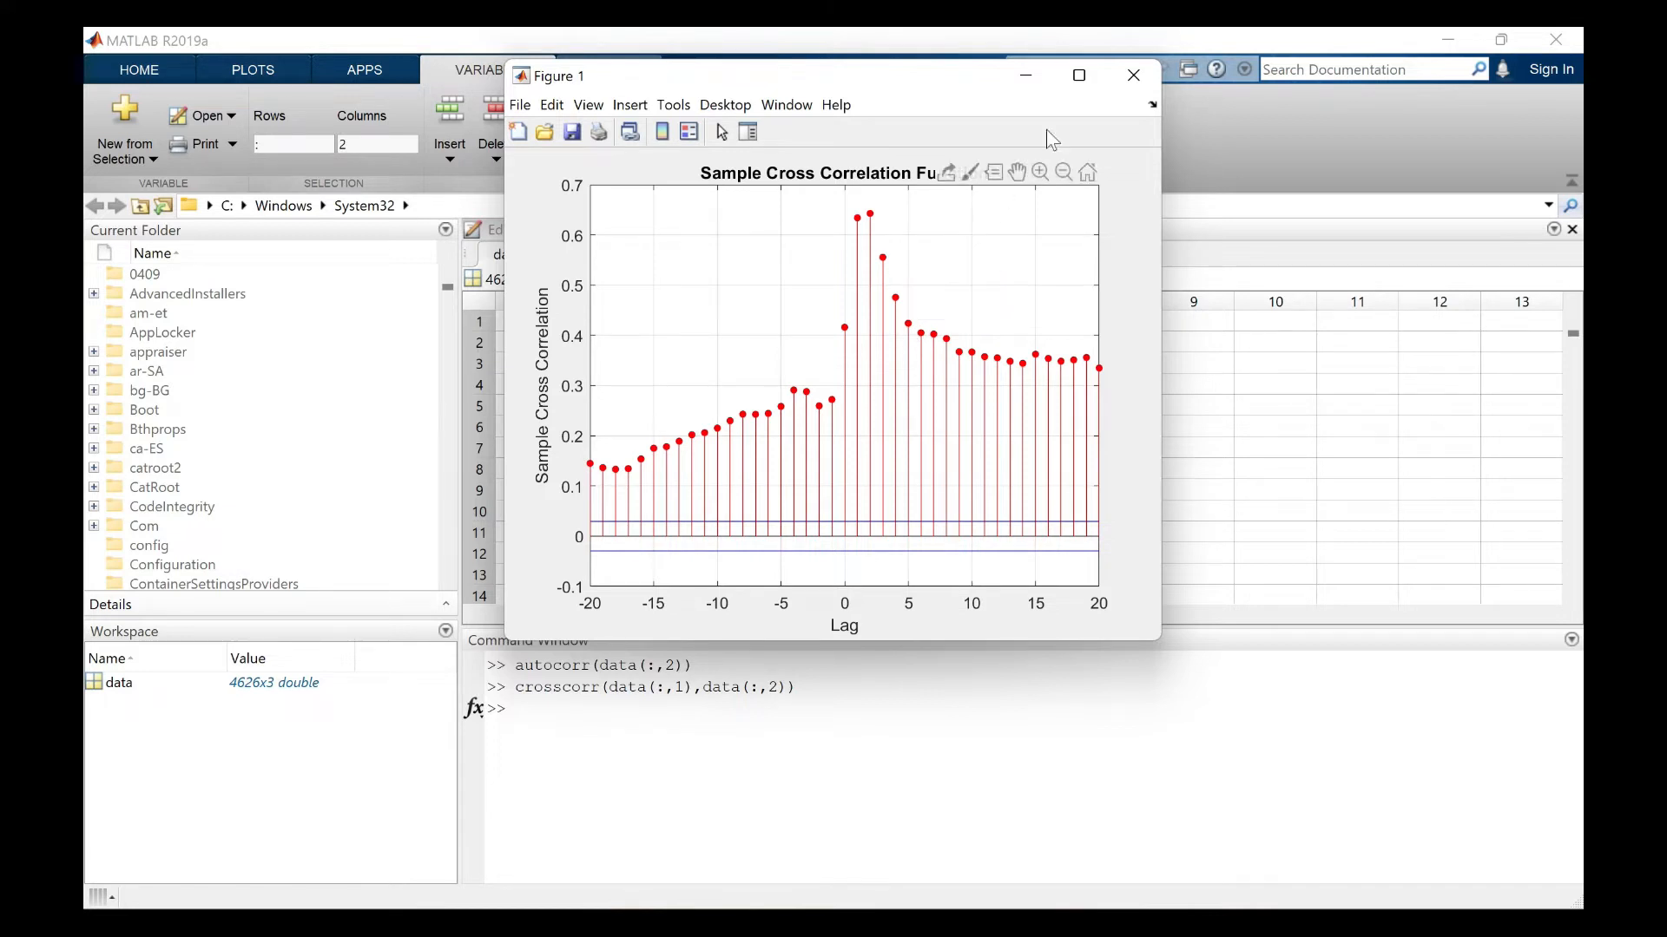
mouse_move(1132, 75)
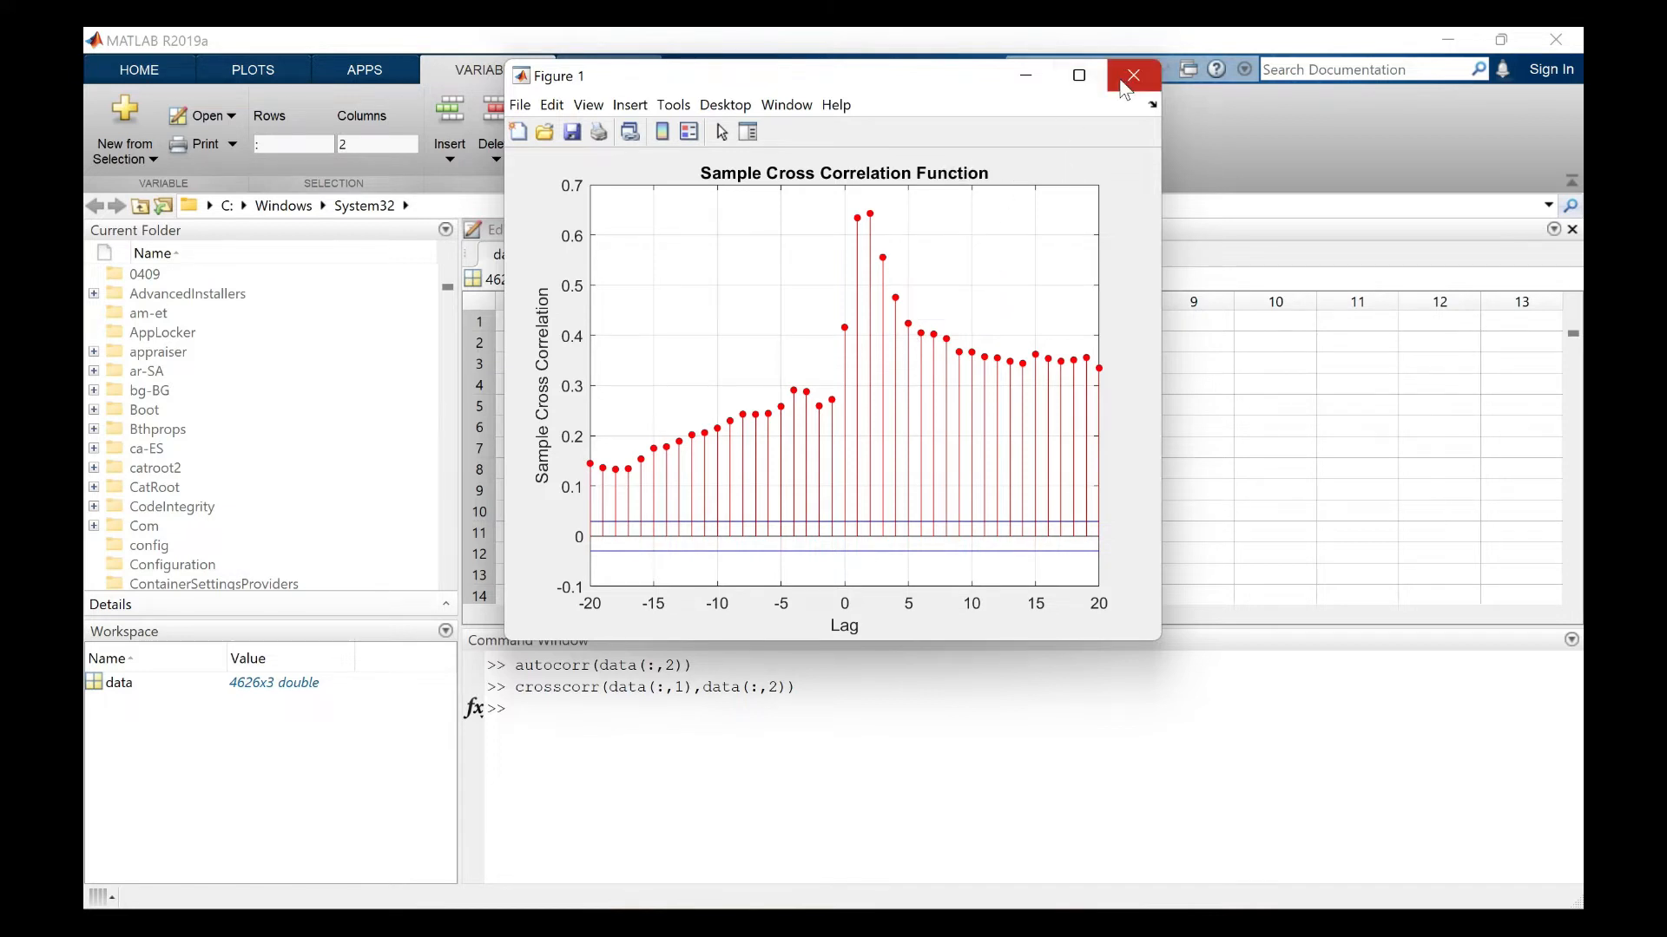
- Close the cross-correlation figure and select the first precip and target discharge cells in Excel
left_click(1131, 76)
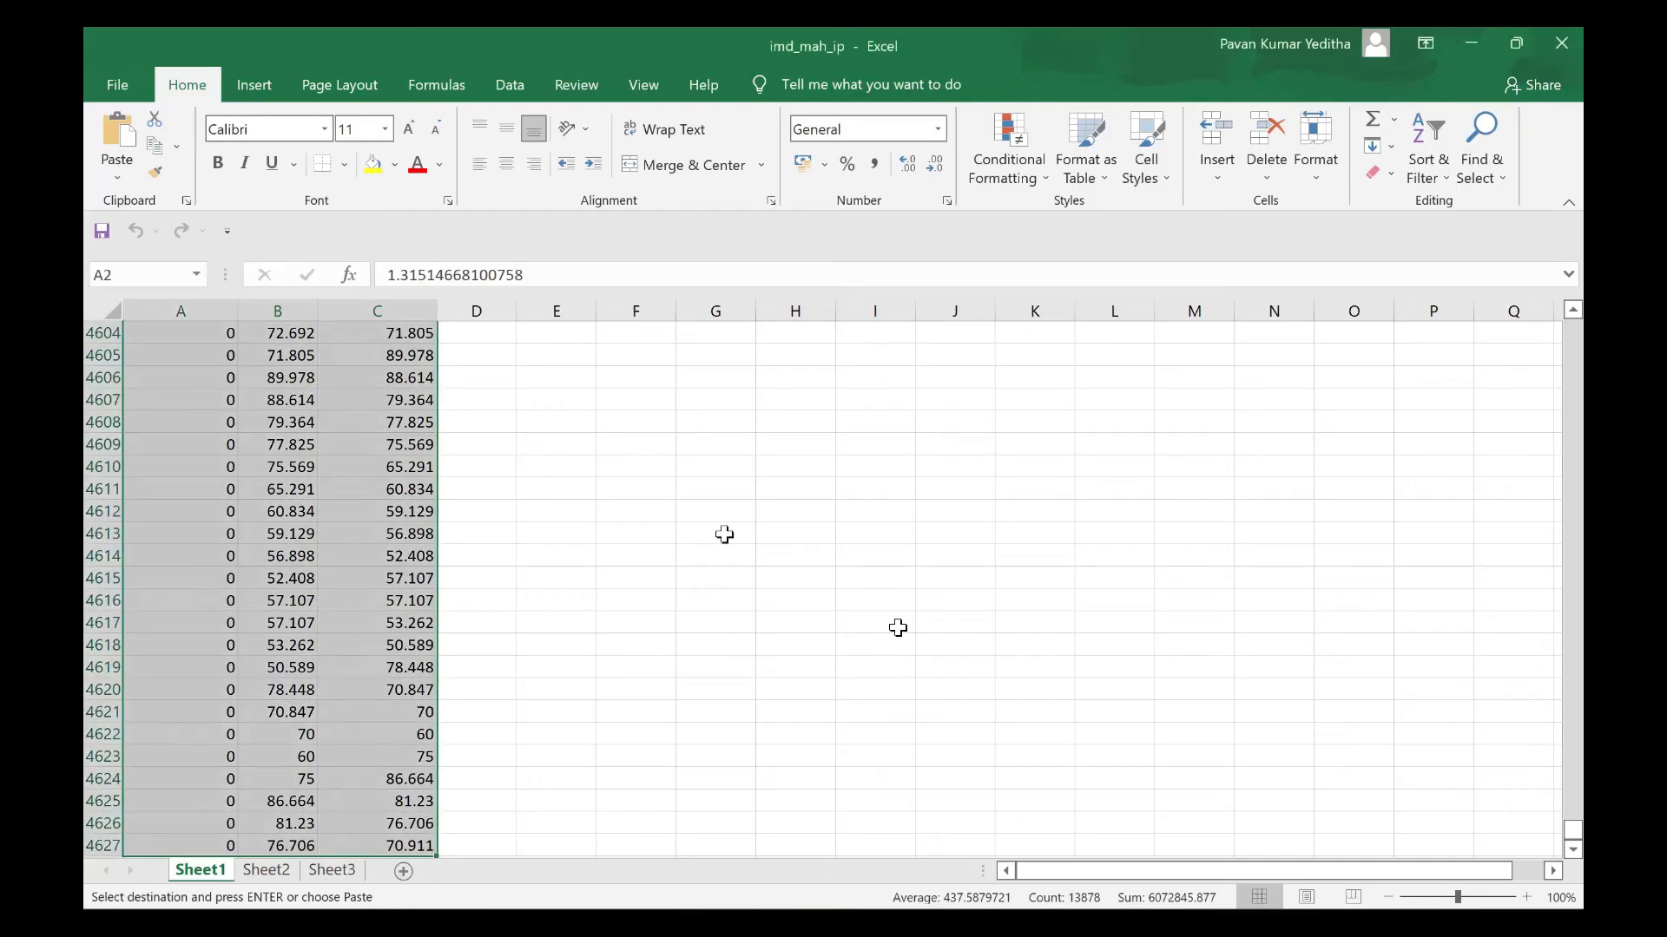
mouse_move(1568, 829)
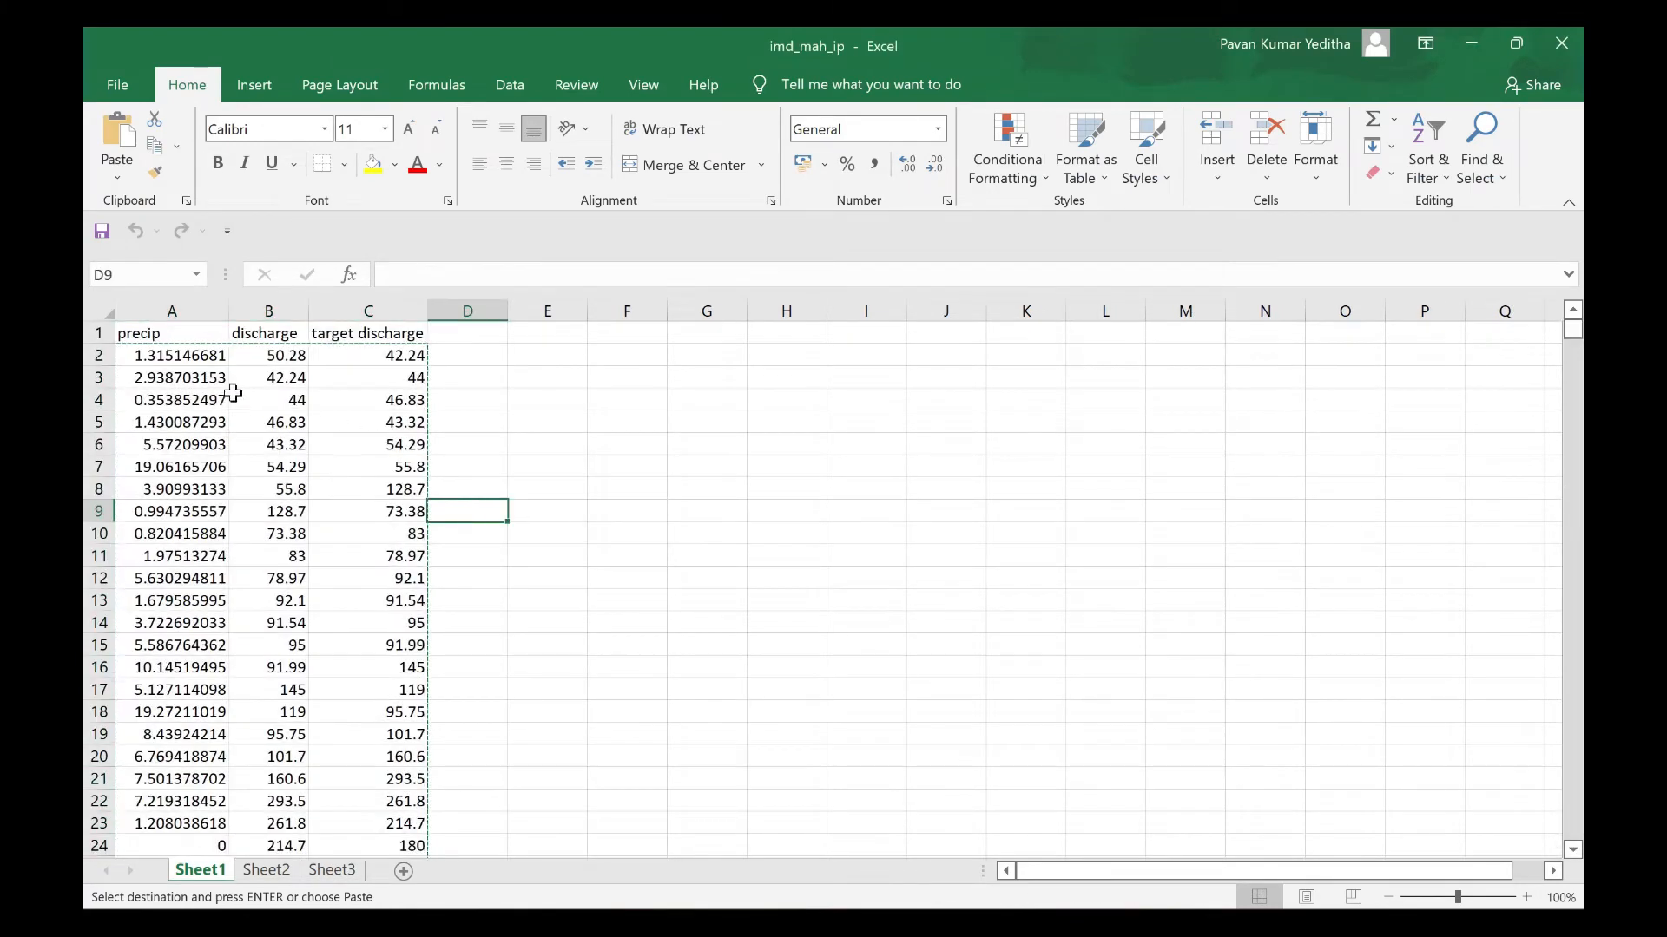
left_click(171, 355)
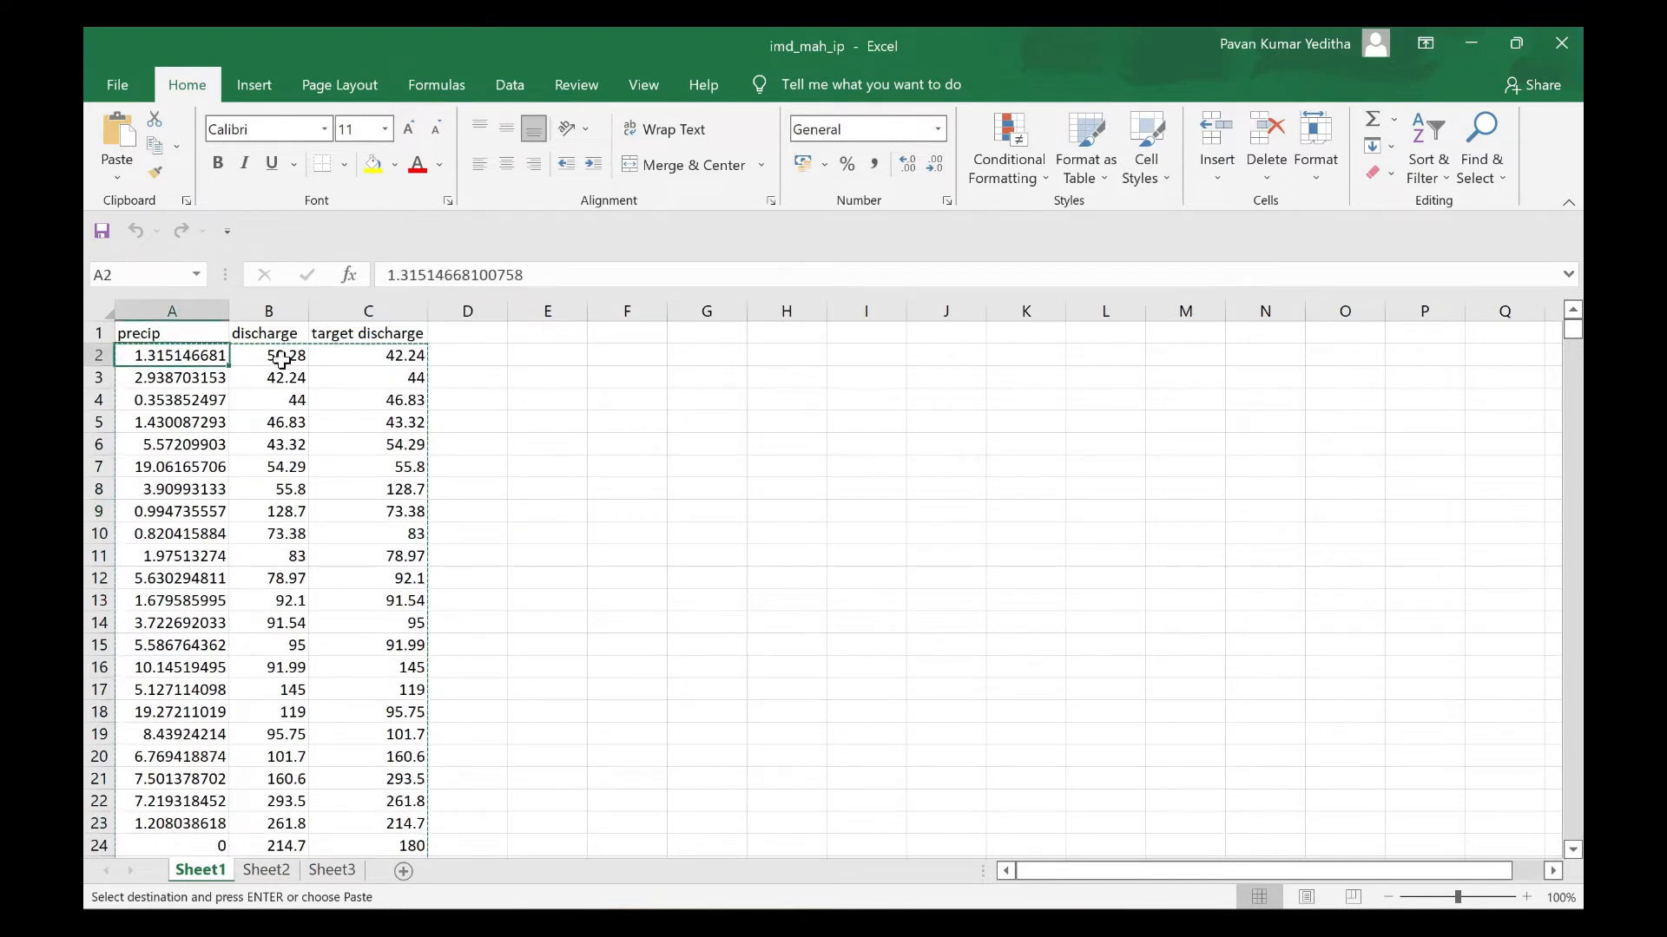
left_click(368, 355)
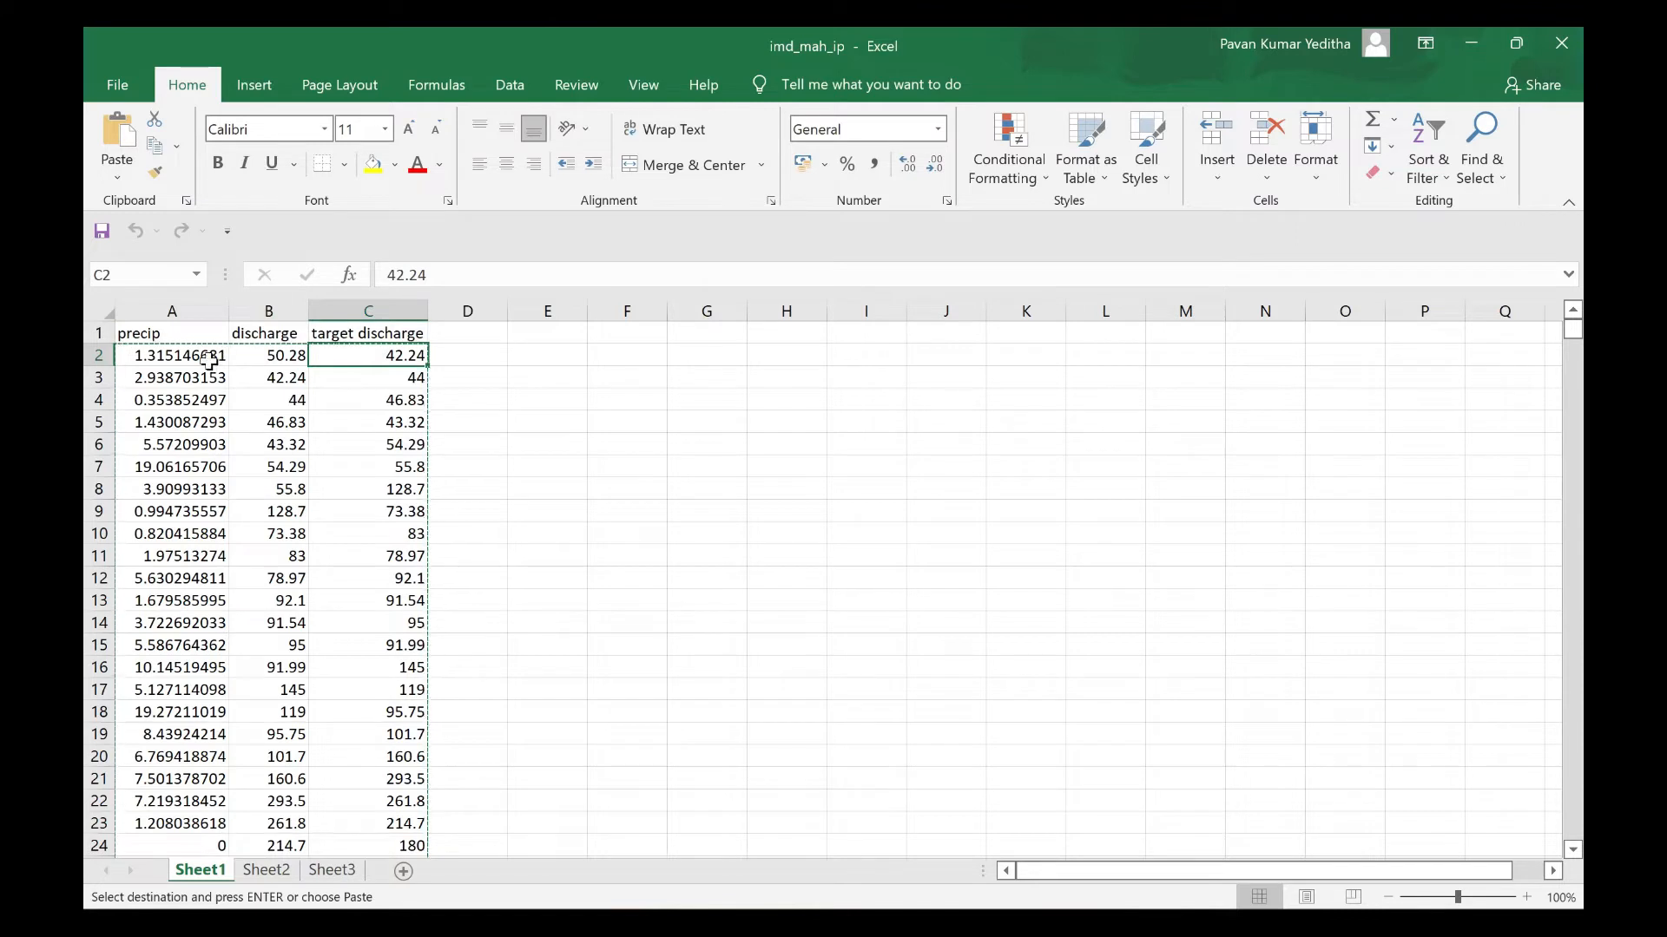
mouse_move(210, 349)
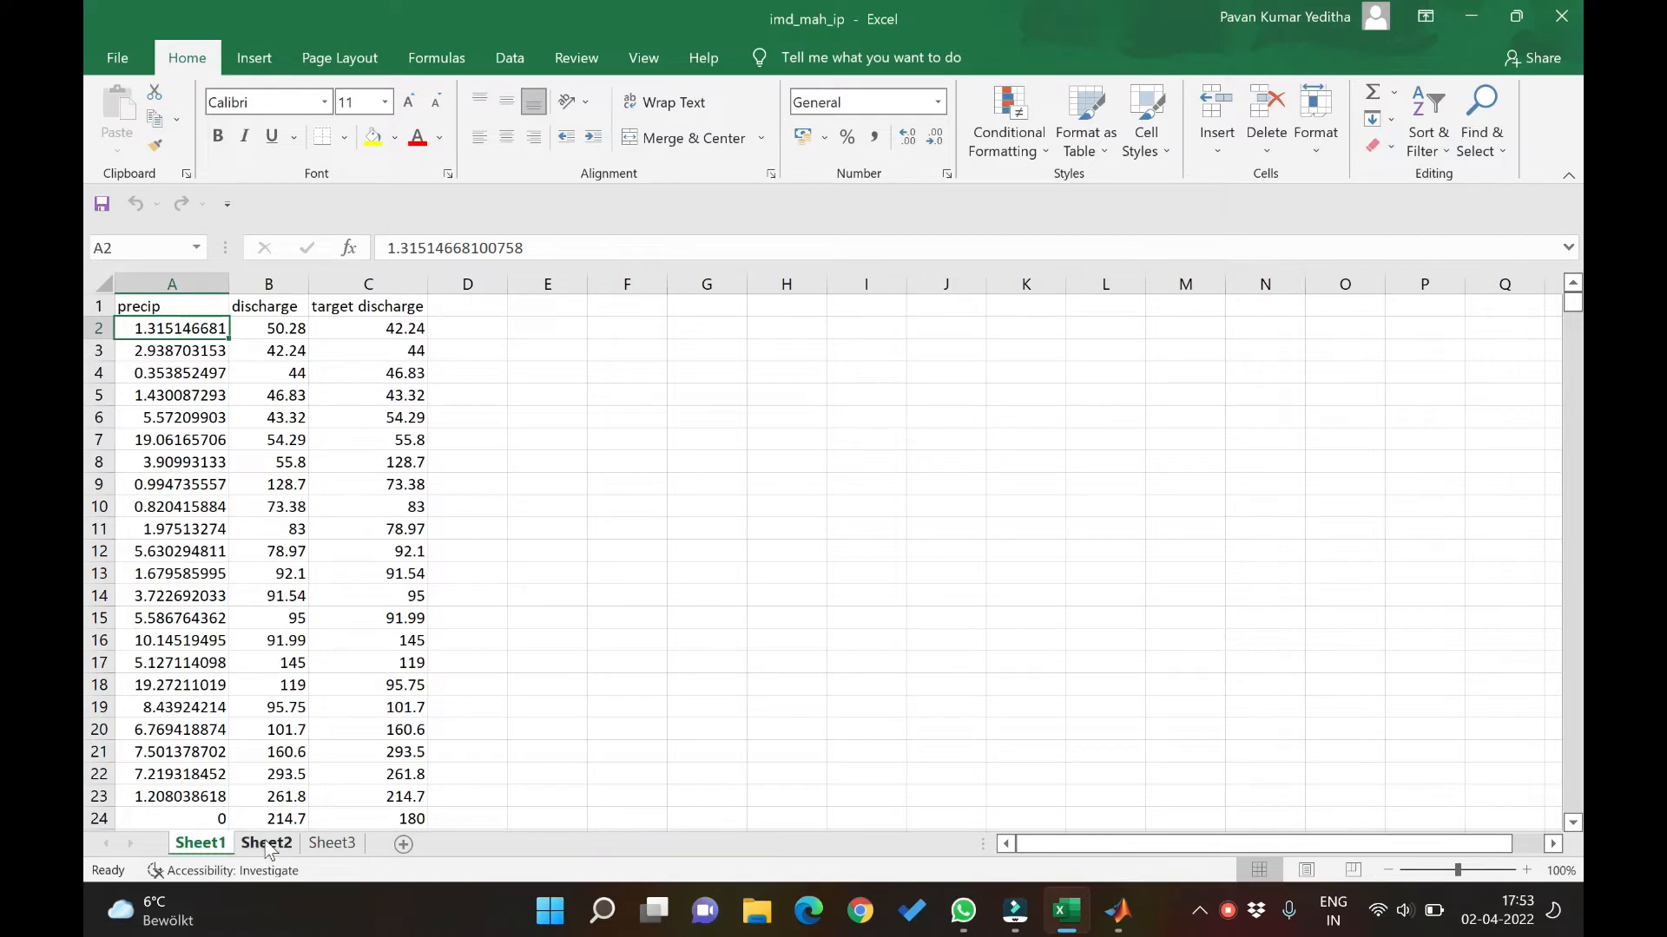
- On Sheet2, review the empty tops of lagged columns A–F and H–M and target column O
left_click(266, 843)
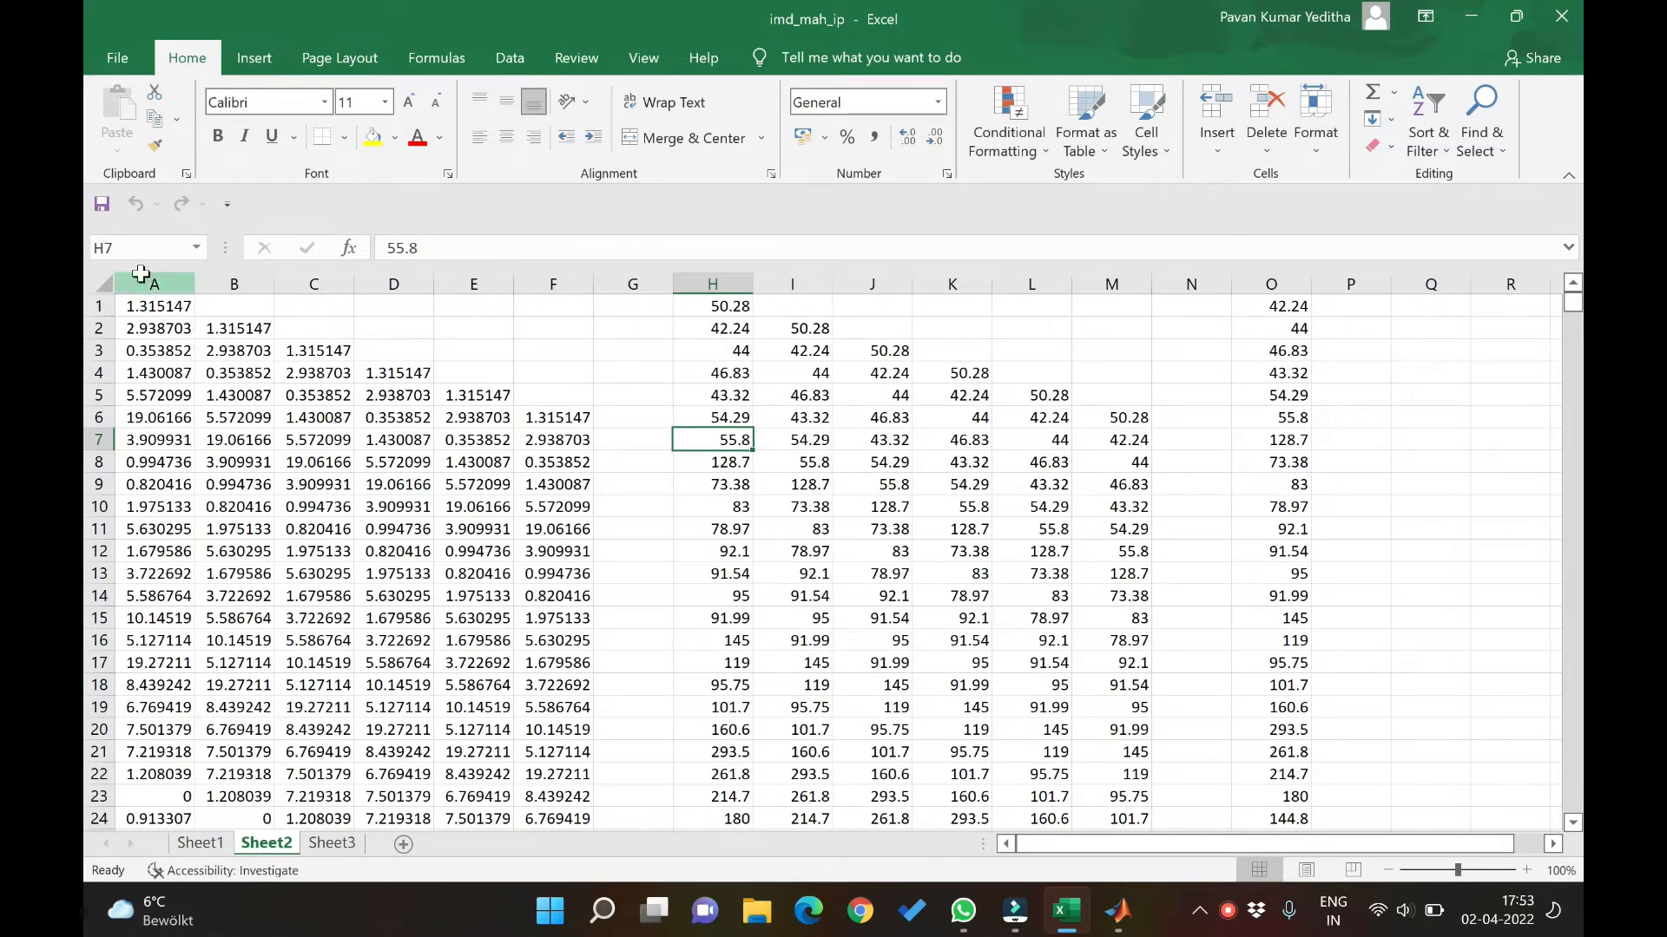
left_click(153, 283)
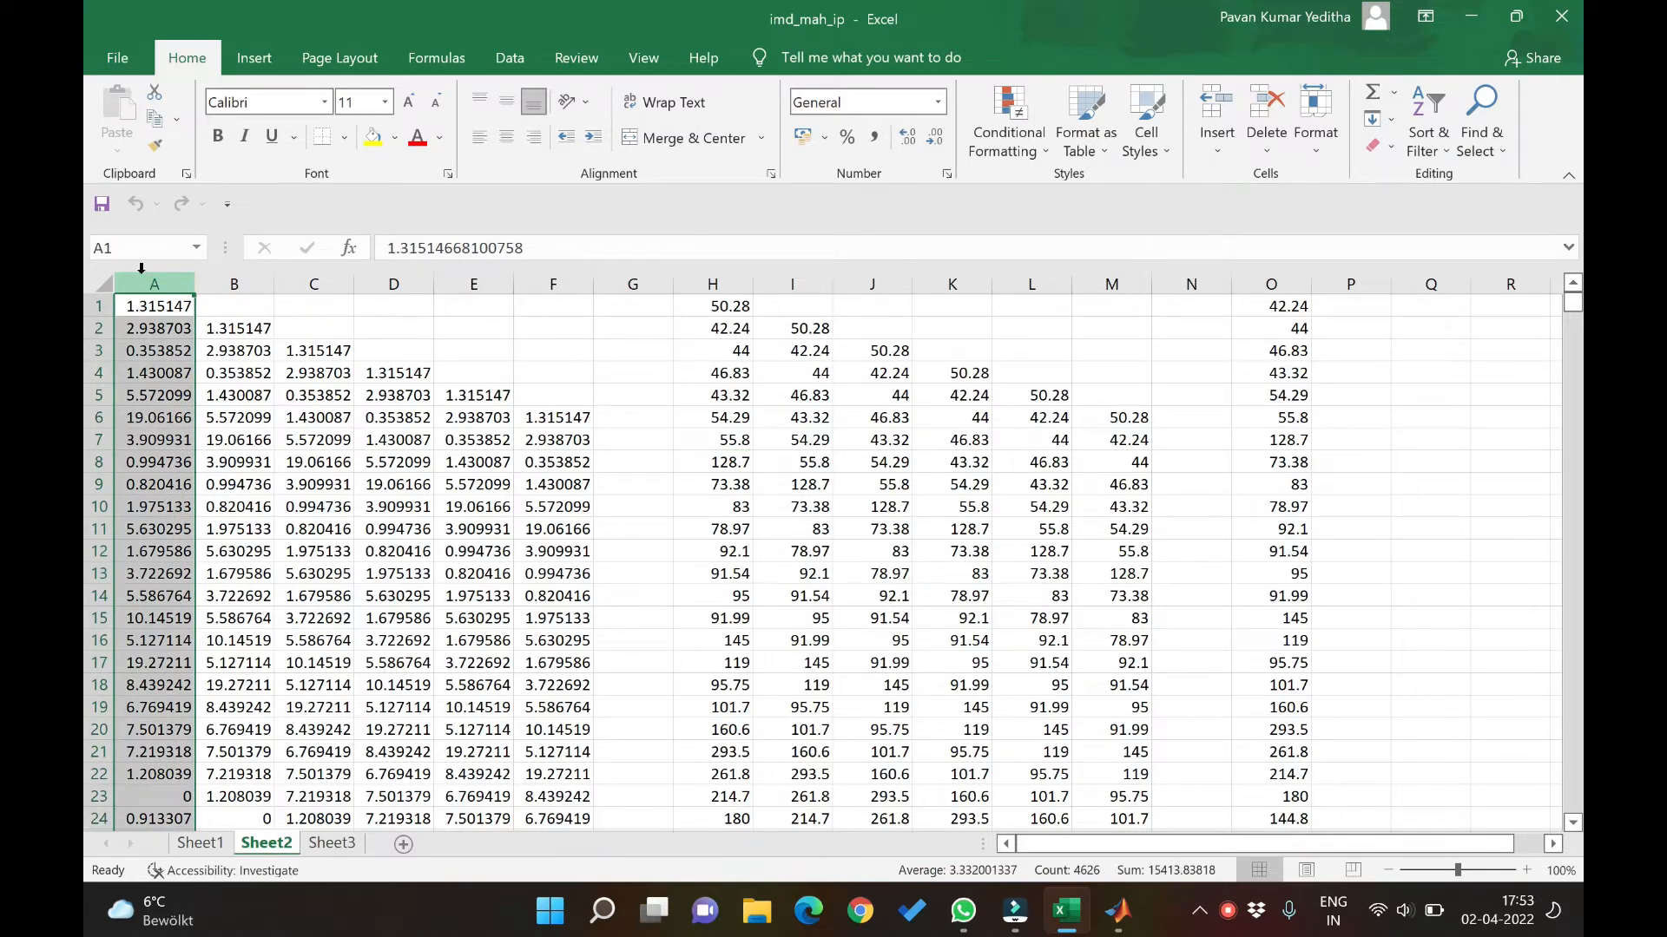
left_click(233, 307)
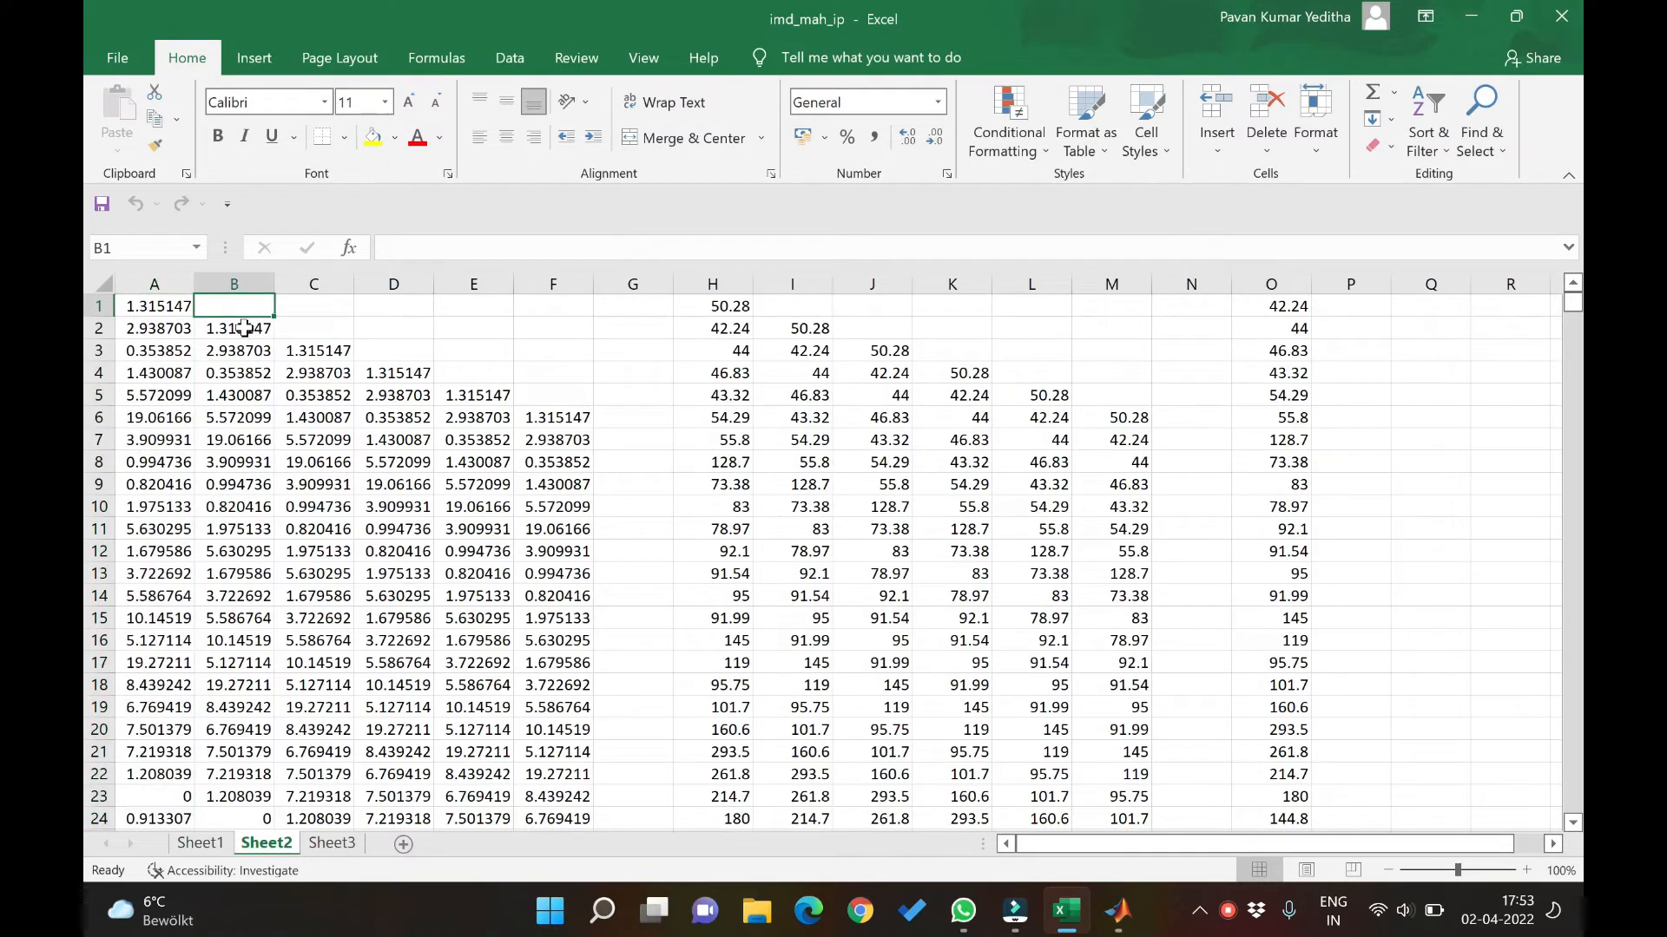
left_click(313, 307)
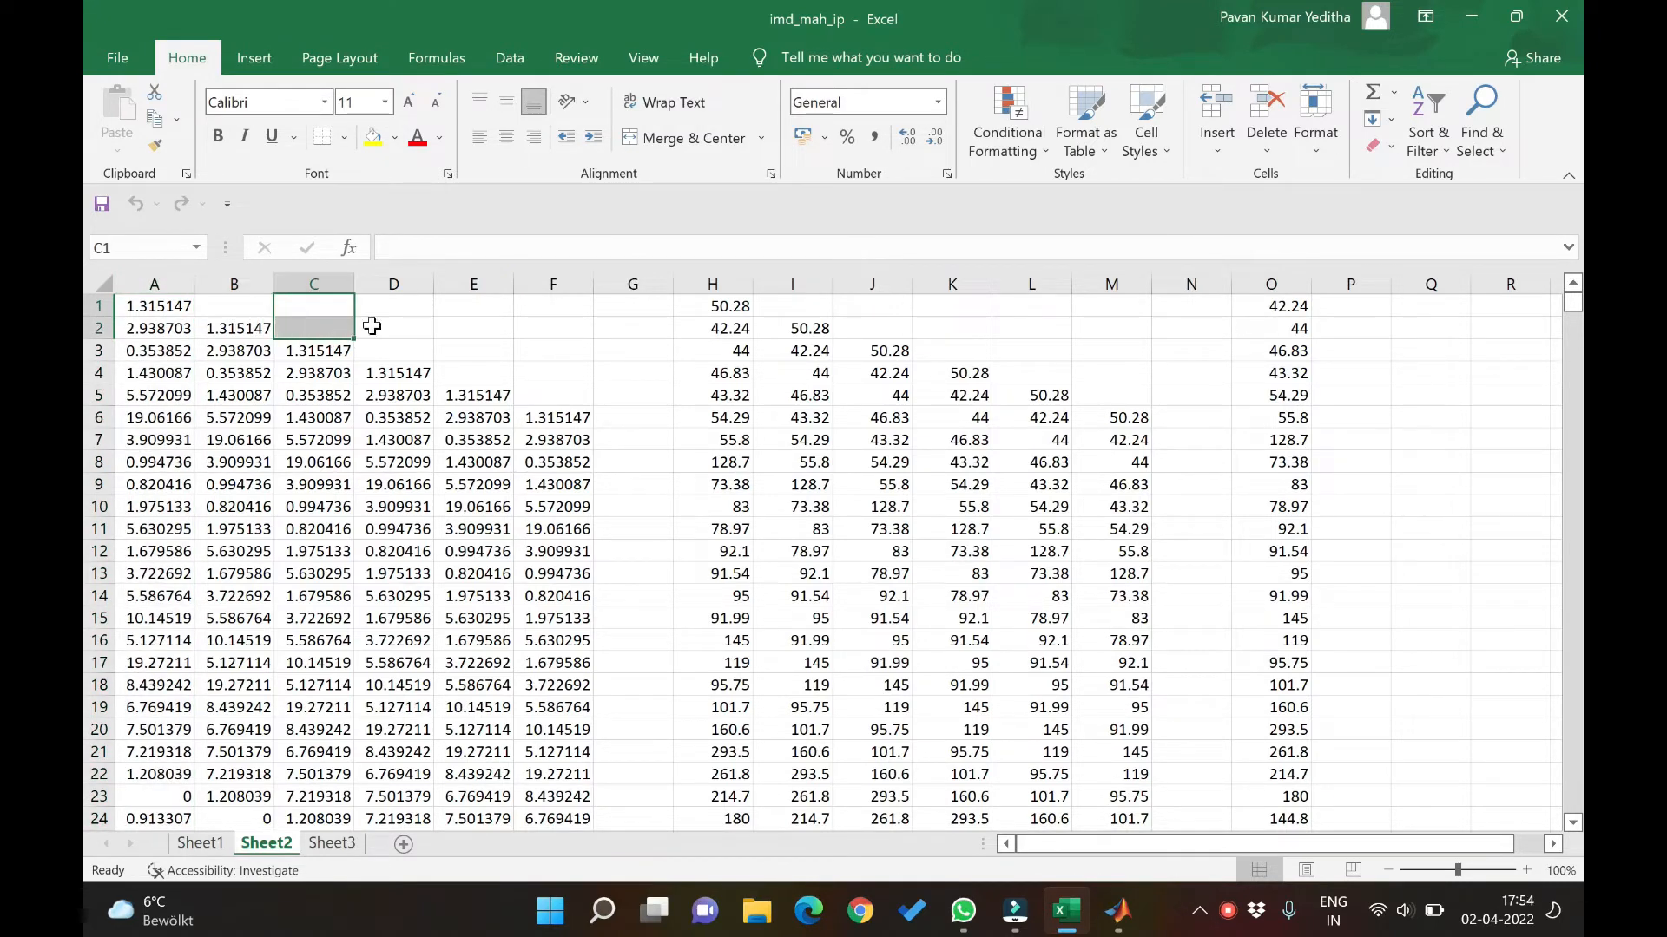
left_click(473, 351)
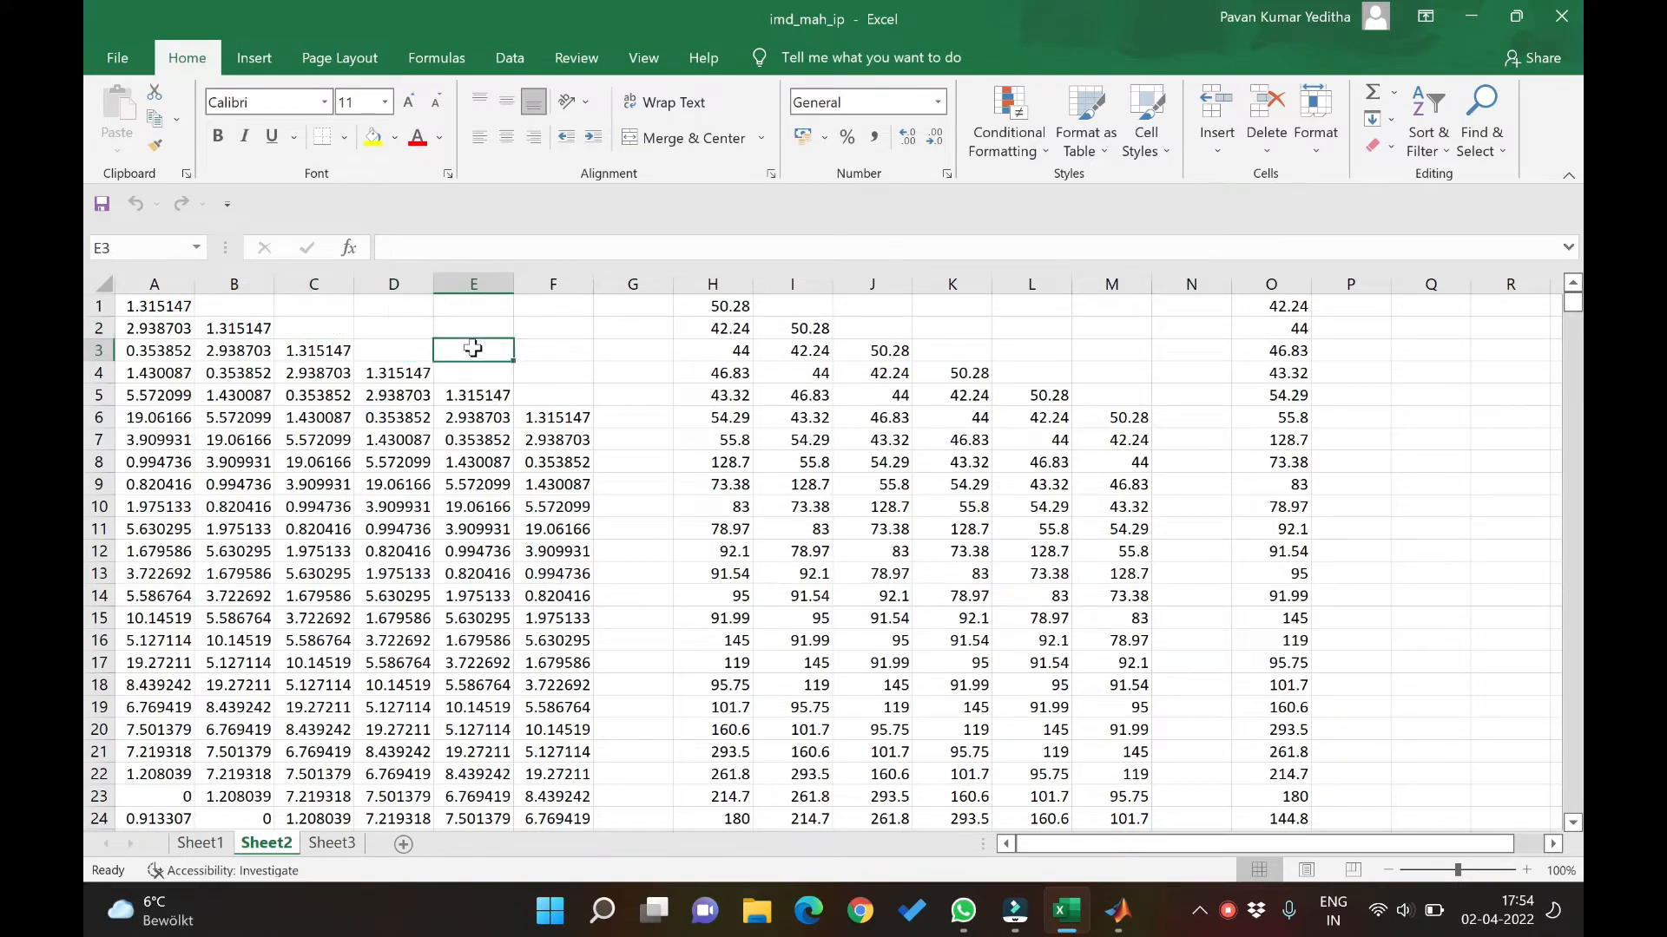
left_click(552, 373)
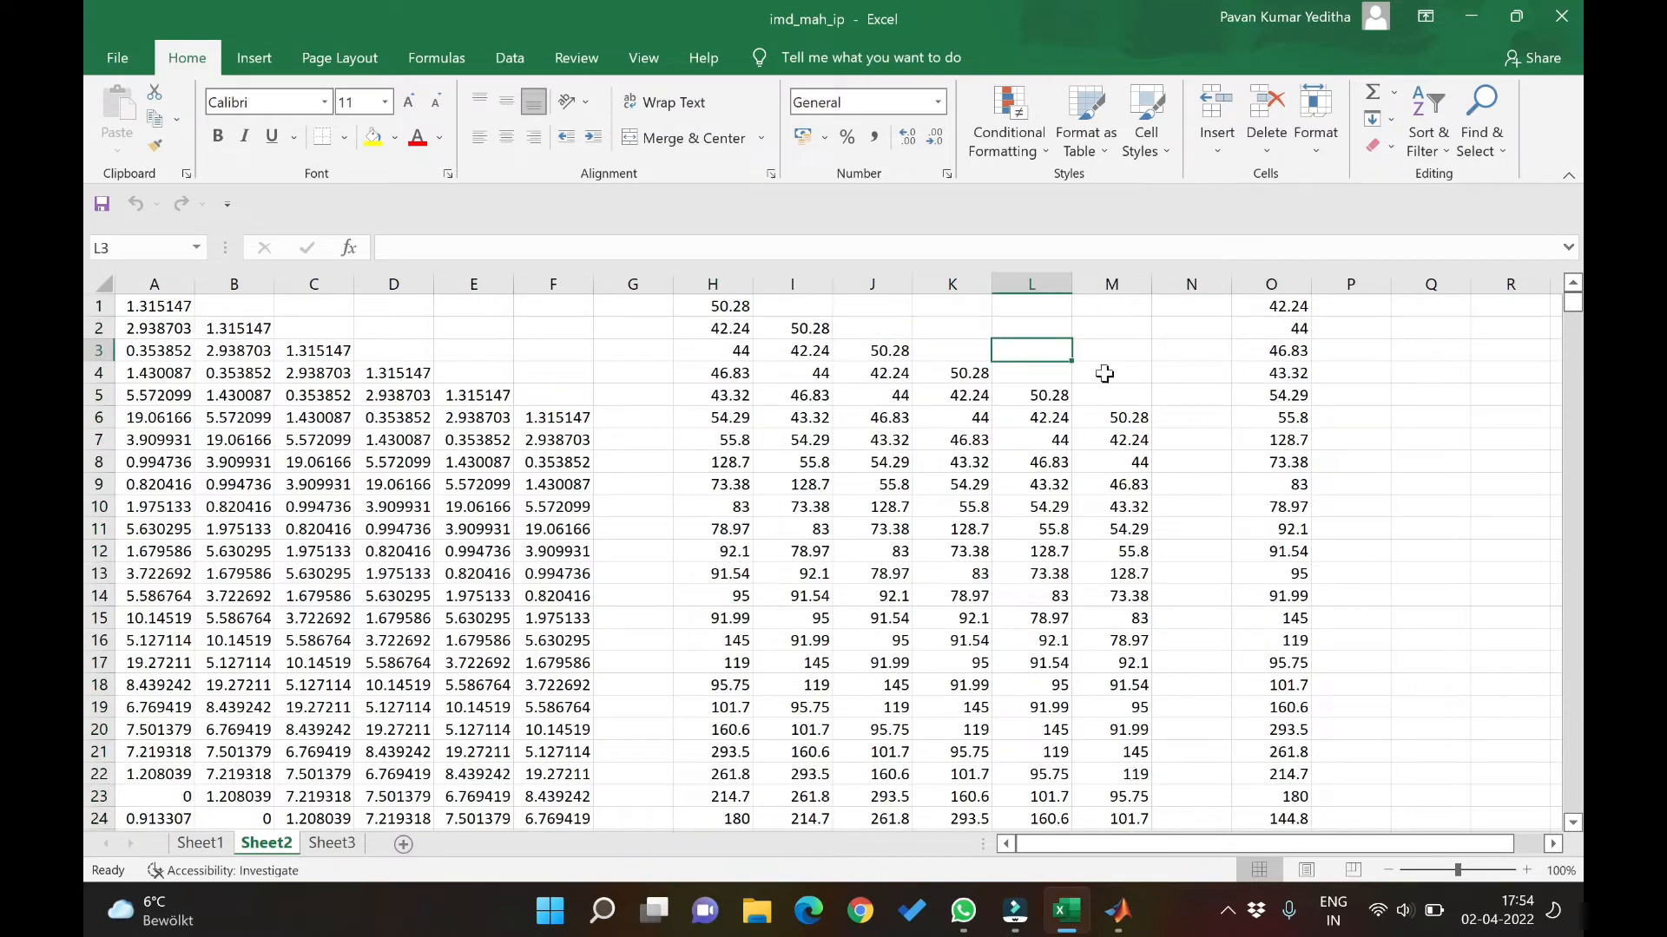
left_click(1111, 373)
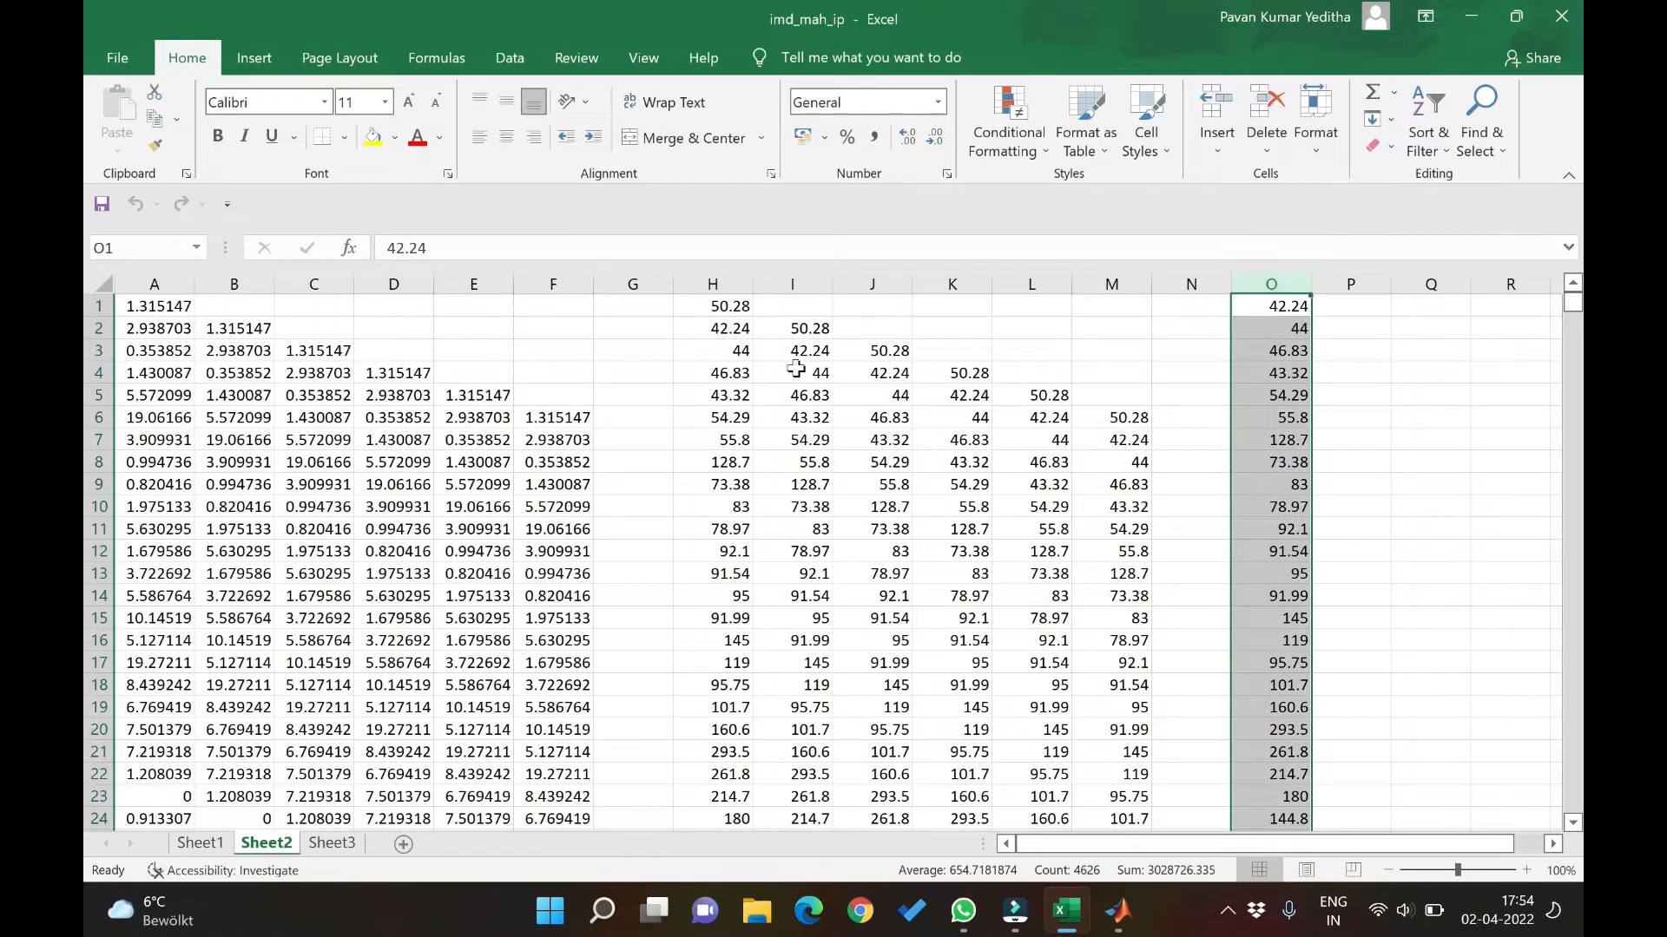
left_click(712, 327)
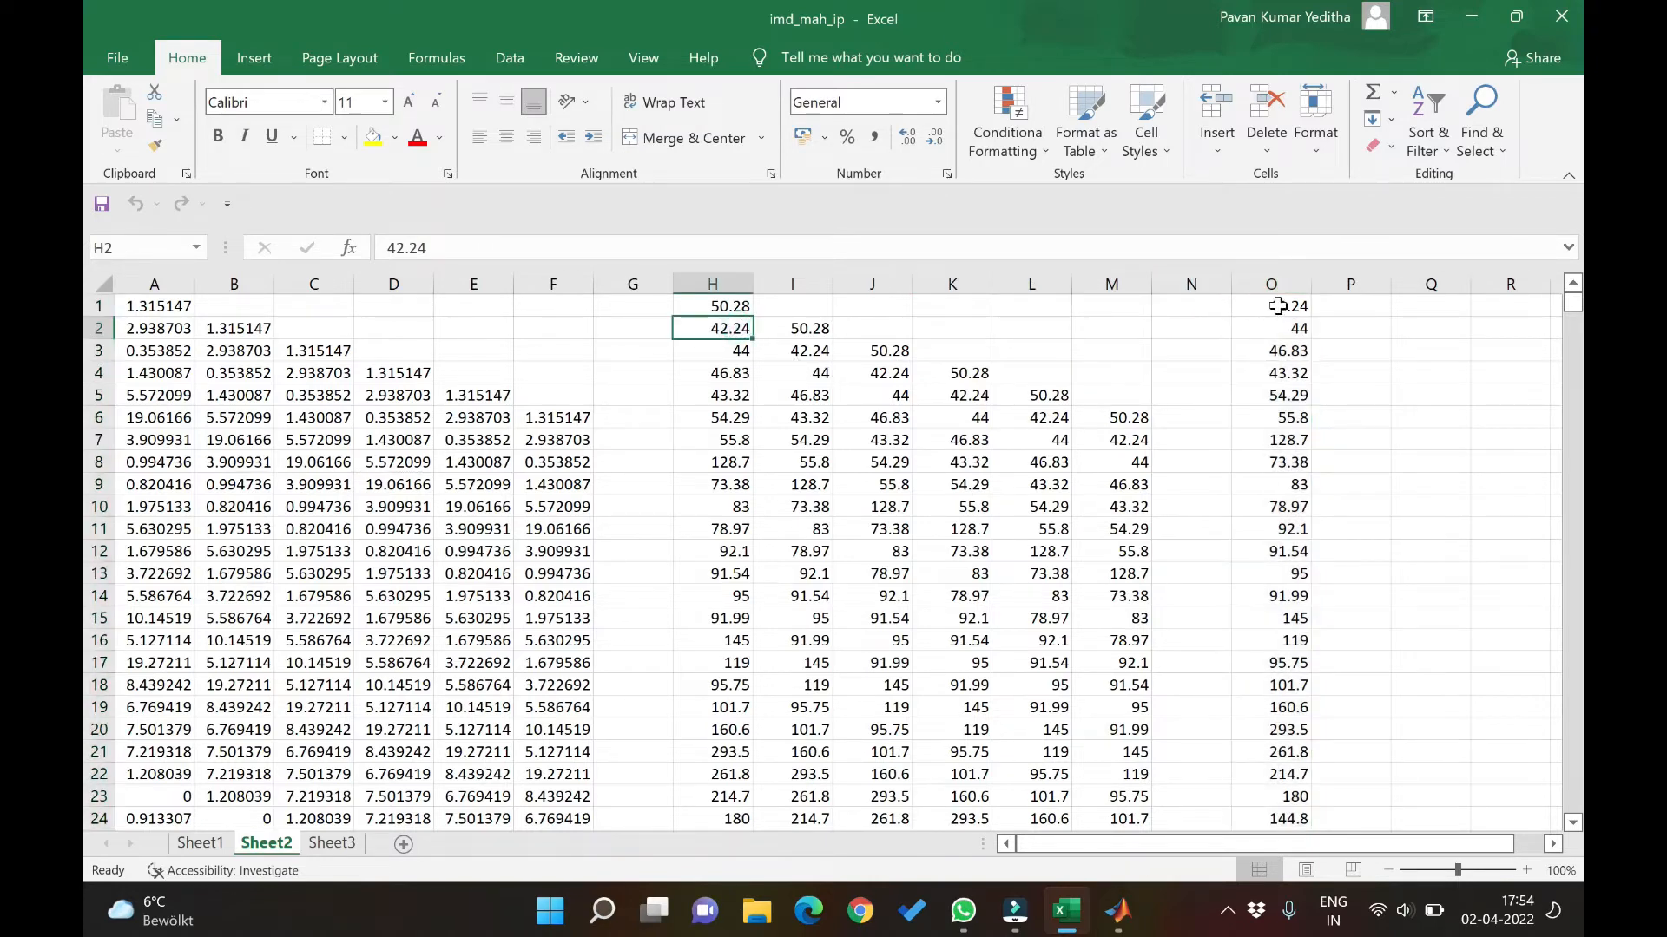
left_click(1270, 306)
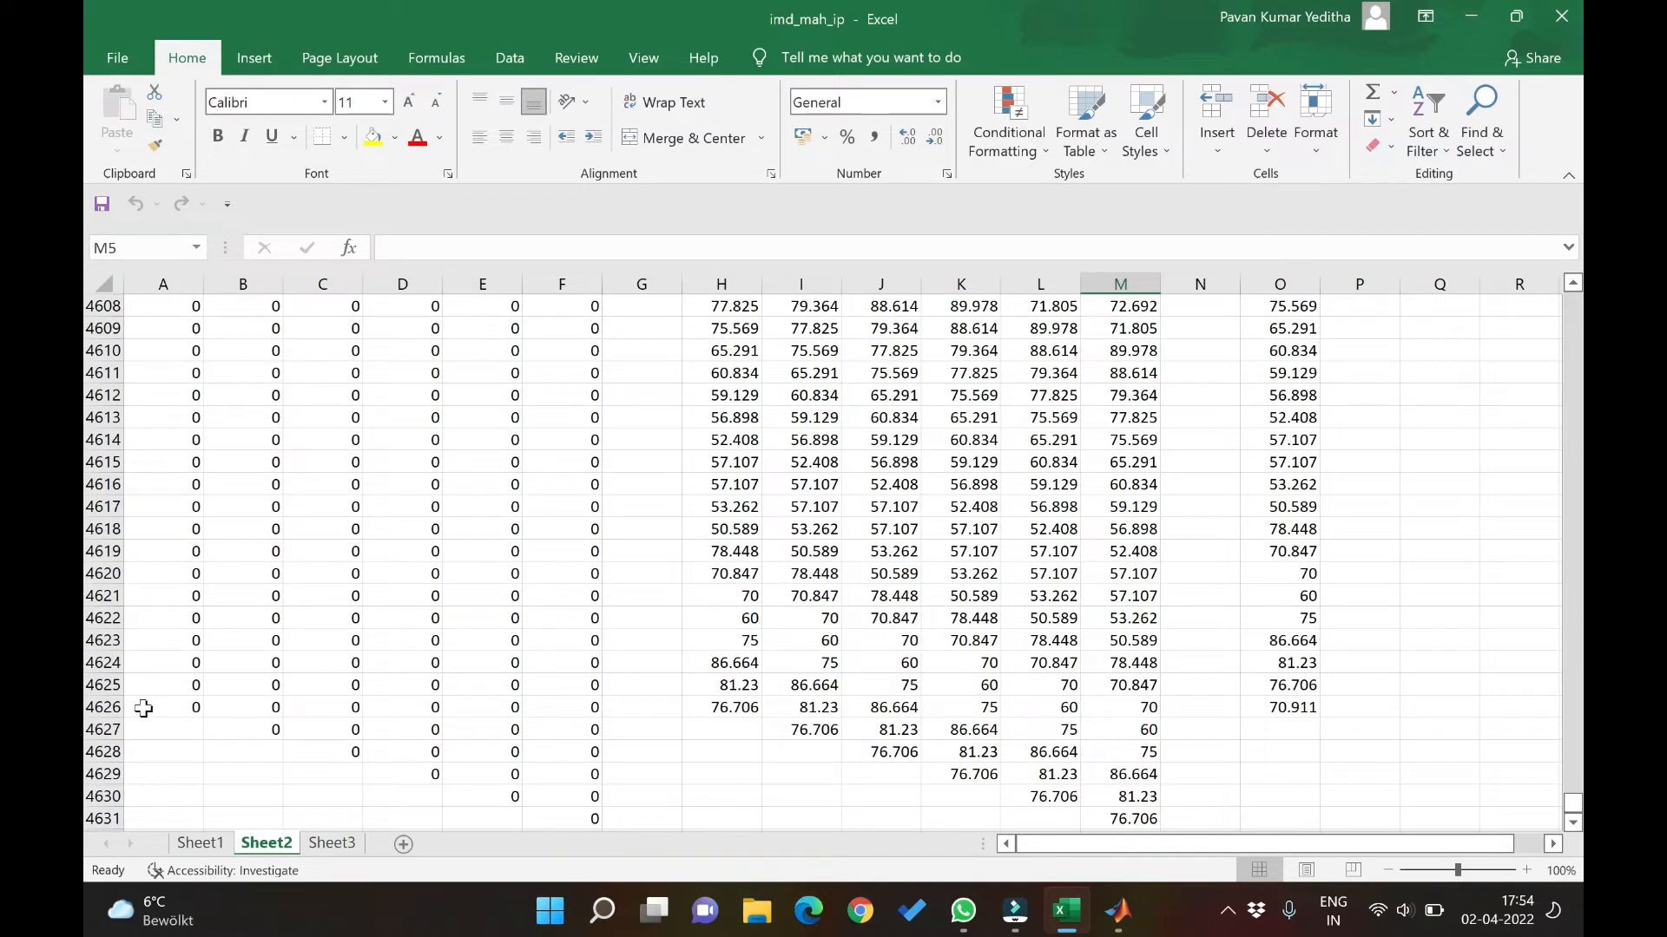
left_click(162, 706)
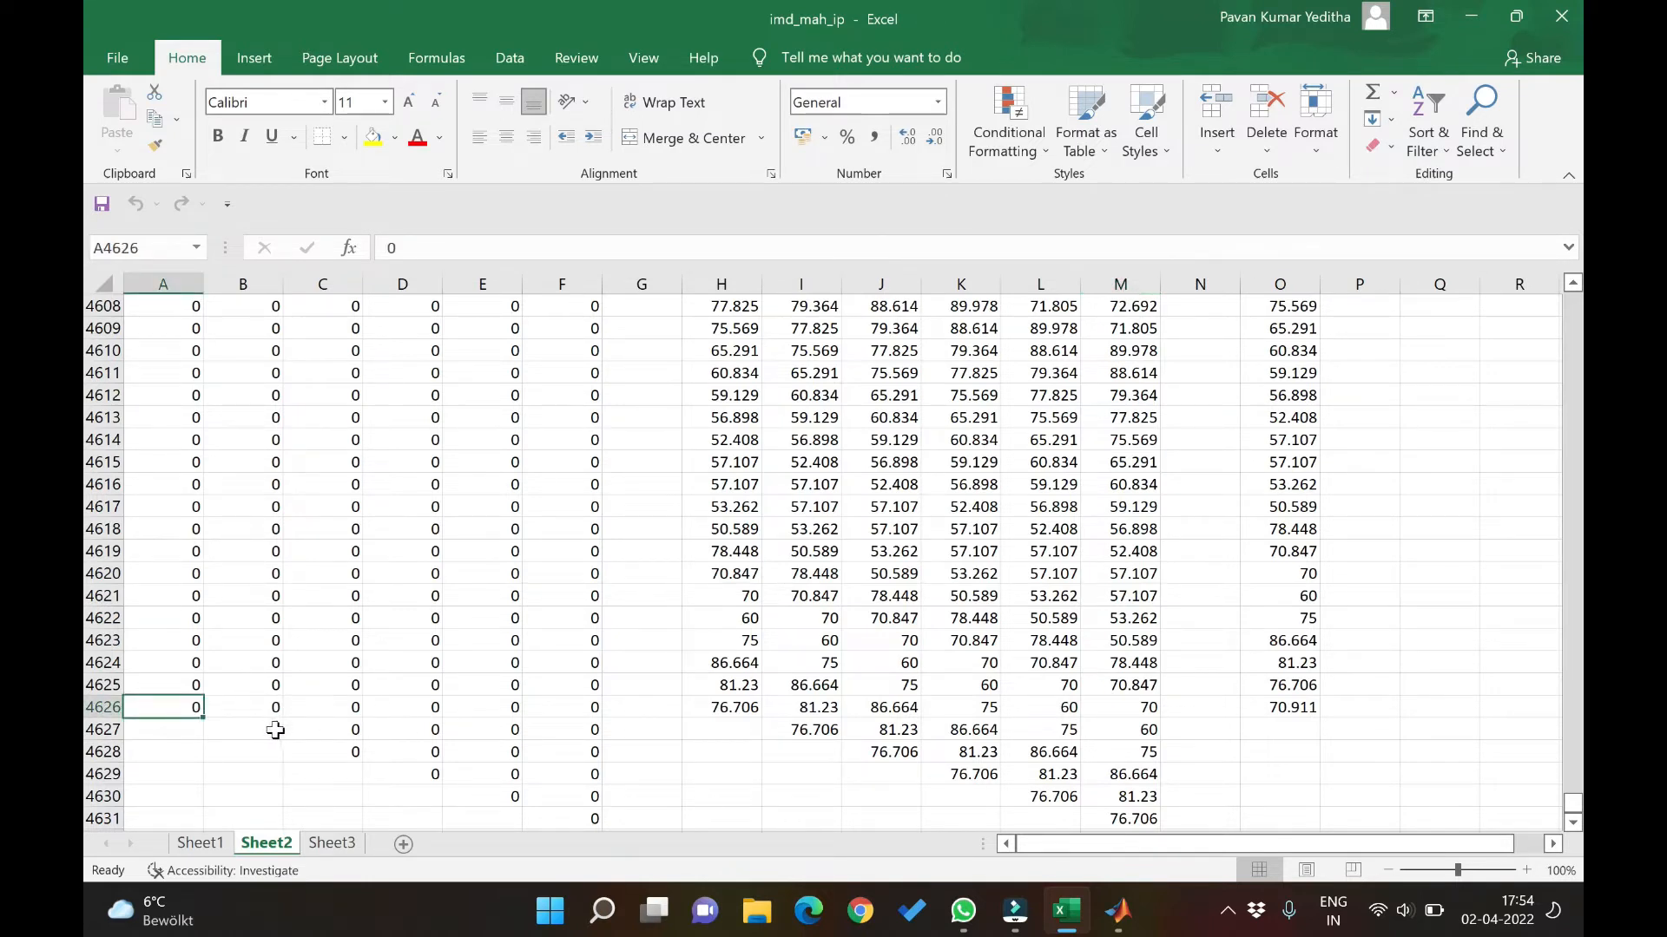
mouse_move(1074, 729)
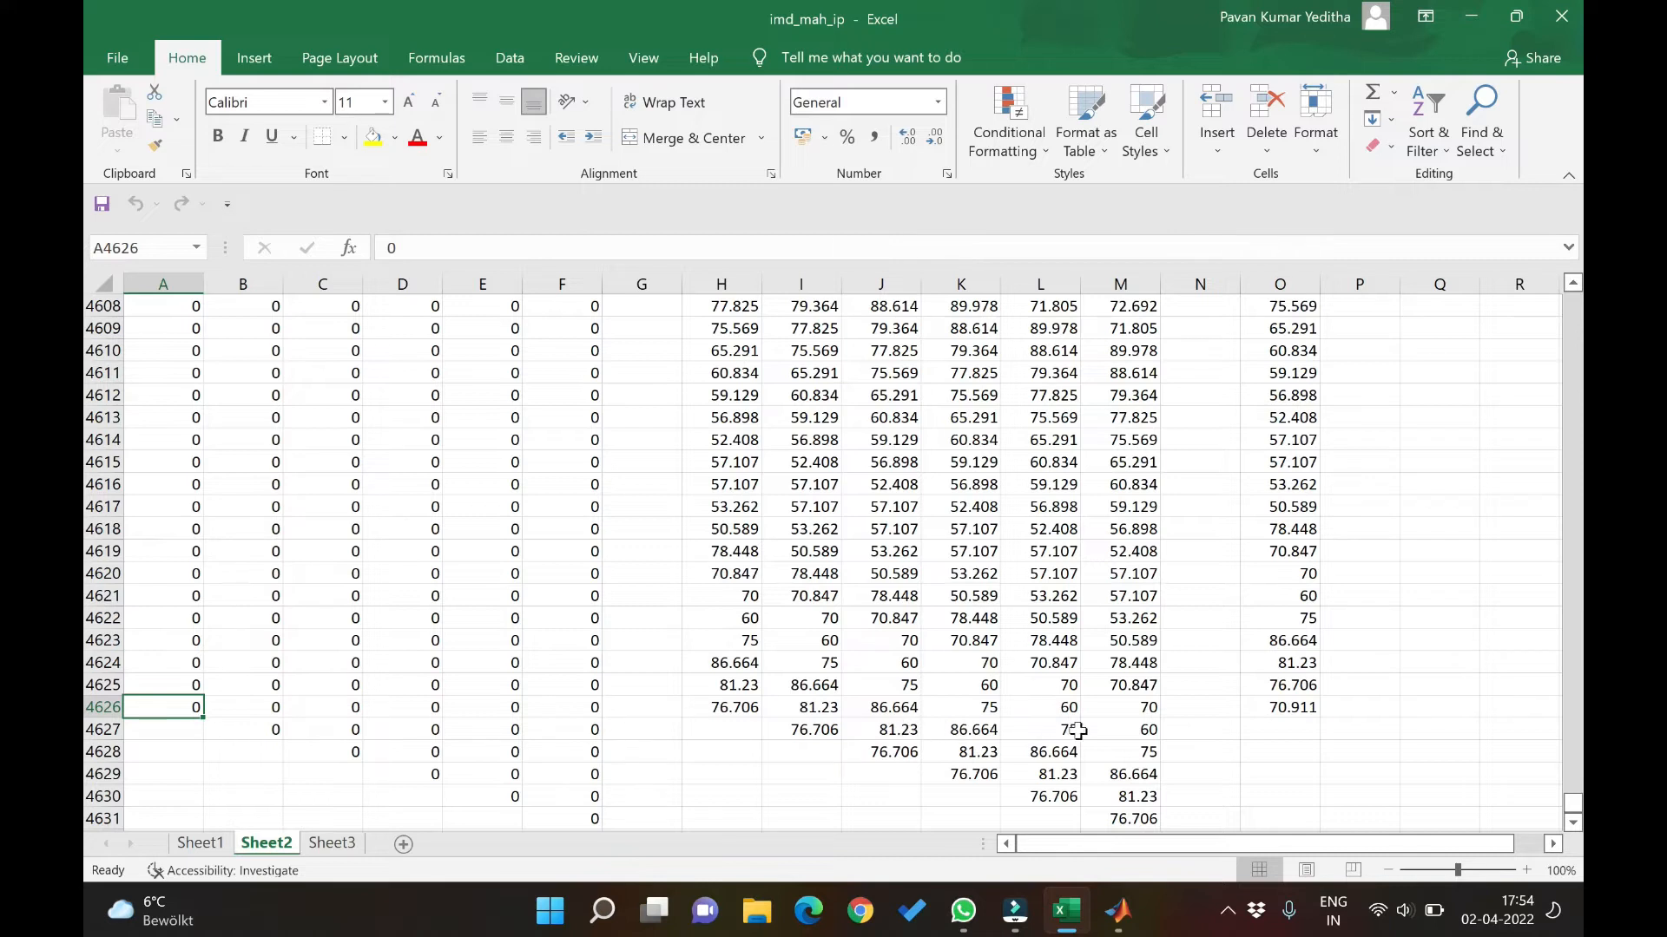
mouse_move(1137, 719)
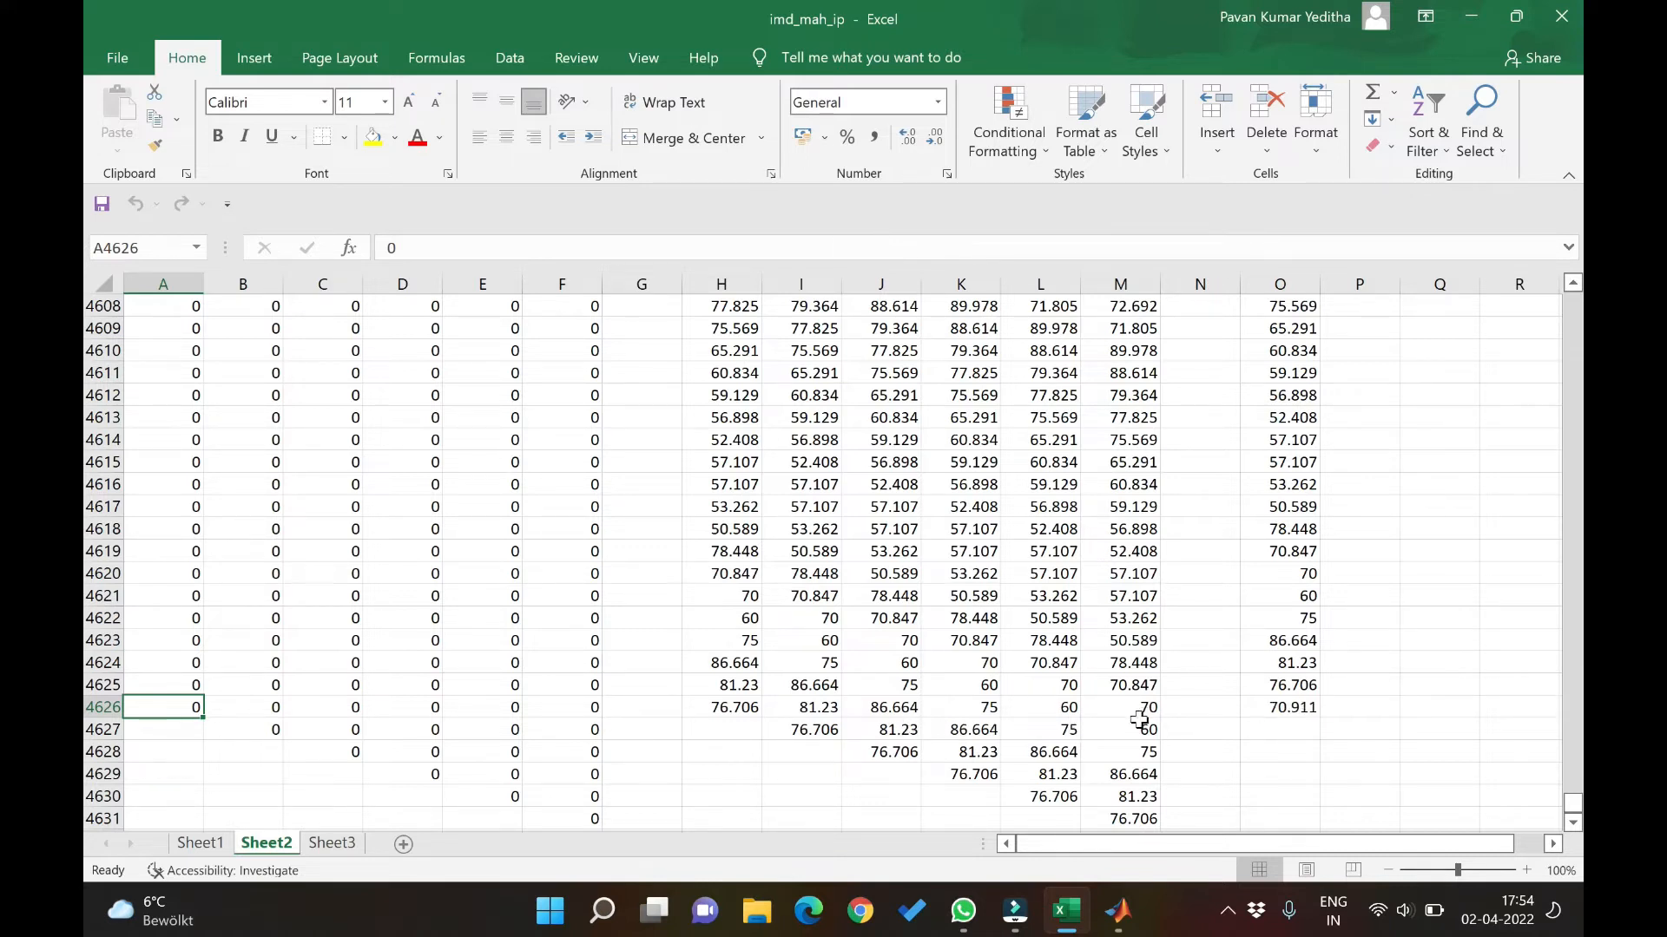
mouse_move(1438, 791)
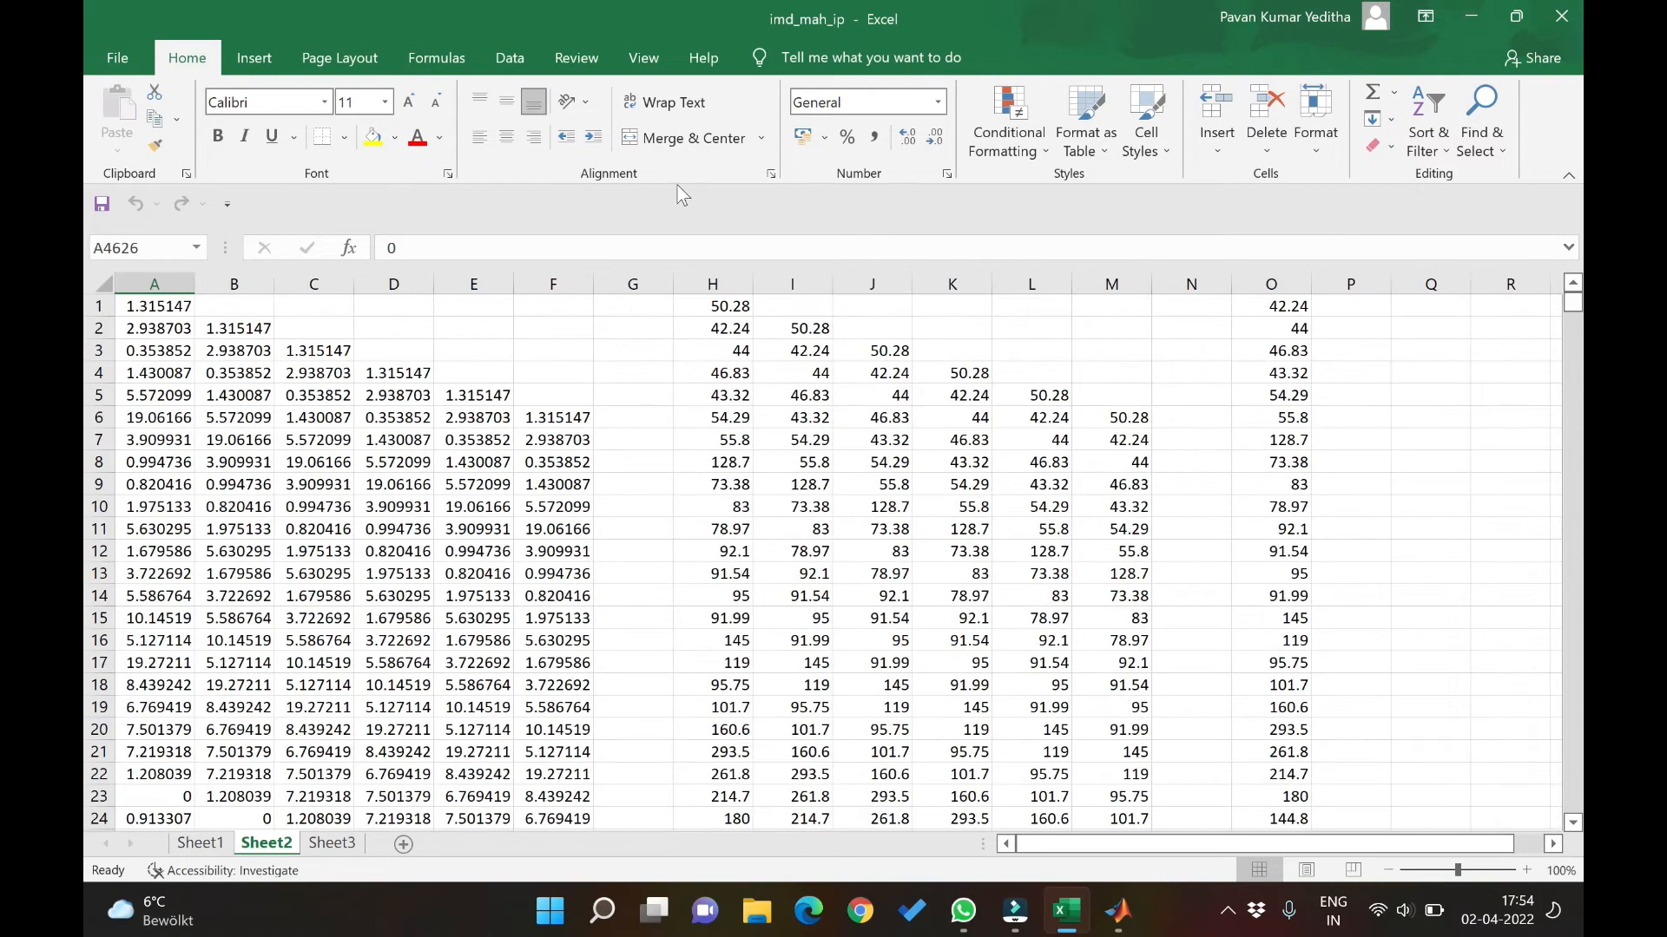
left_click_drag(552, 306, 552, 395)
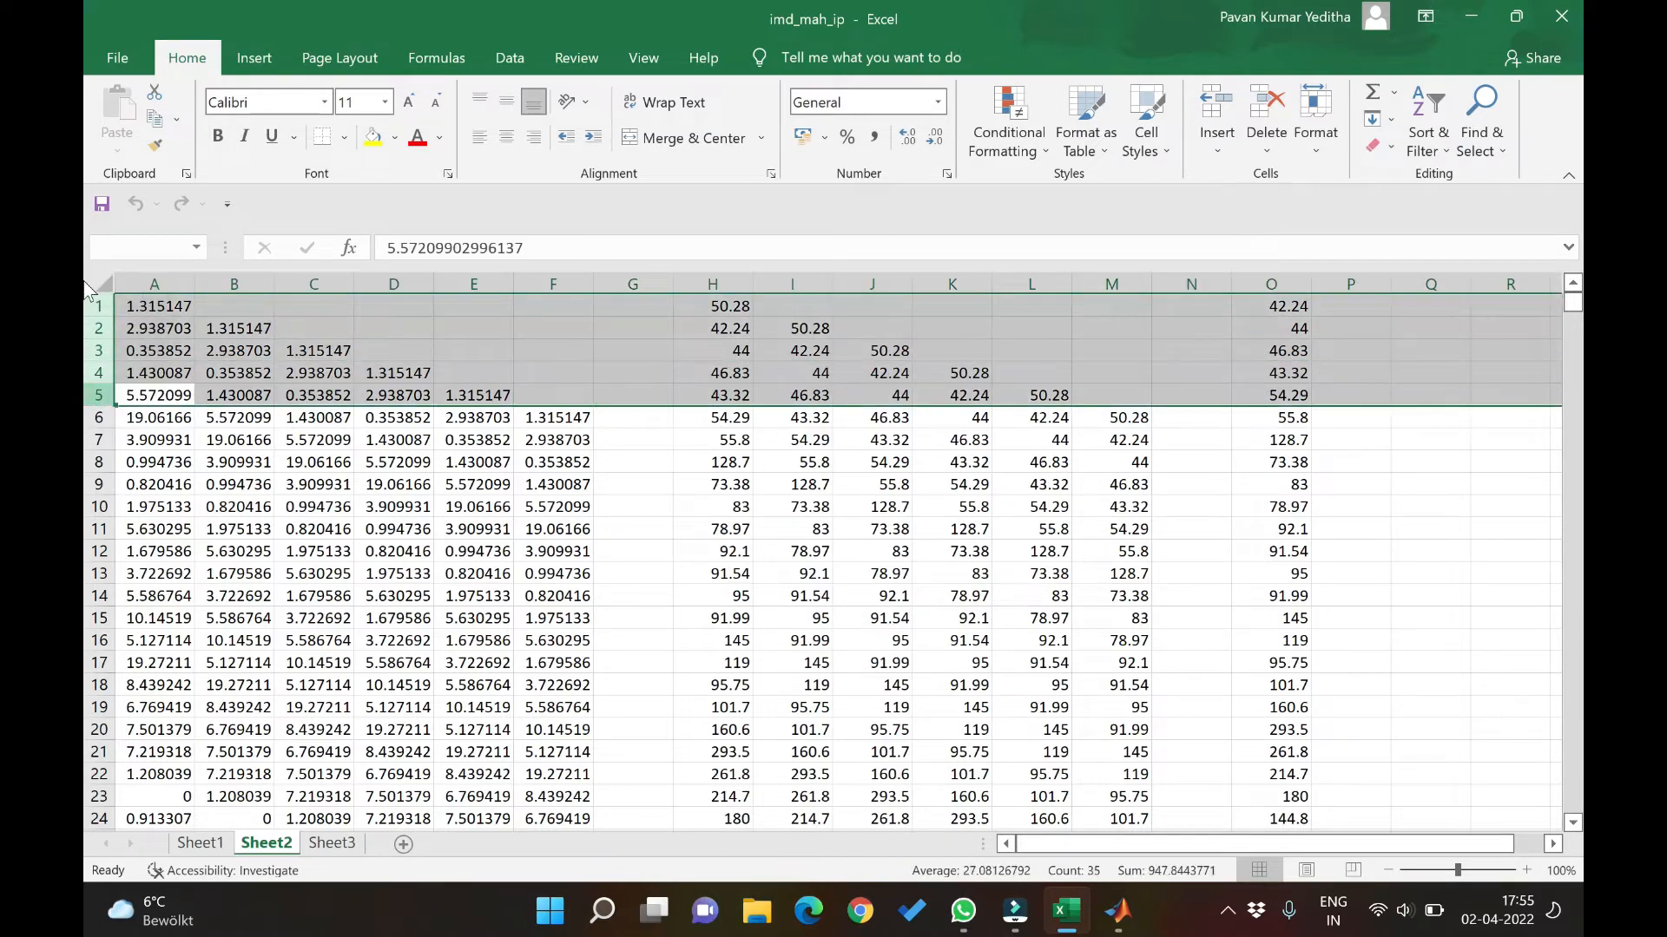
left_click(155, 396)
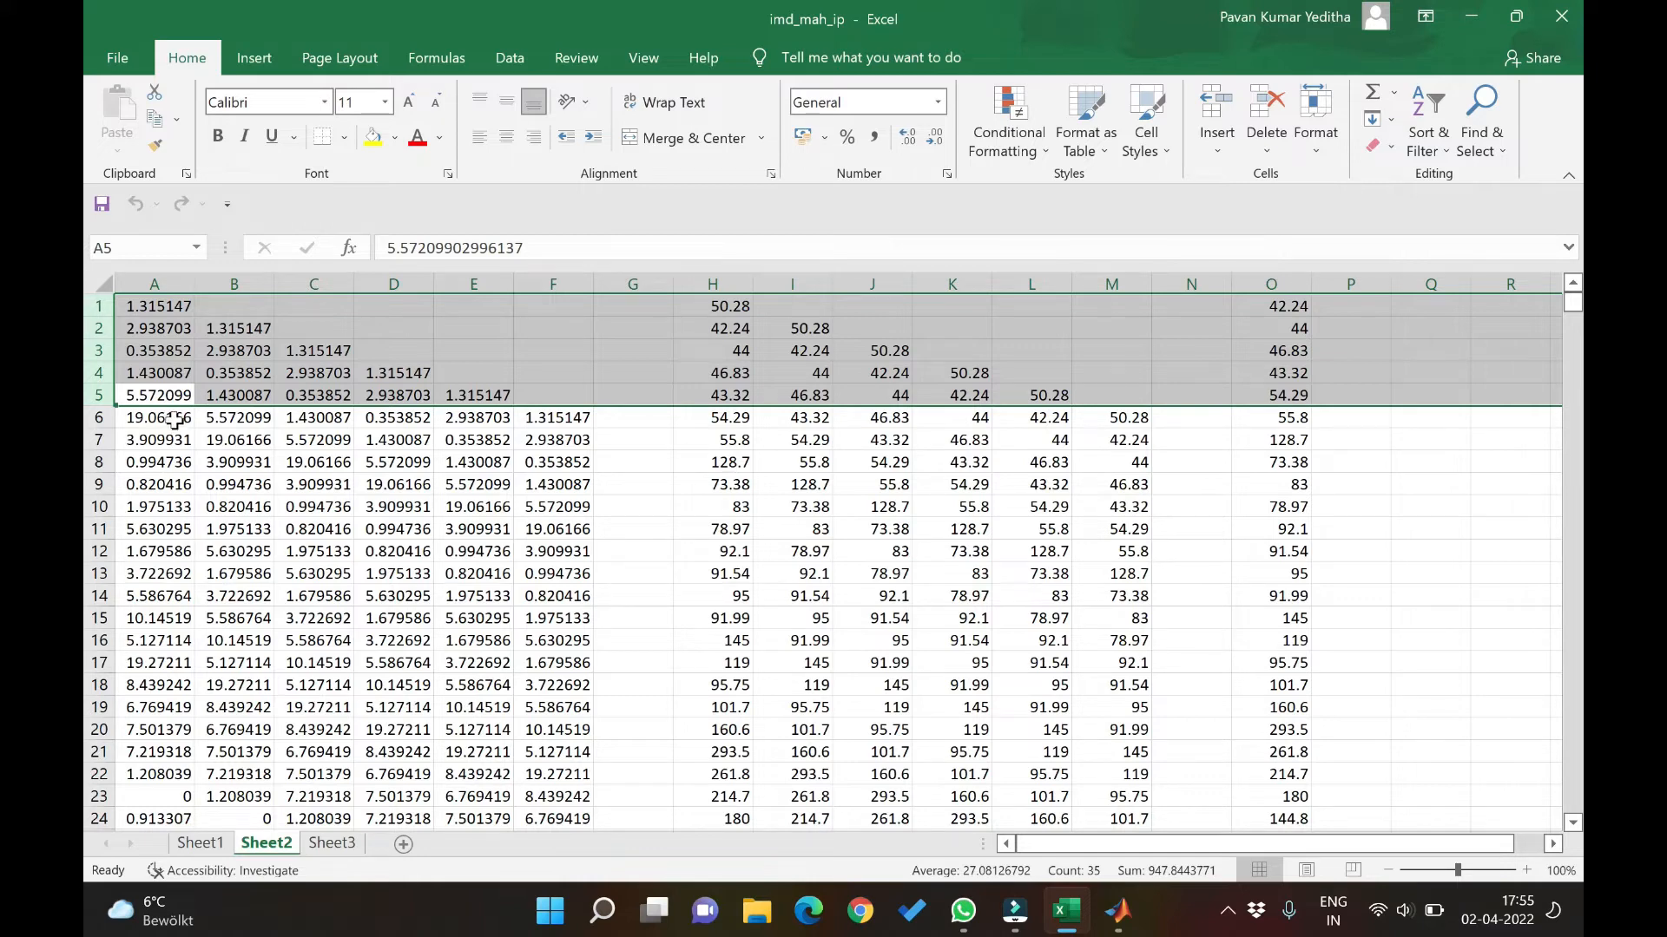
left_click(153, 417)
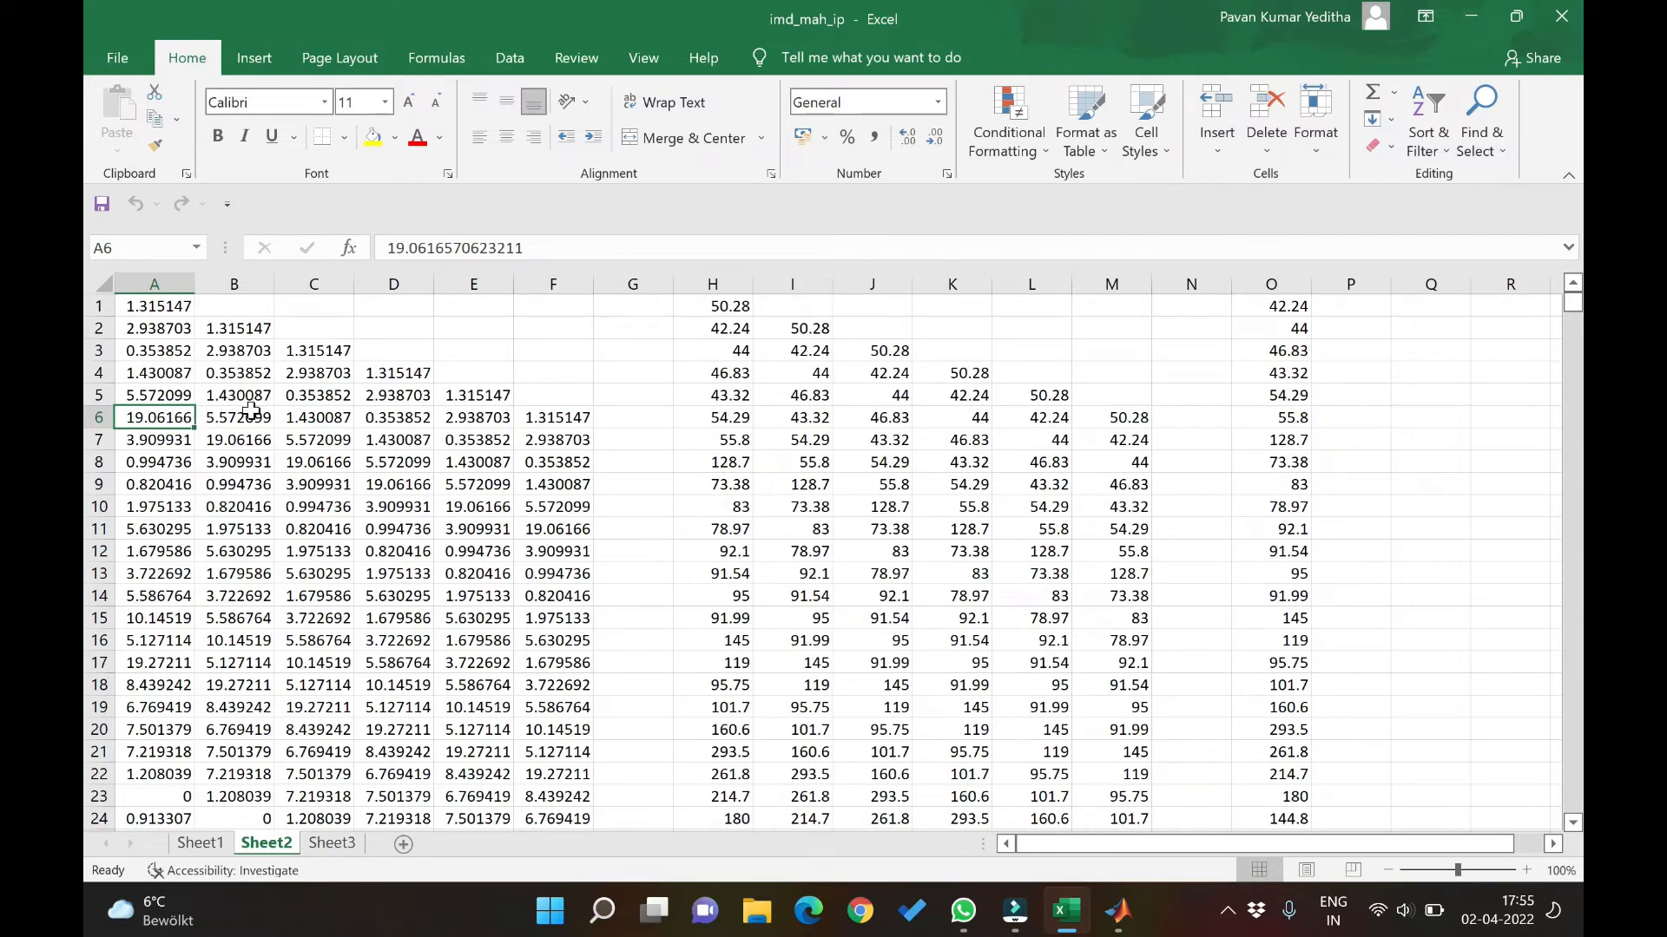
left_click(233, 417)
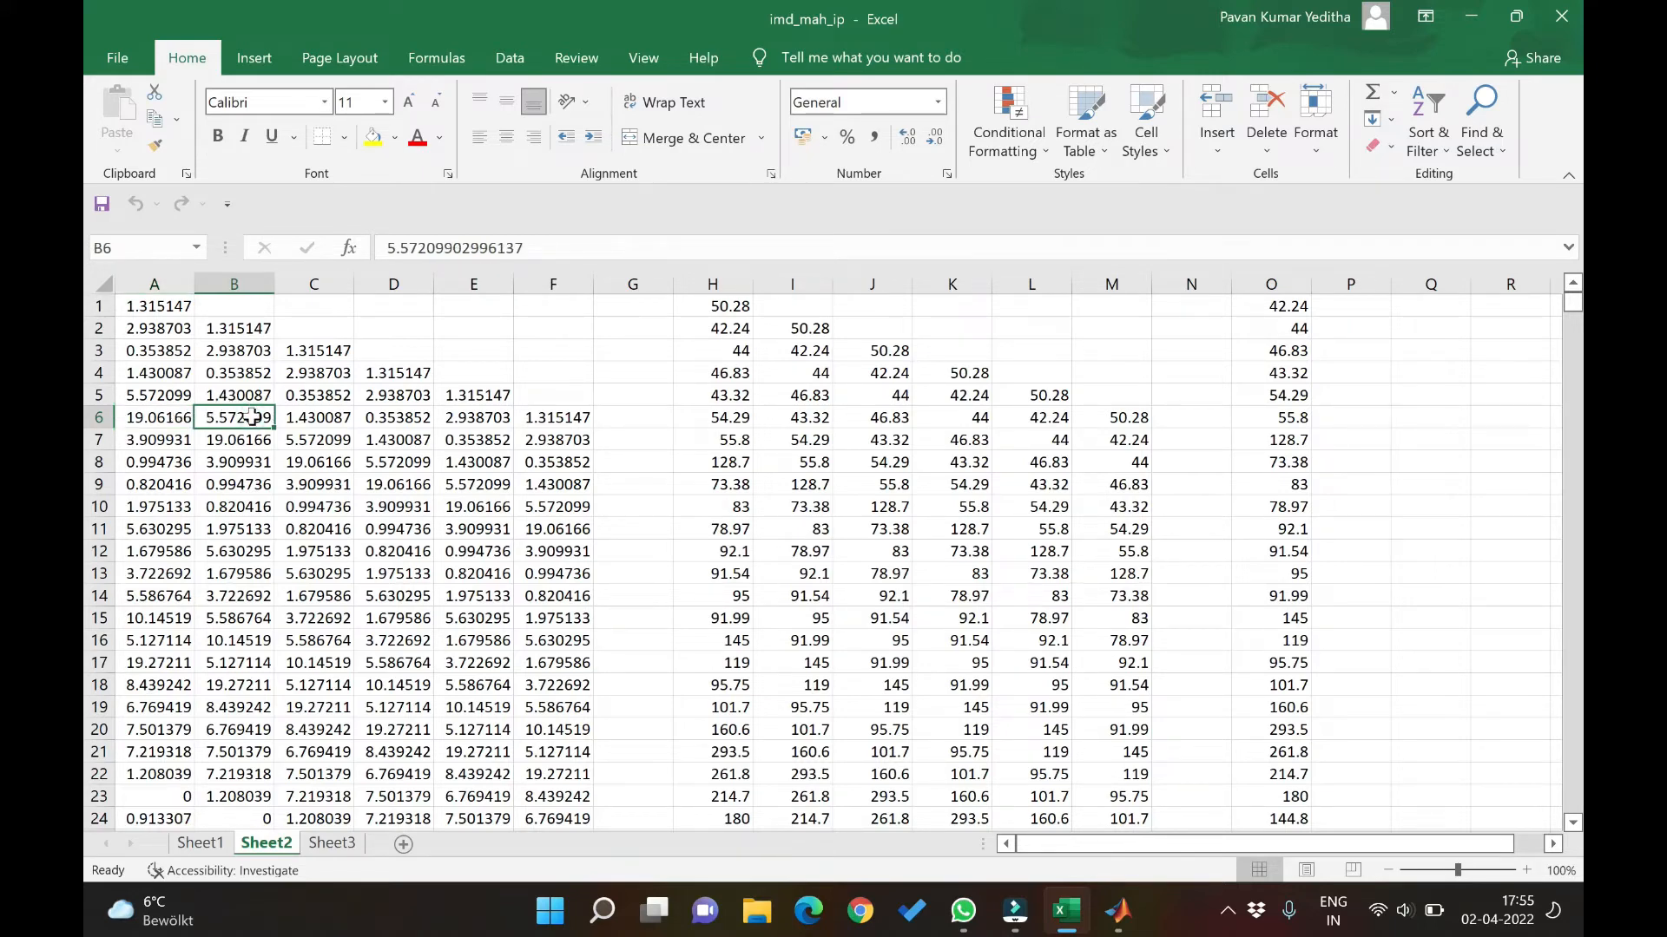
mouse_move(250, 417)
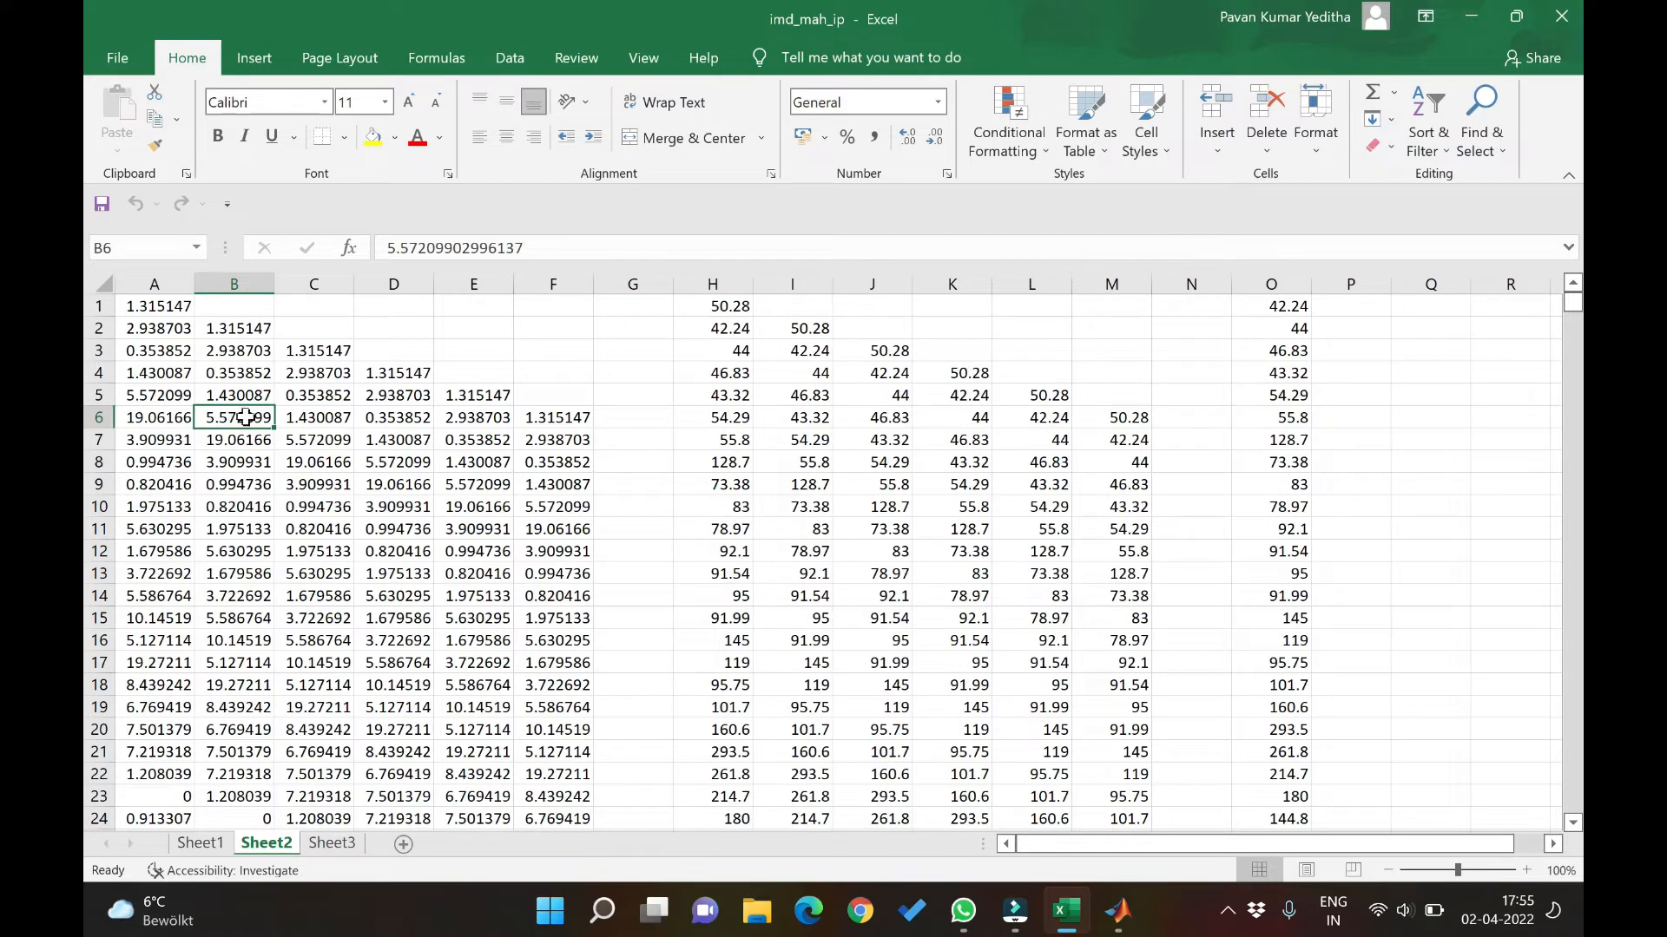
left_click(234, 439)
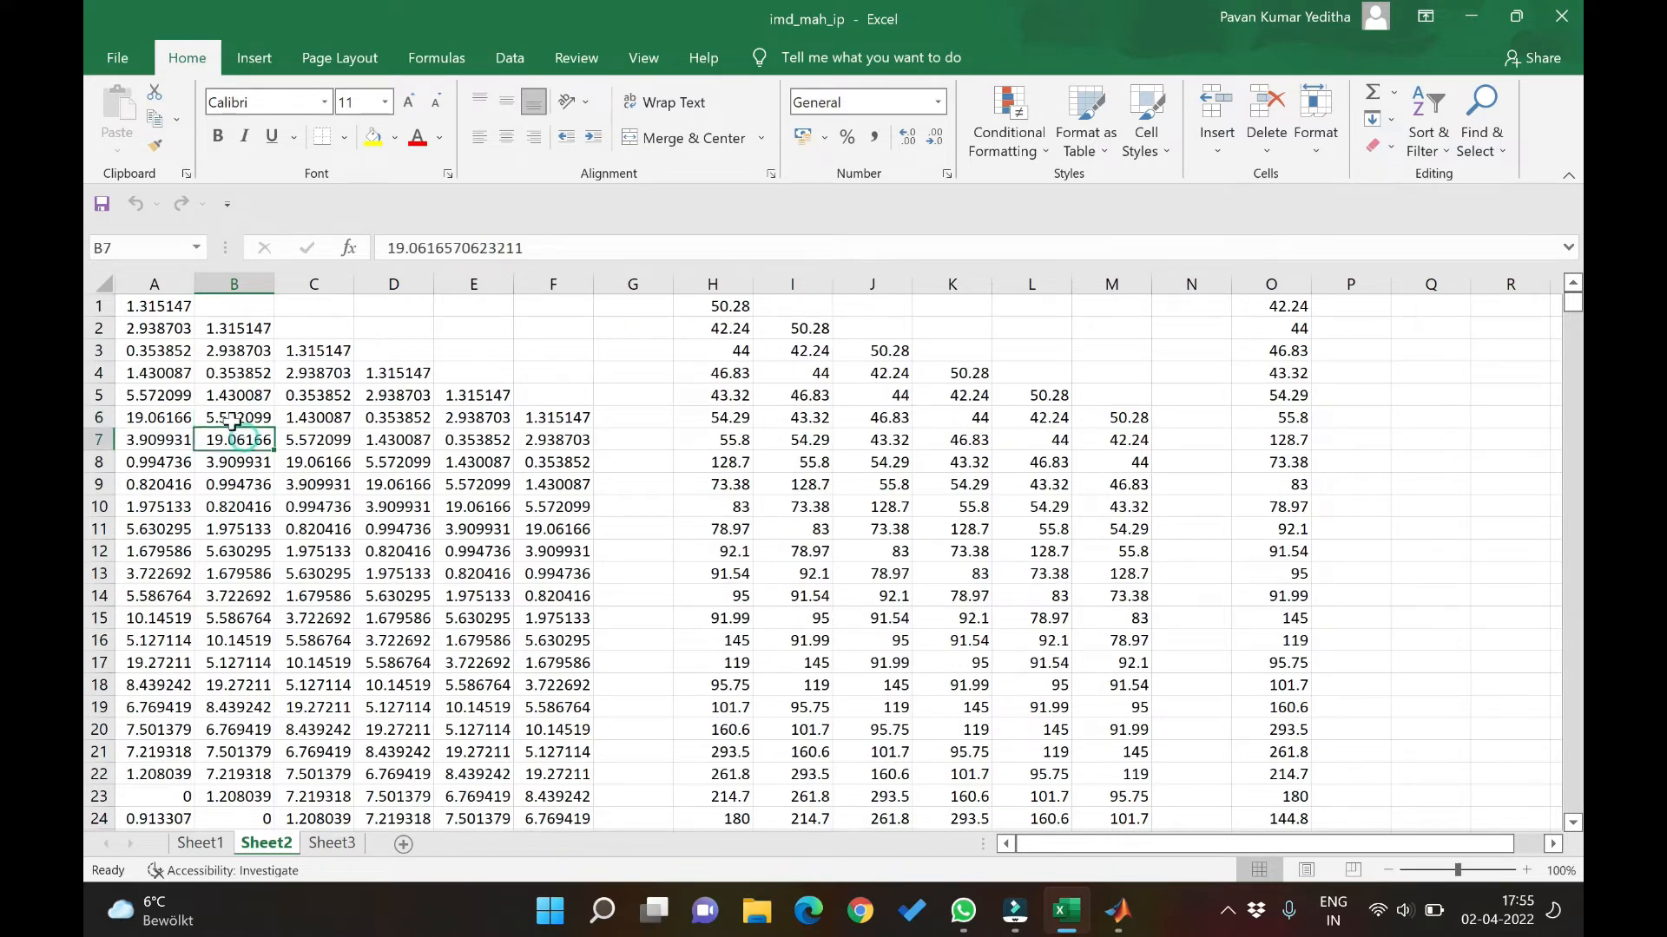
left_click(155, 394)
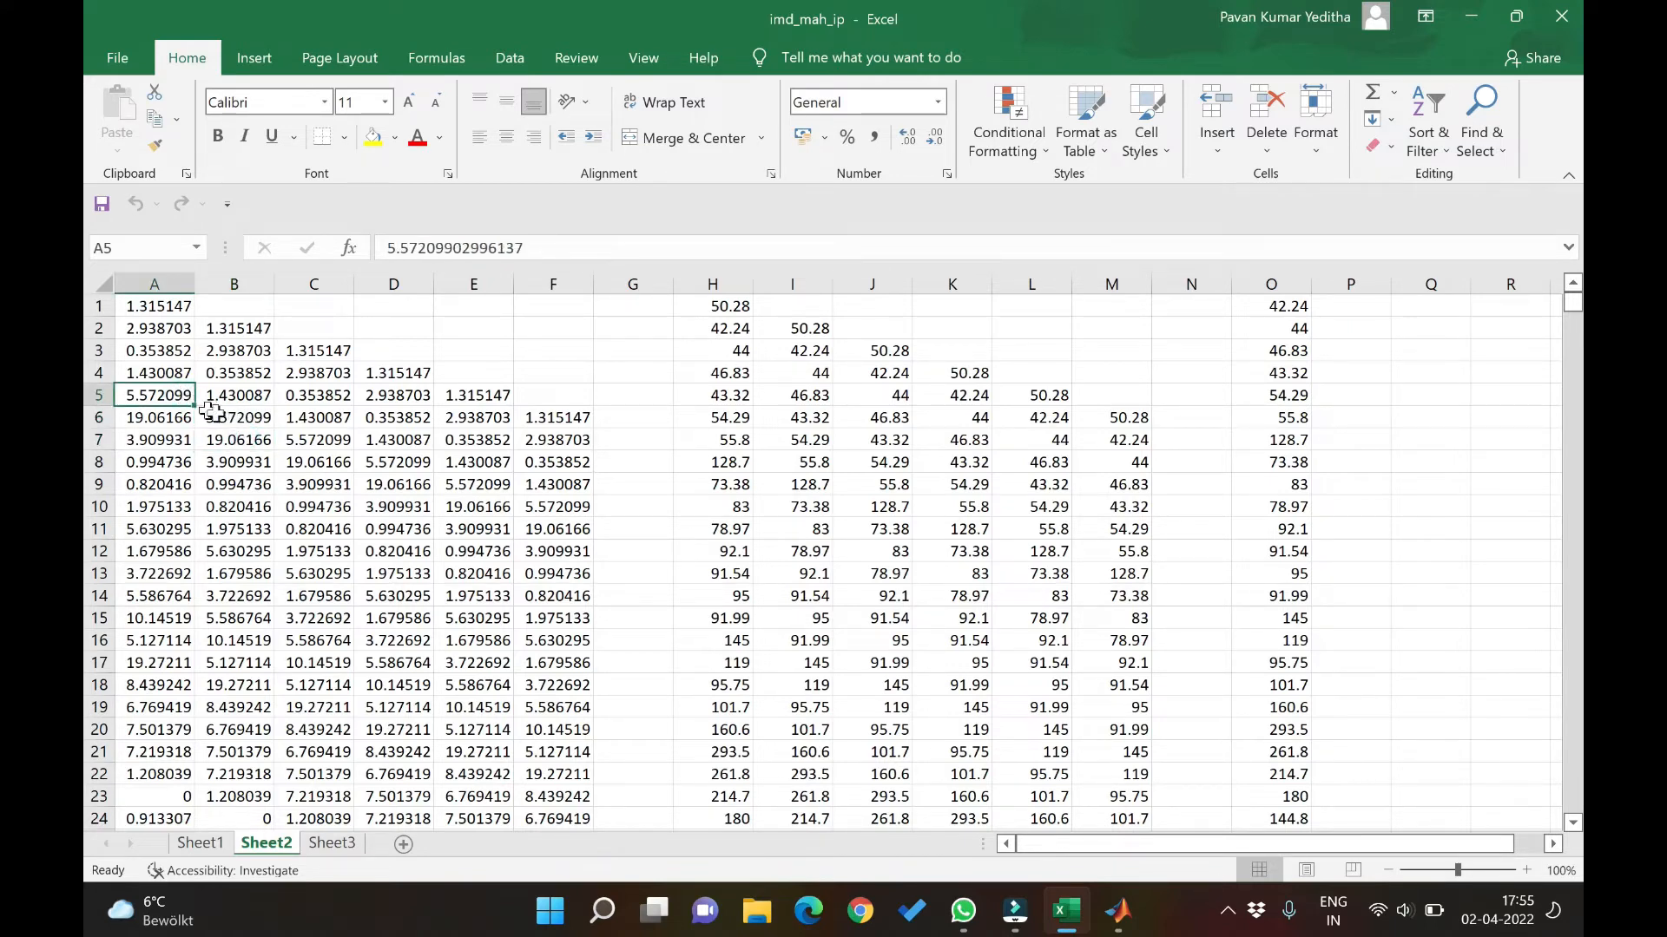
left_click(233, 416)
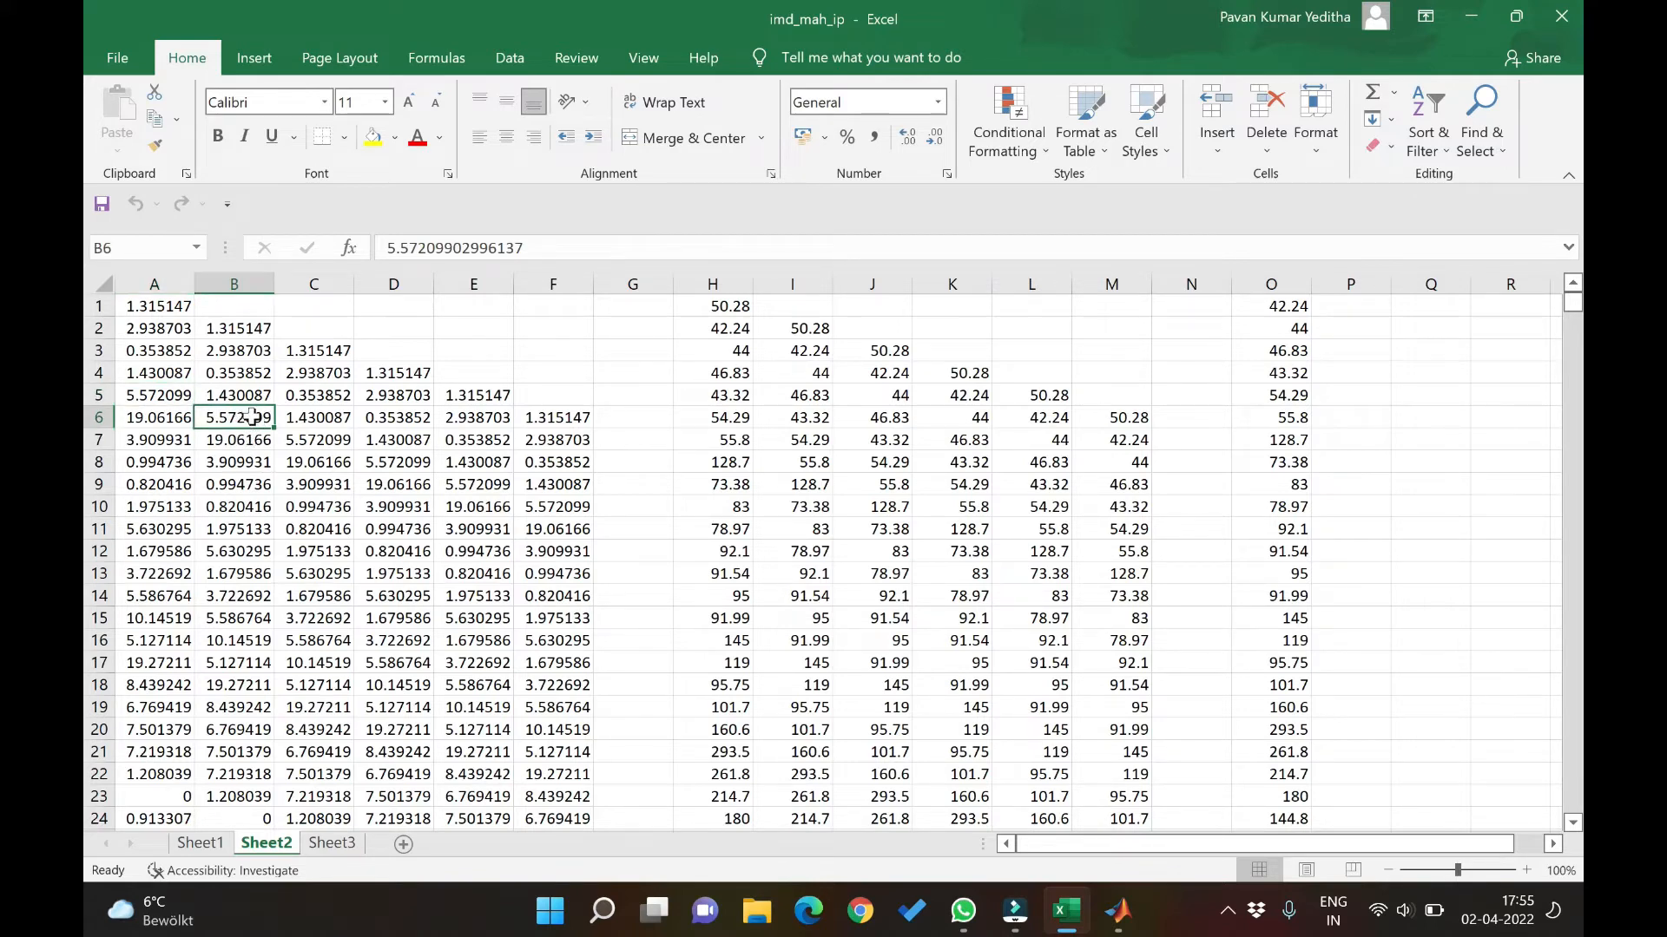
left_click(313, 417)
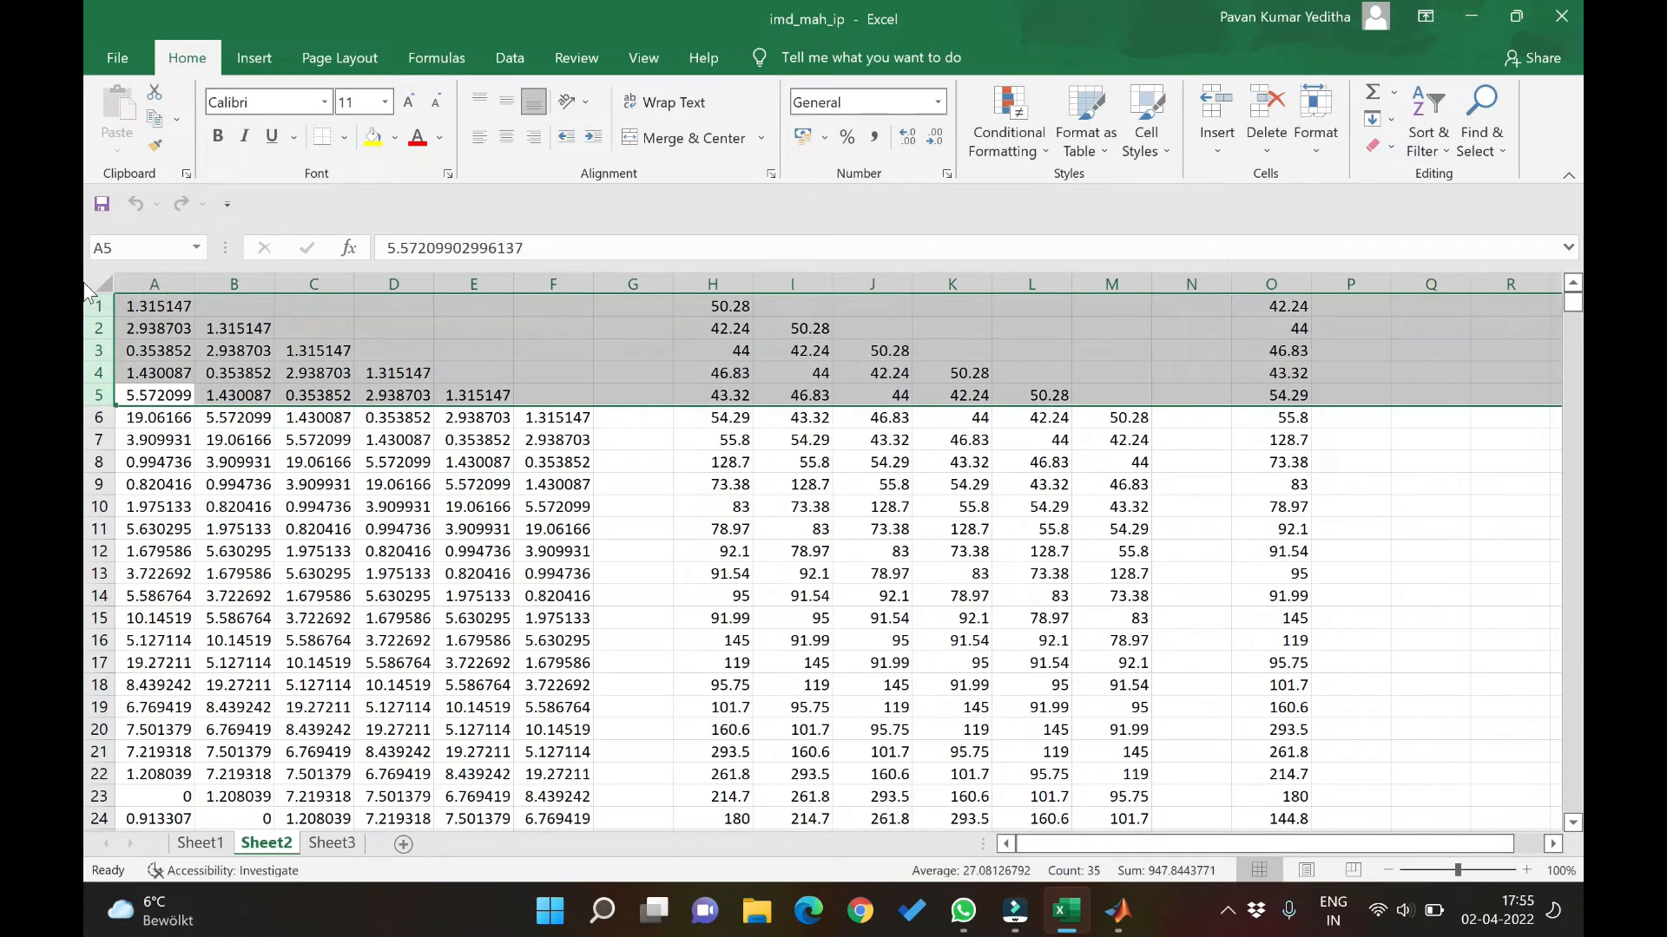
mouse_move(383, 461)
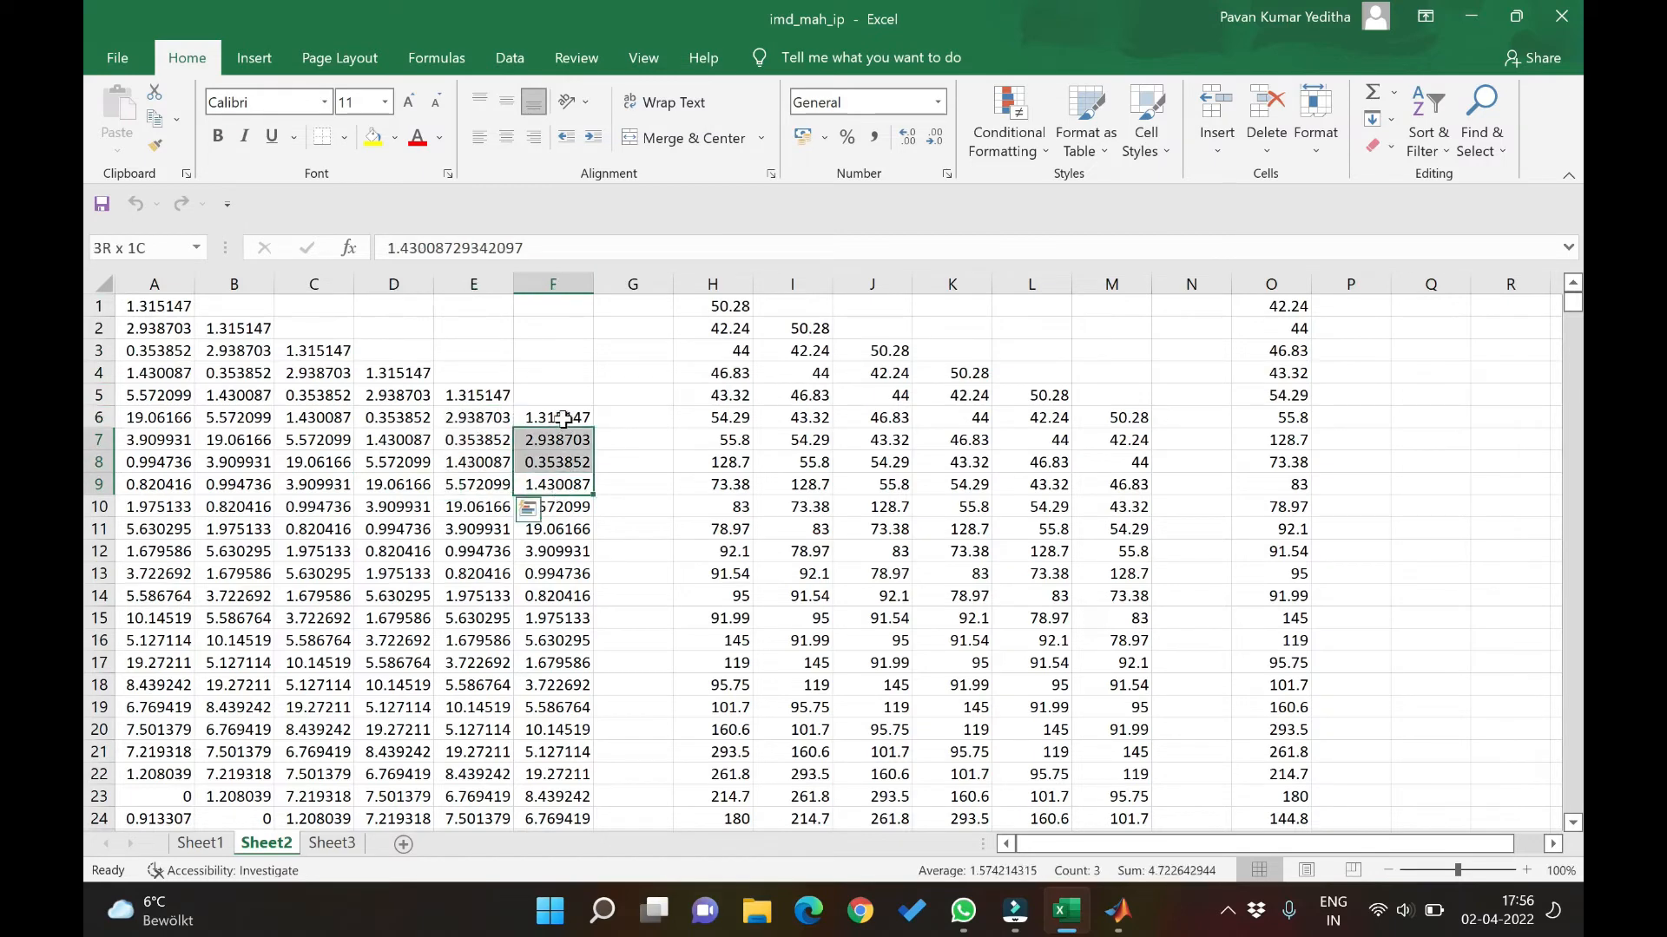
left_click(98, 395)
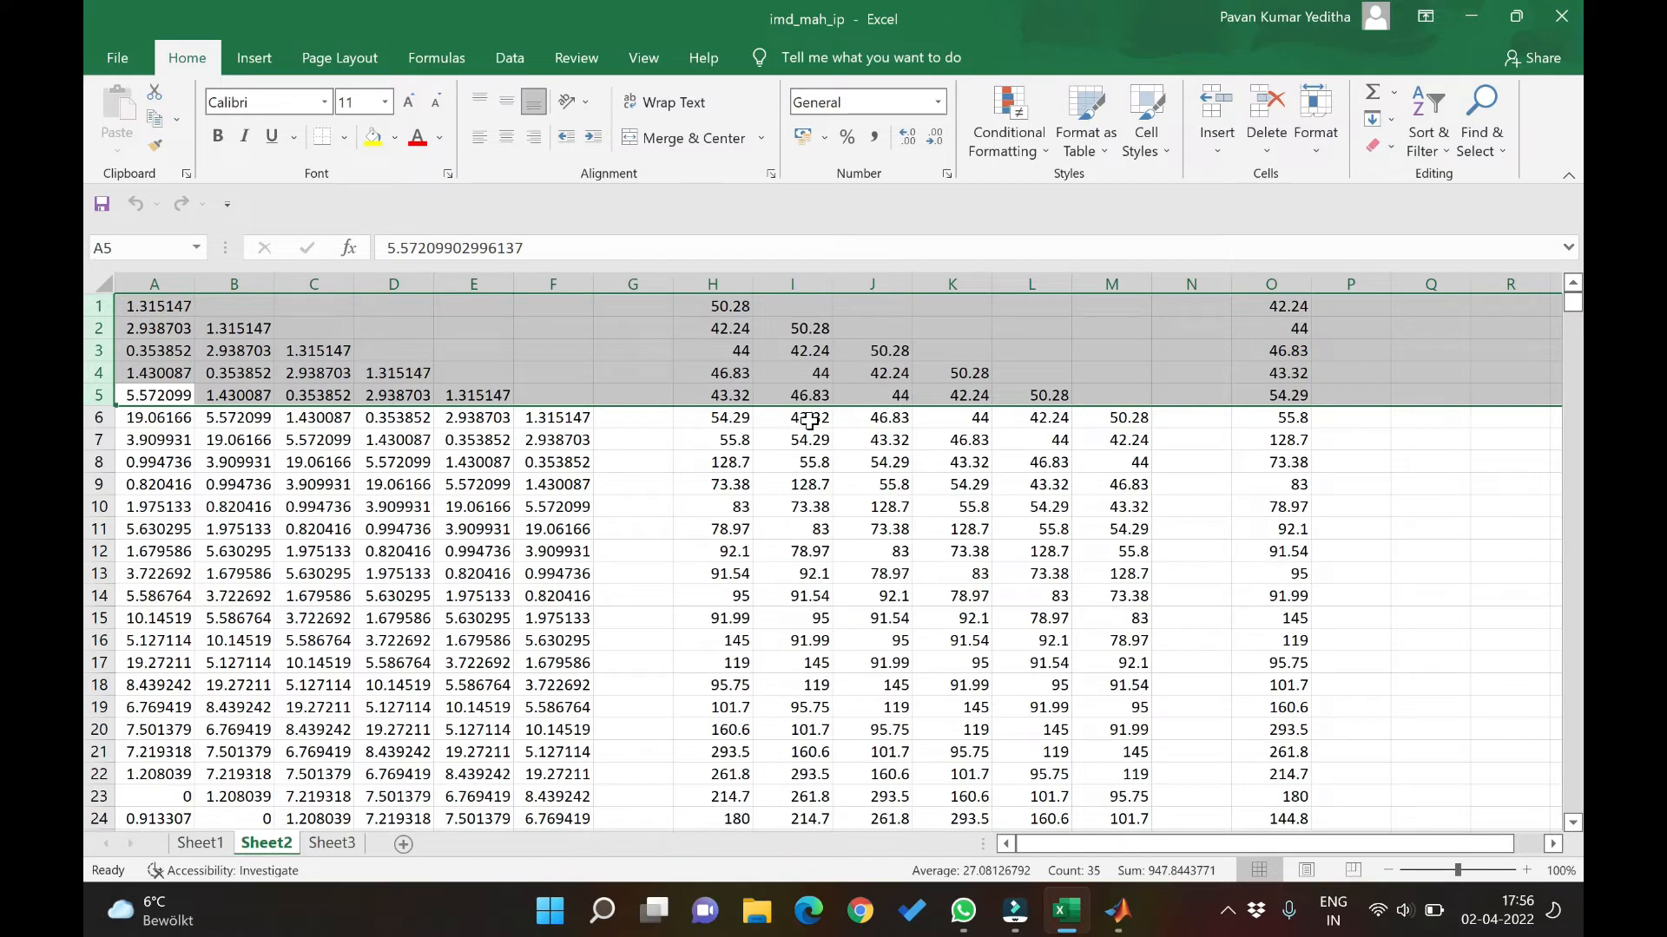
mouse_move(893, 415)
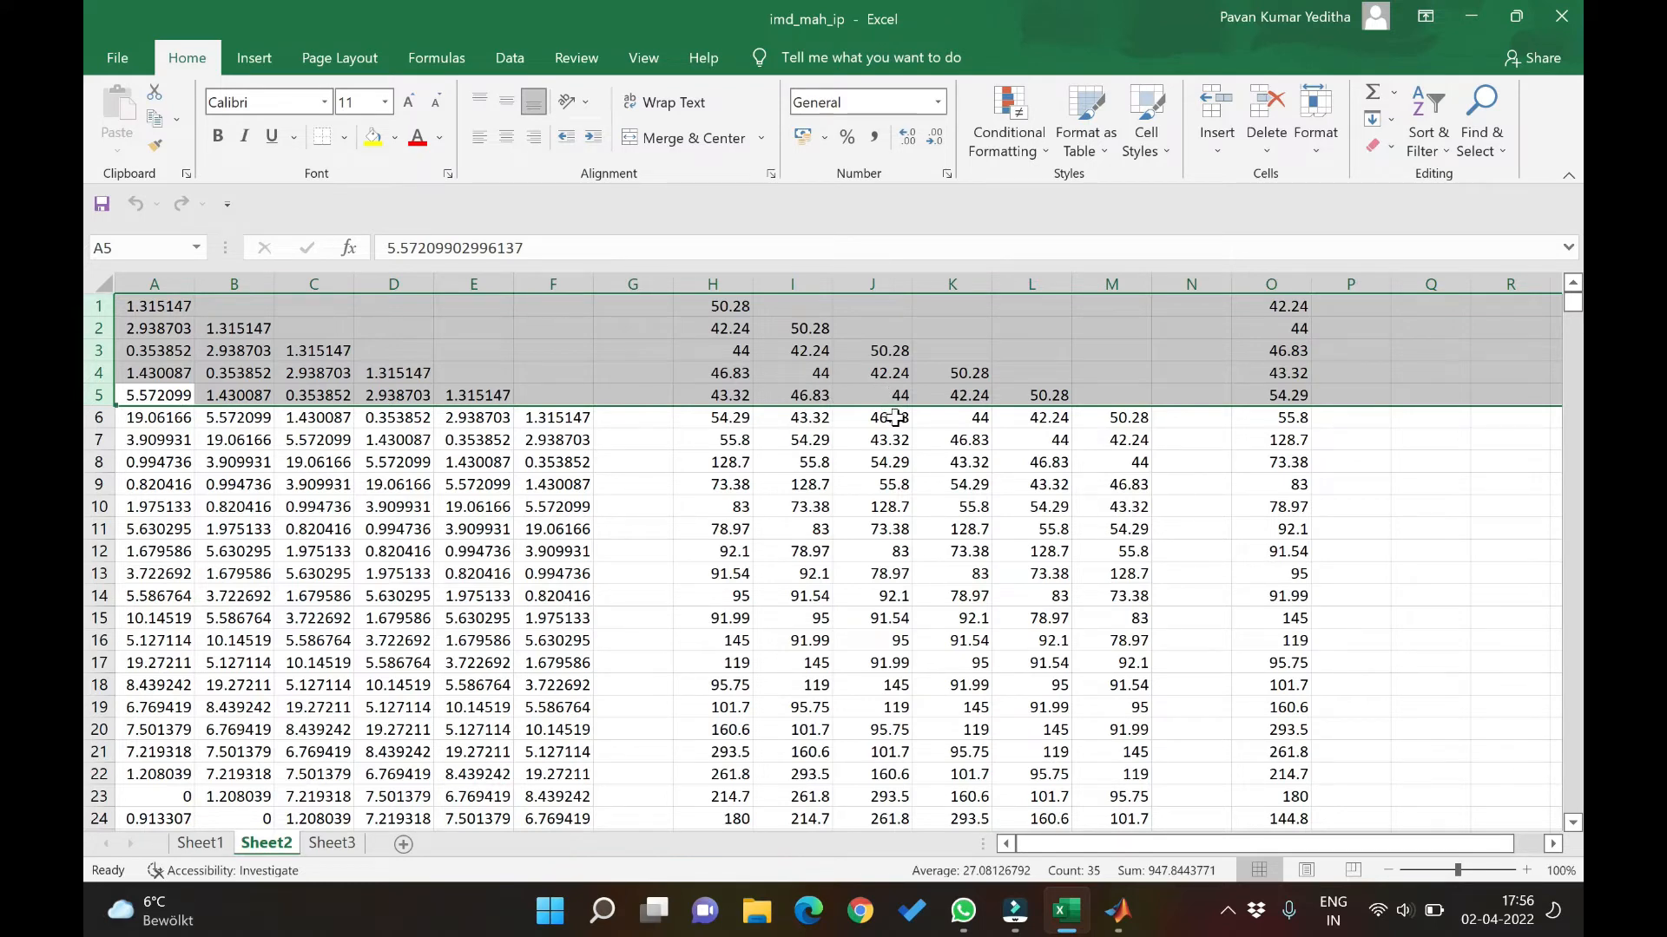
mouse_move(984, 415)
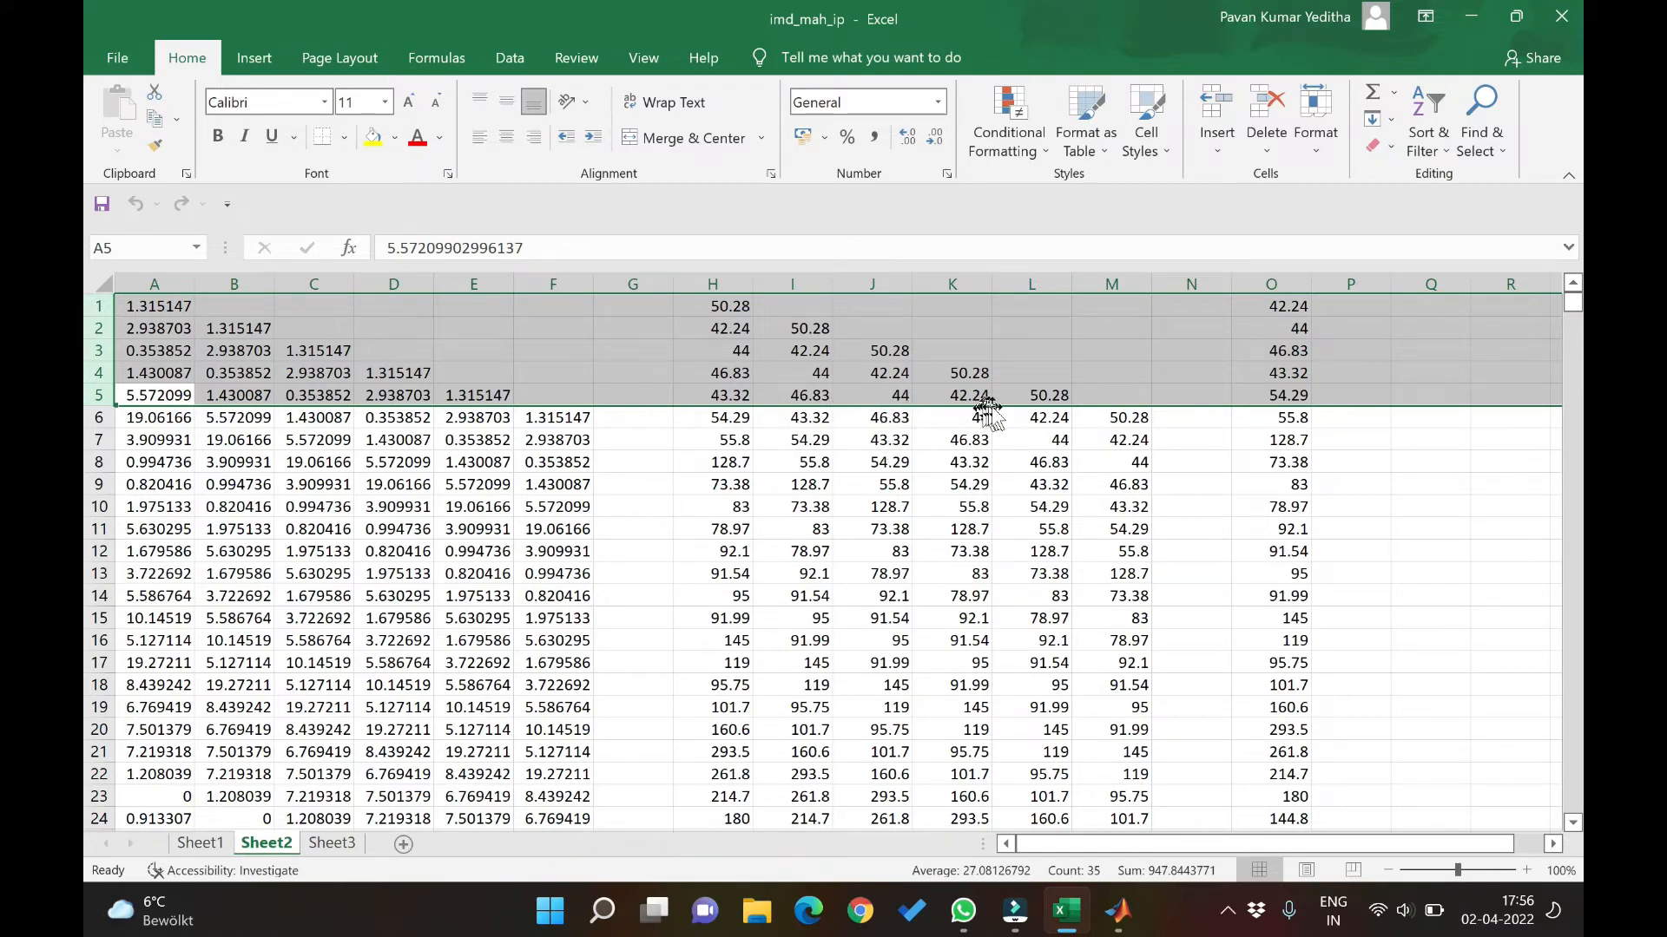
mouse_move(1143, 445)
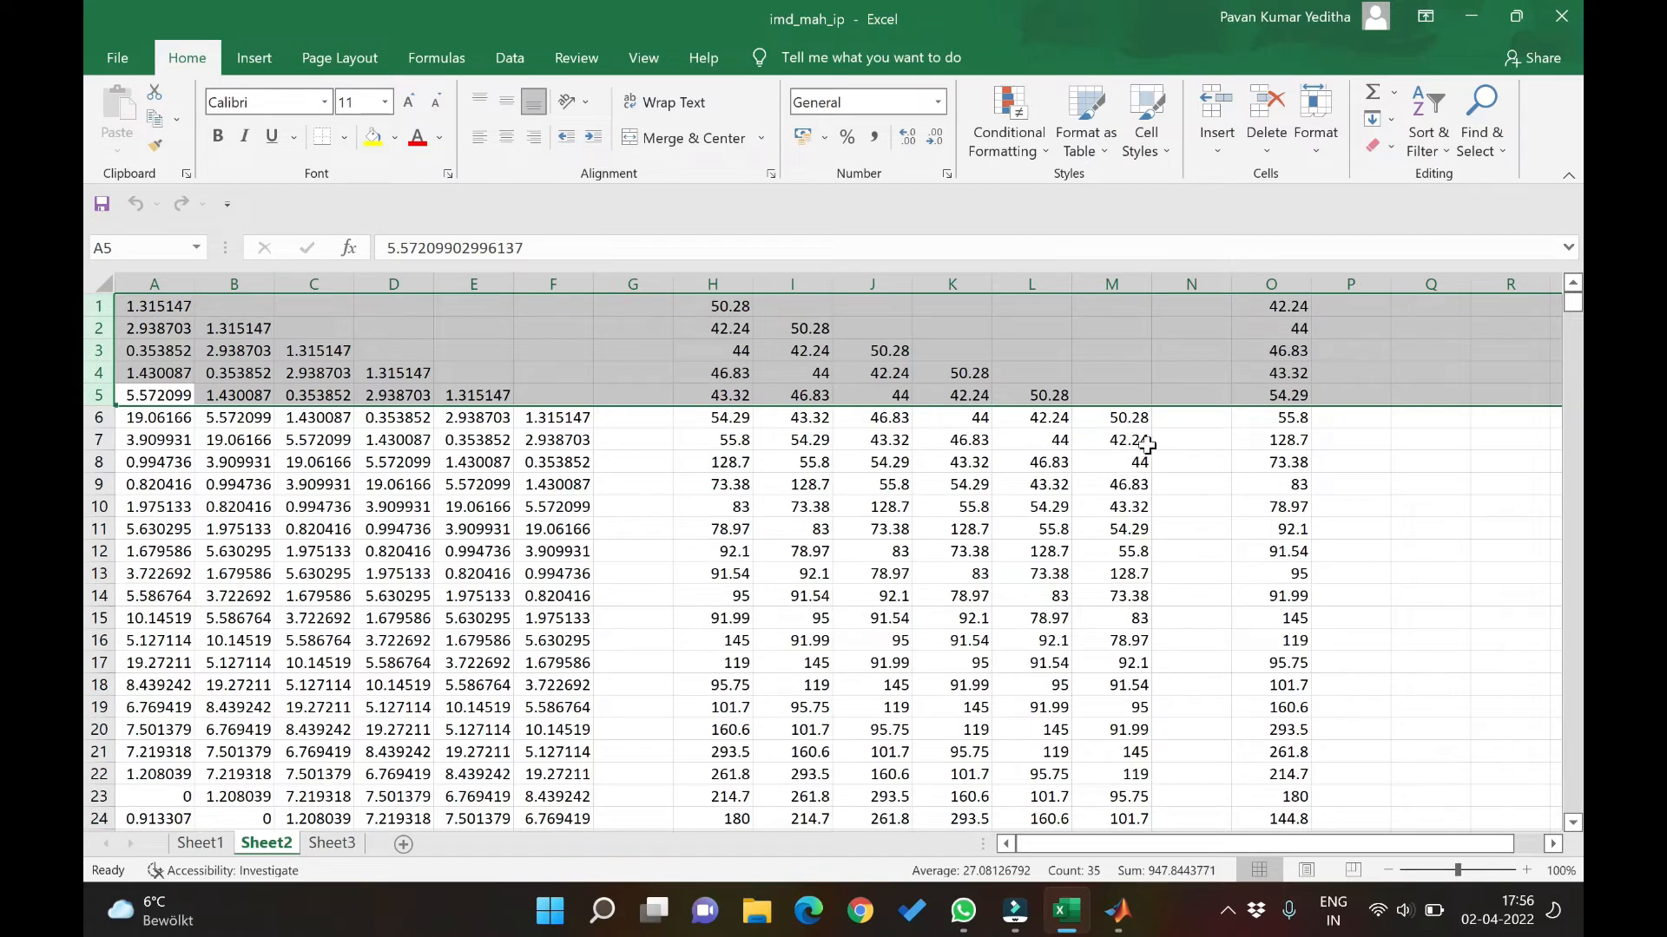
mouse_move(1131, 530)
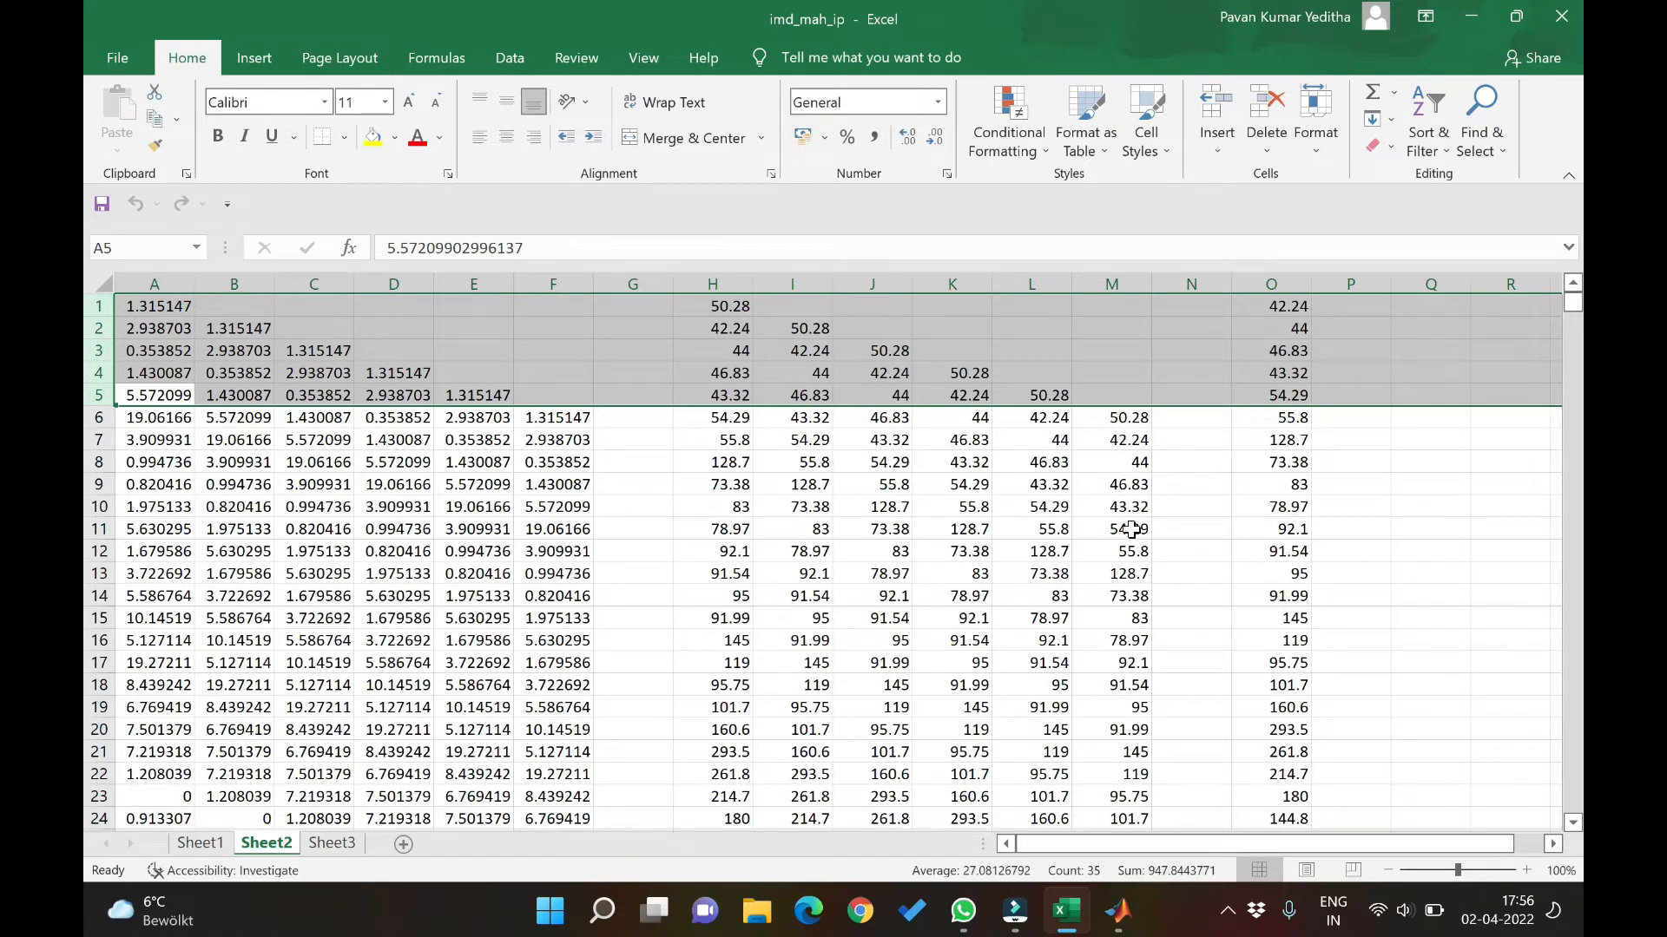
mouse_move(1131, 506)
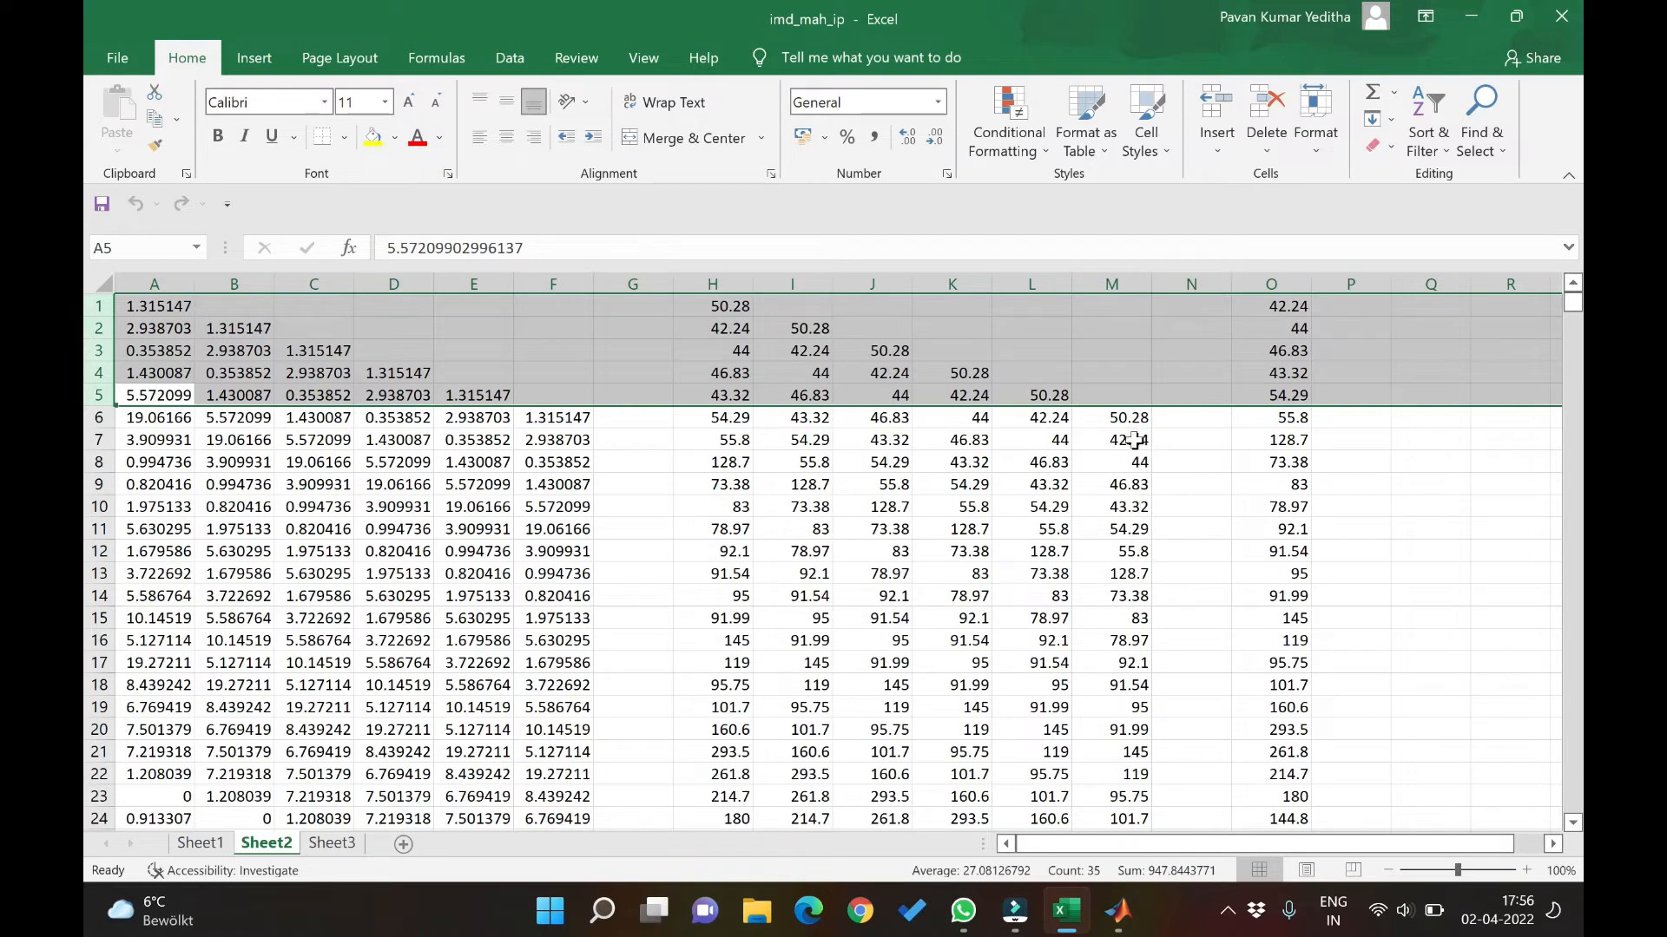
mouse_move(1131, 430)
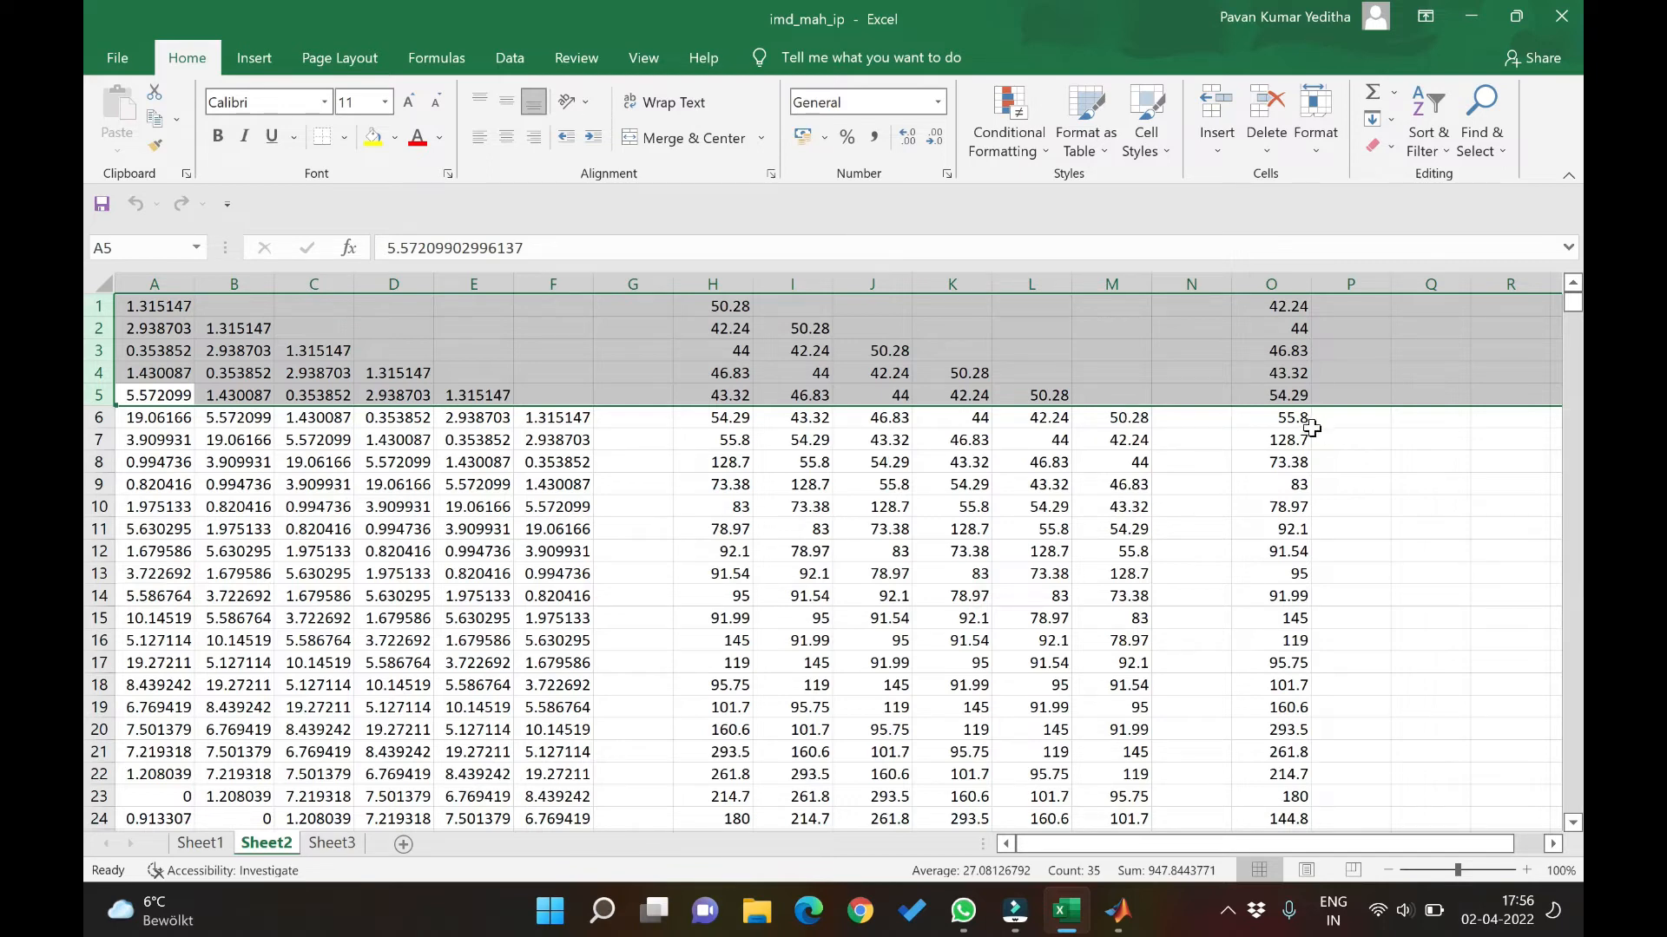
mouse_move(1311, 440)
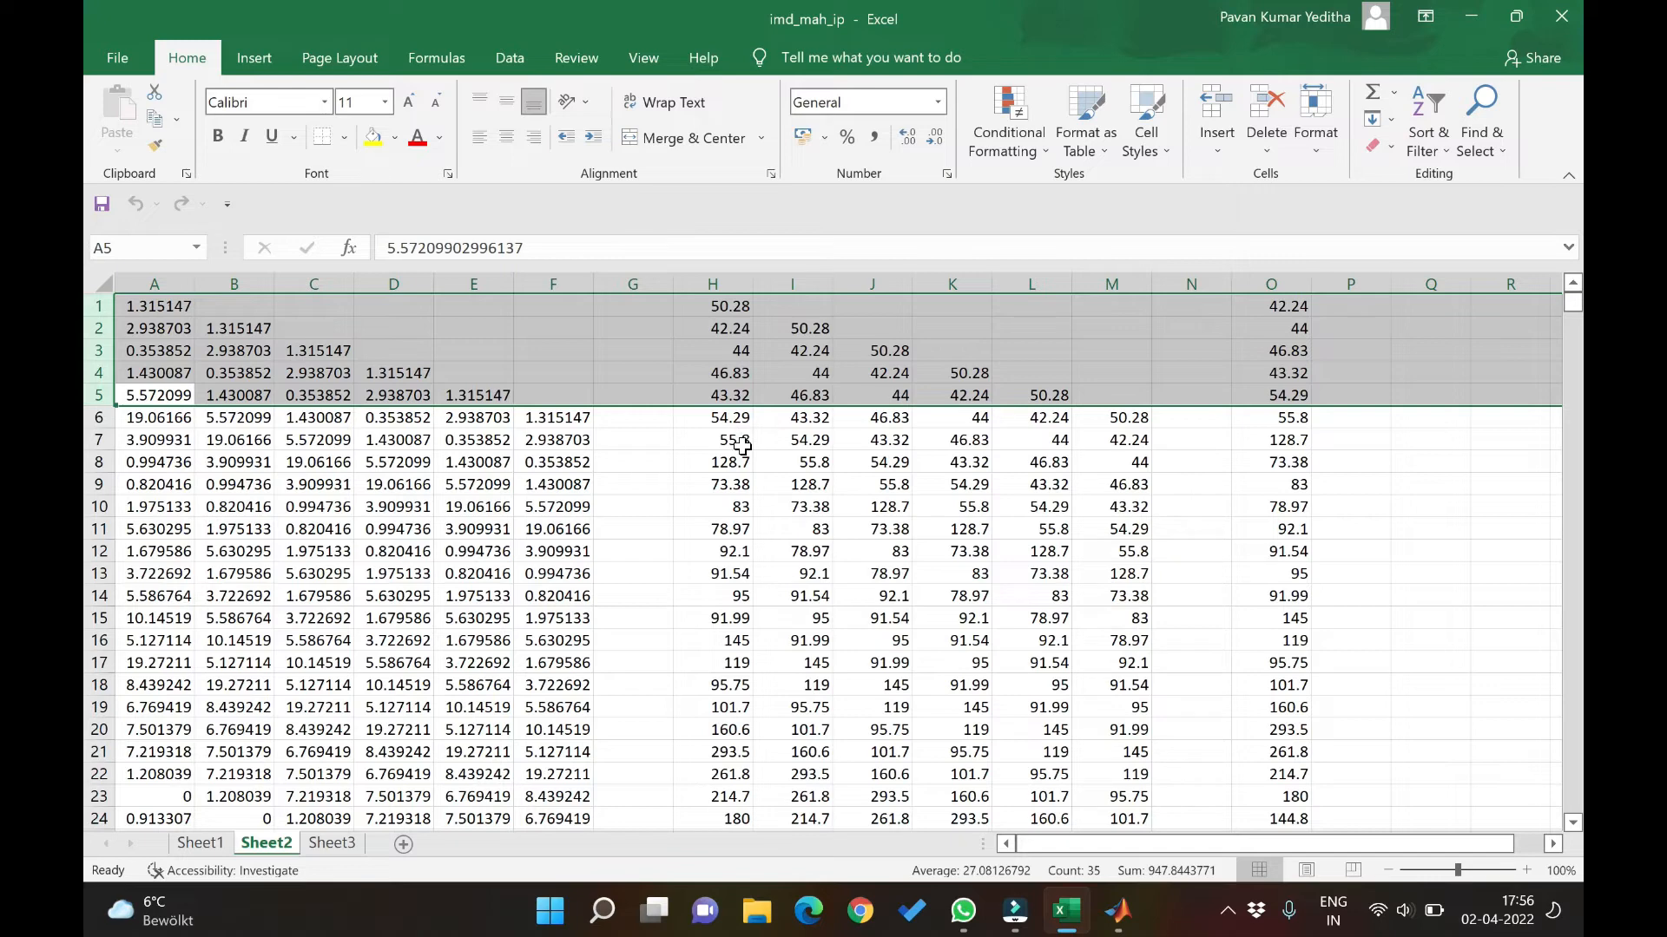
mouse_move(582, 378)
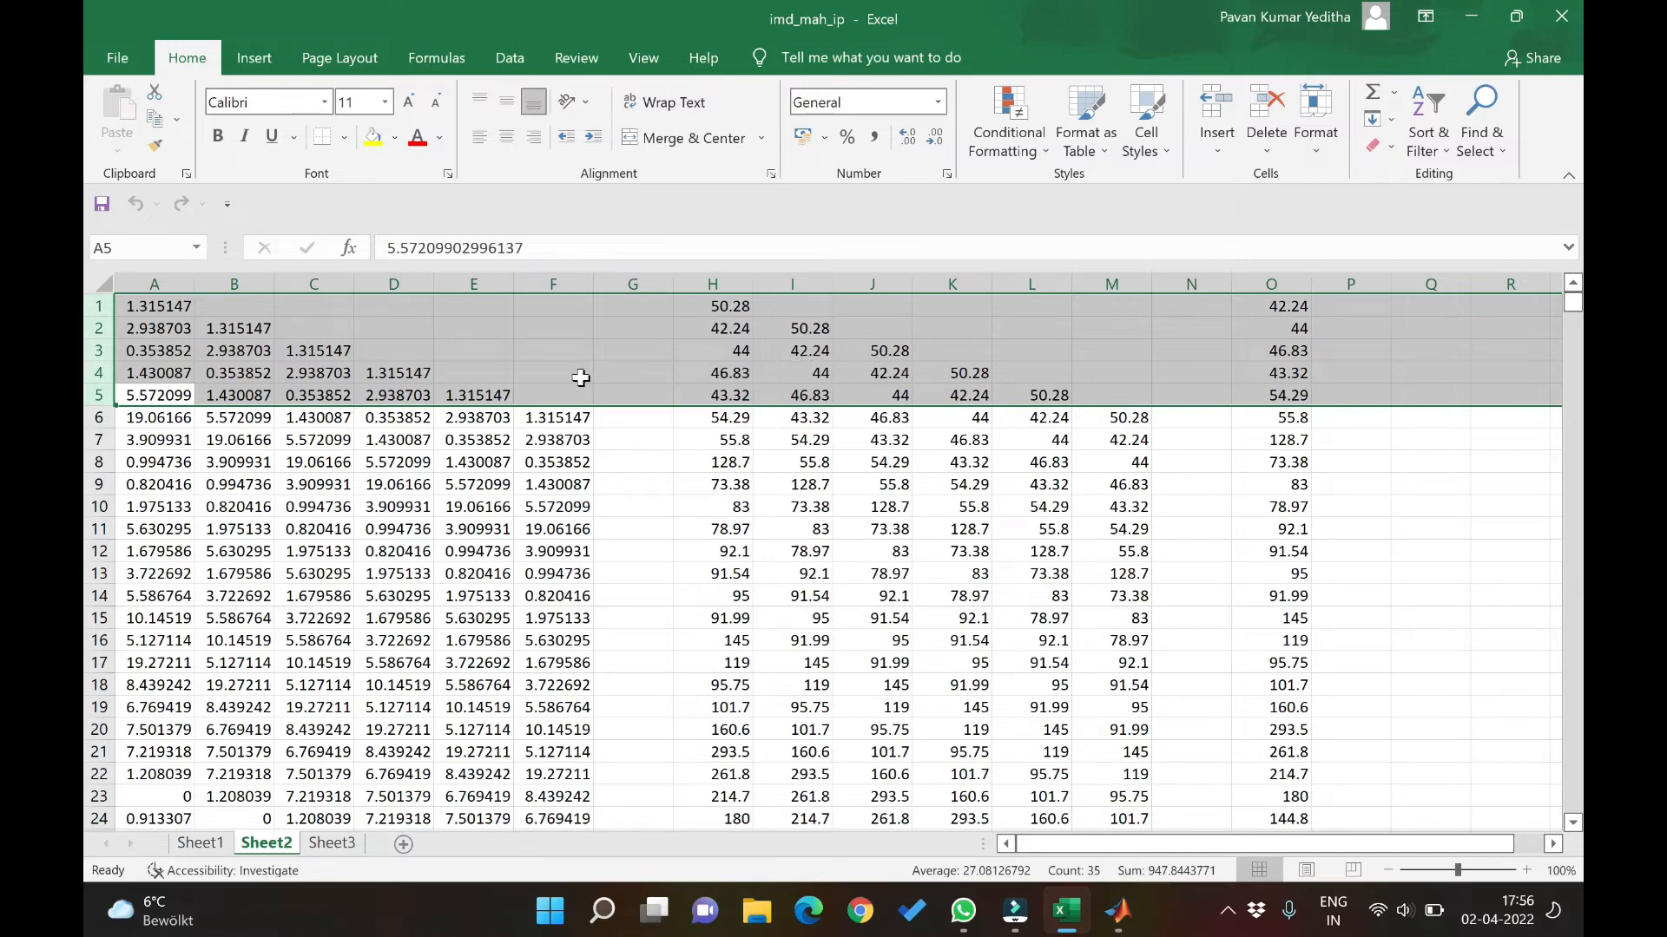
mouse_move(1571, 314)
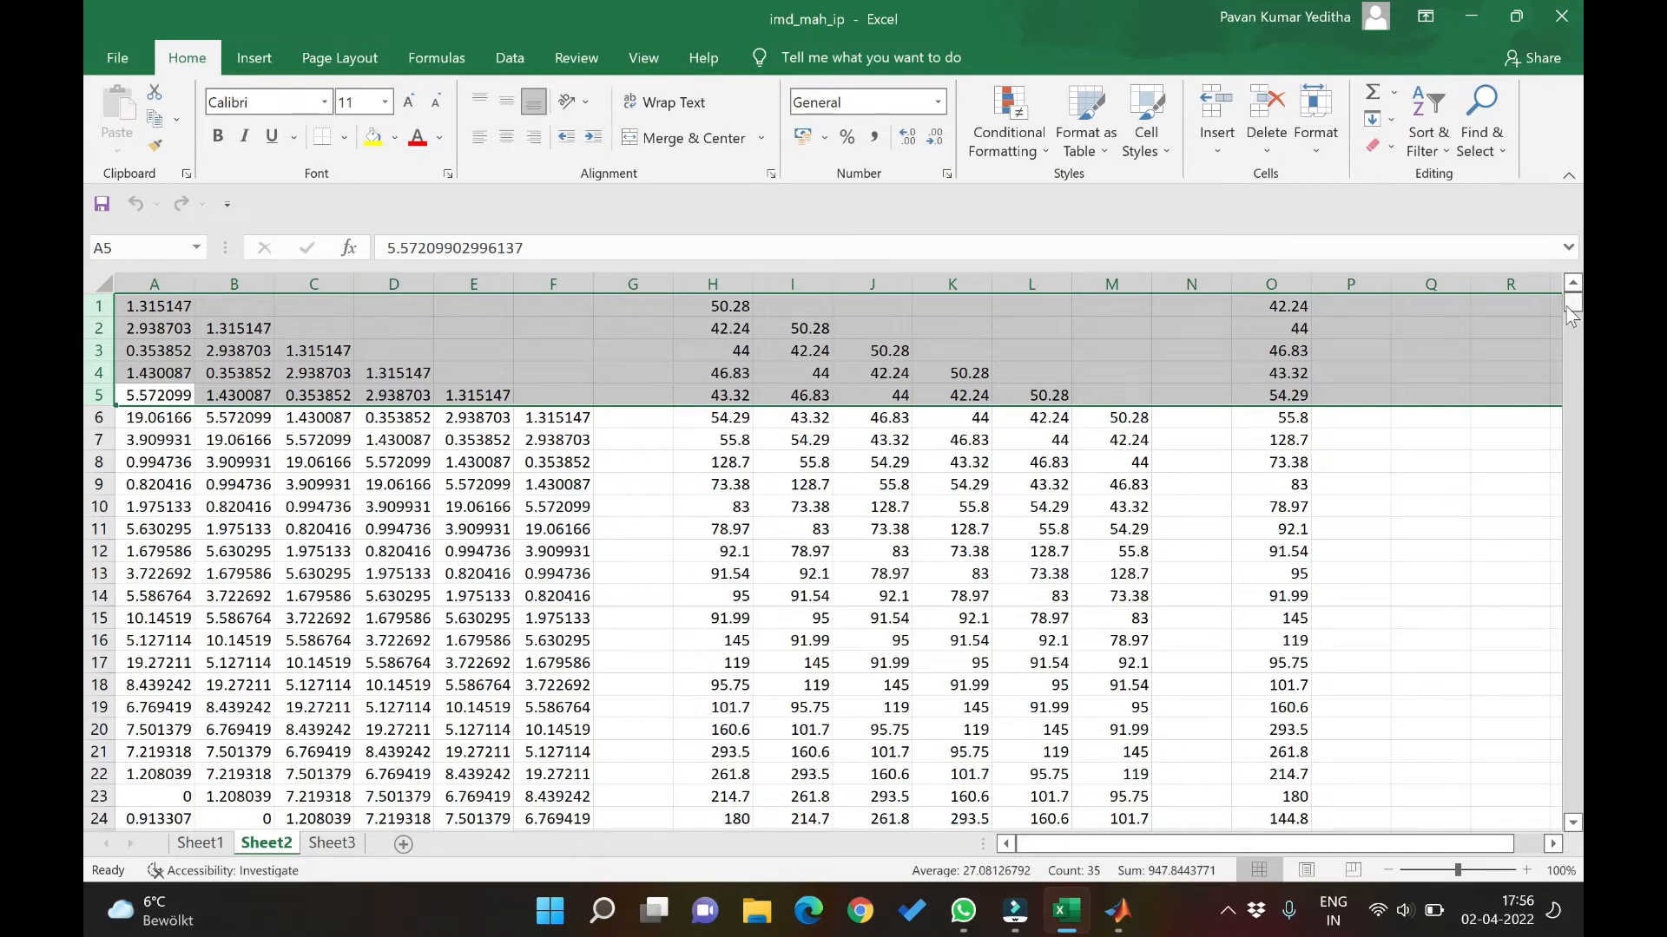
left_click_drag(1571, 309, 1571, 655)
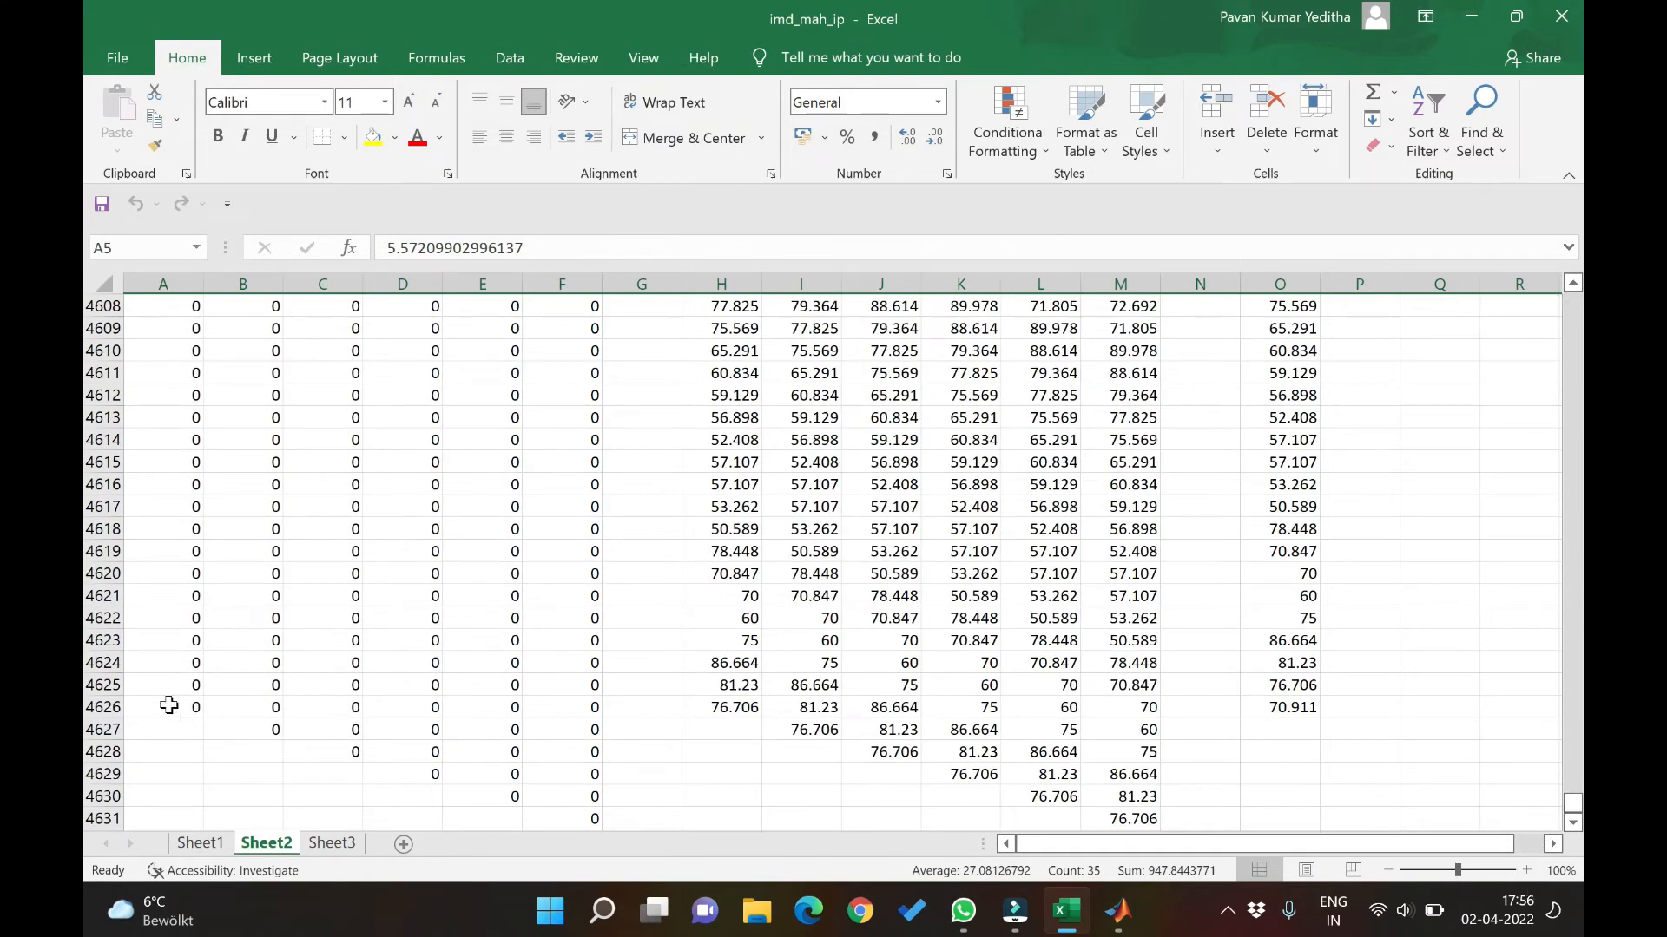
left_click(162, 706)
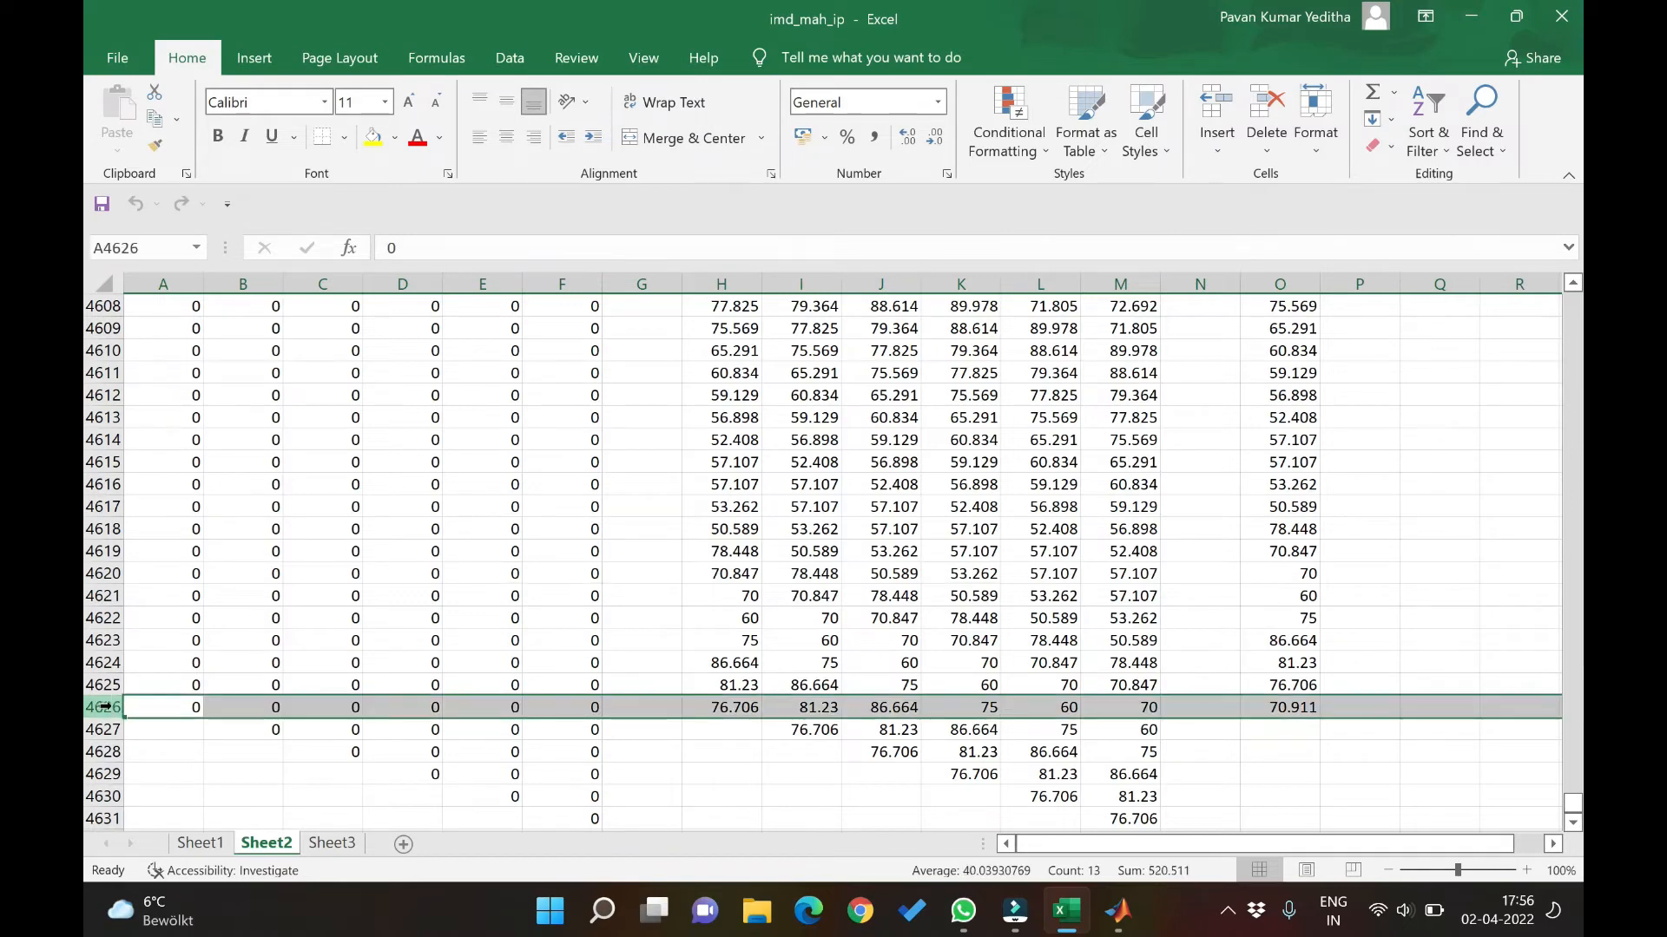
scroll("down", 3)
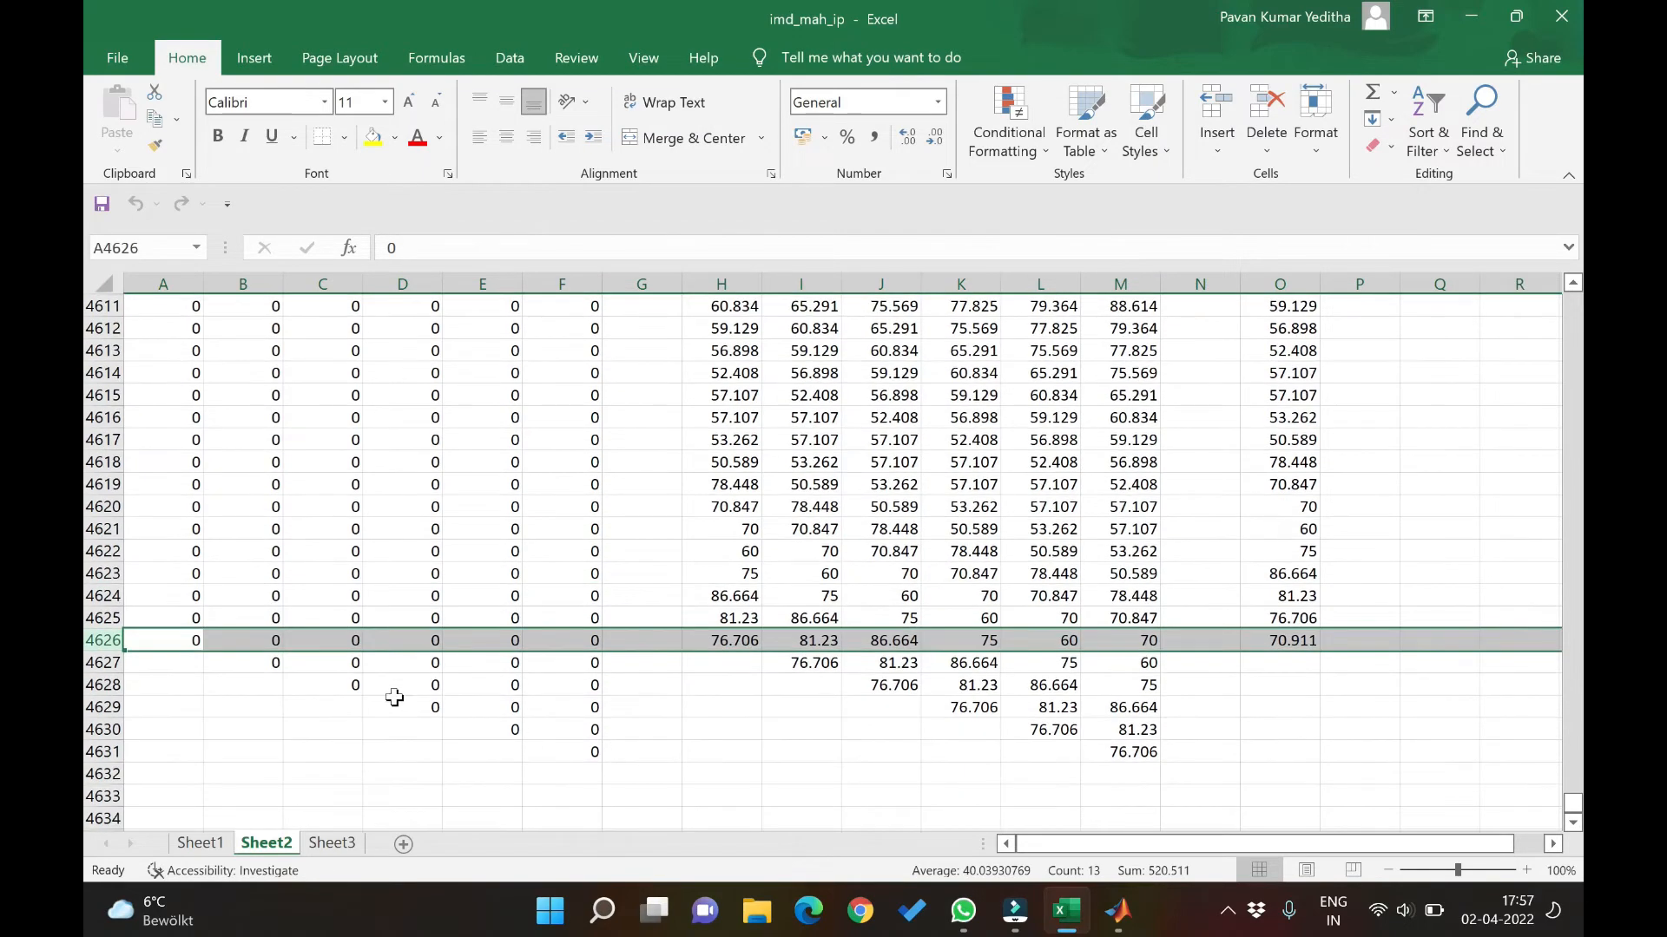
mouse_move(1010, 685)
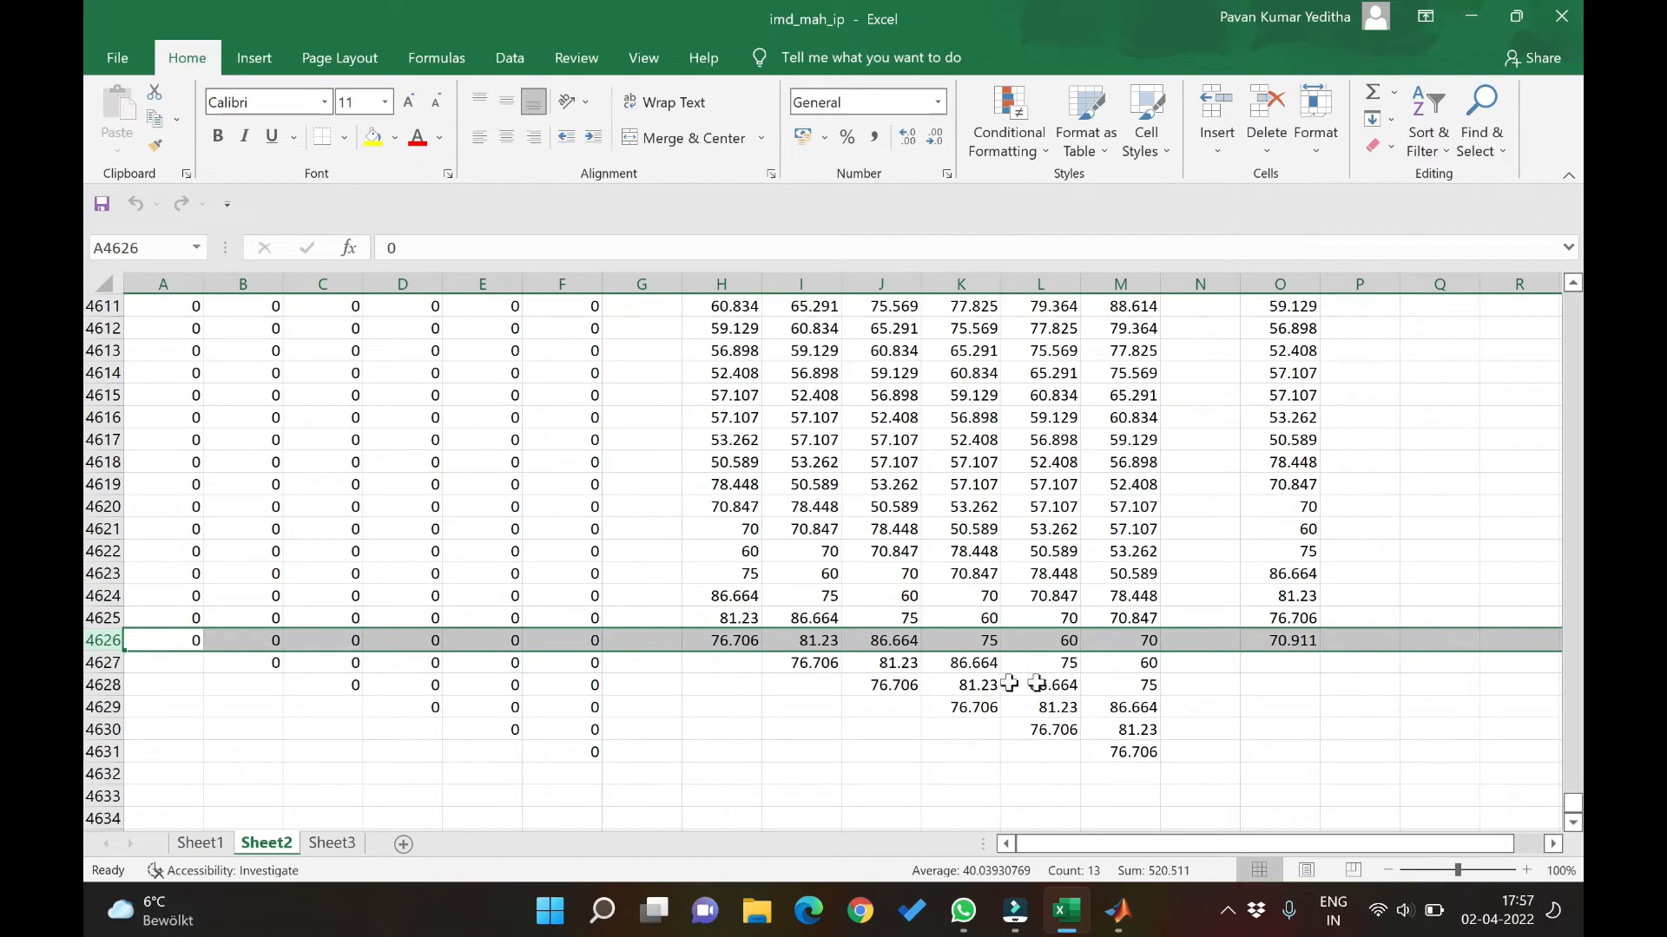
mouse_move(255, 638)
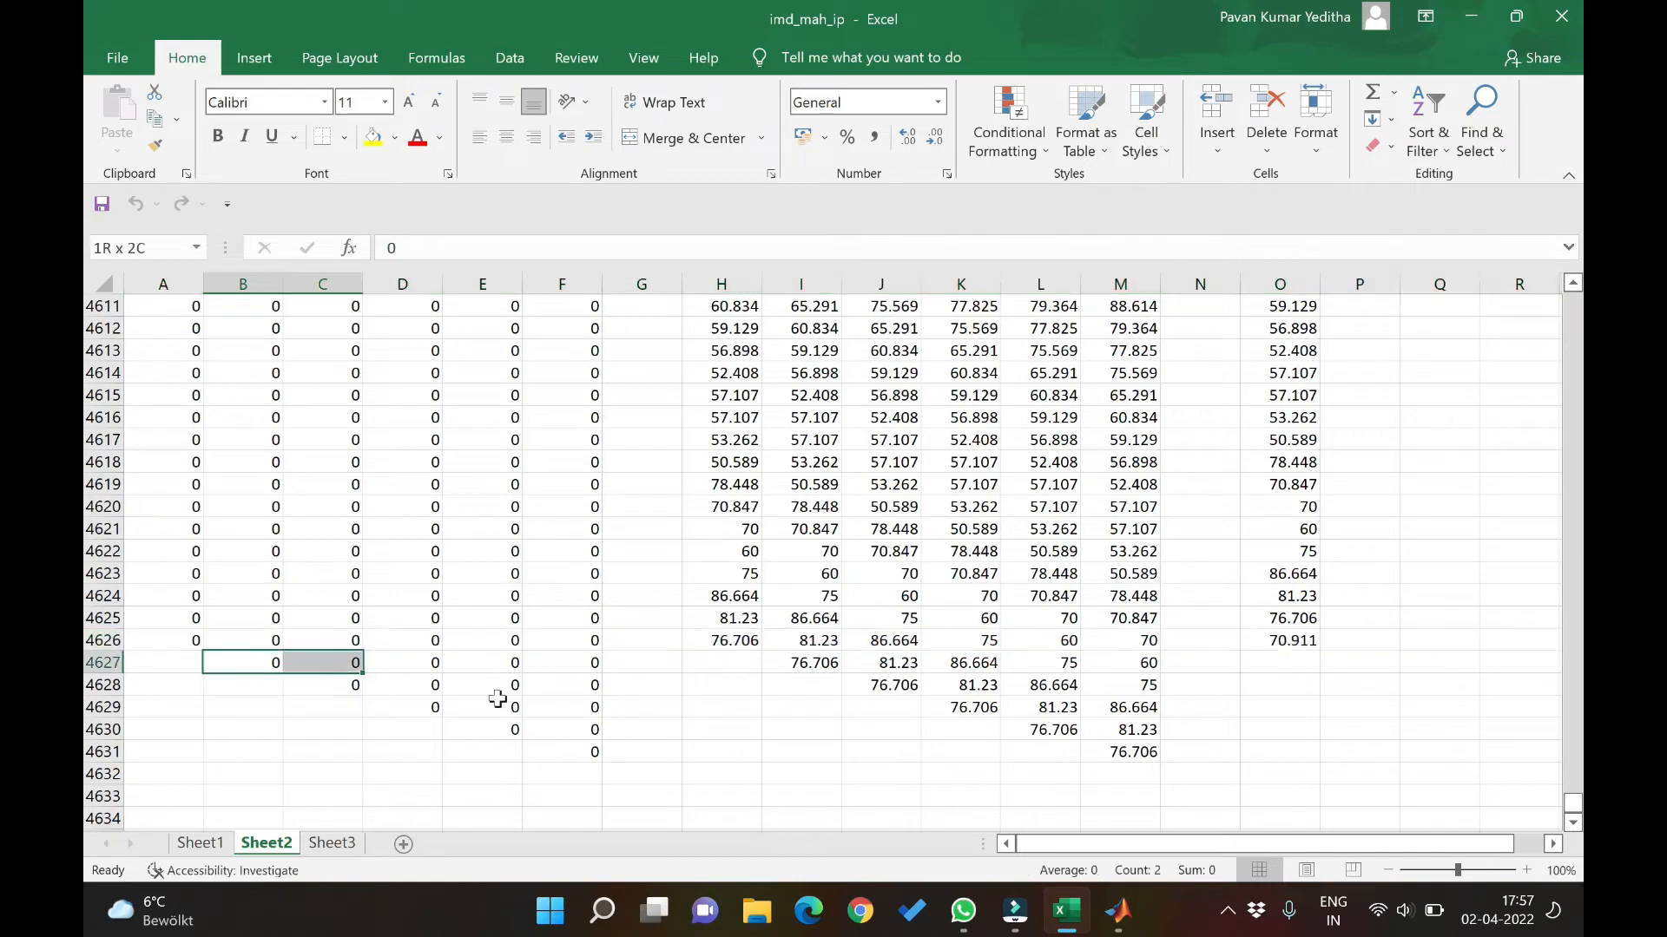
left_click_drag(243, 663, 1295, 790)
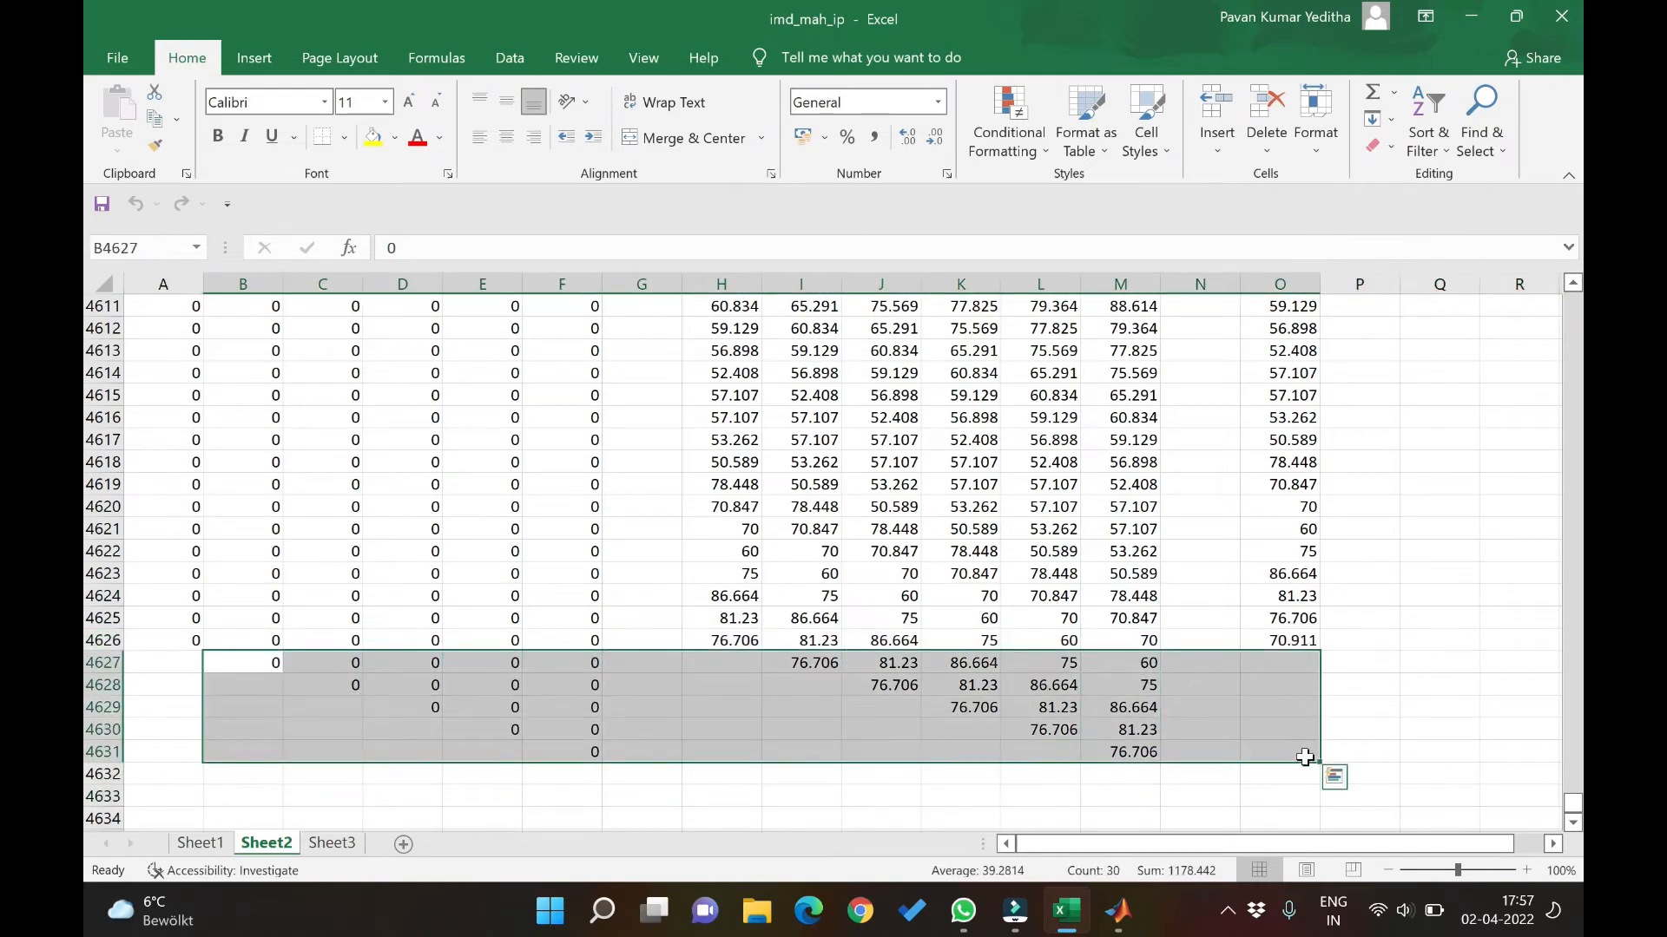
mouse_move(1479, 727)
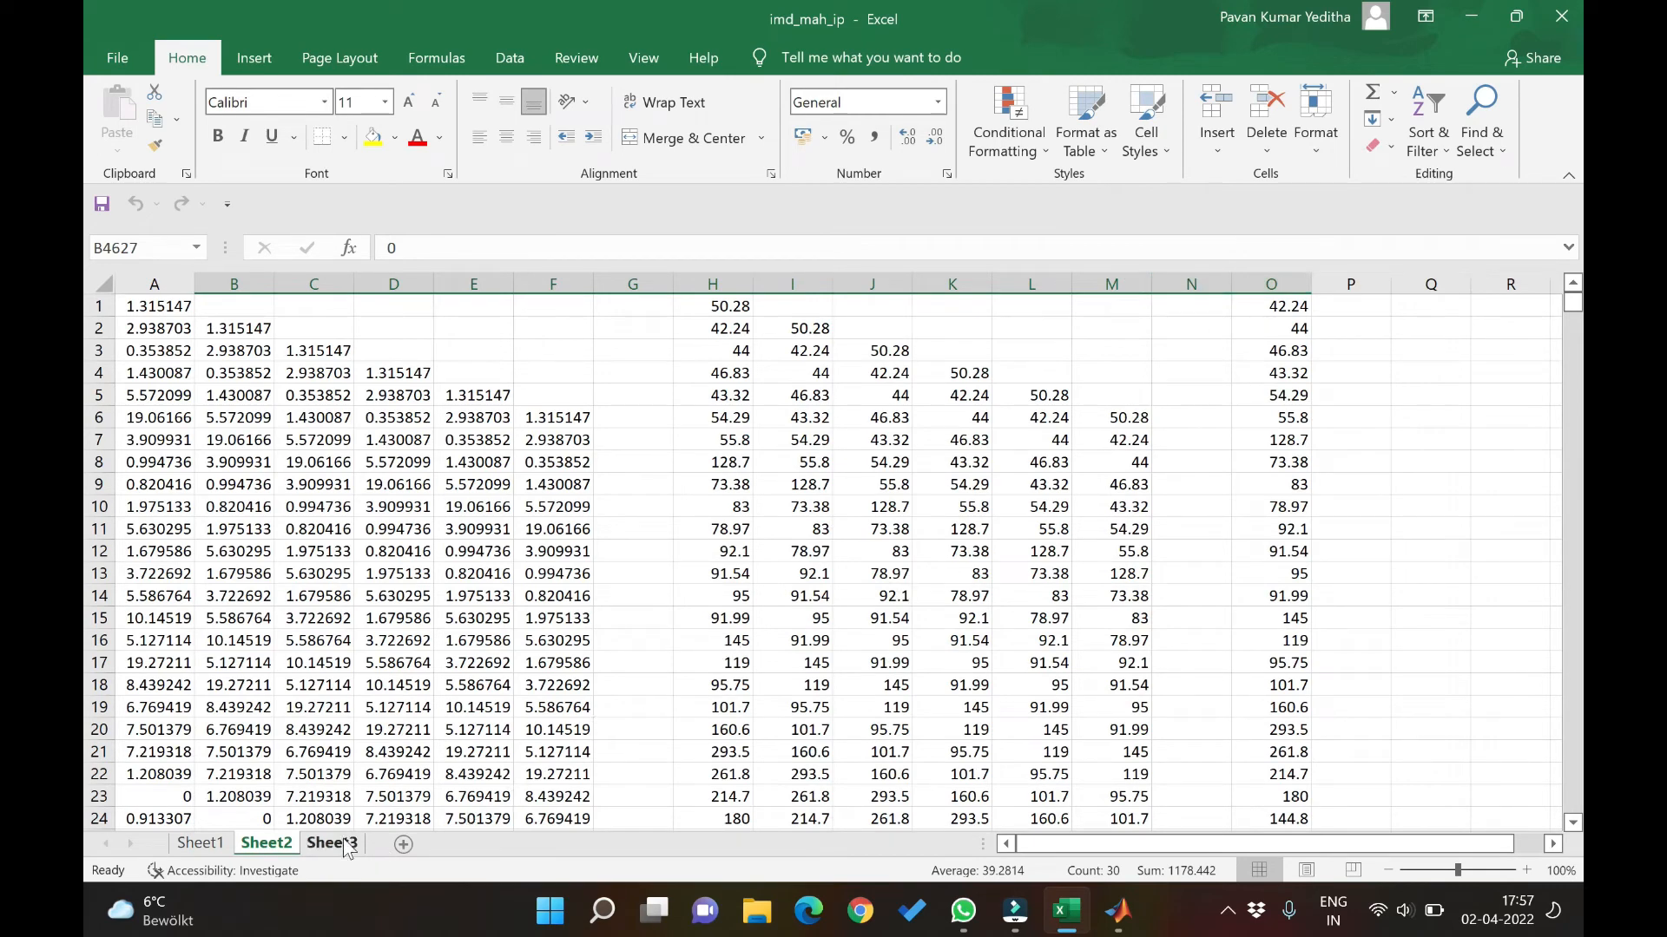
- On Sheet3, check how rainfall values shift down across the lagged precipitation columns
left_click(331, 843)
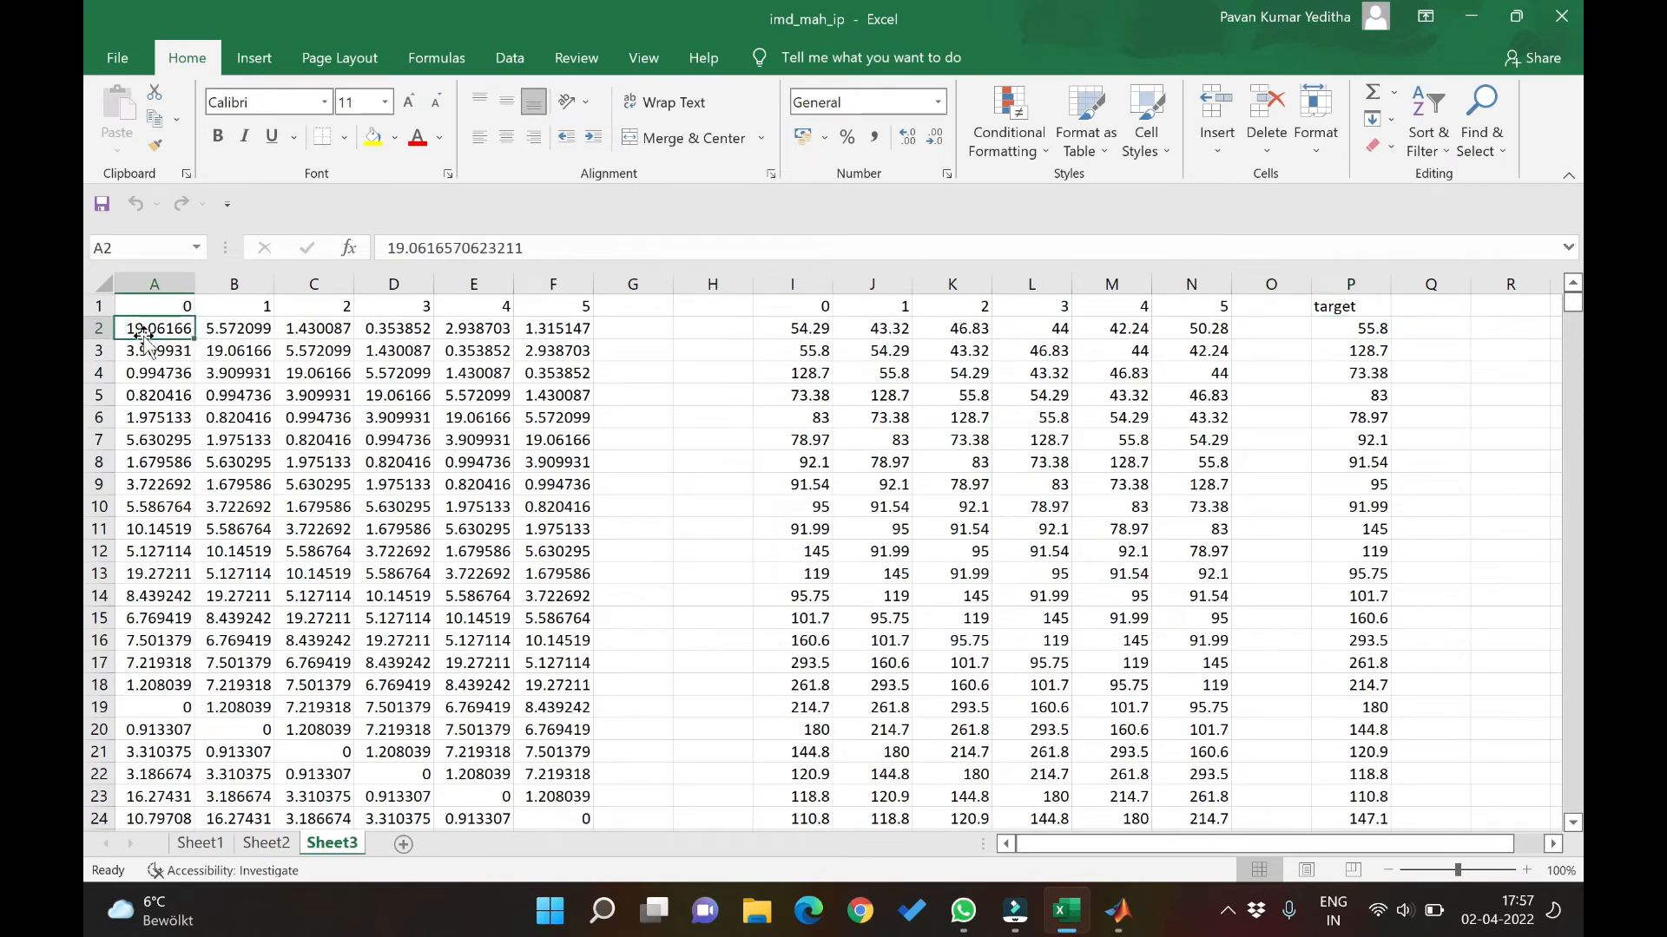
left_click(234, 328)
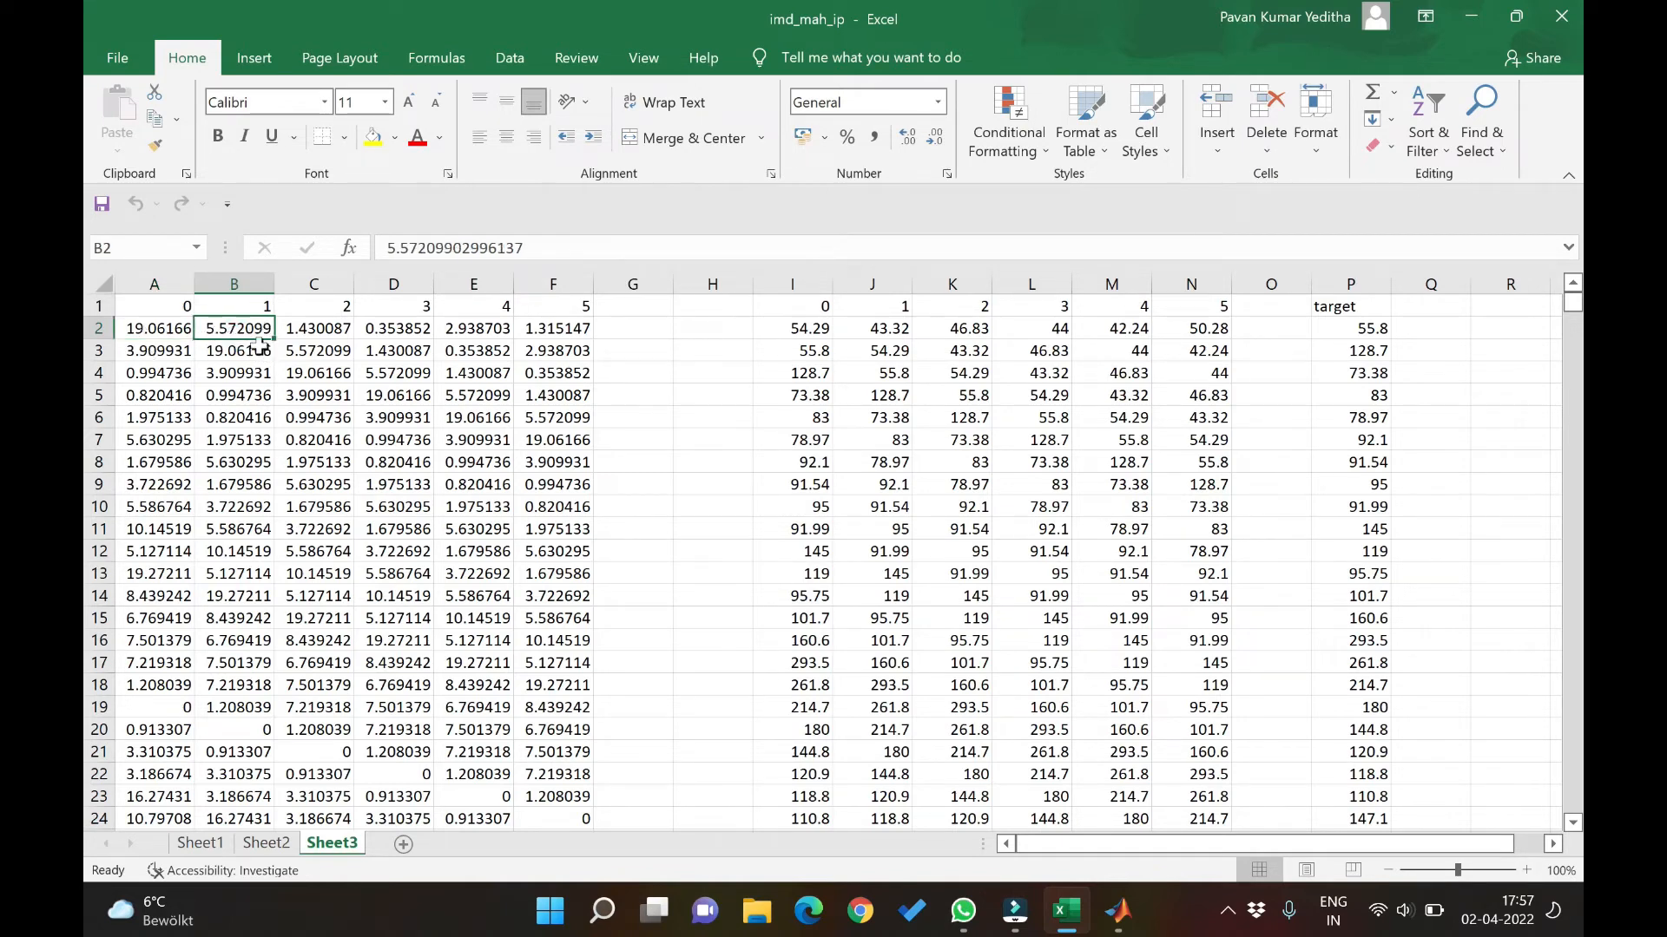
left_click(234, 351)
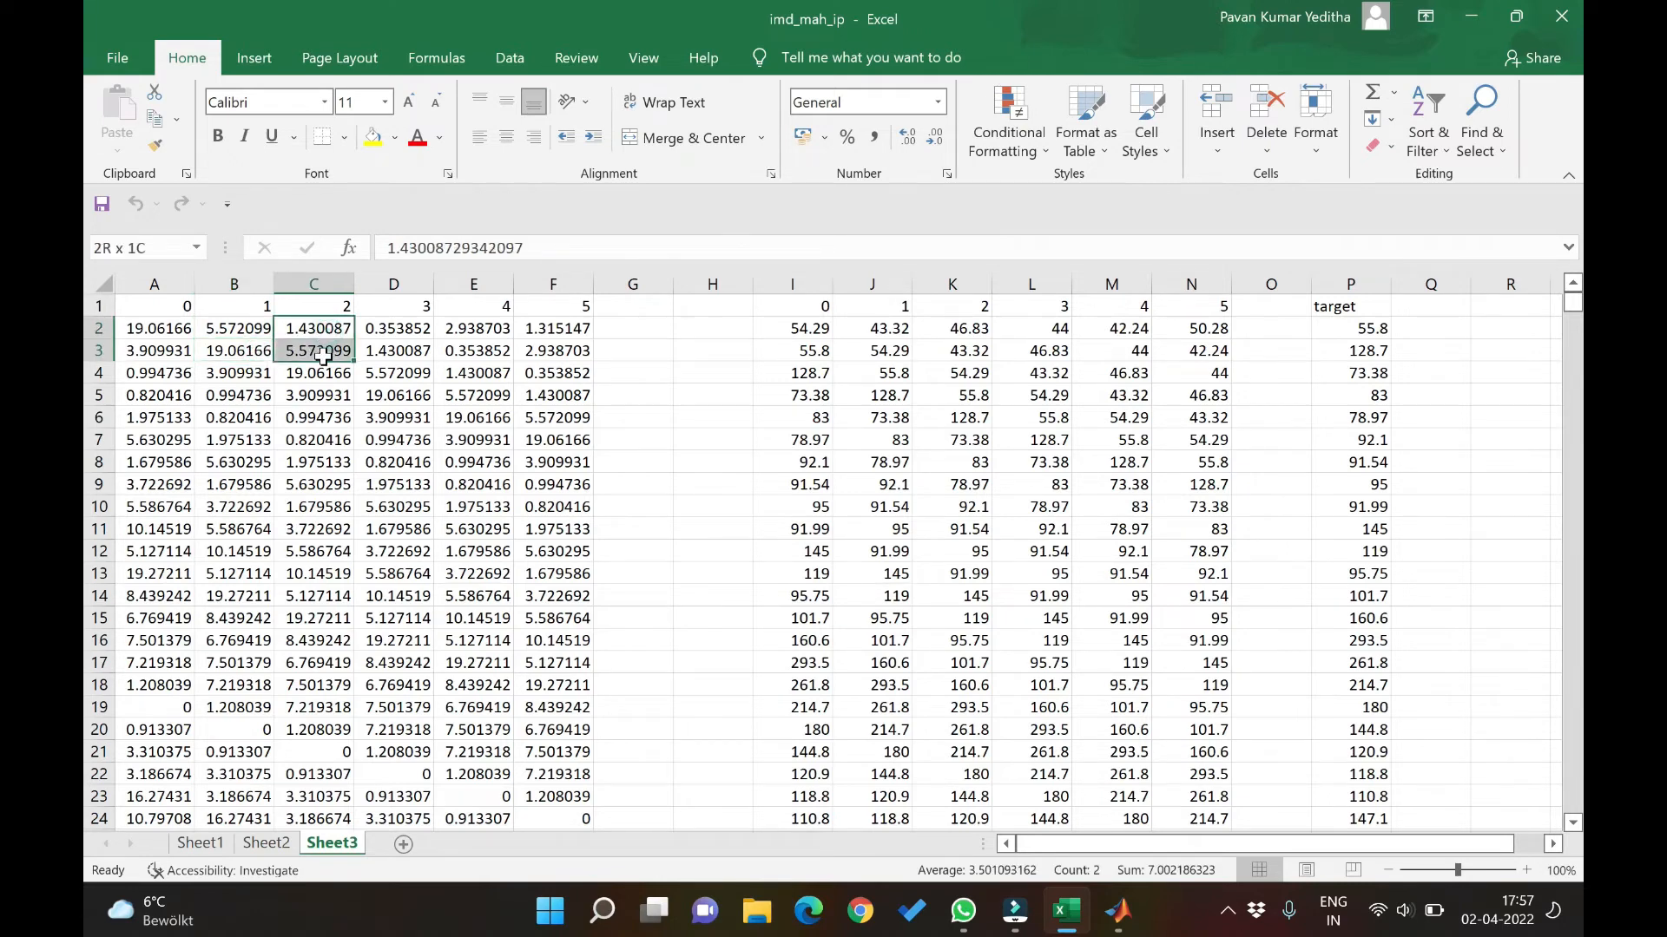
left_click(393, 373)
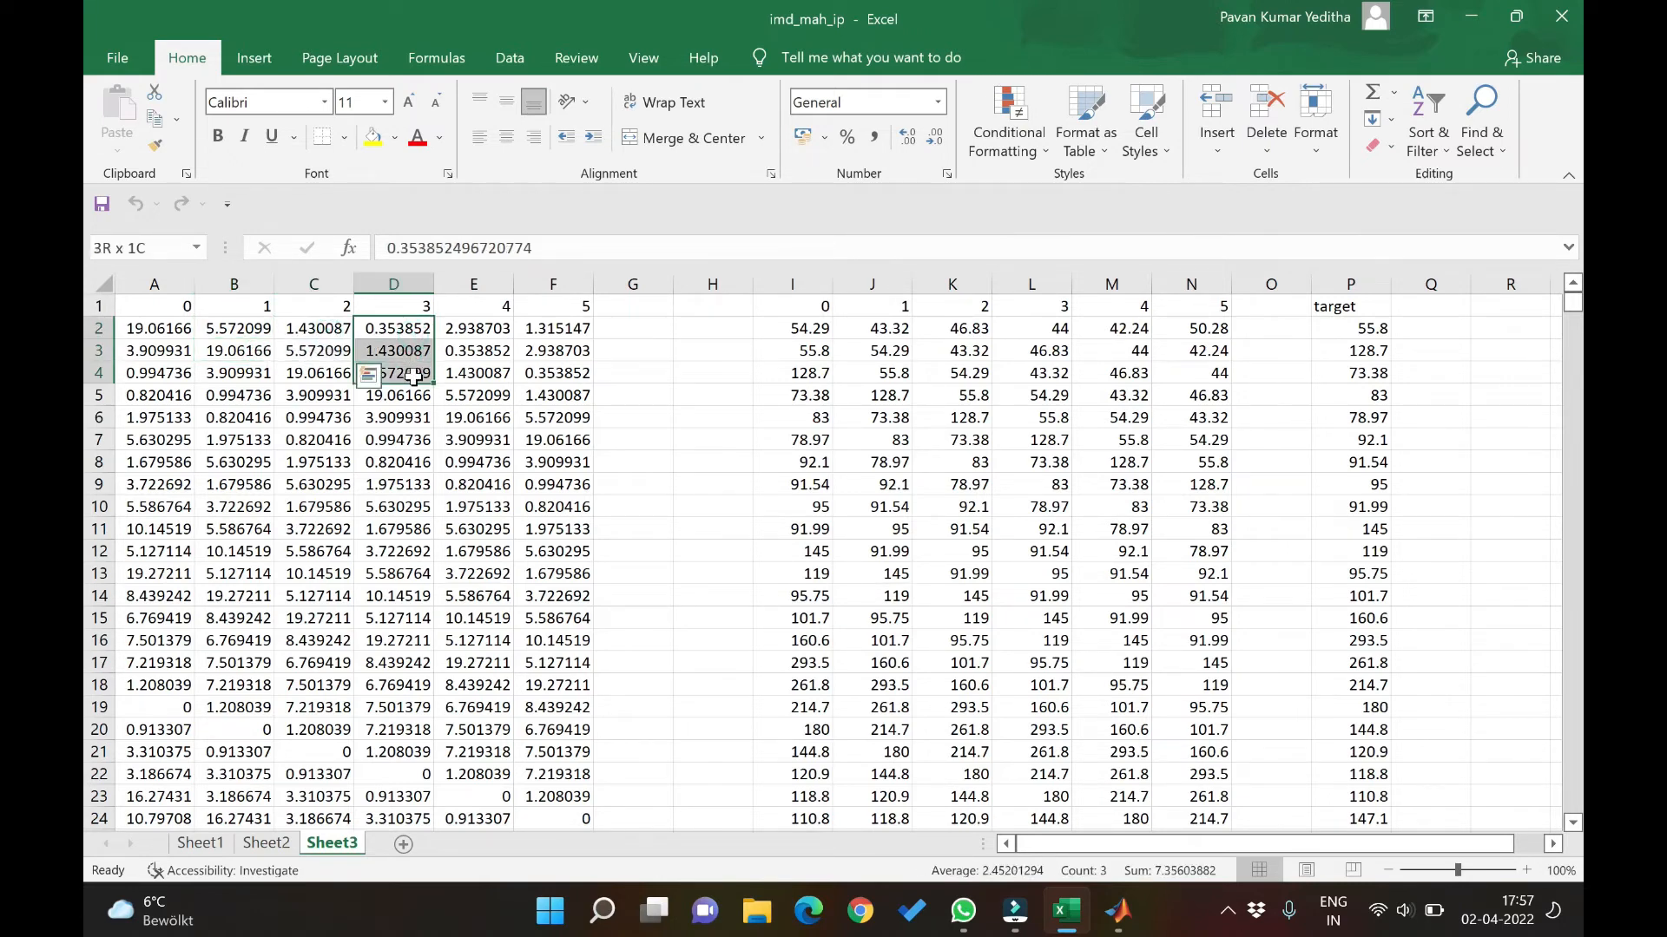
left_click(473, 328)
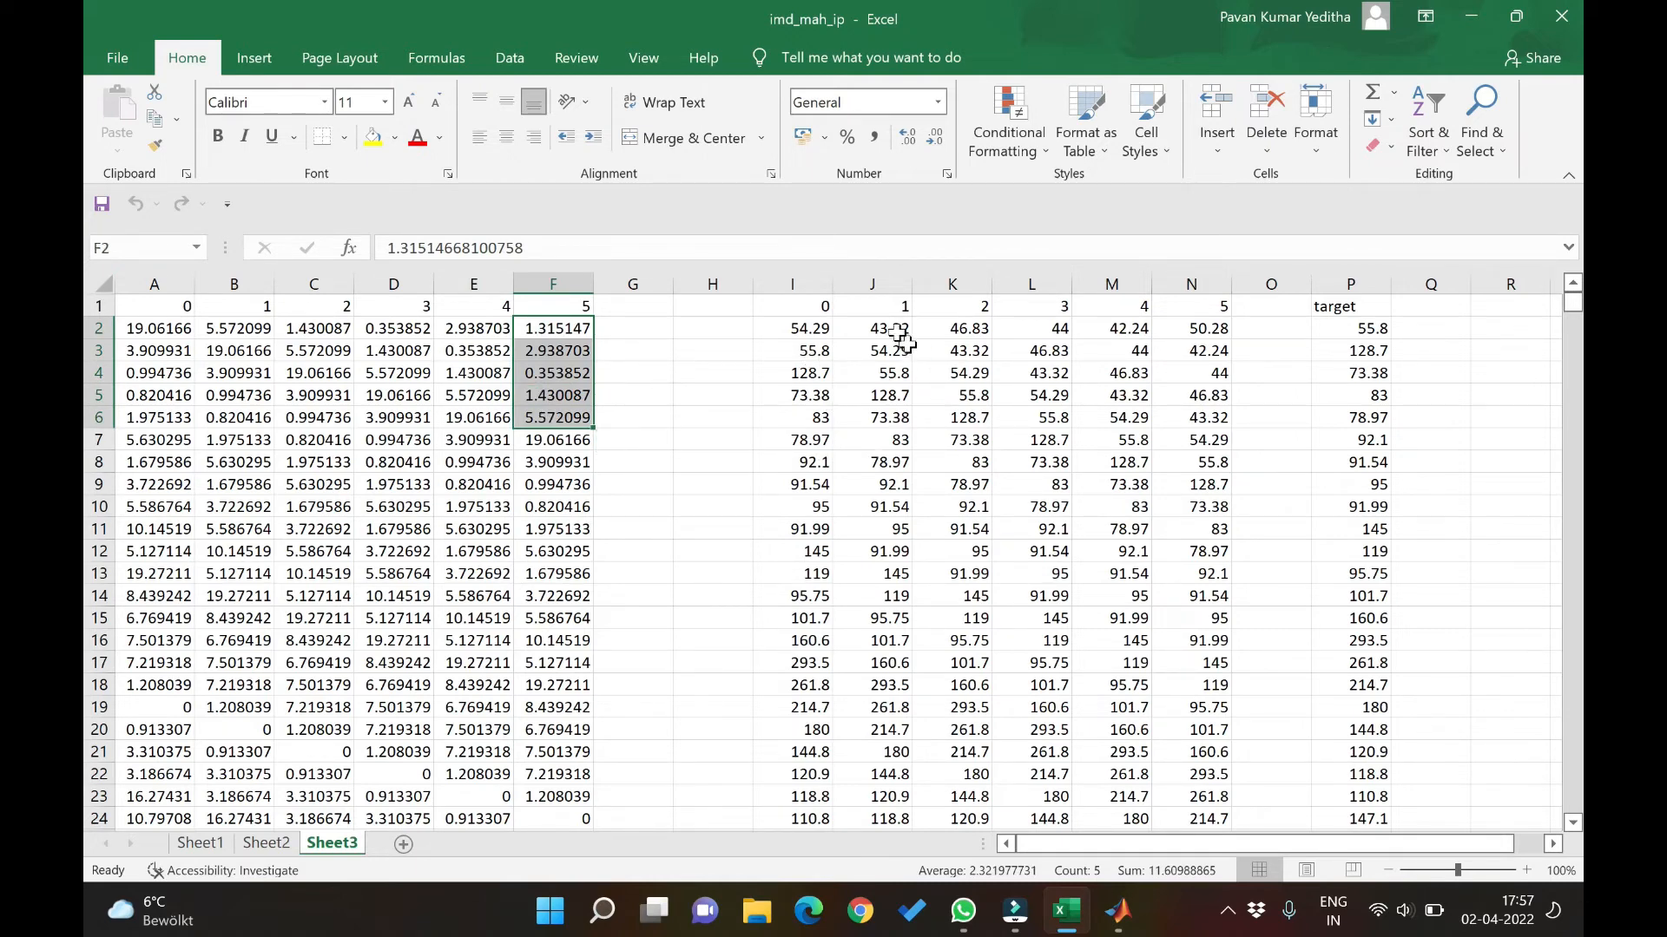
left_click(952, 327)
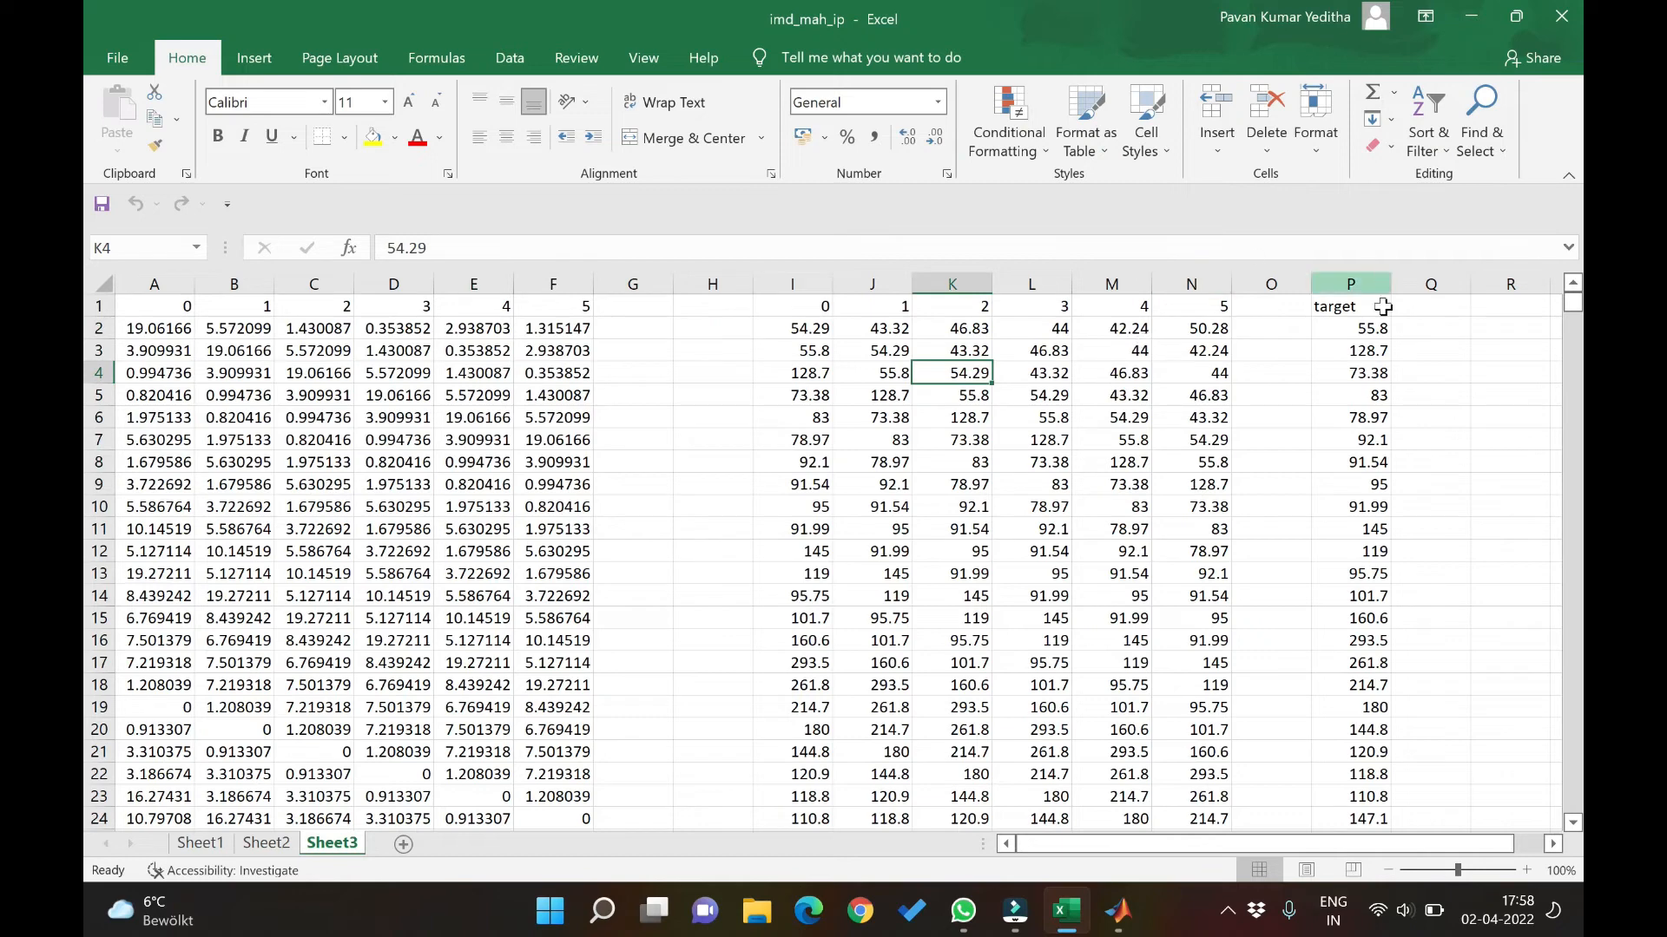
- Check the lagged discharge table and target value in P5, then return to MATLAB
left_click(1349, 328)
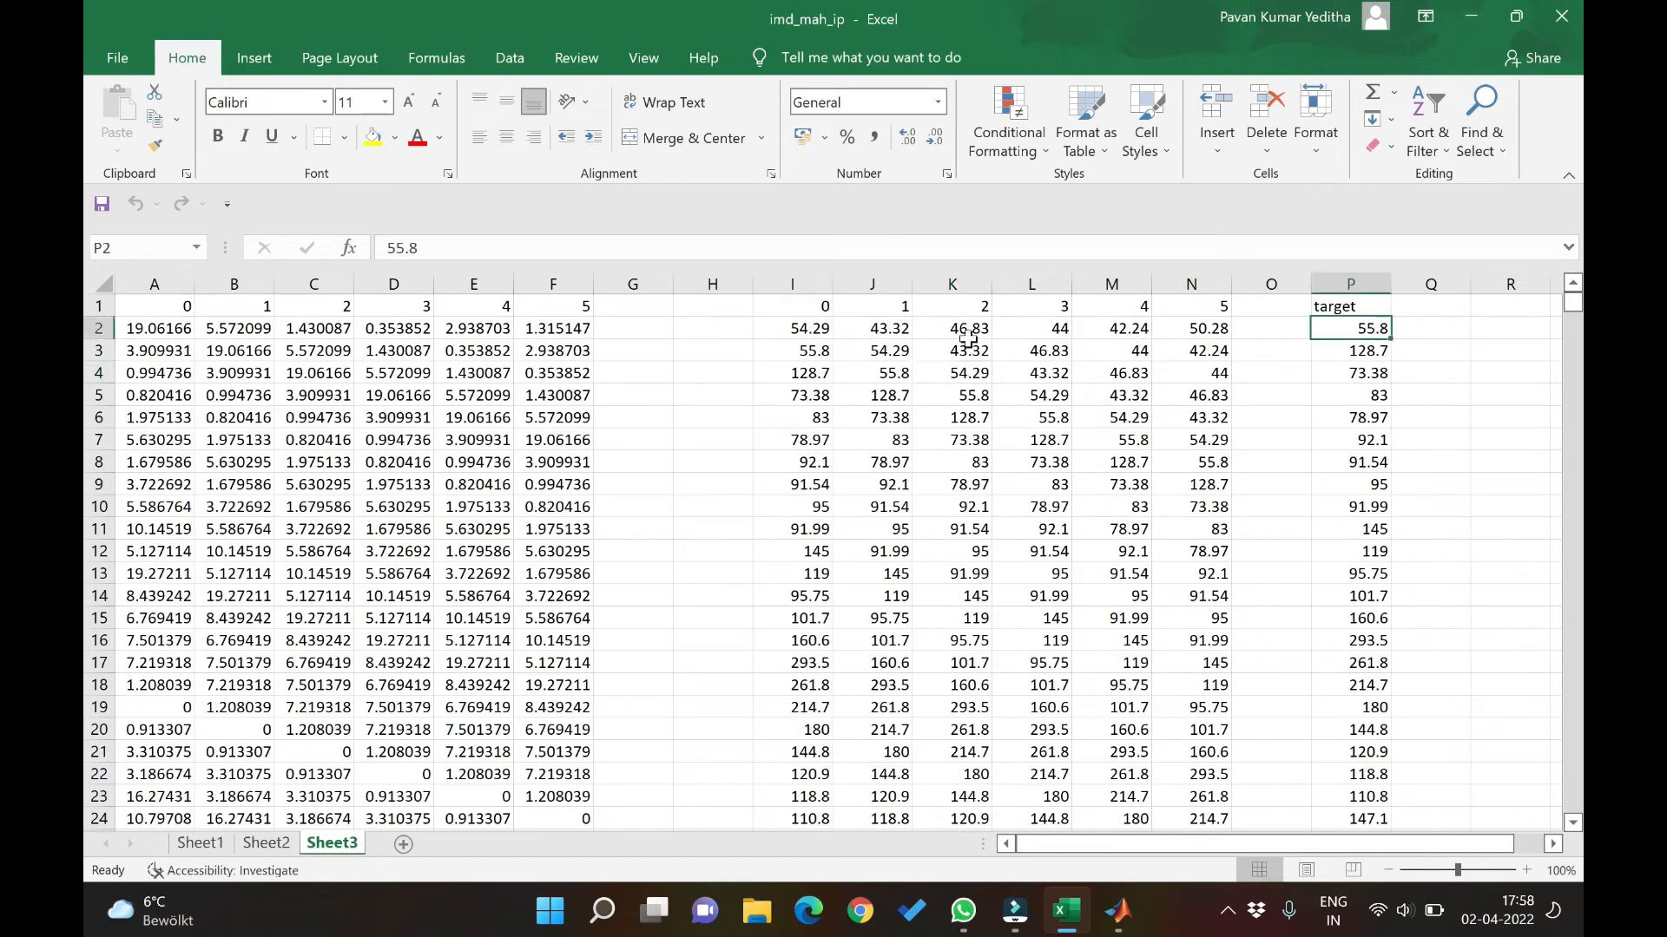
left_click(791, 351)
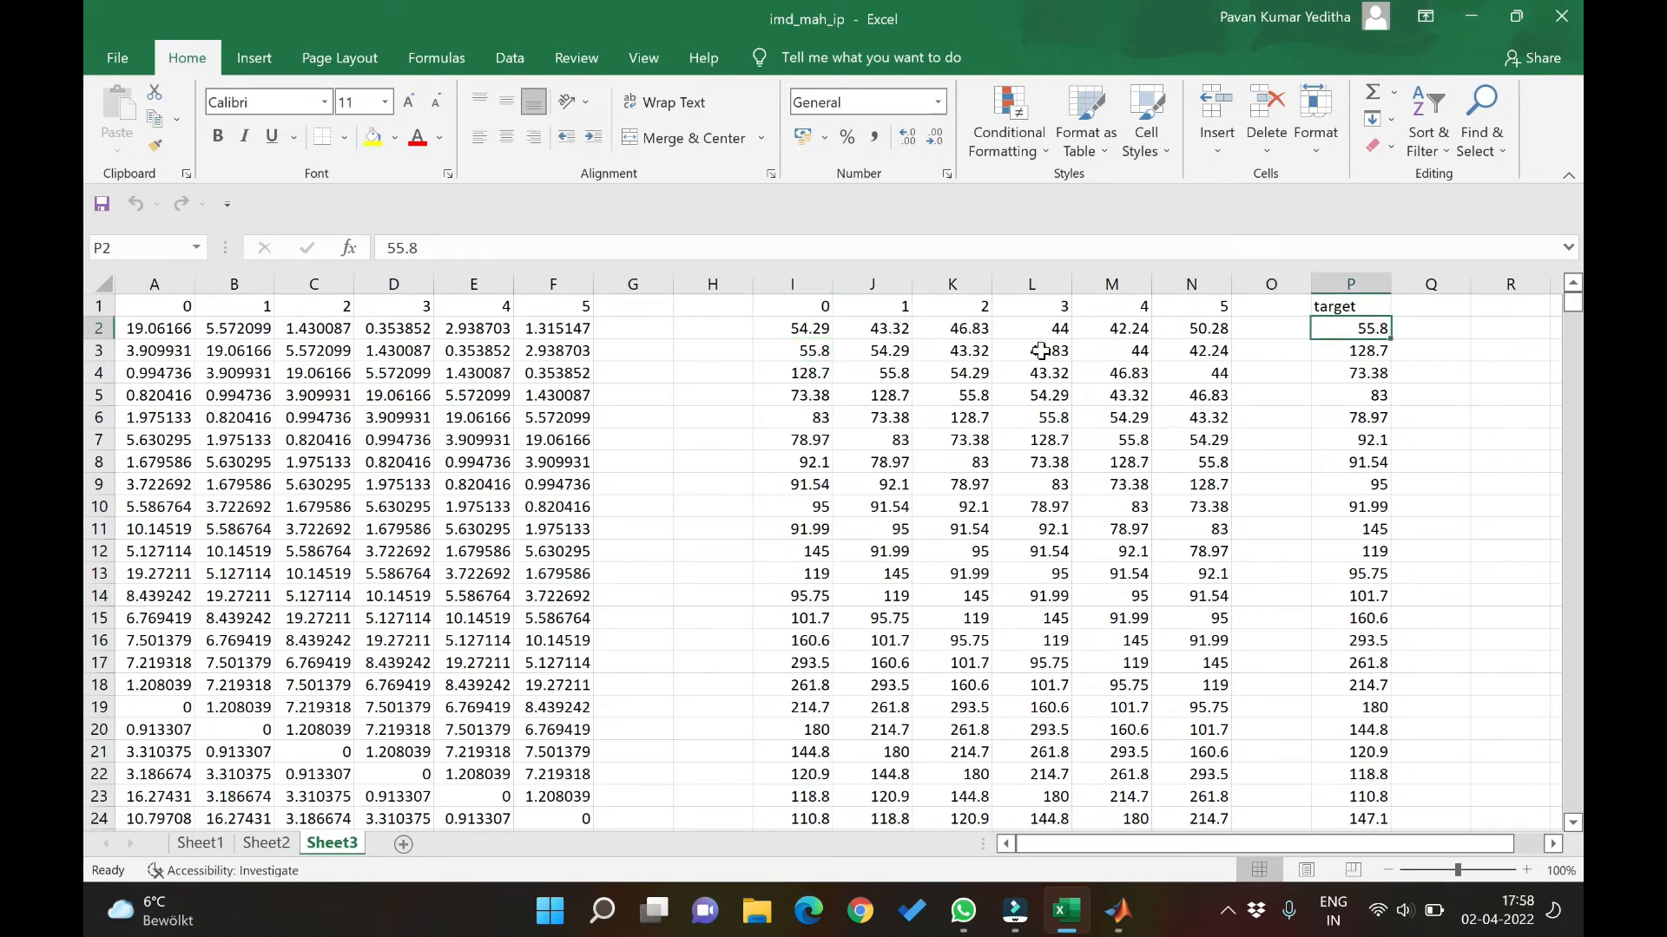
mouse_move(160, 373)
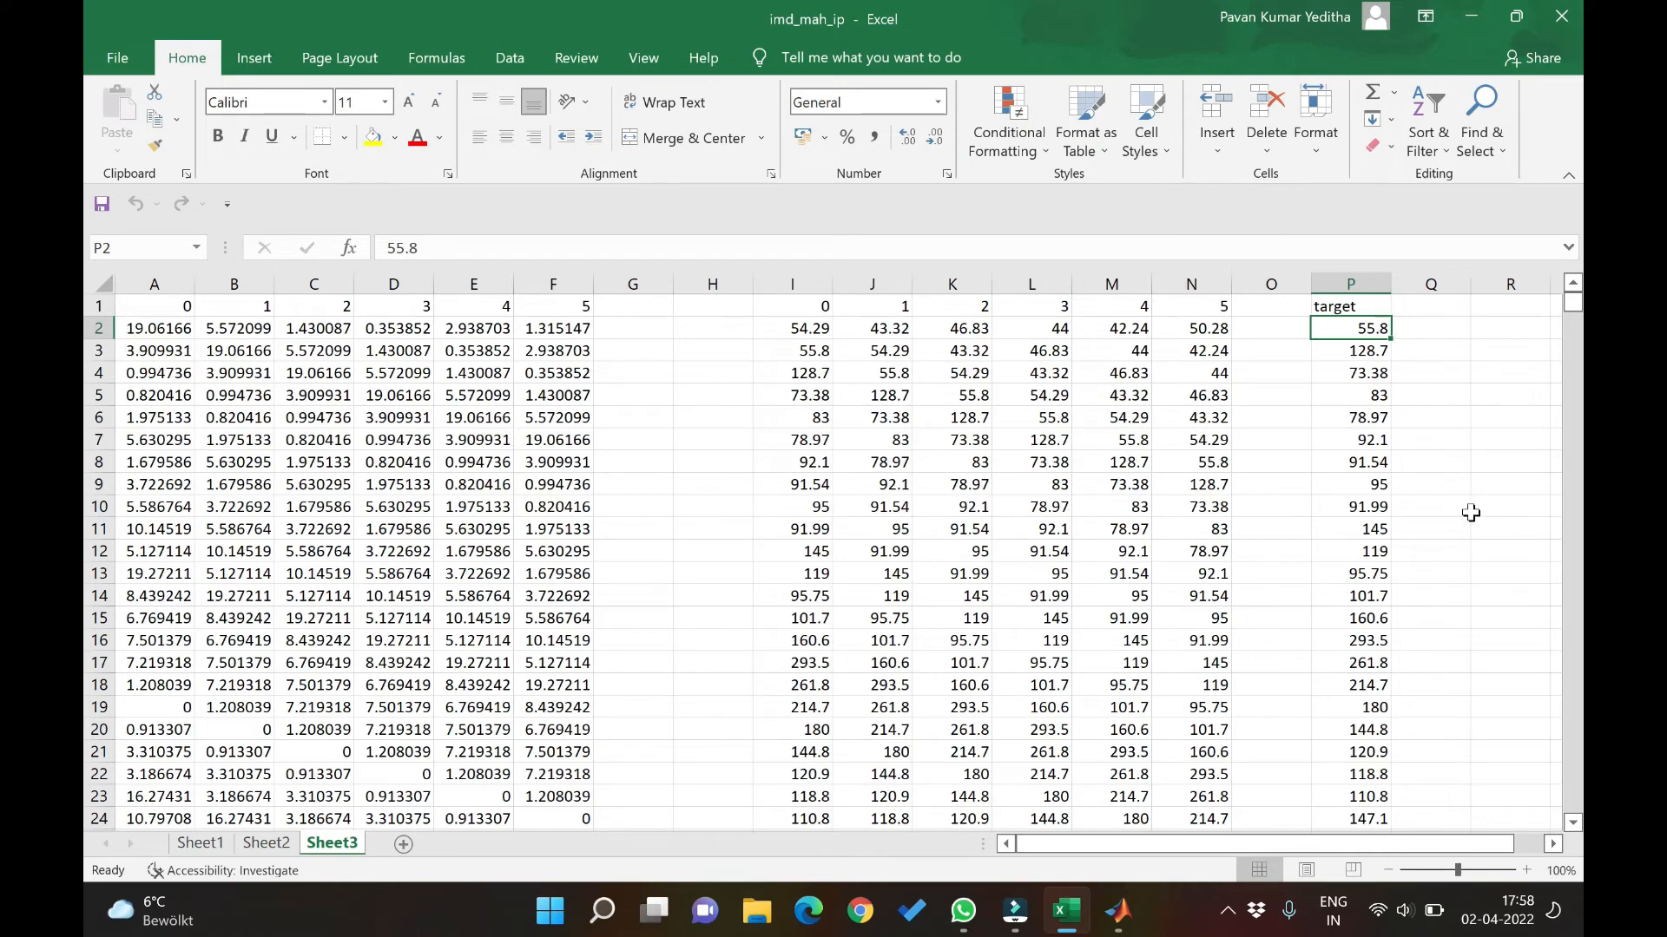
left_click_drag(155, 350, 553, 396)
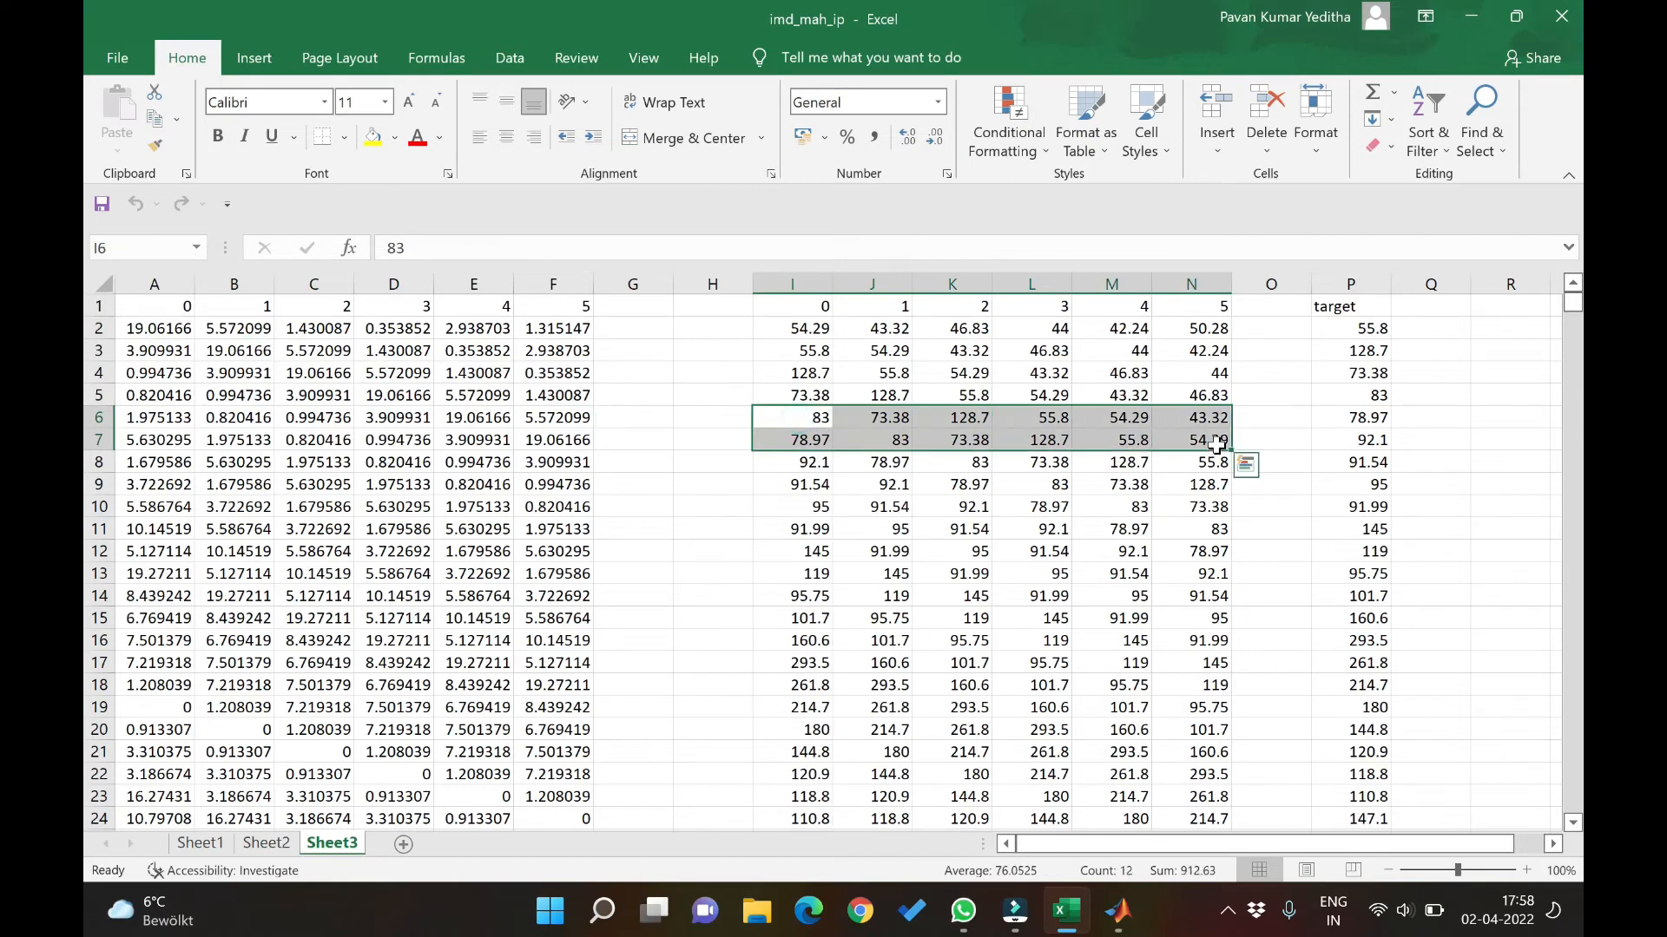
left_click(1350, 396)
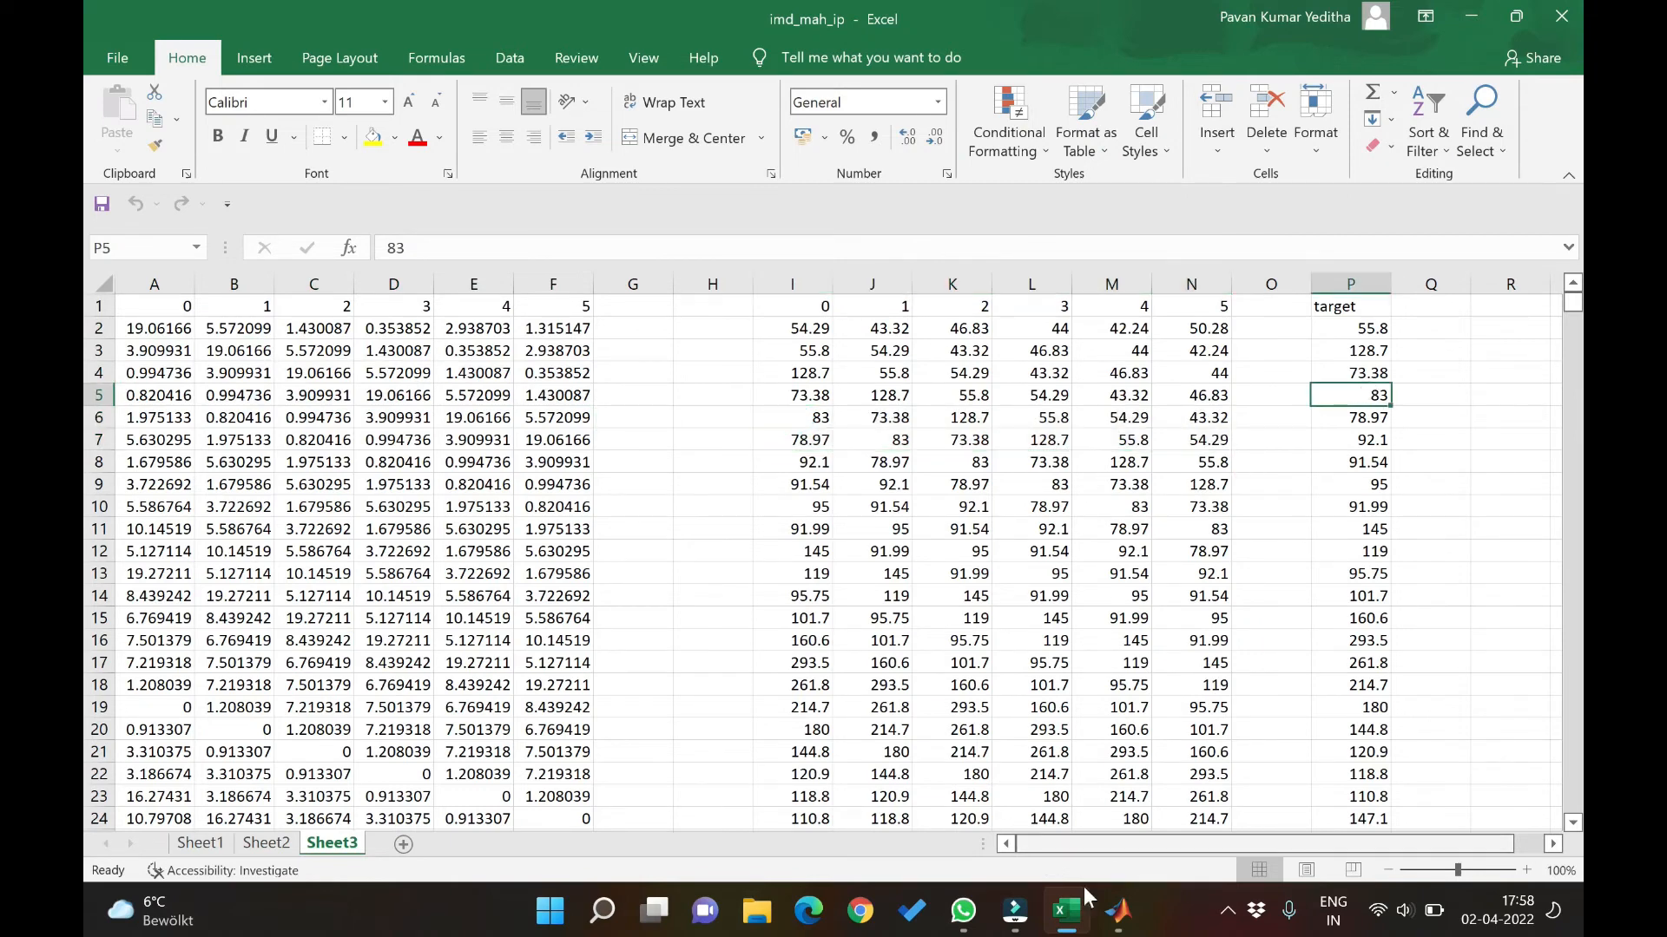
left_click(1114, 911)
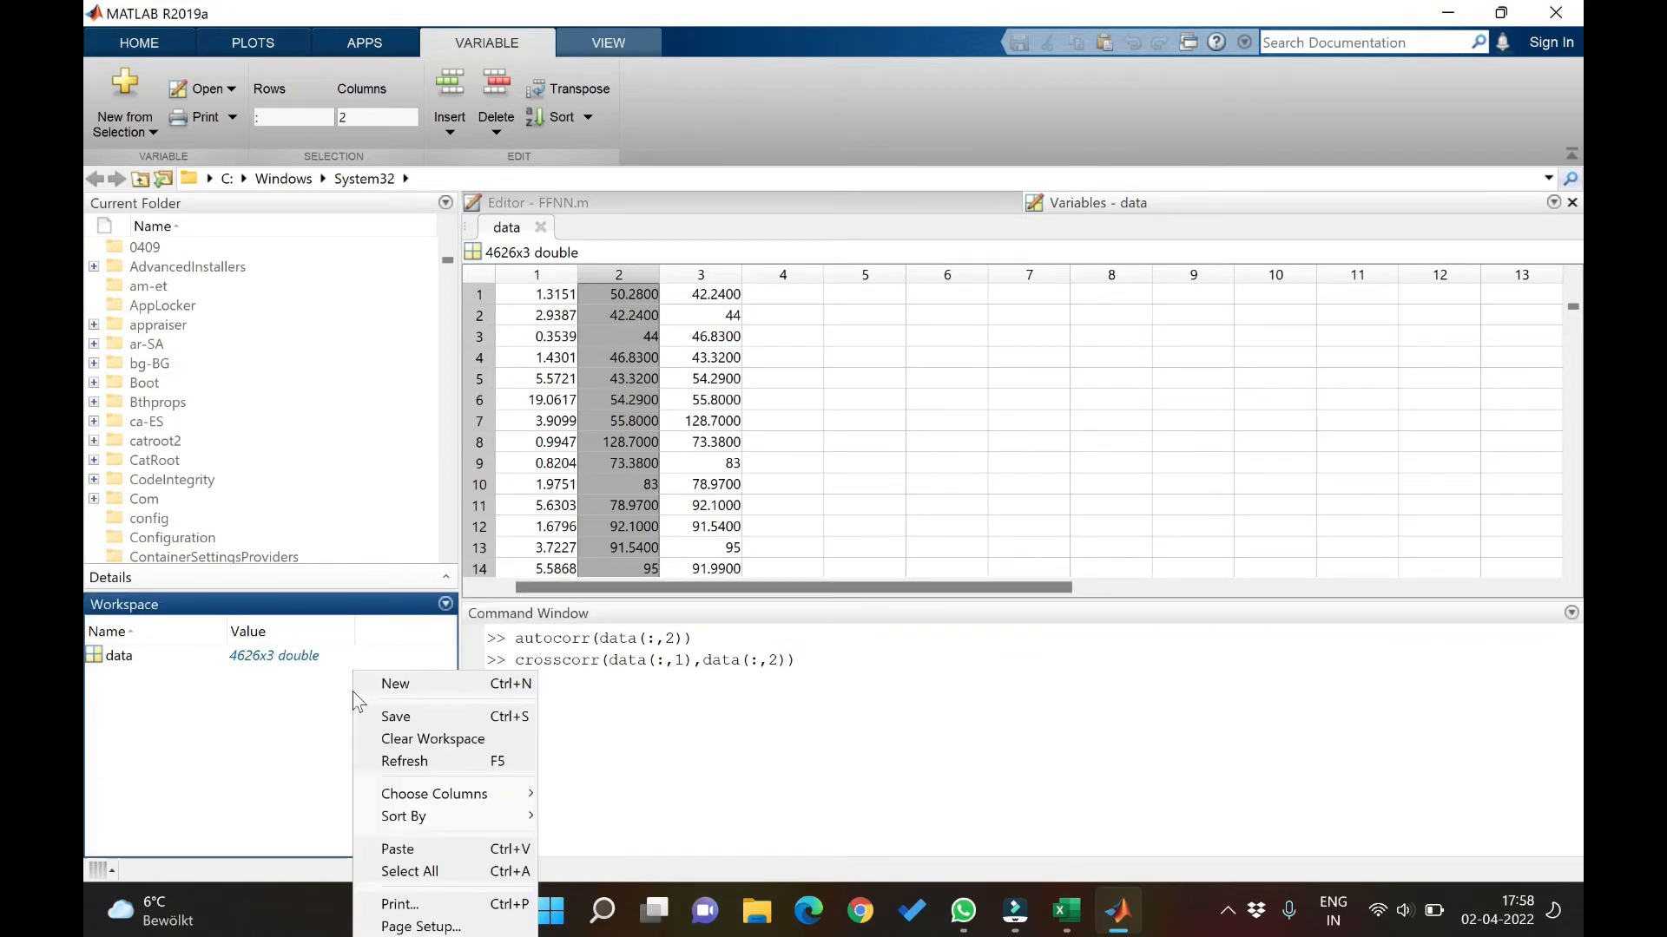
- Create and open workspace variable data2, then paste the six lagged precipitation columns into it
left_click(394, 683)
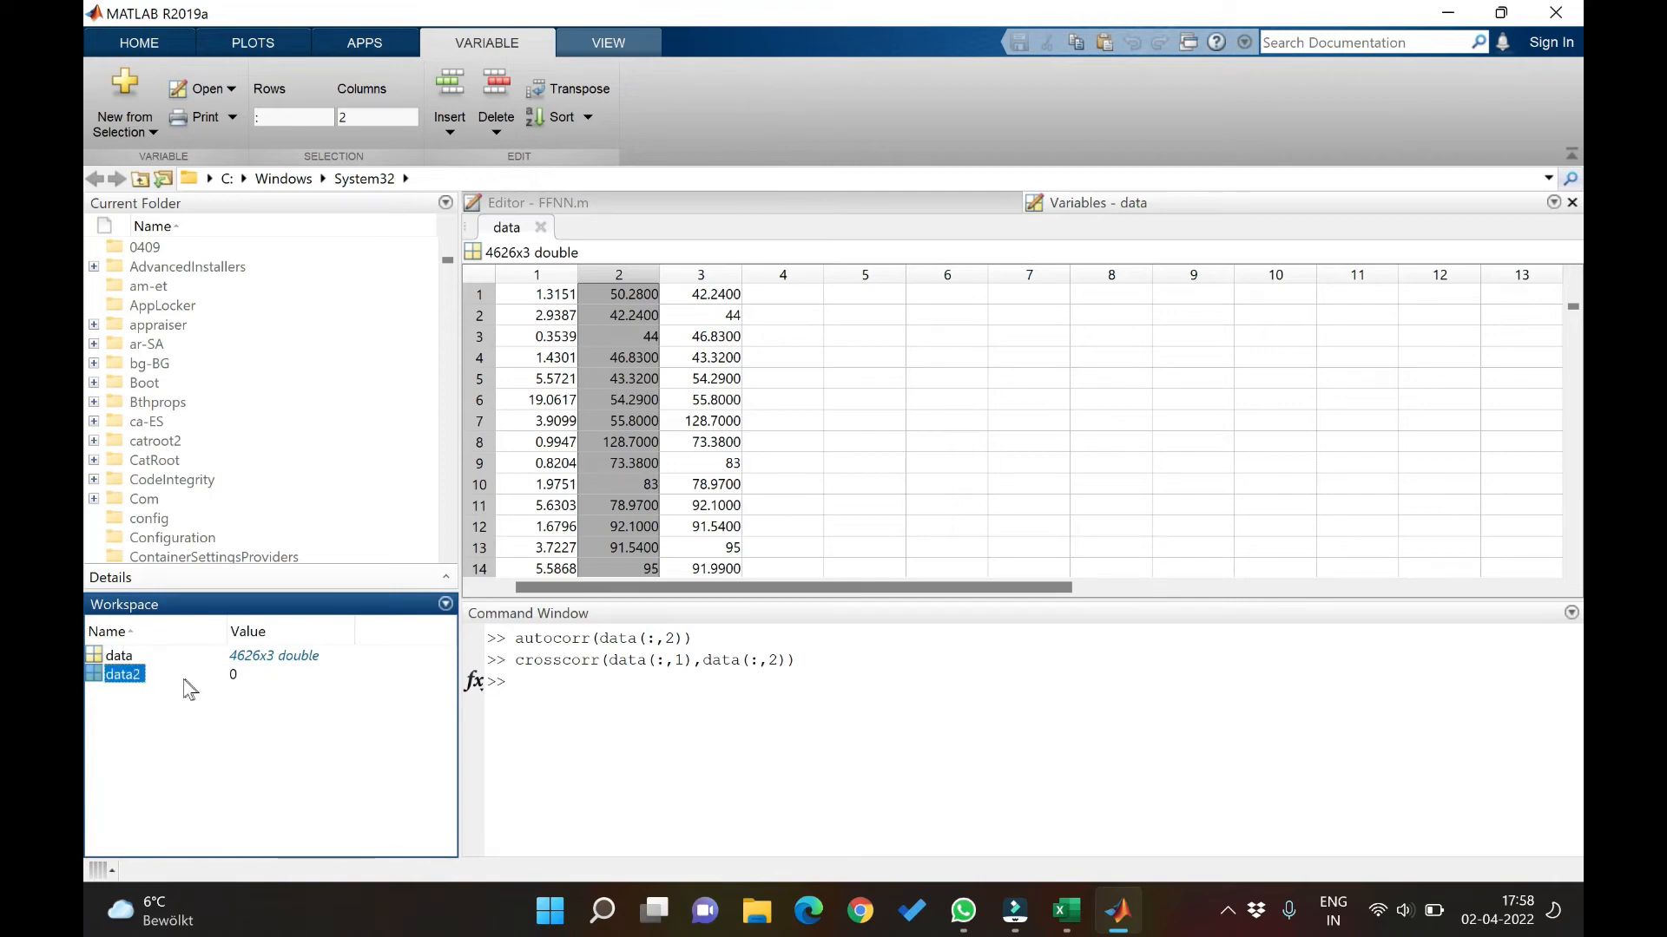
double_click(120, 674)
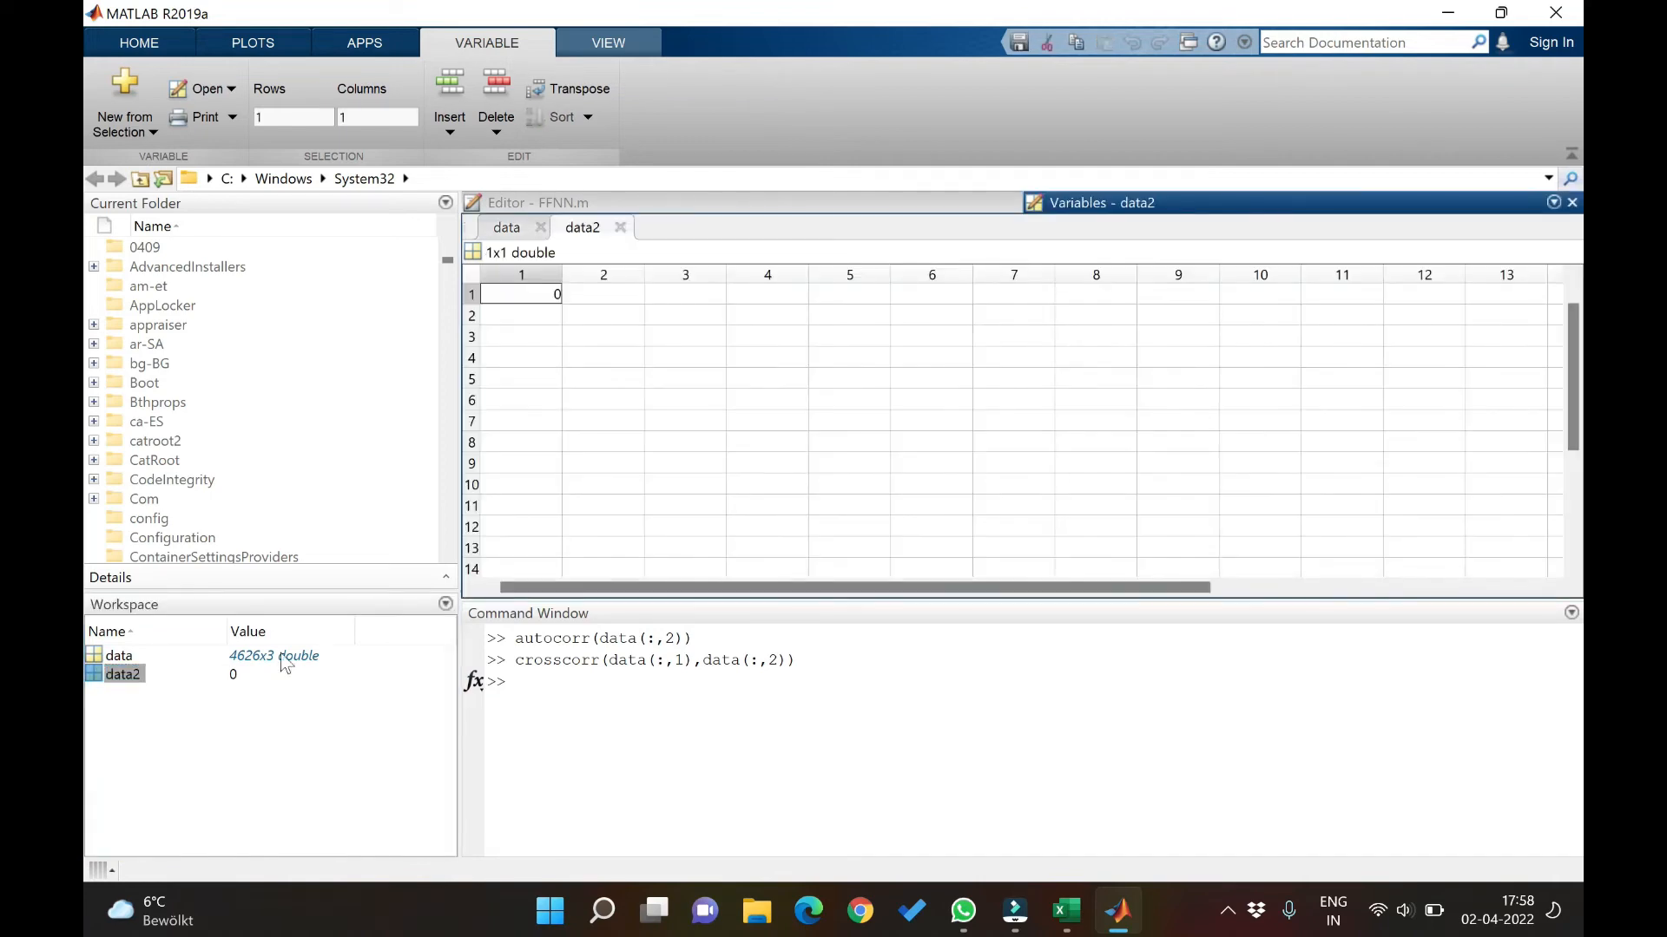
left_click(1064, 911)
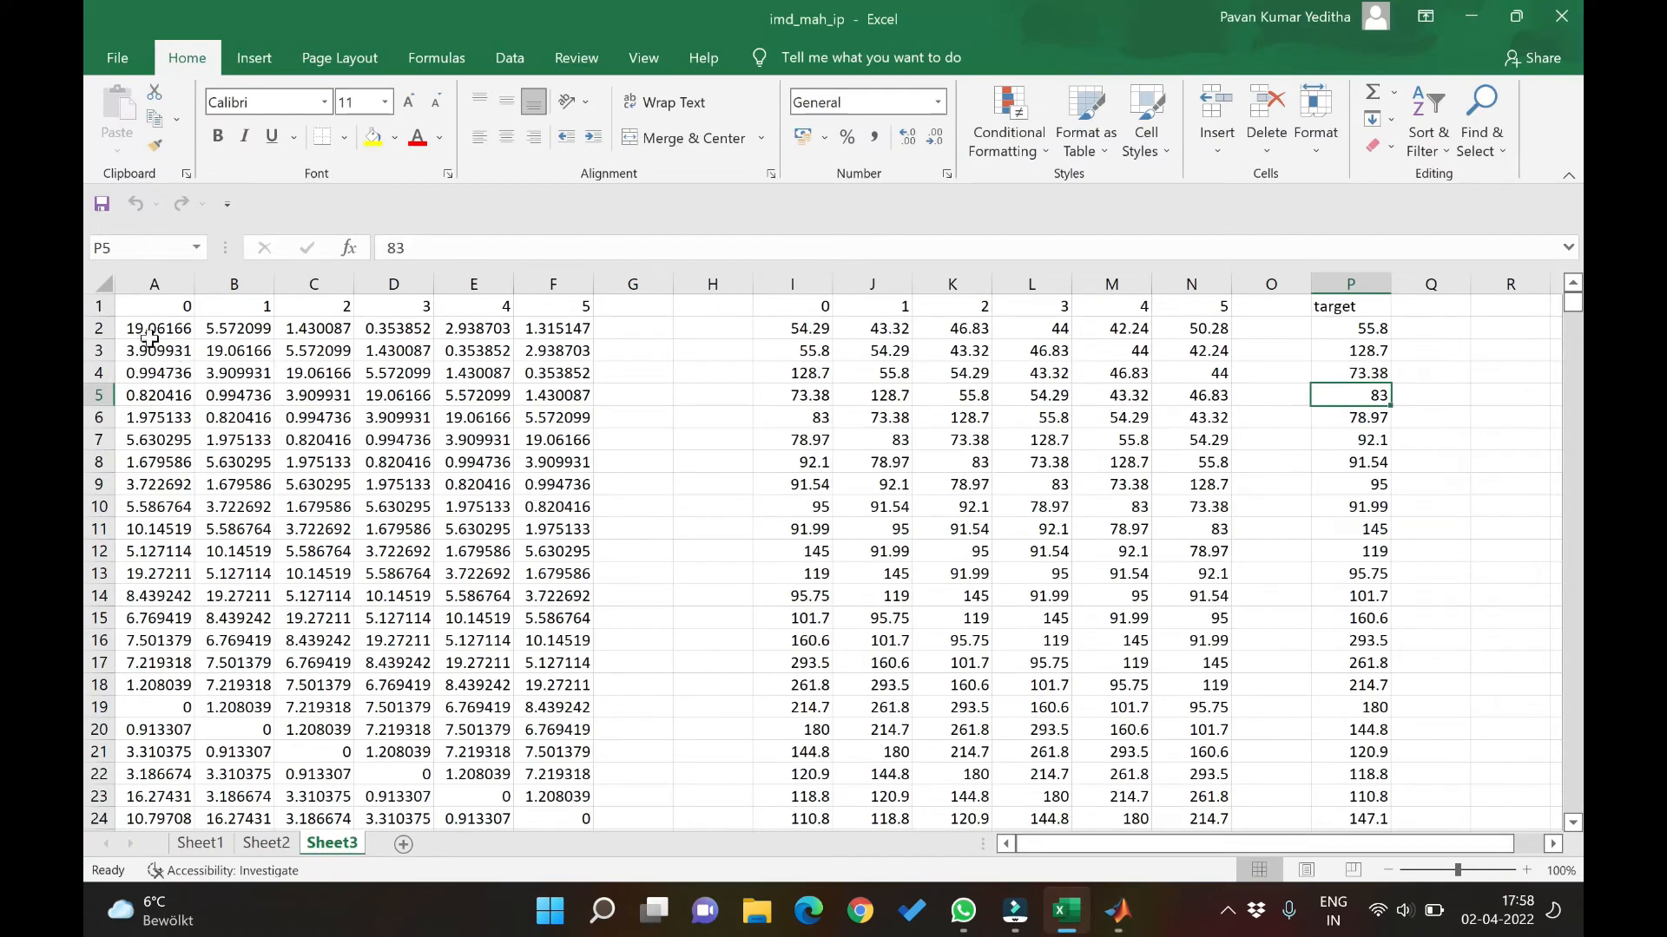
left_click_drag(155, 328, 553, 372)
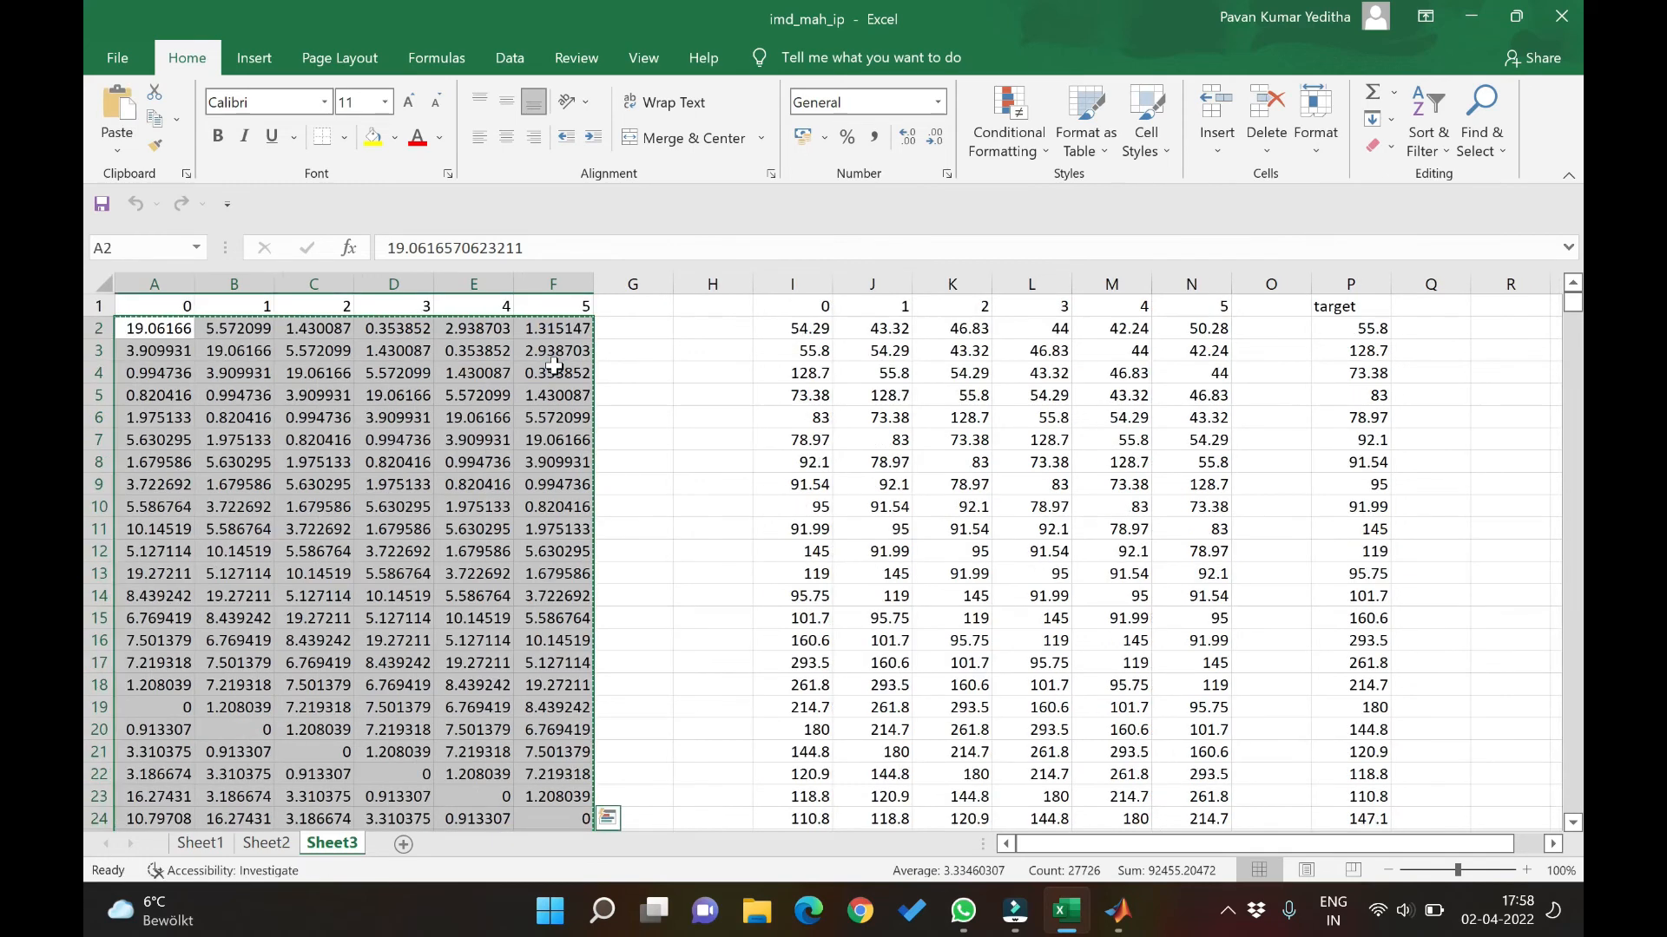
left_click(1114, 910)
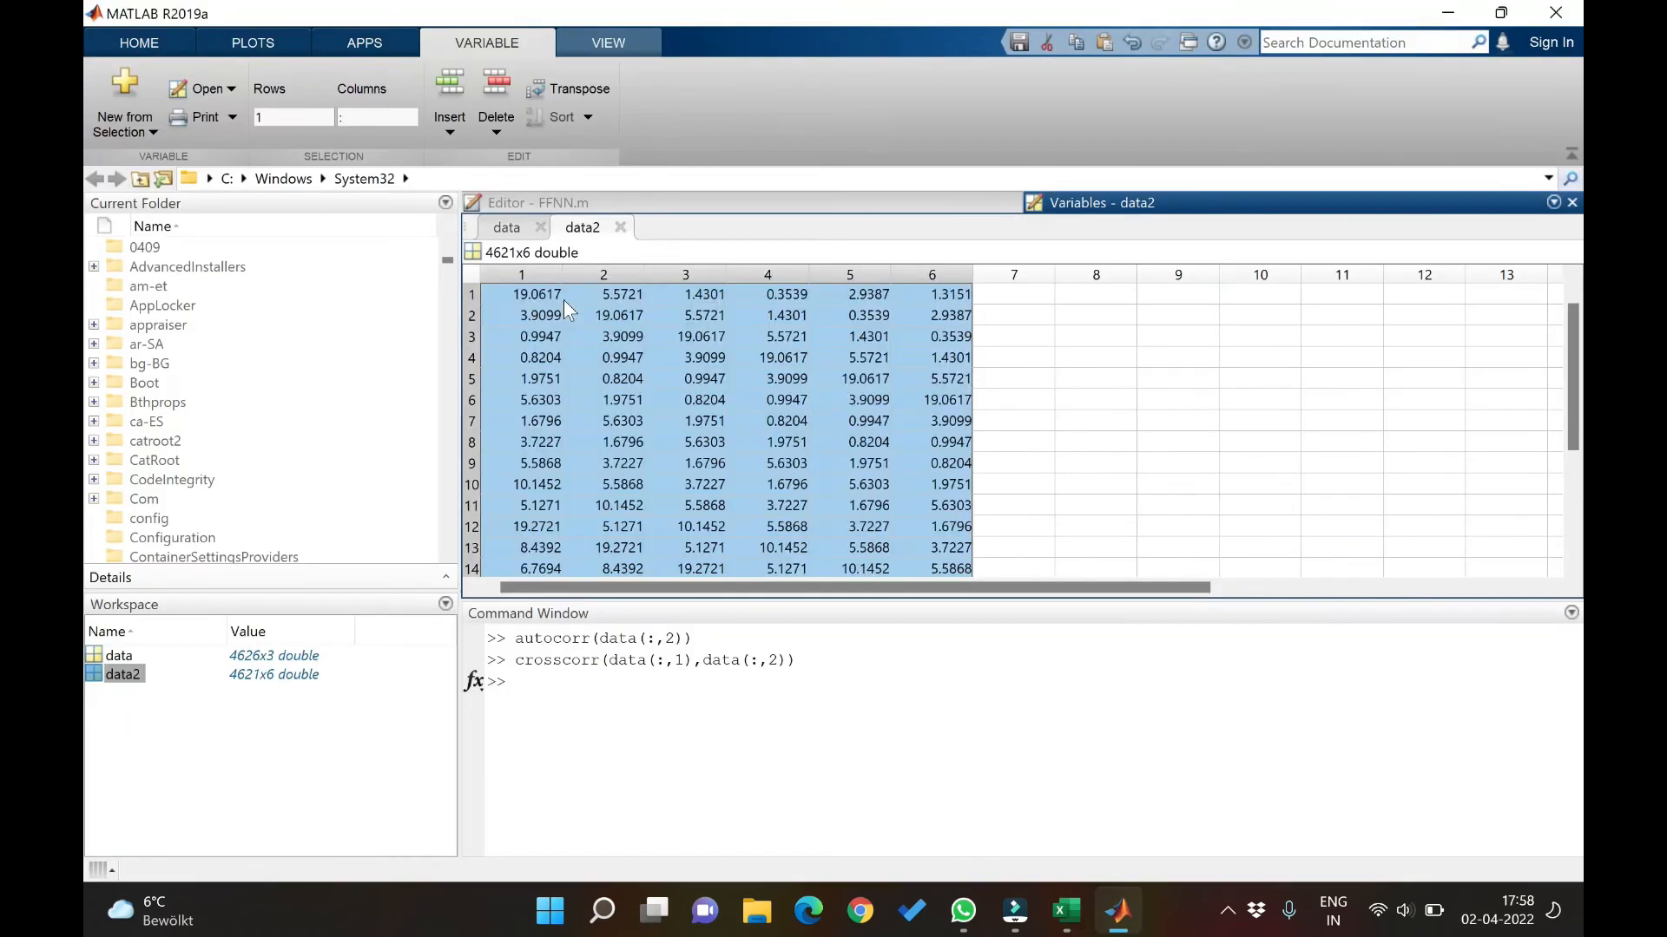
- Paste the six lagged discharge columns and the target column into data2 column 13
left_click(1064, 910)
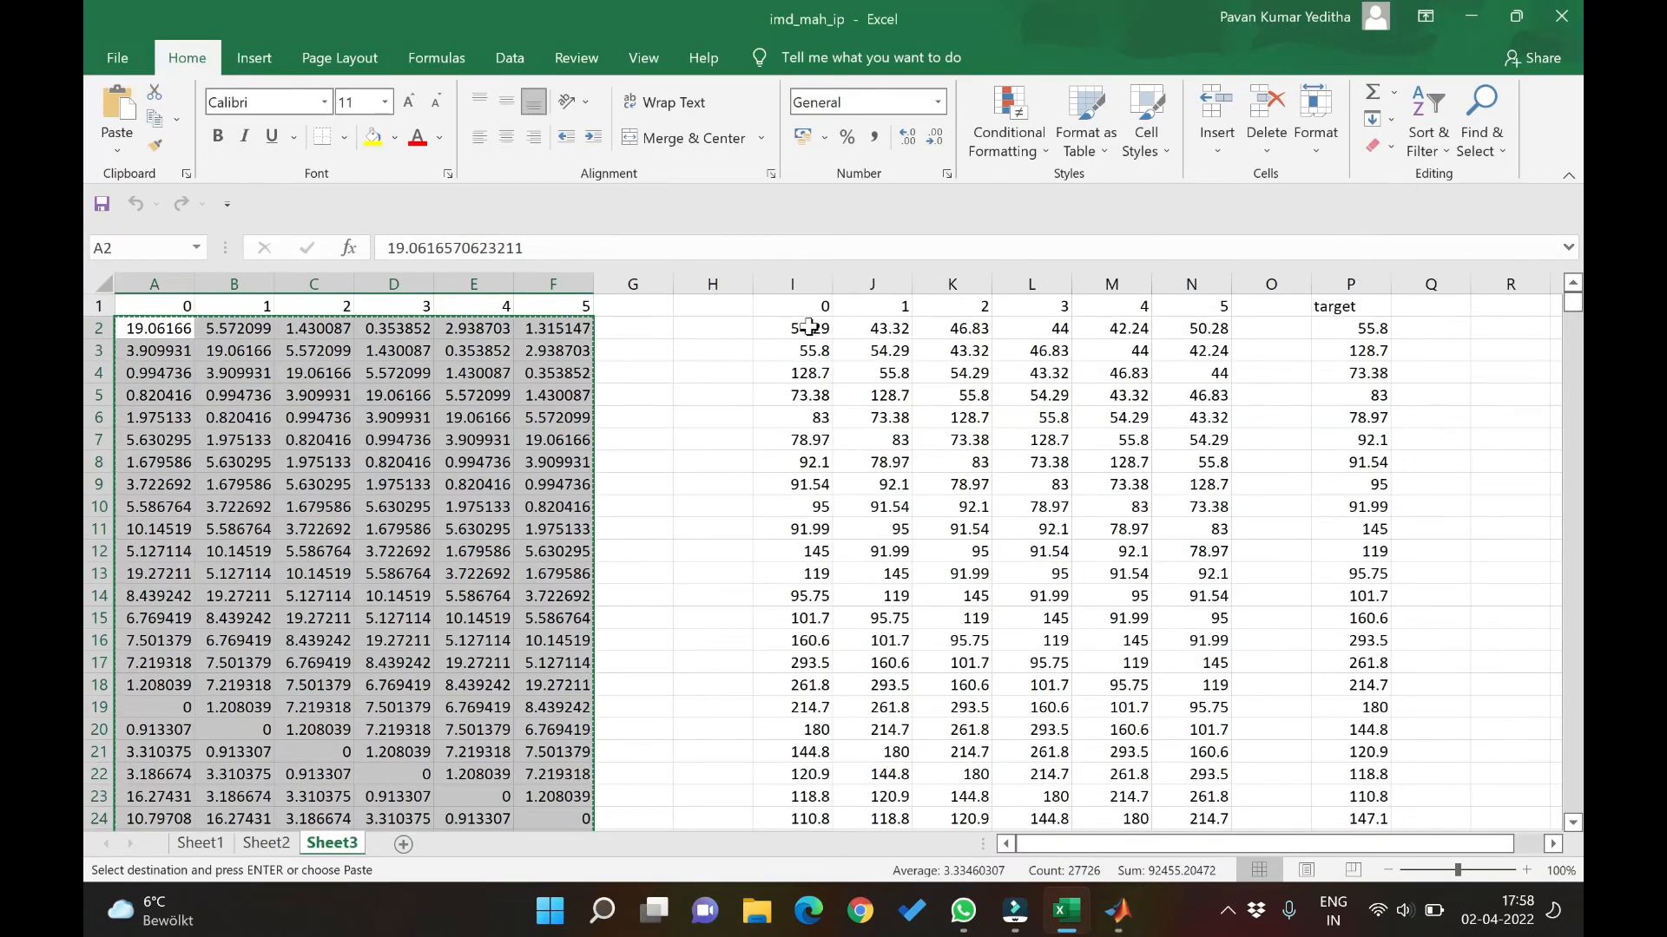
left_click_drag(792, 327, 1190, 373)
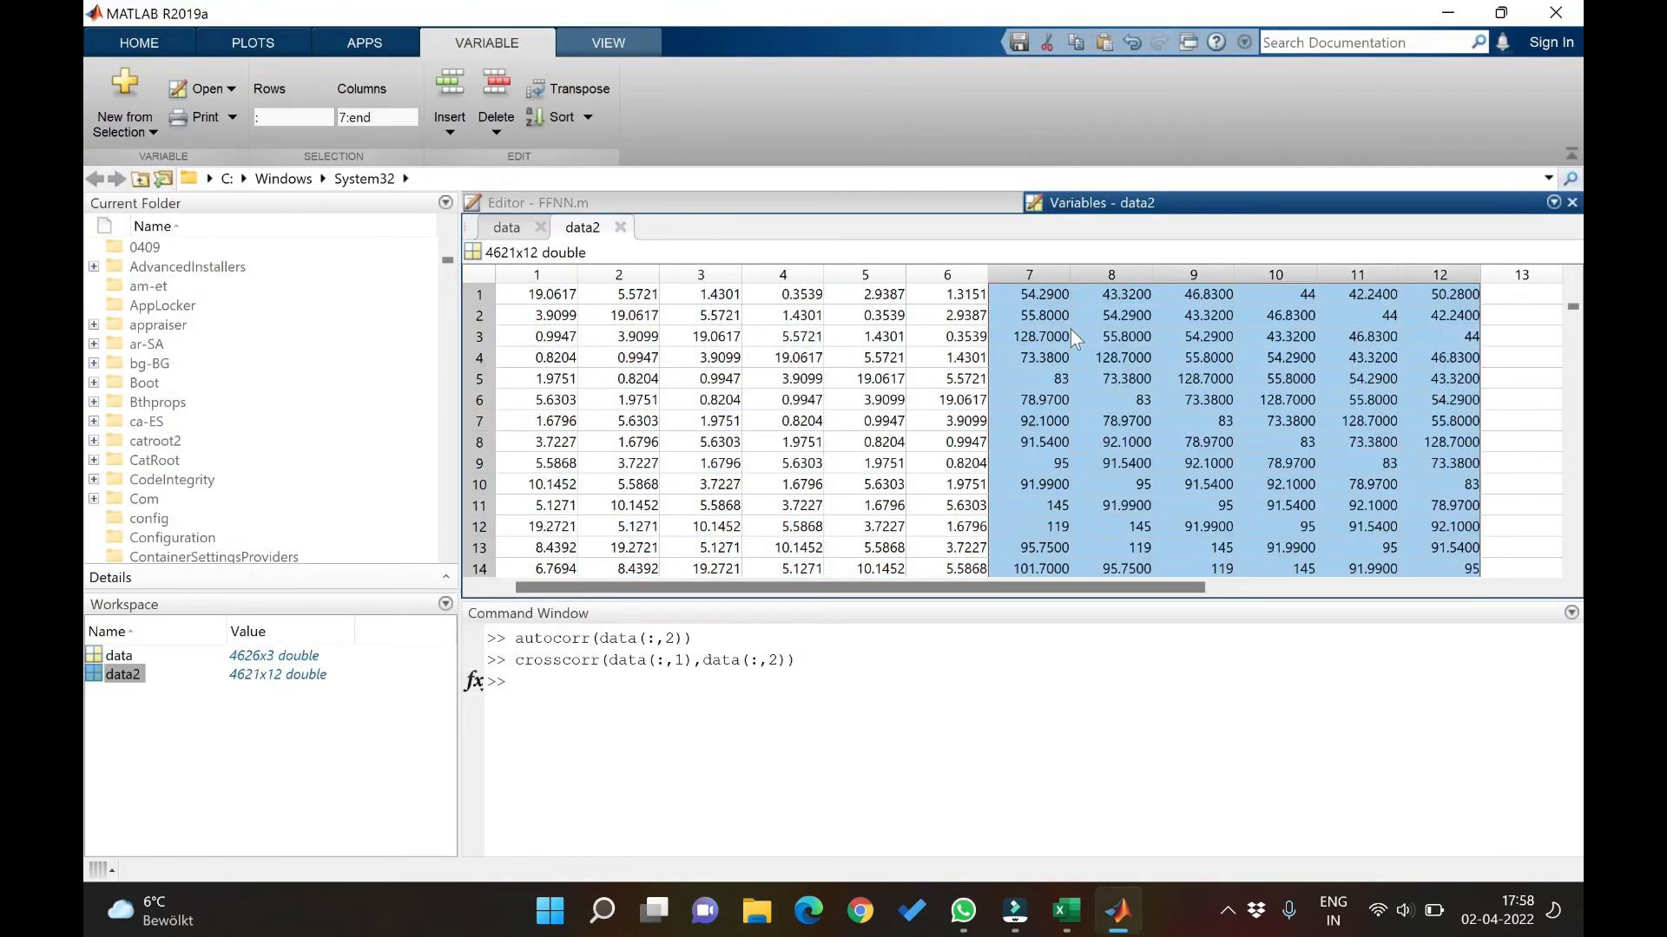
left_click(1064, 911)
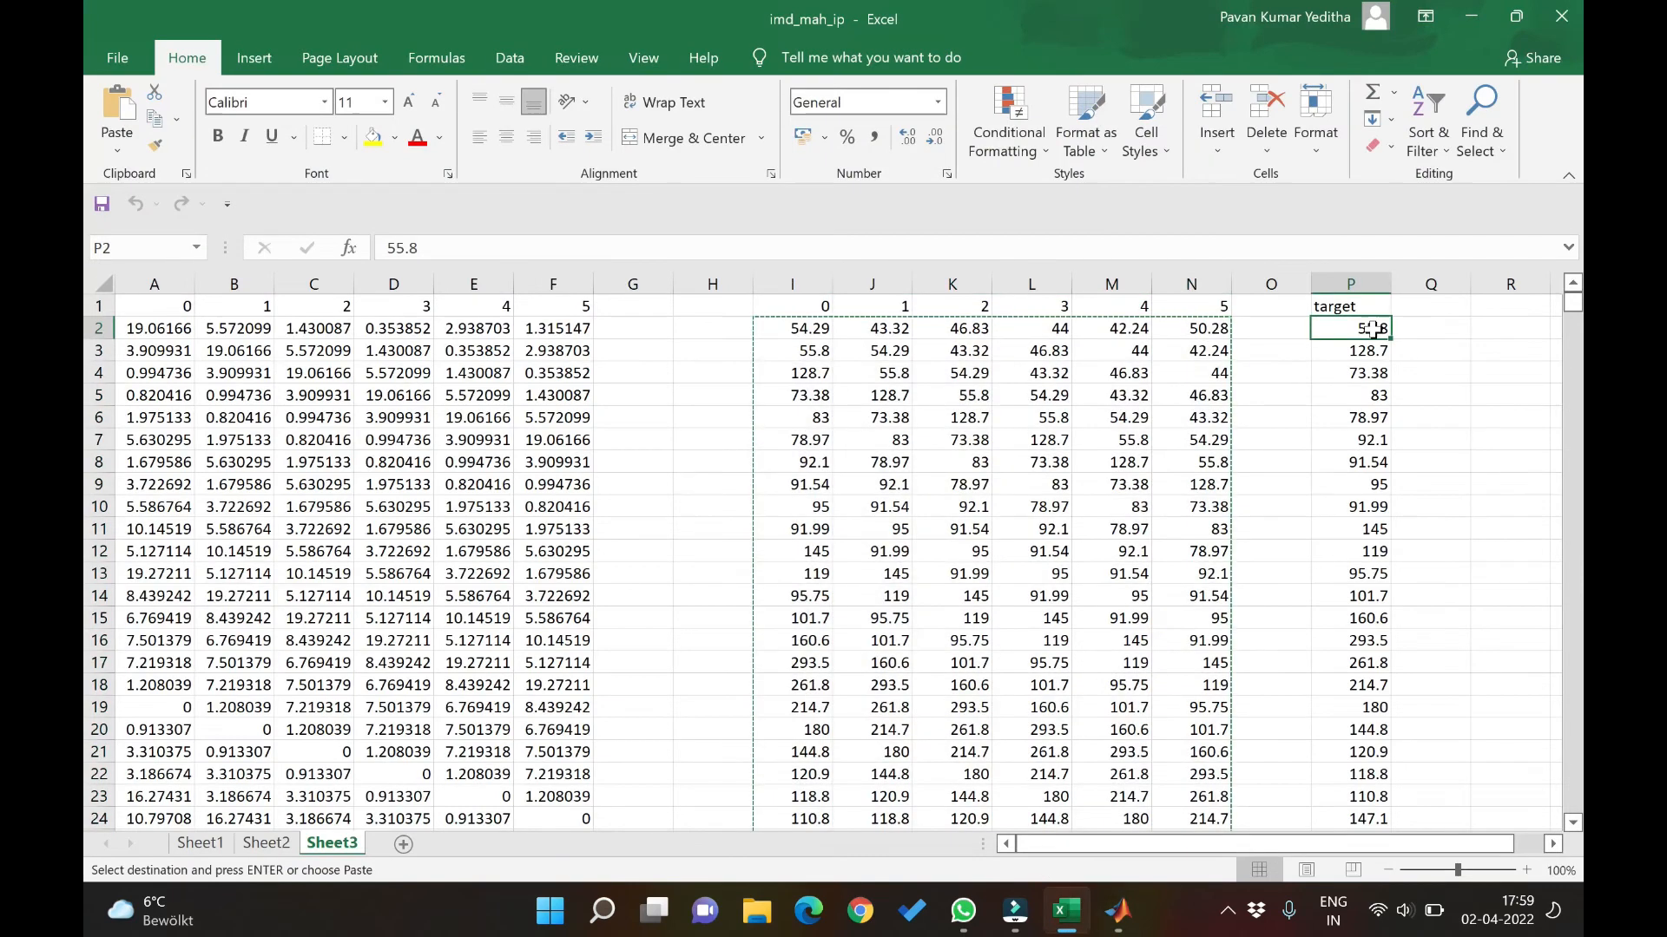
left_click(1116, 911)
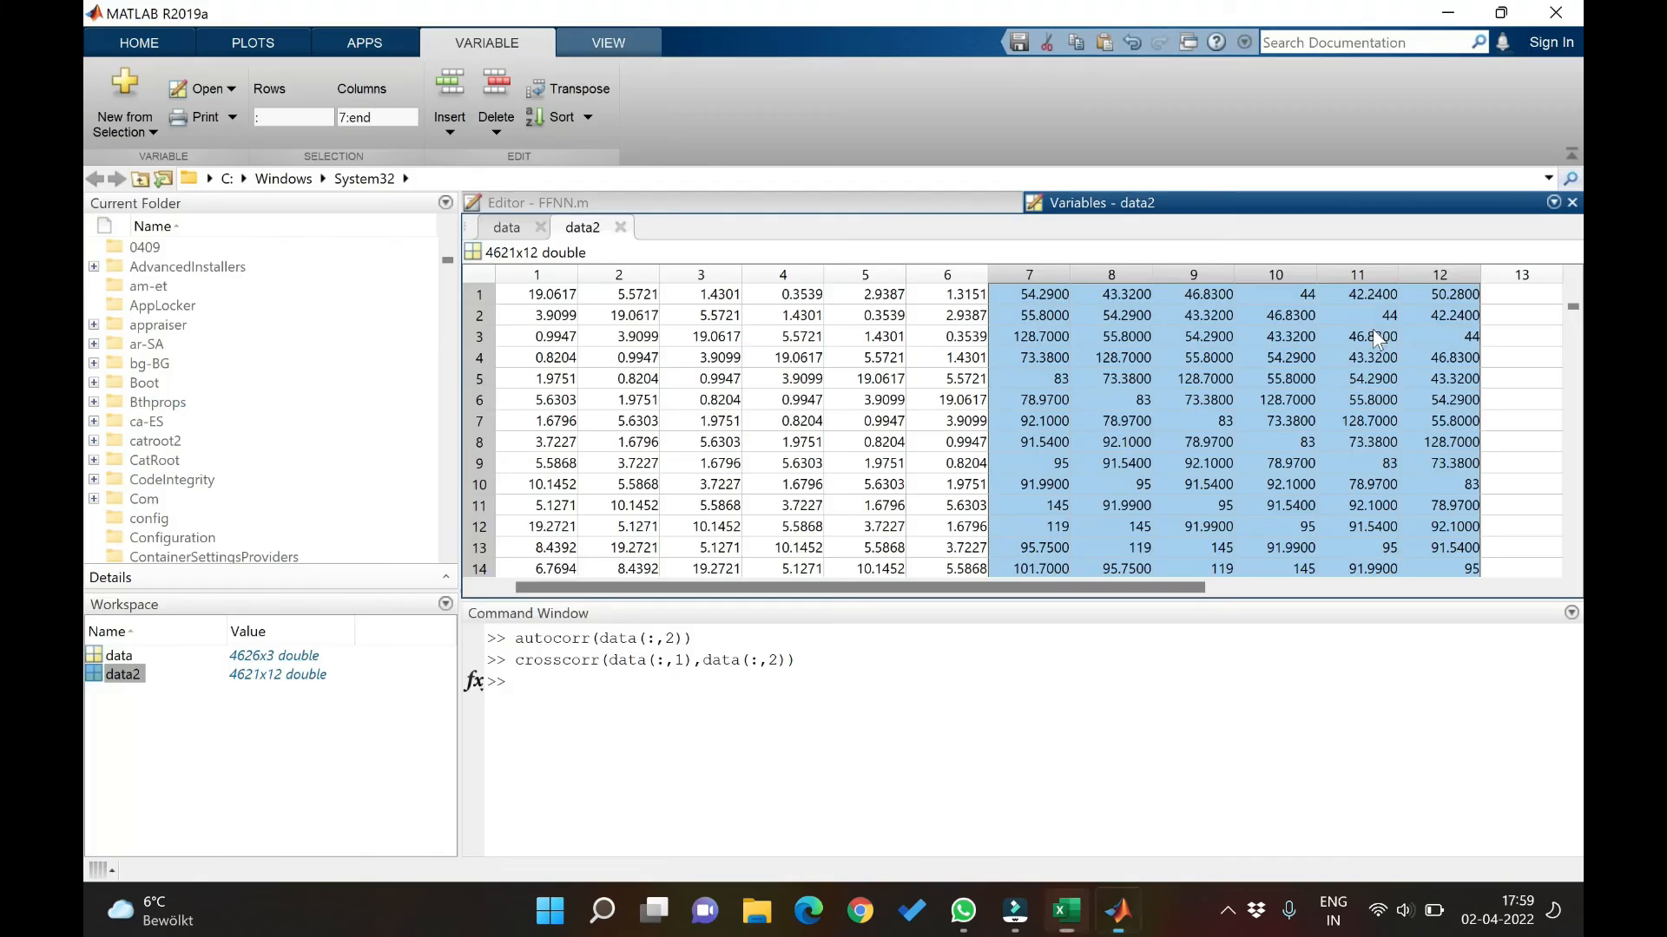
left_click(1520, 294)
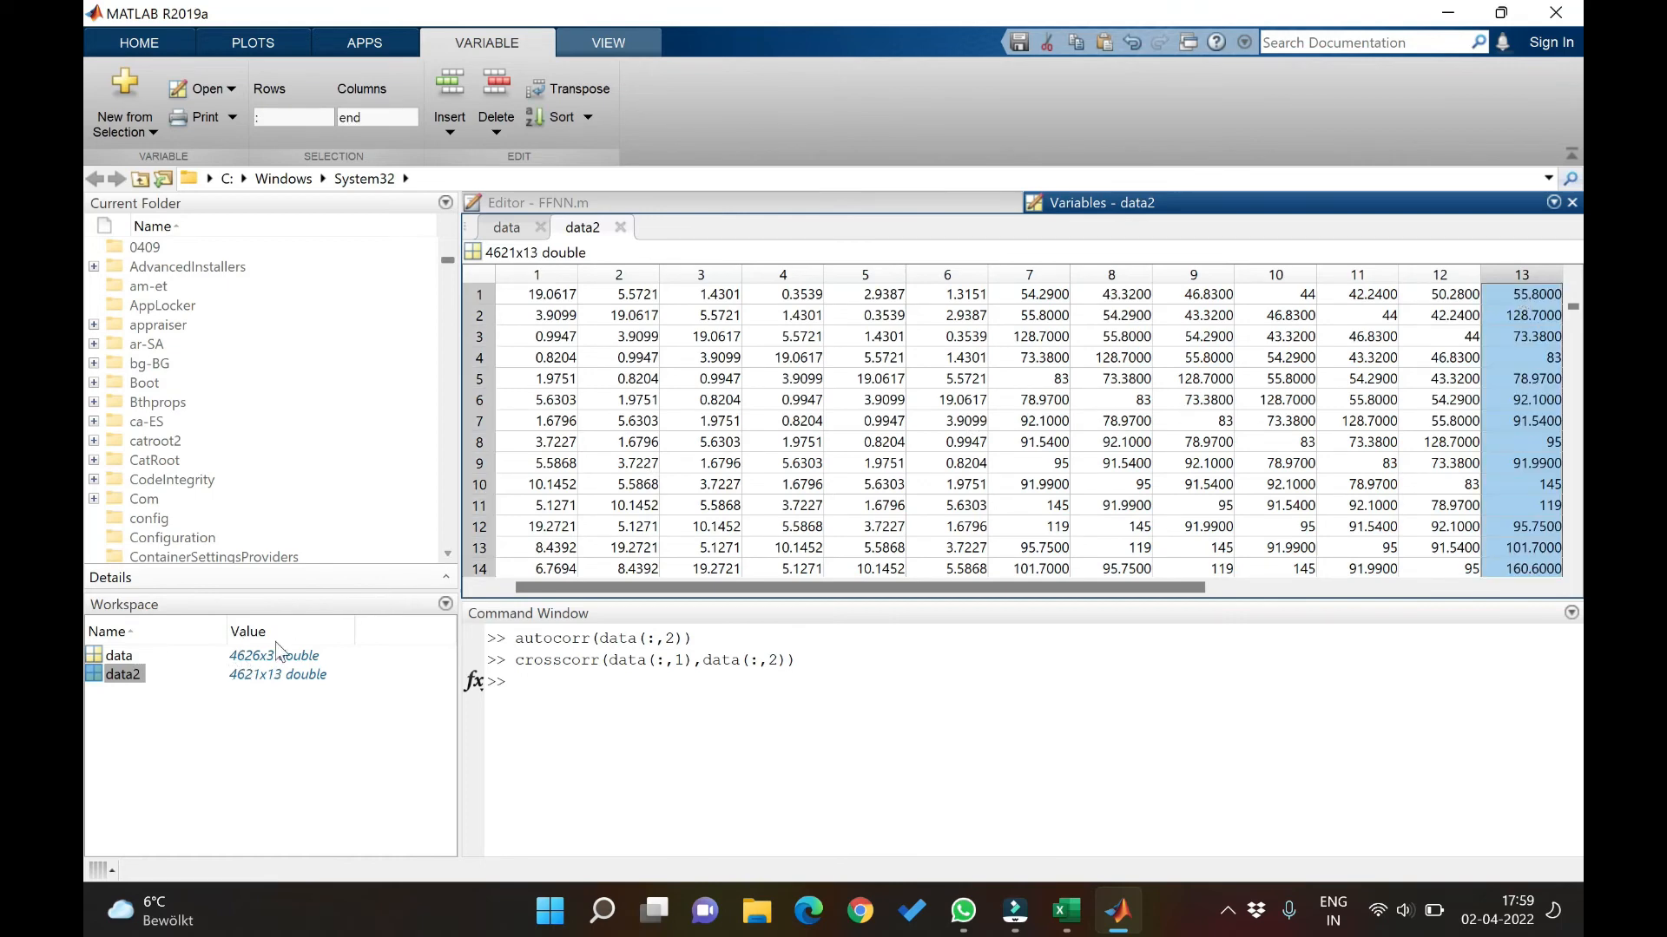
double_click(274, 655)
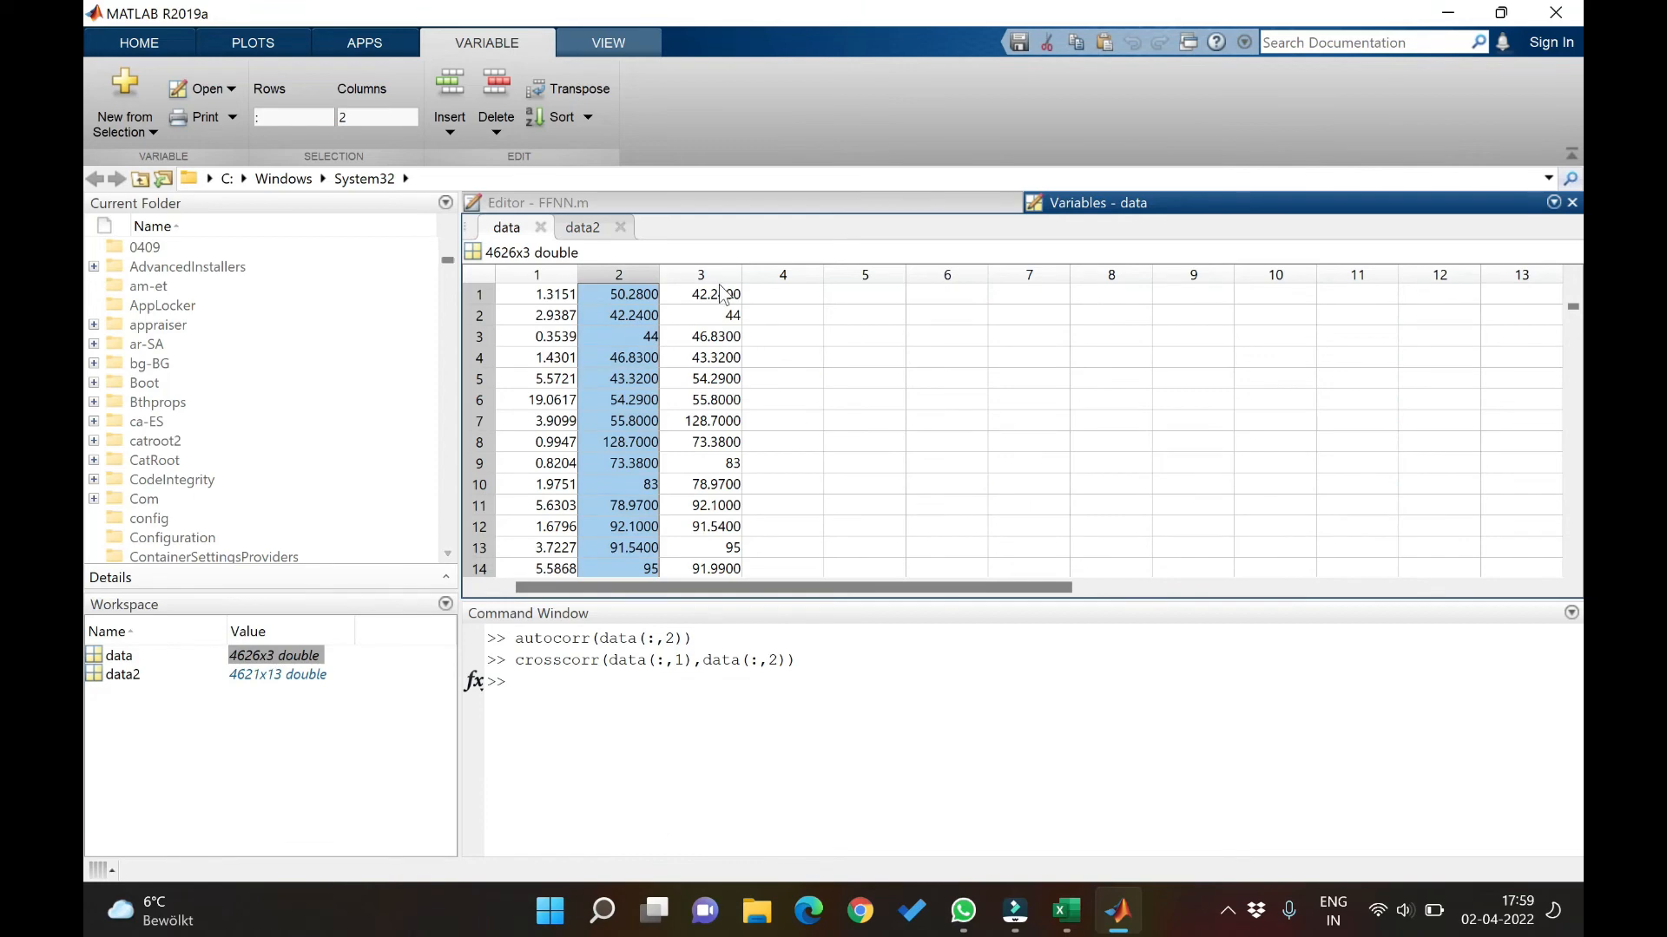
left_click(583, 227)
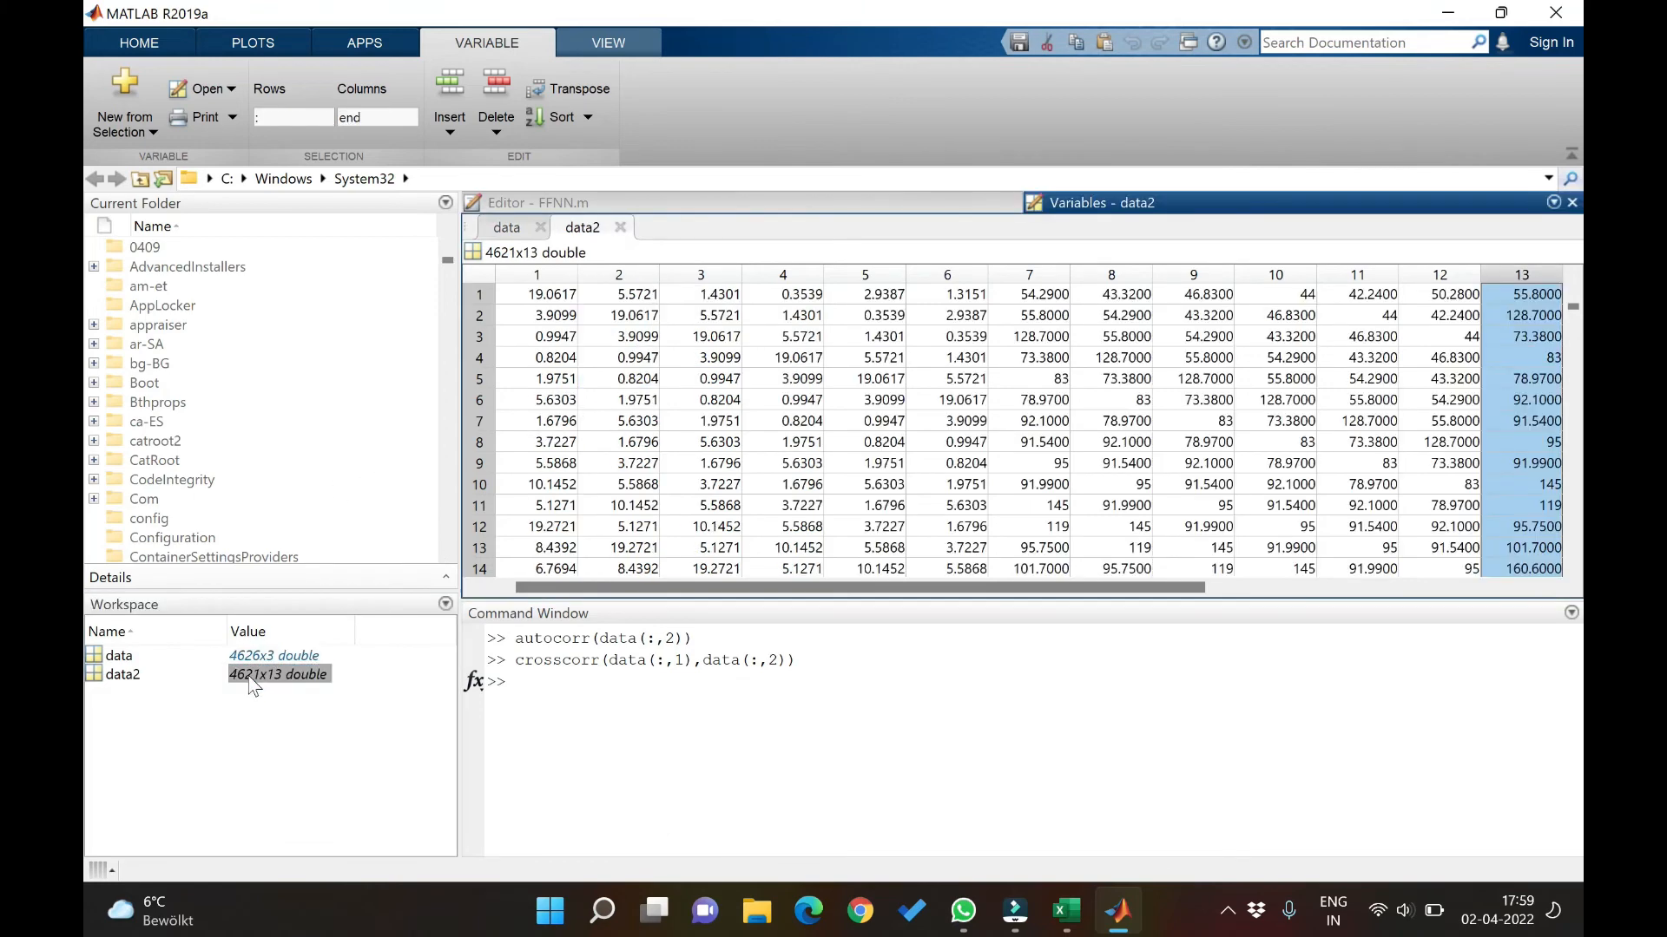
mouse_move(932, 457)
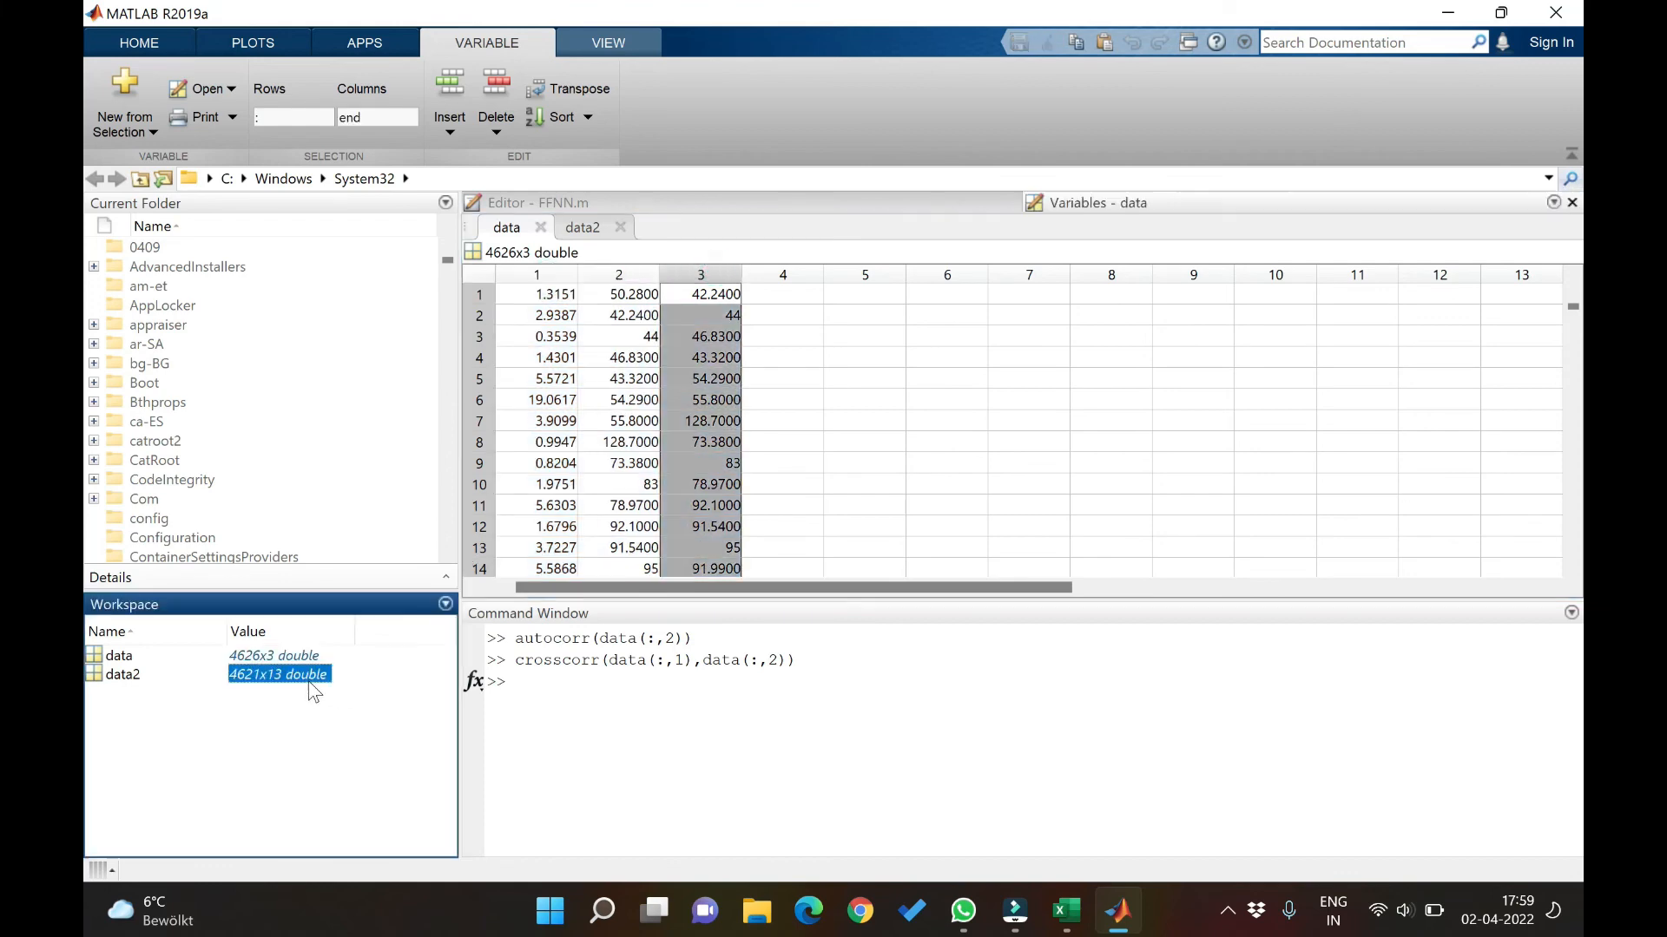
left_click(582, 227)
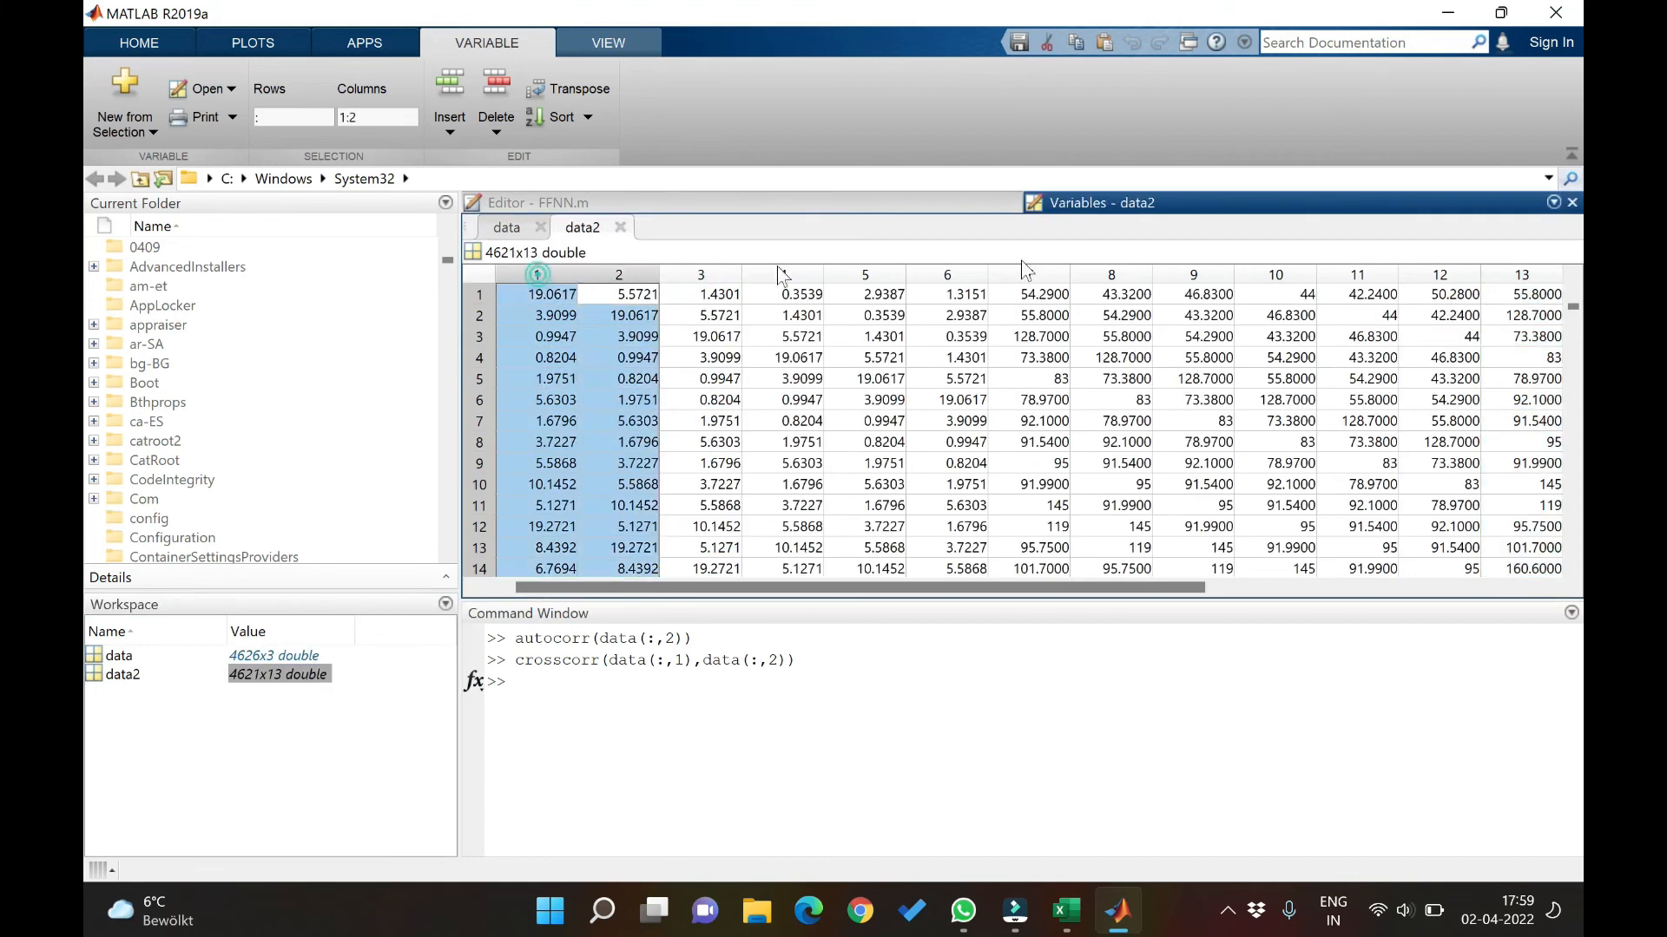